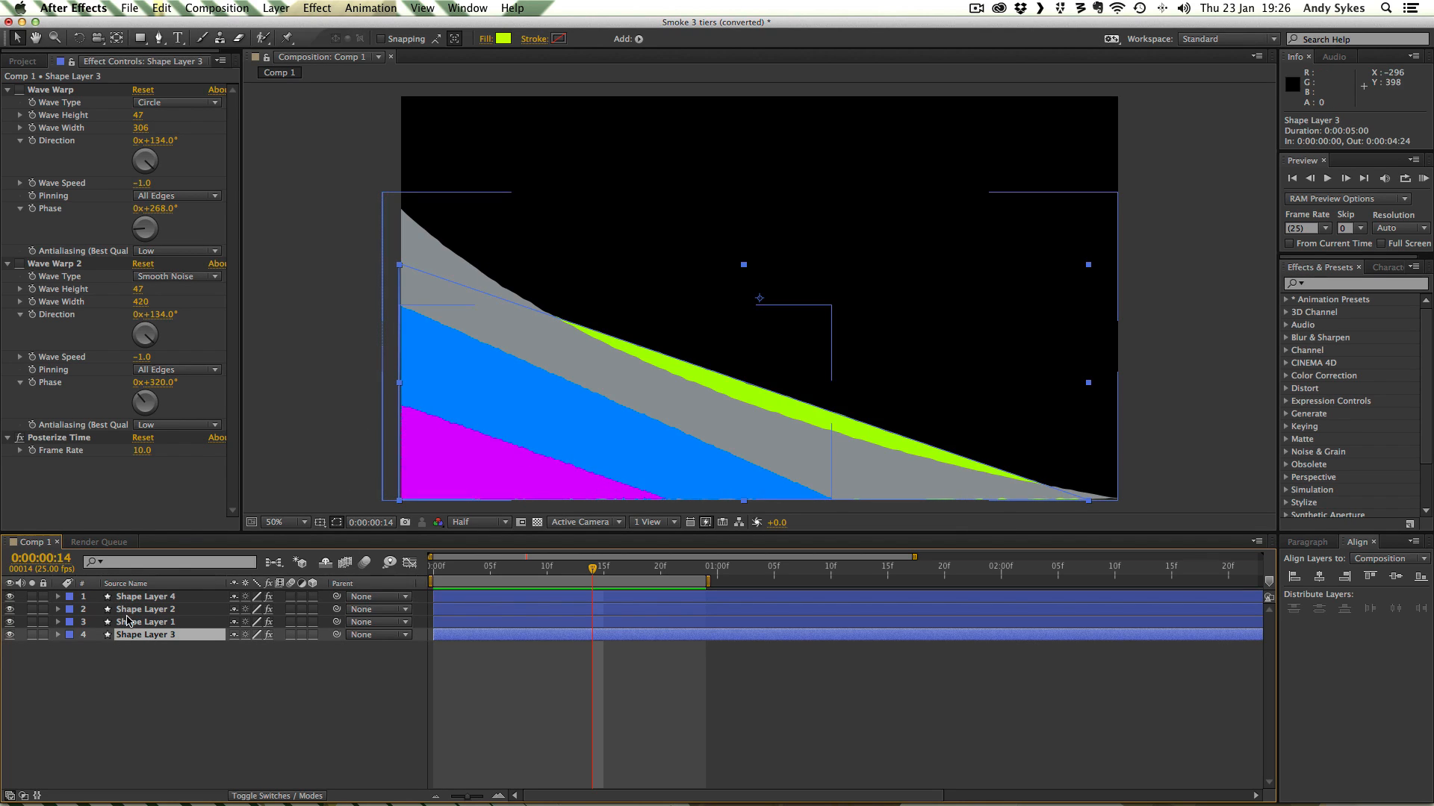
Review the purple, blue and green tiers' warp settings, showing green's Wiggle Paths (size 6, seed 86)
click(147, 596)
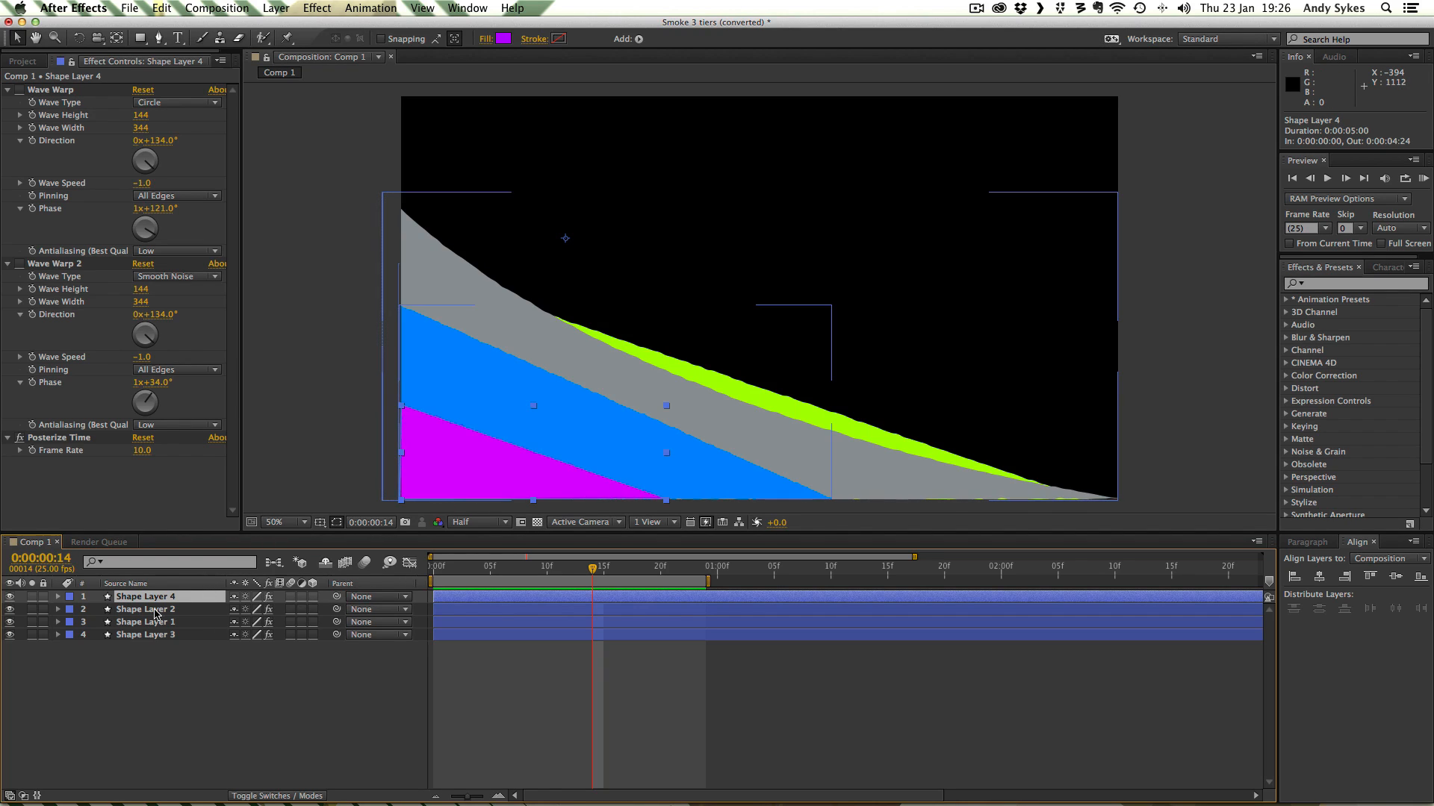
click(144, 610)
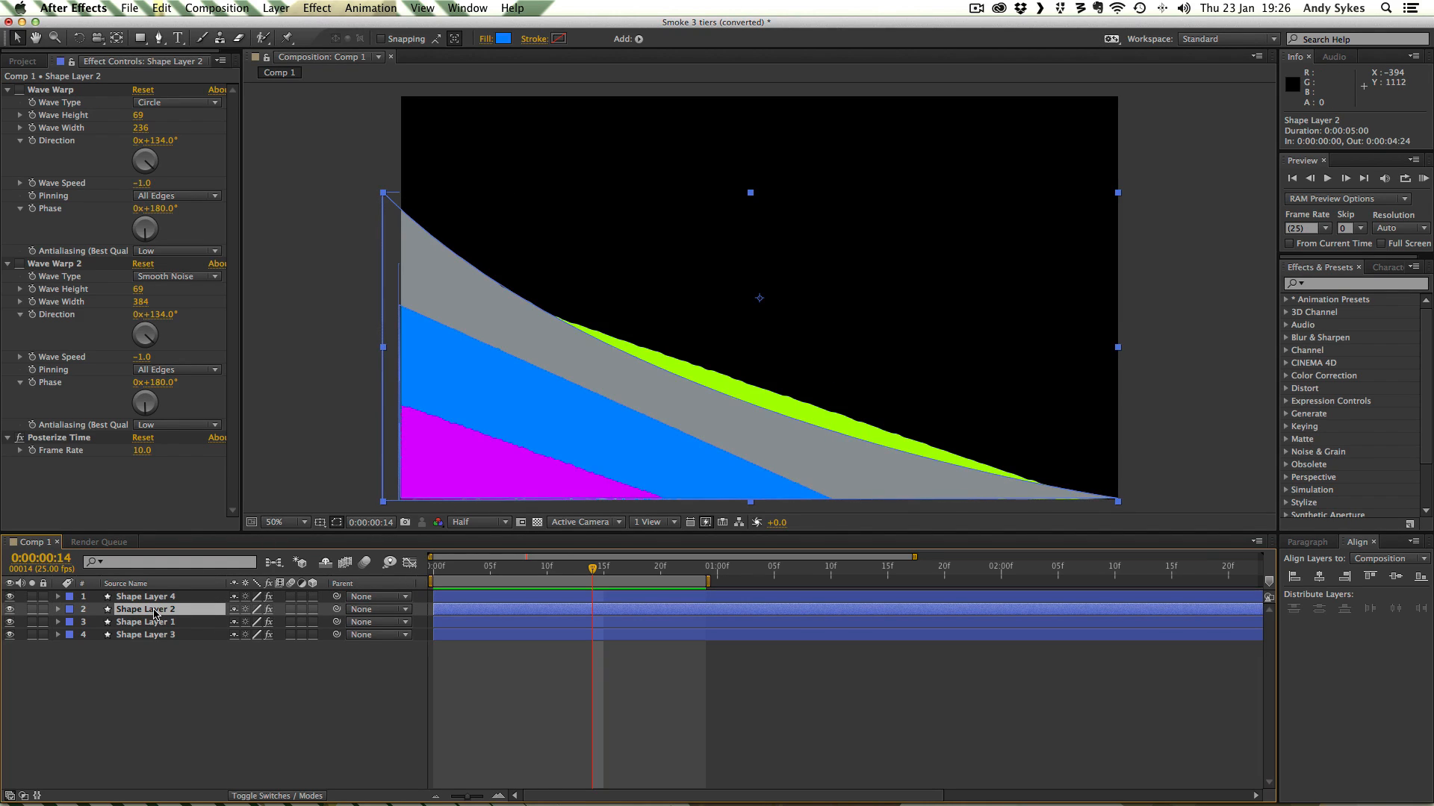
click(145, 622)
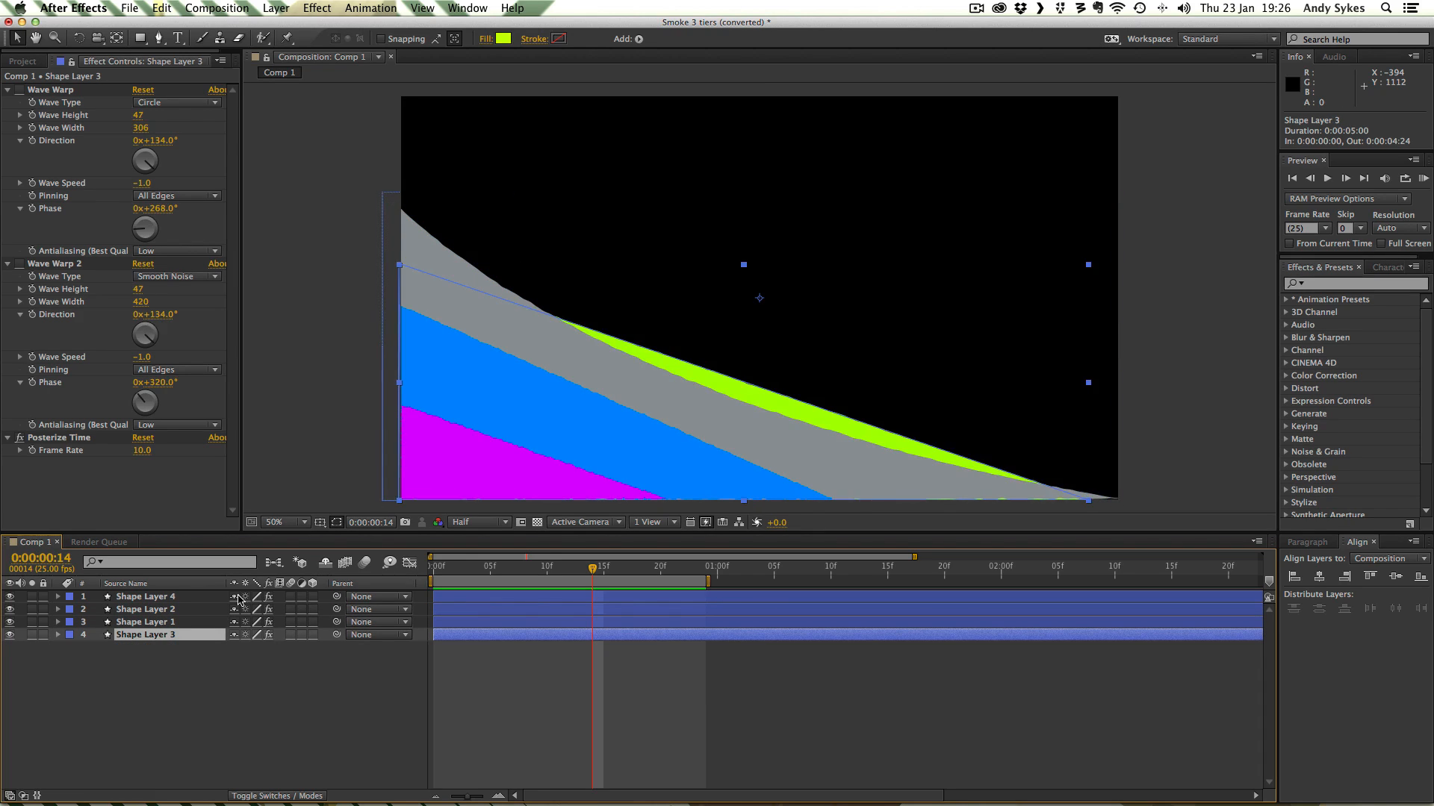
mouse_move(1043, 461)
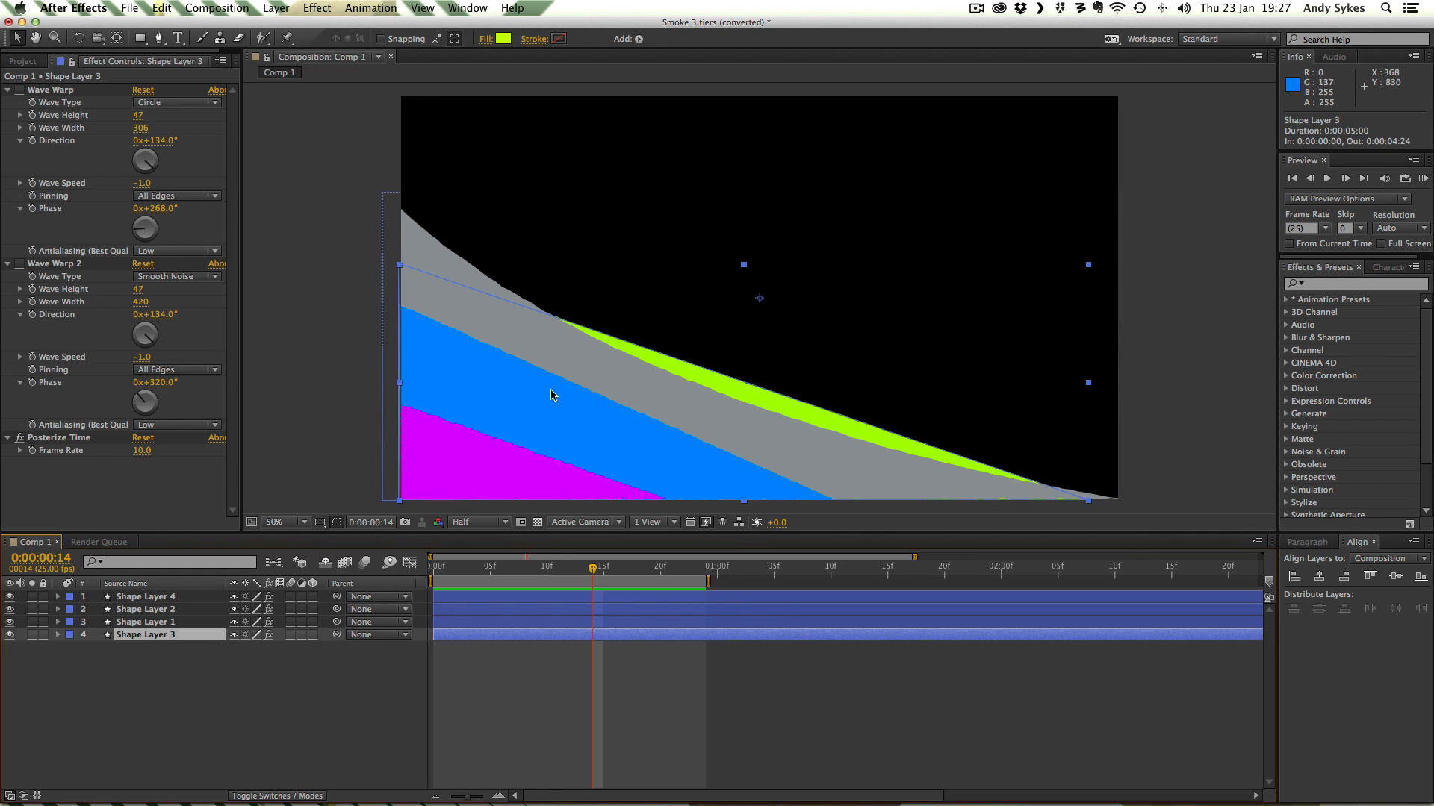
click(144, 622)
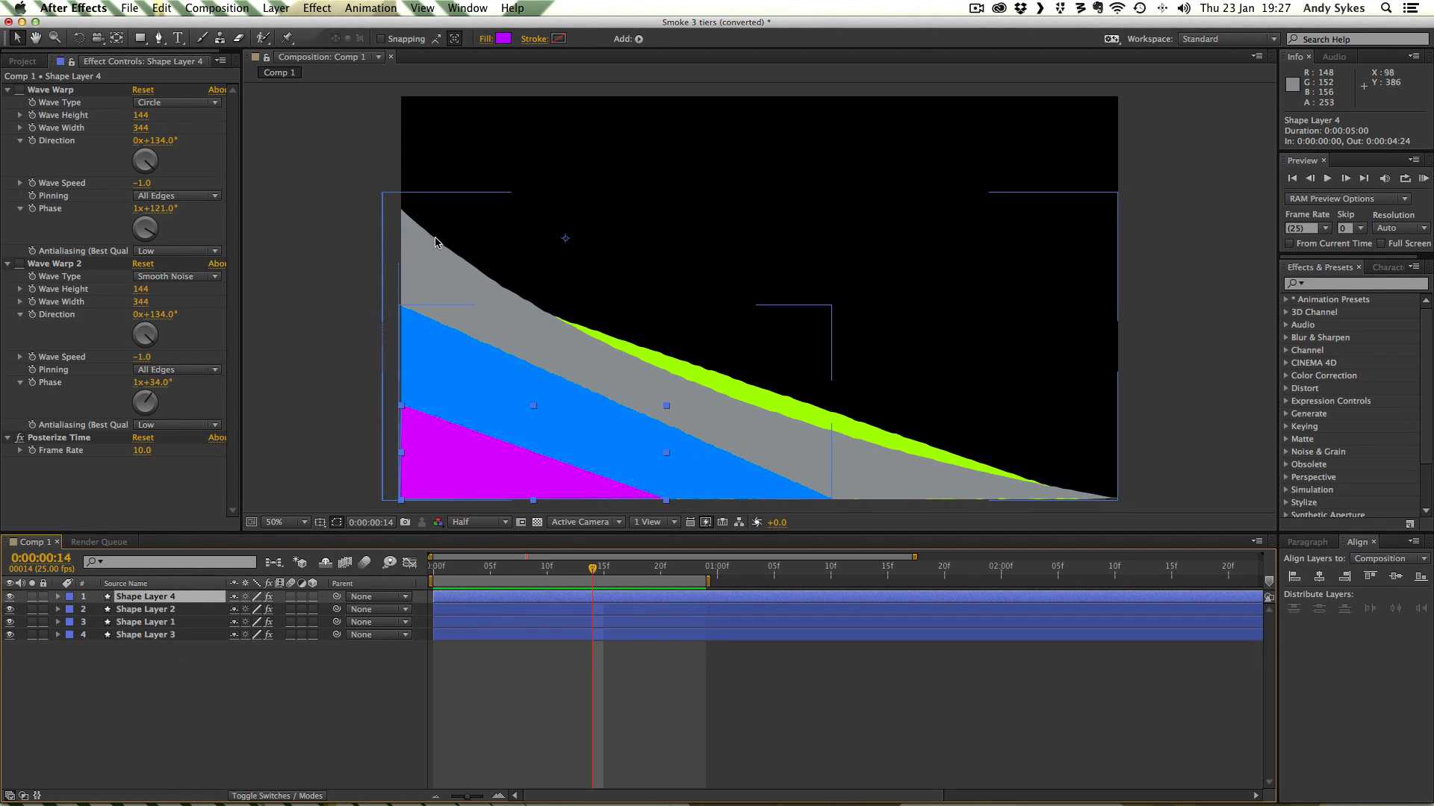
mouse_move(717, 418)
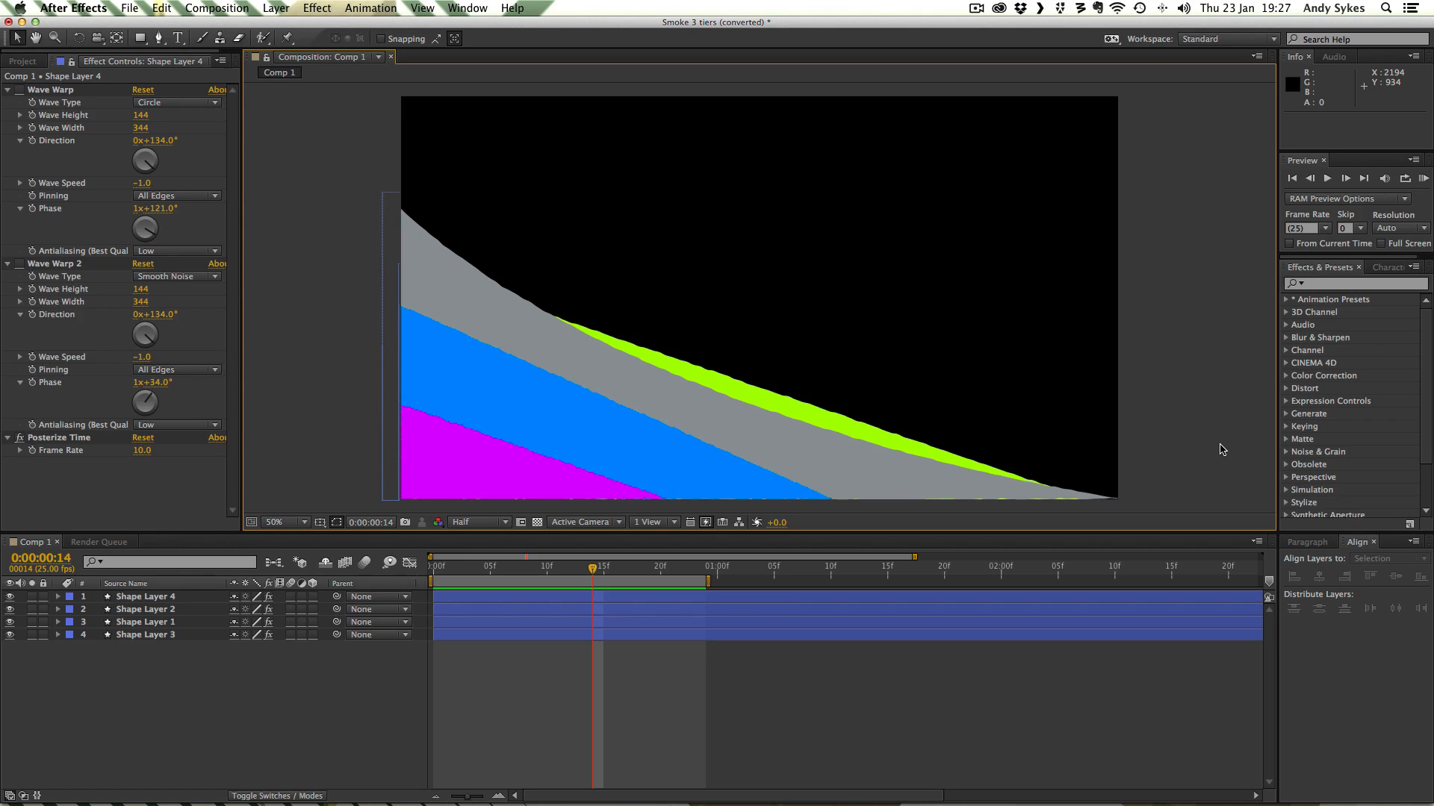
mouse_move(526, 178)
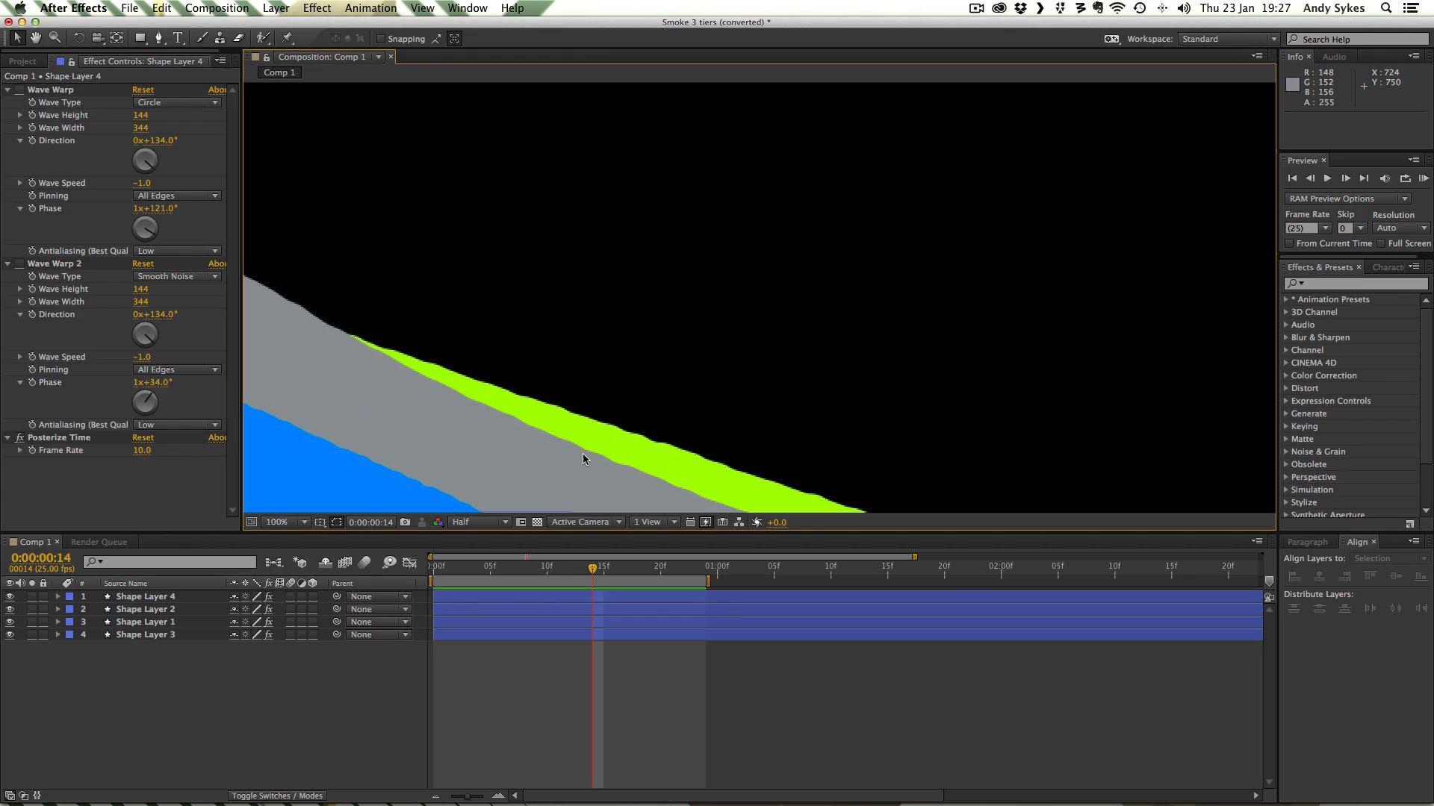
mouse_move(551, 575)
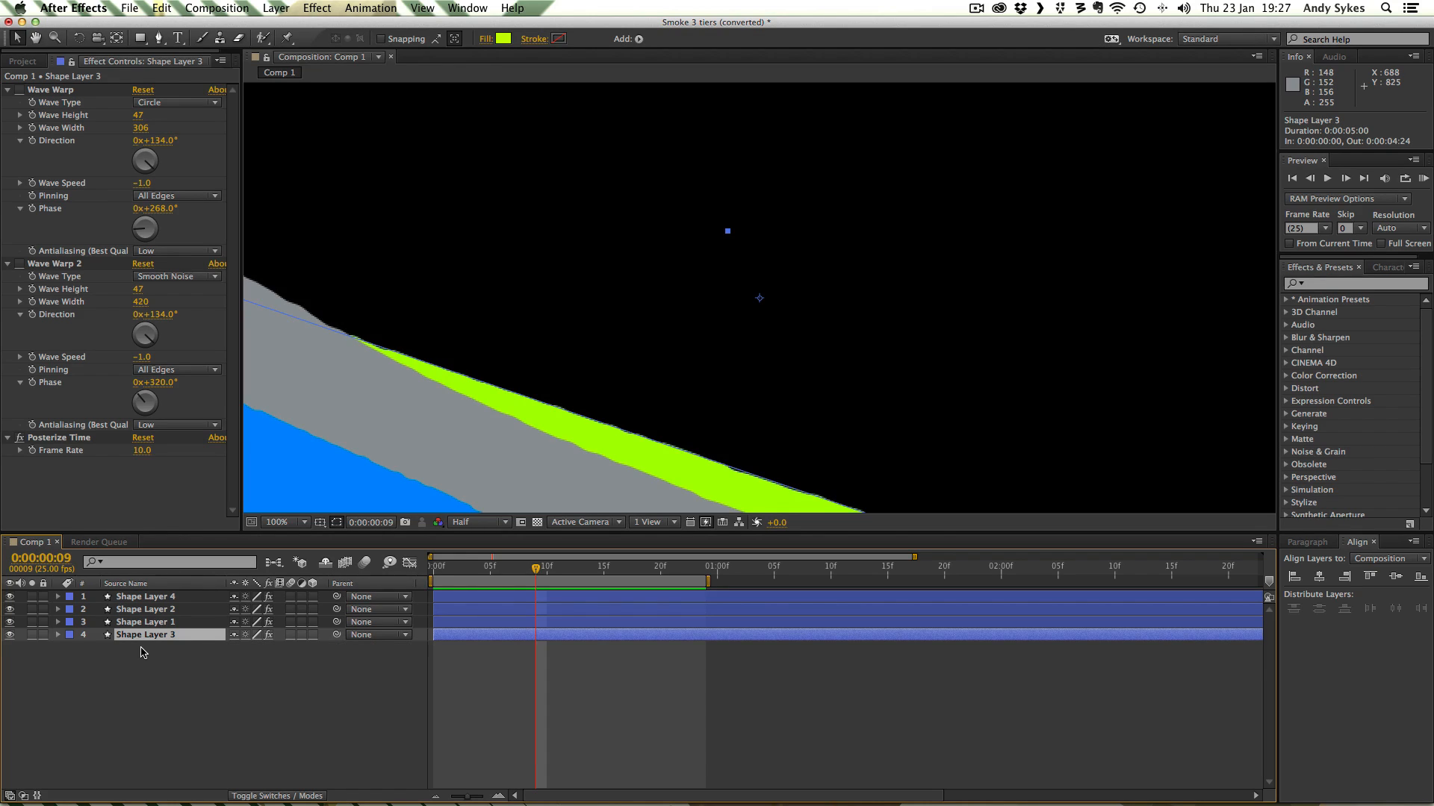
click(57, 634)
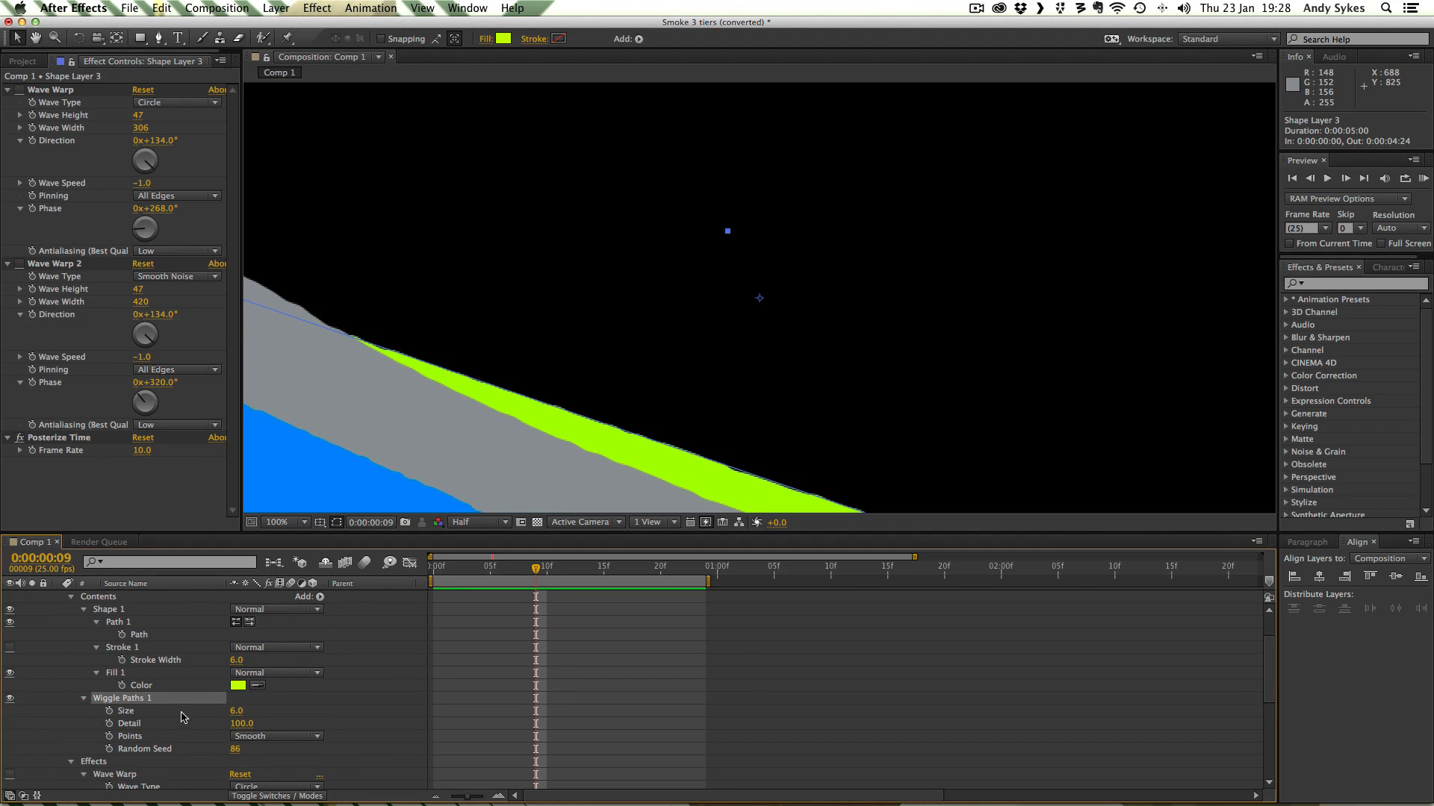
mouse_move(247, 718)
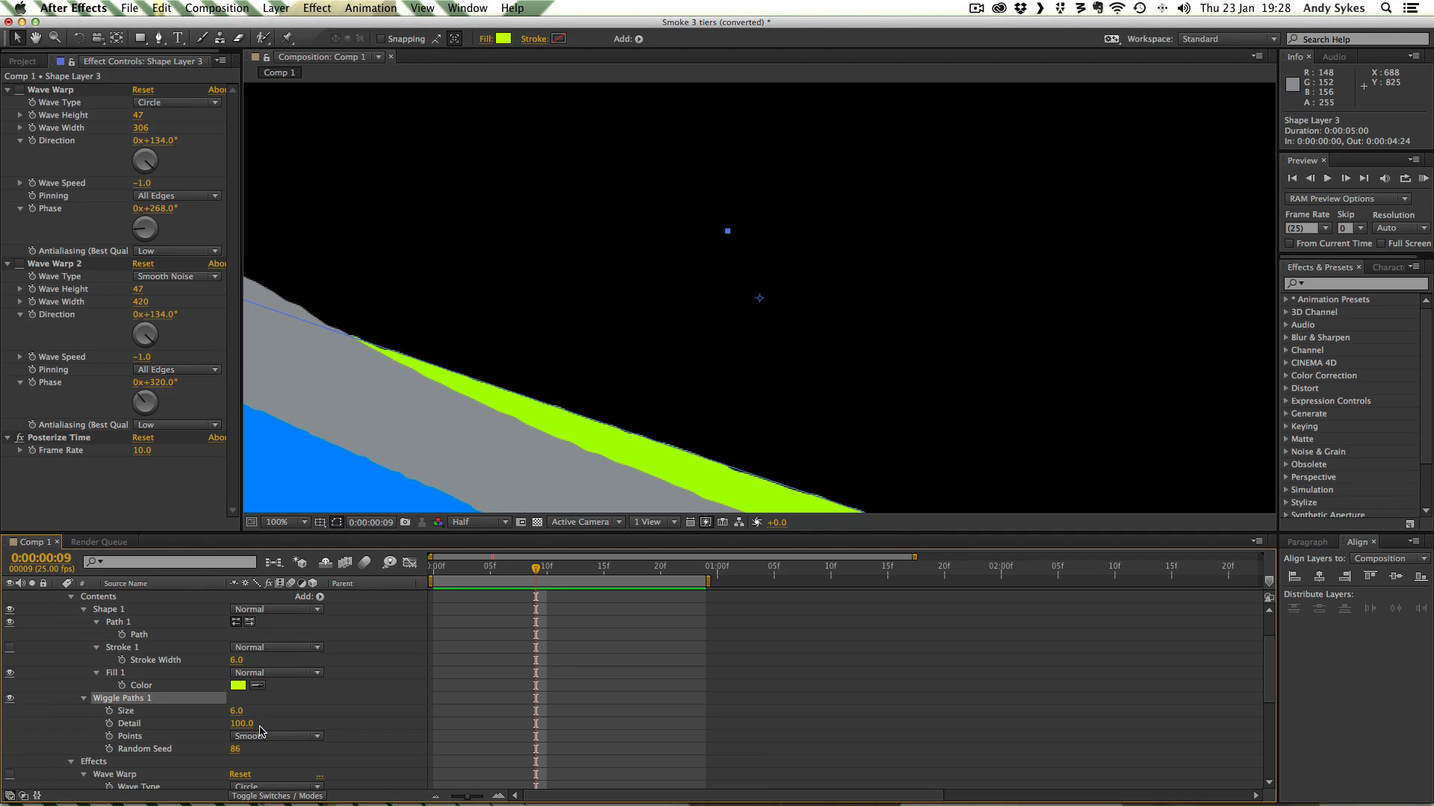
mouse_move(254, 753)
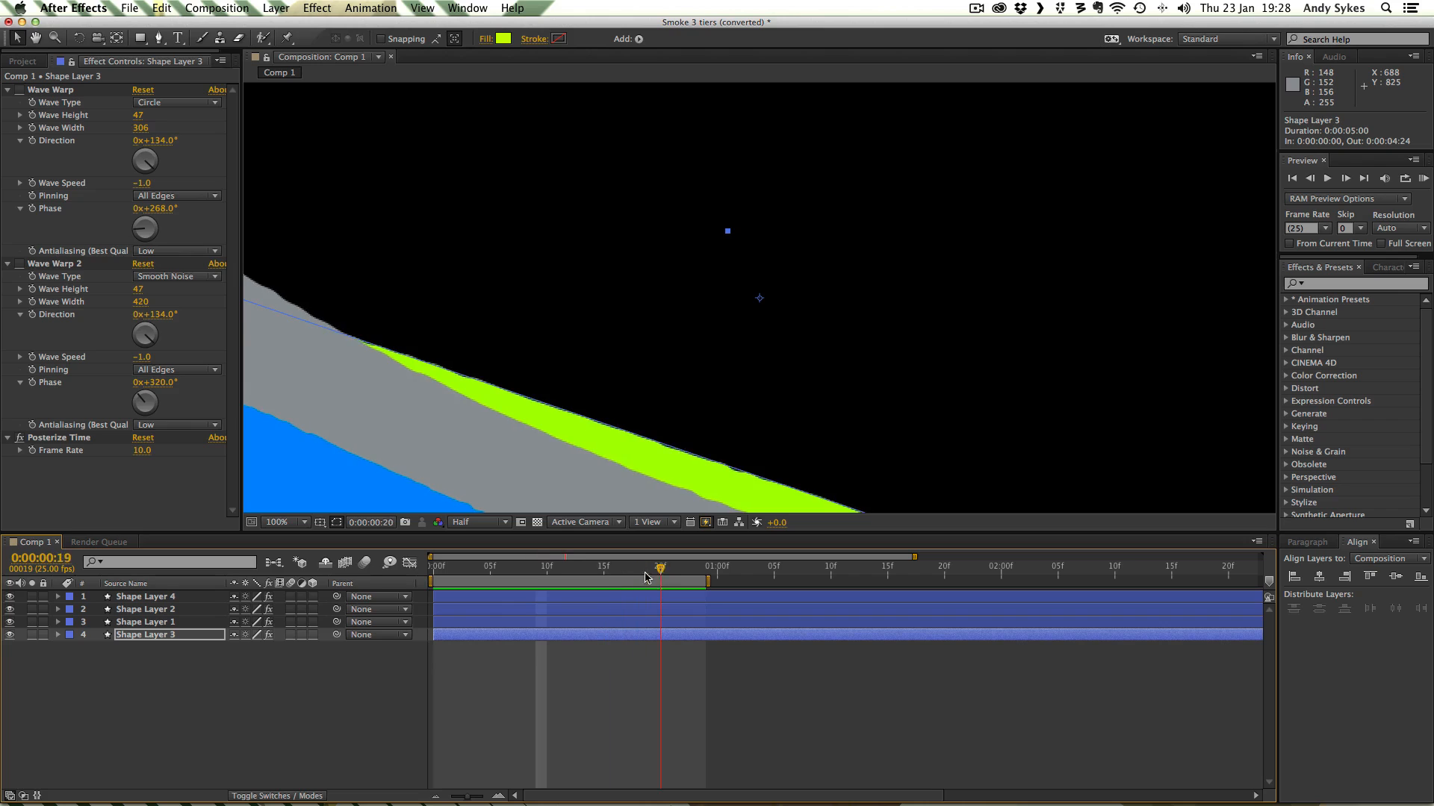
drag(658, 568, 592, 568)
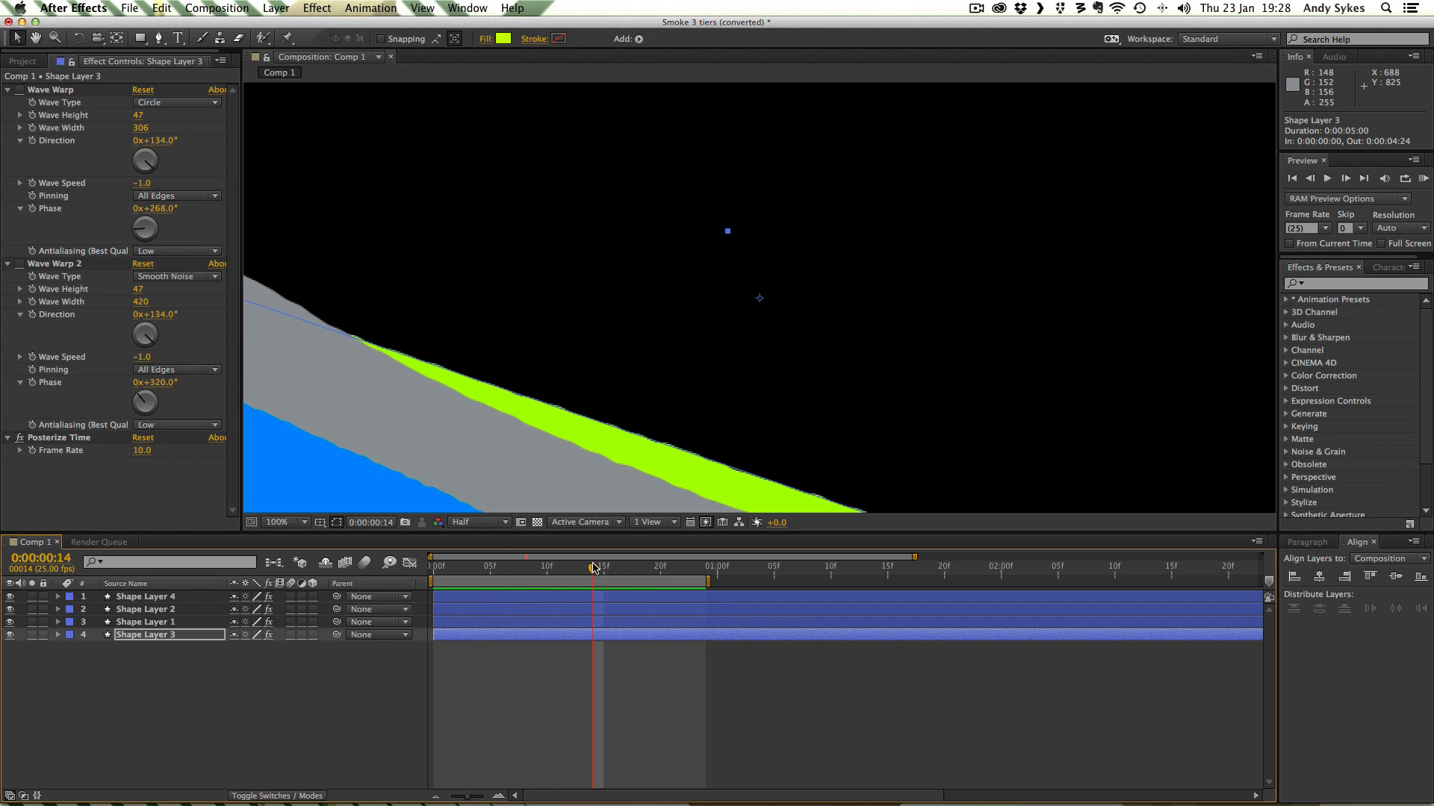
mouse_move(594, 567)
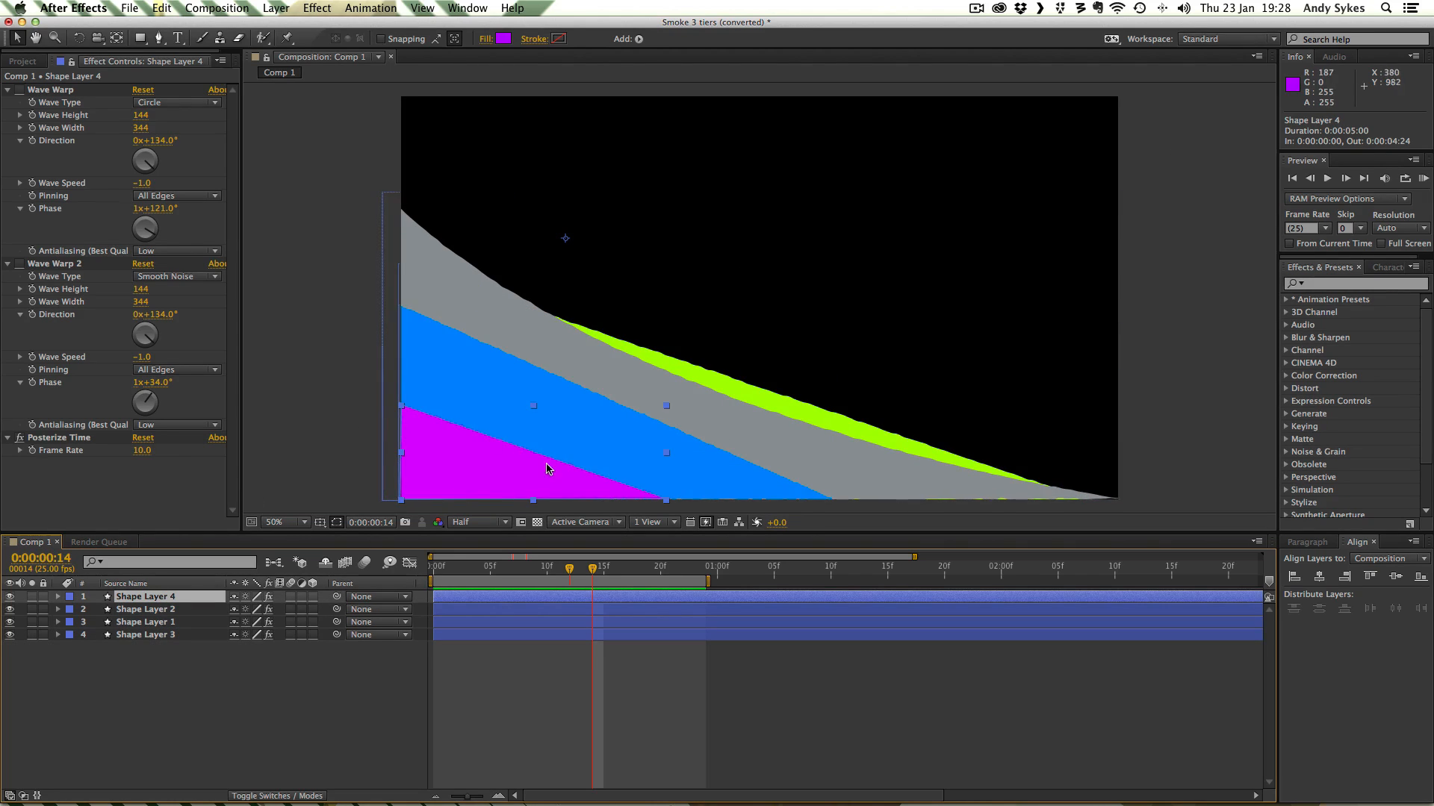
mouse_move(52, 197)
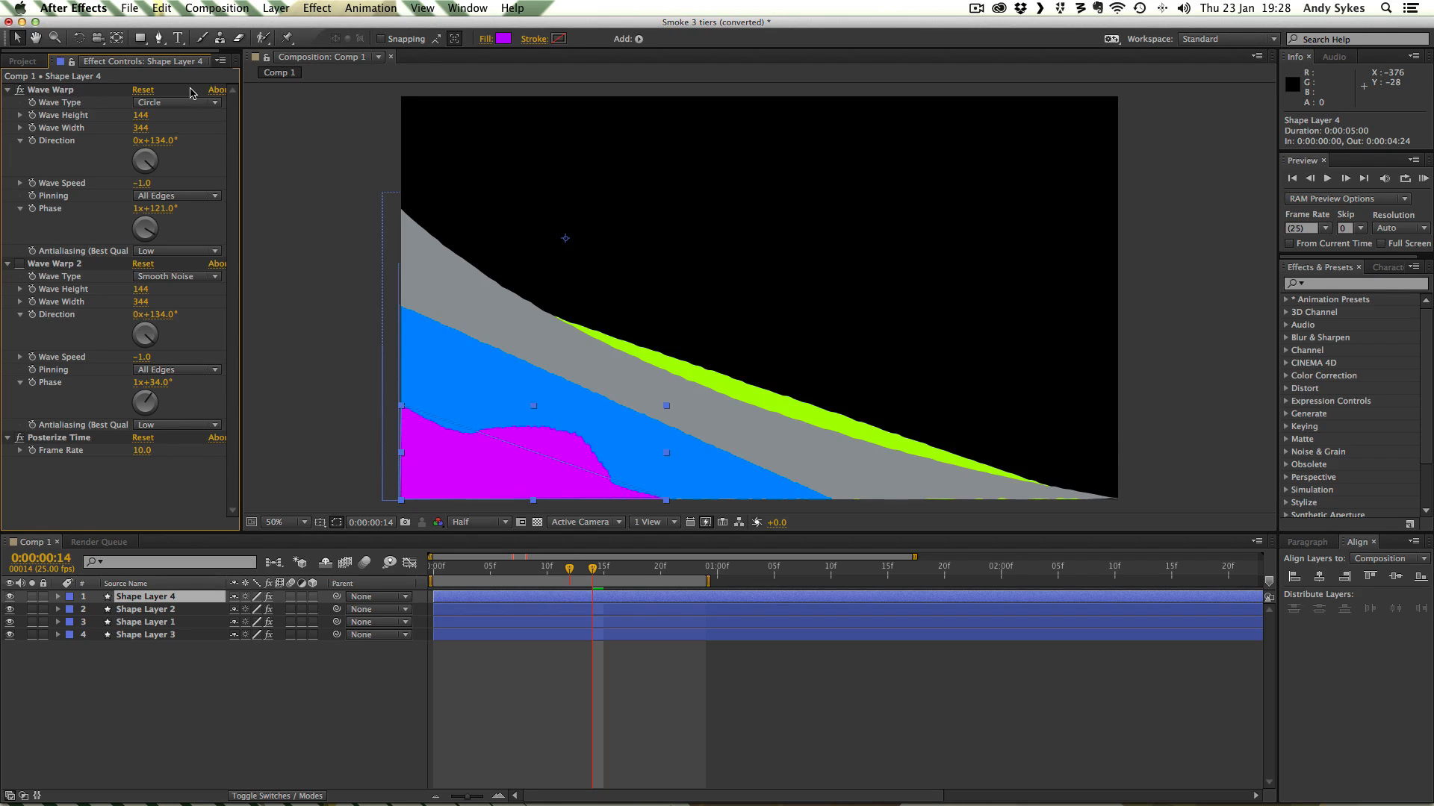
mouse_move(158, 103)
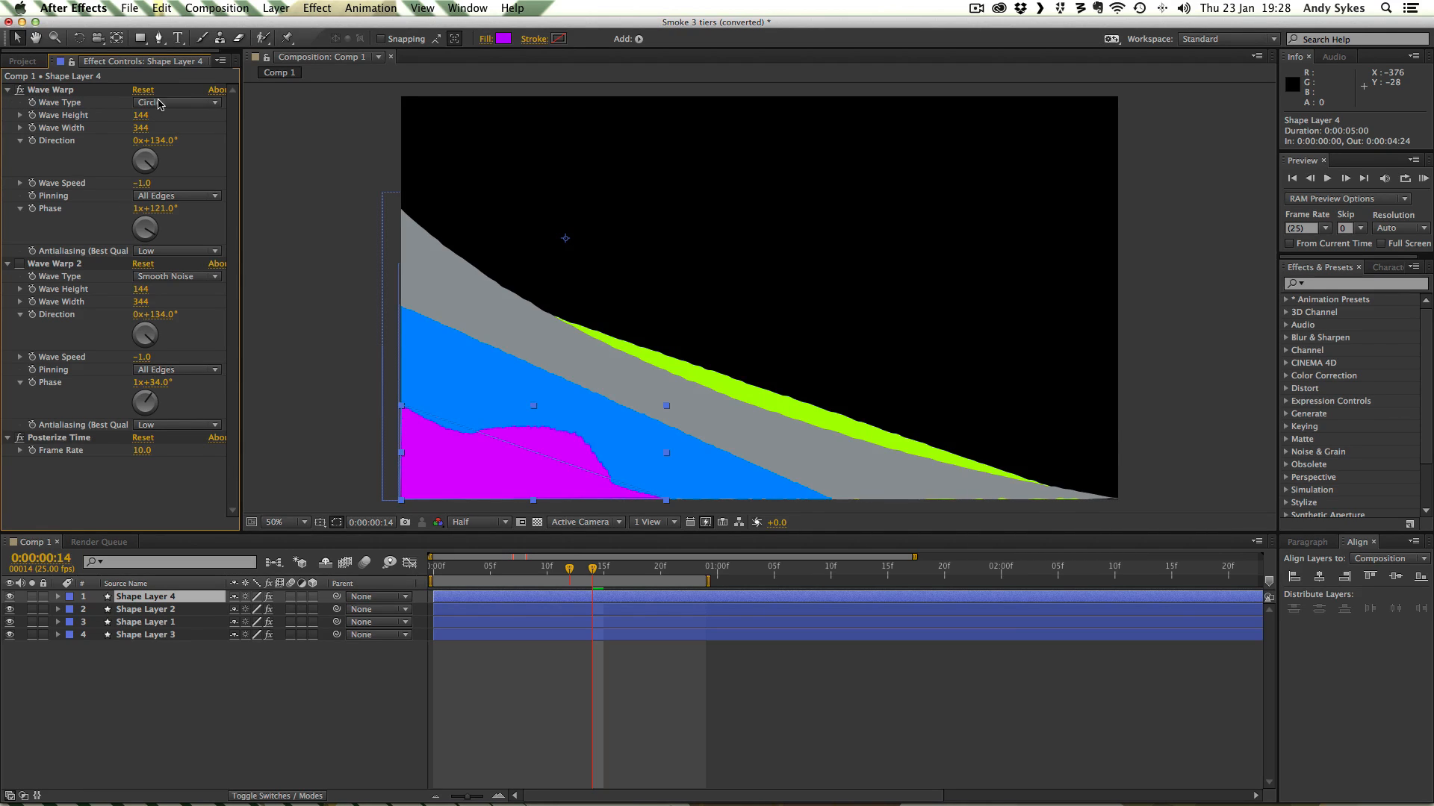
mouse_move(61, 78)
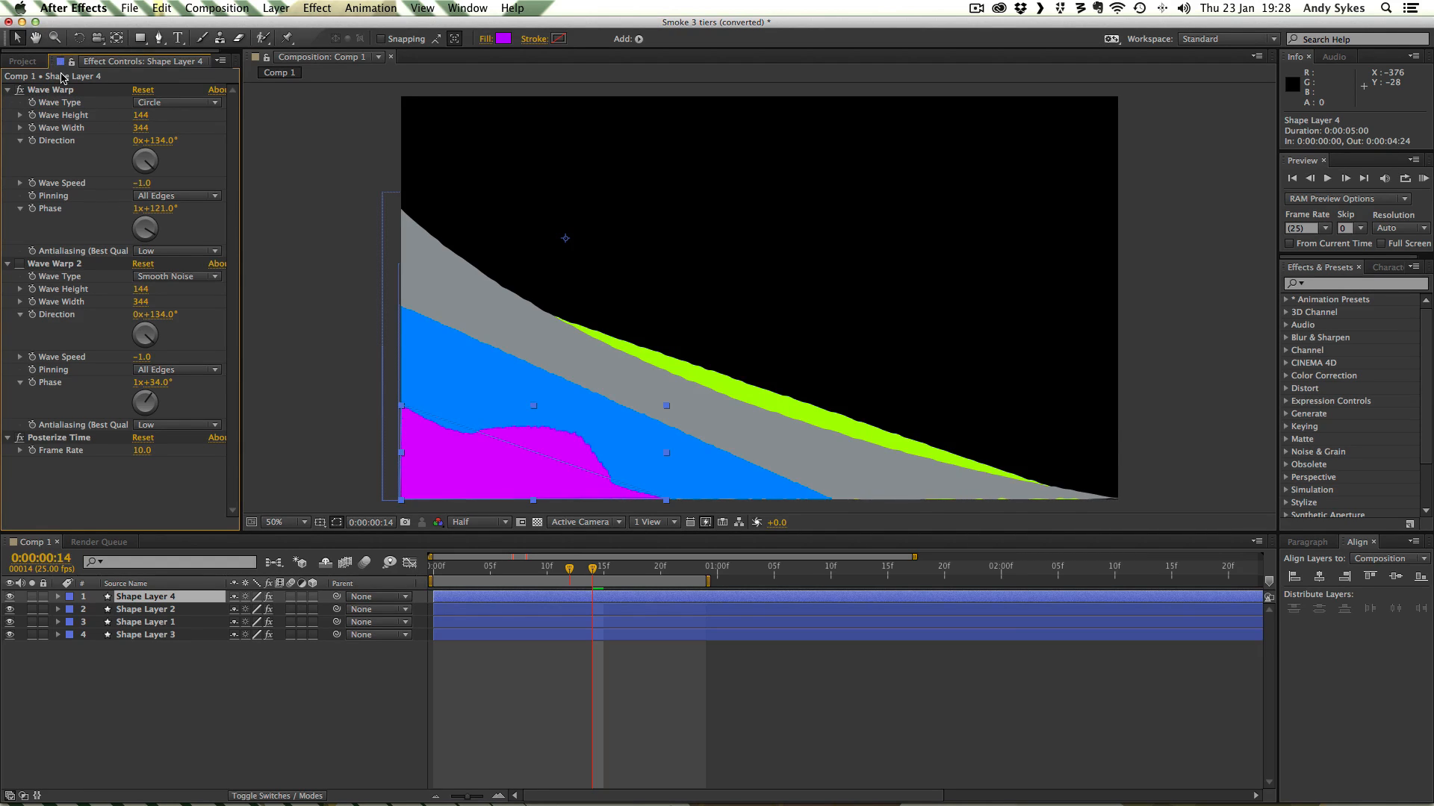
mouse_move(181, 113)
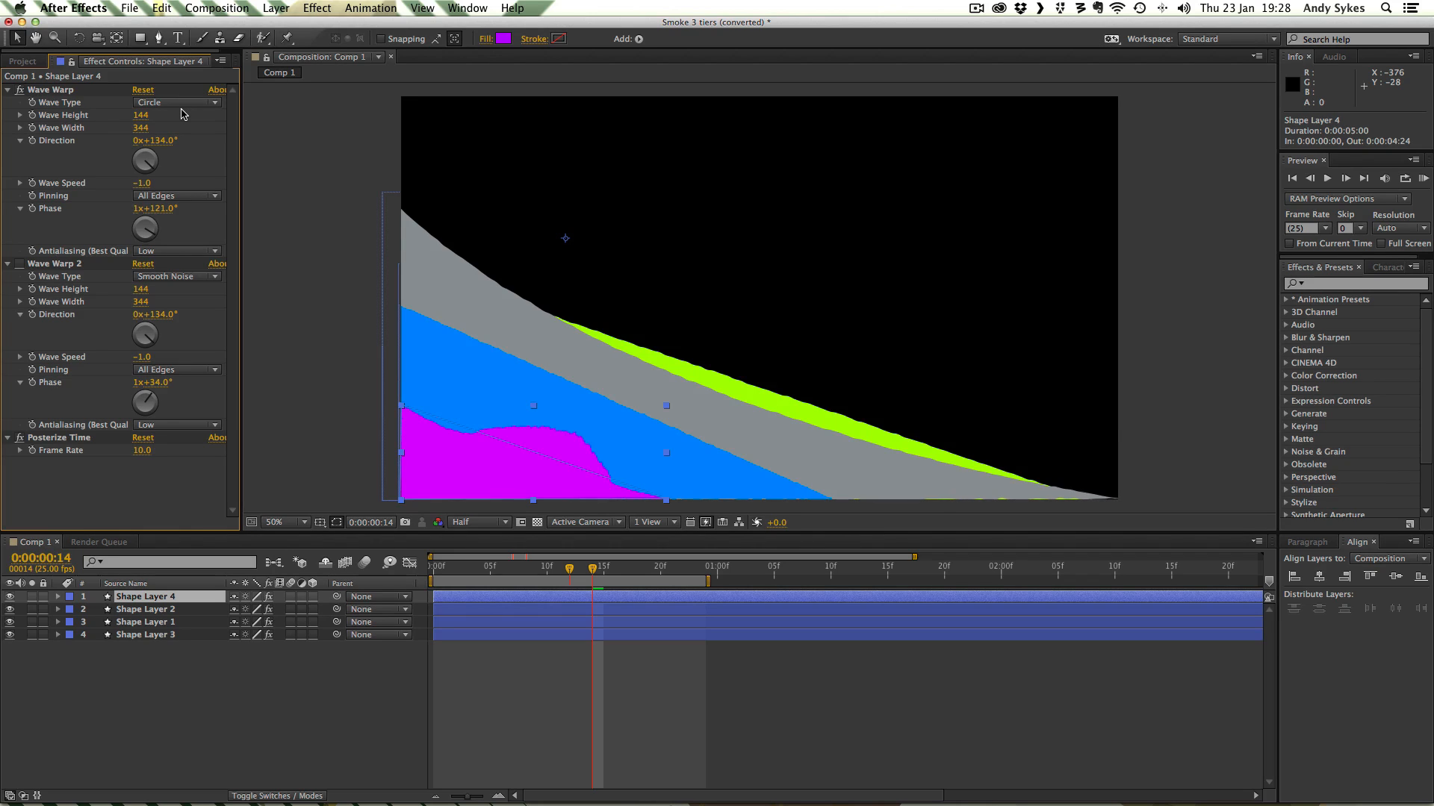
mouse_move(168, 125)
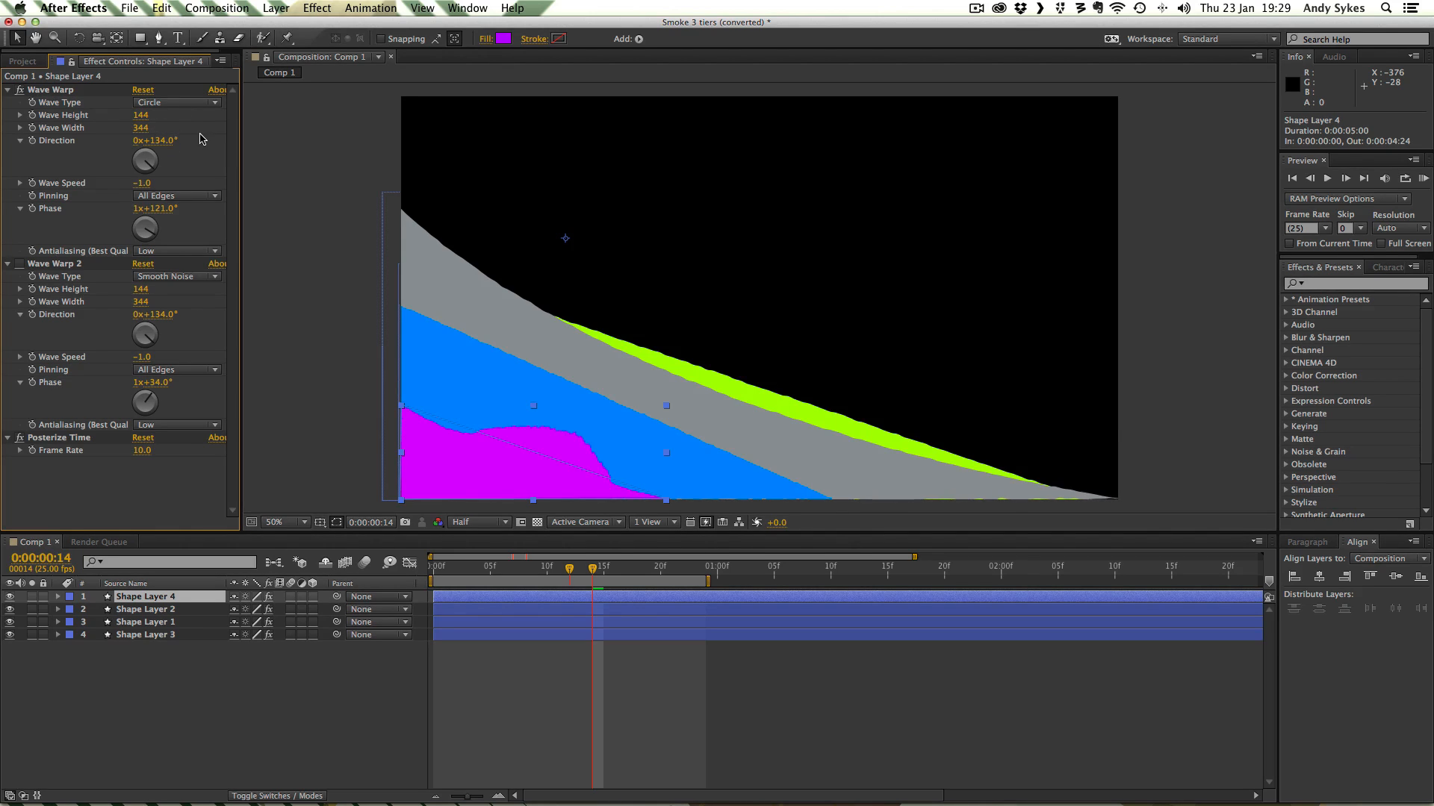
mouse_move(155, 151)
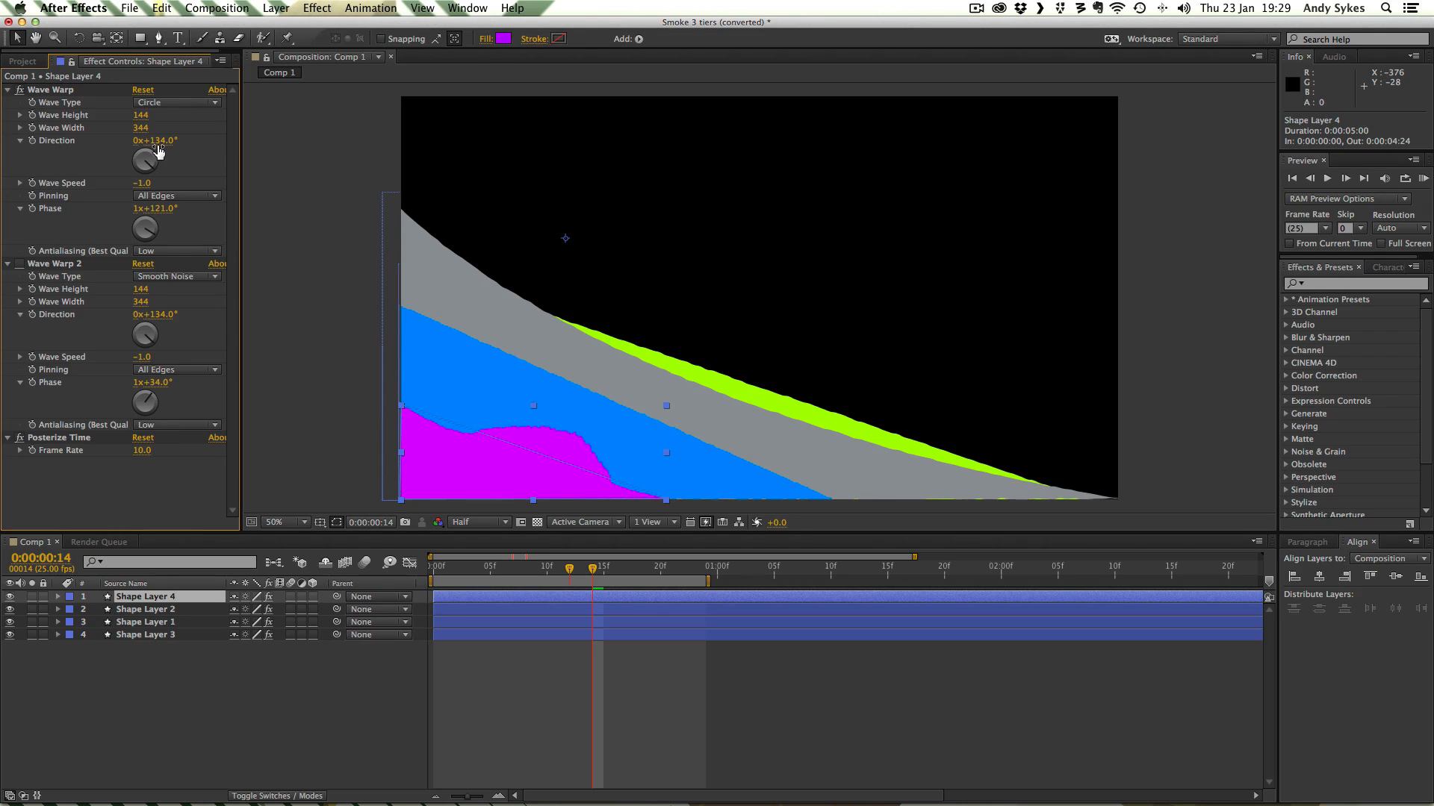
mouse_move(177, 237)
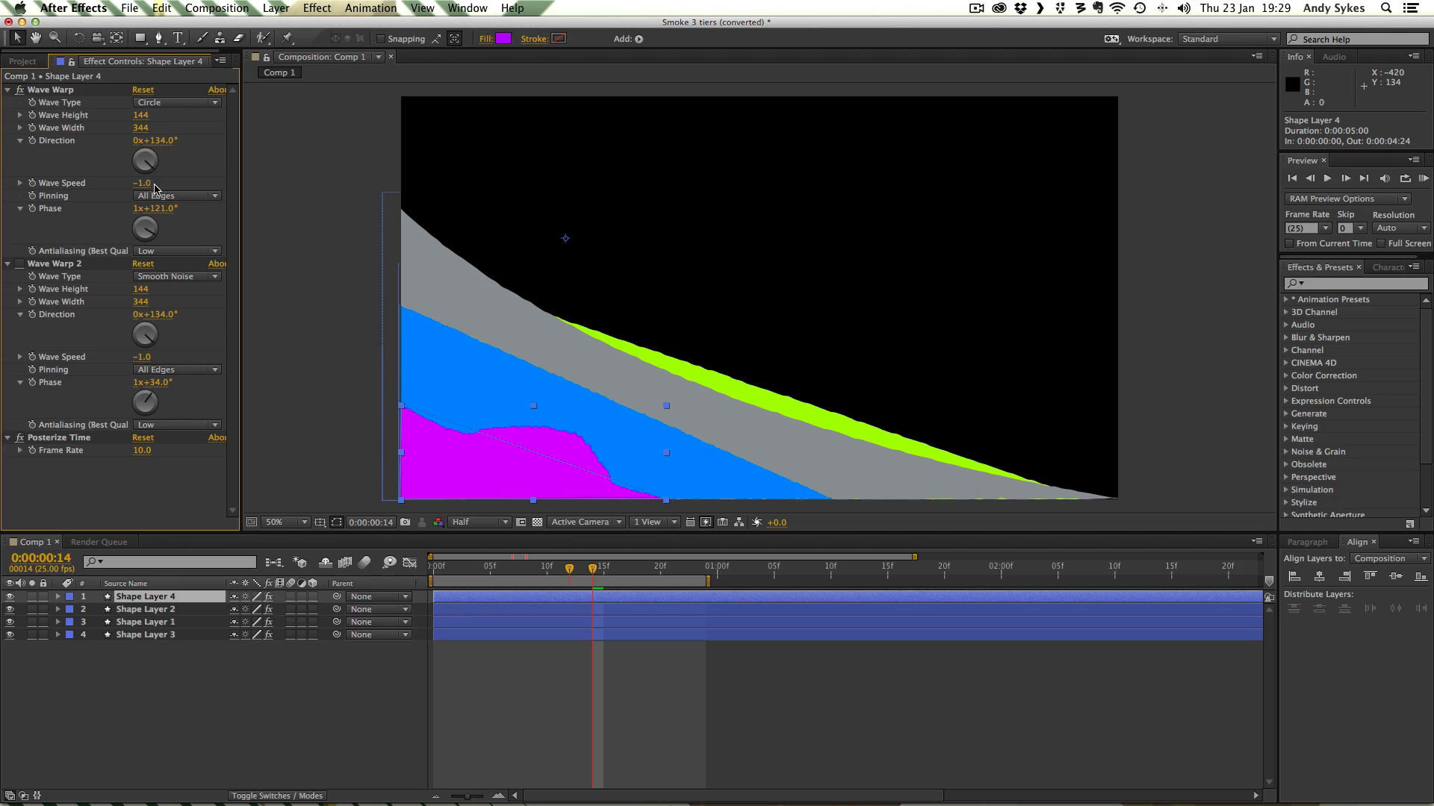
mouse_move(1077, 172)
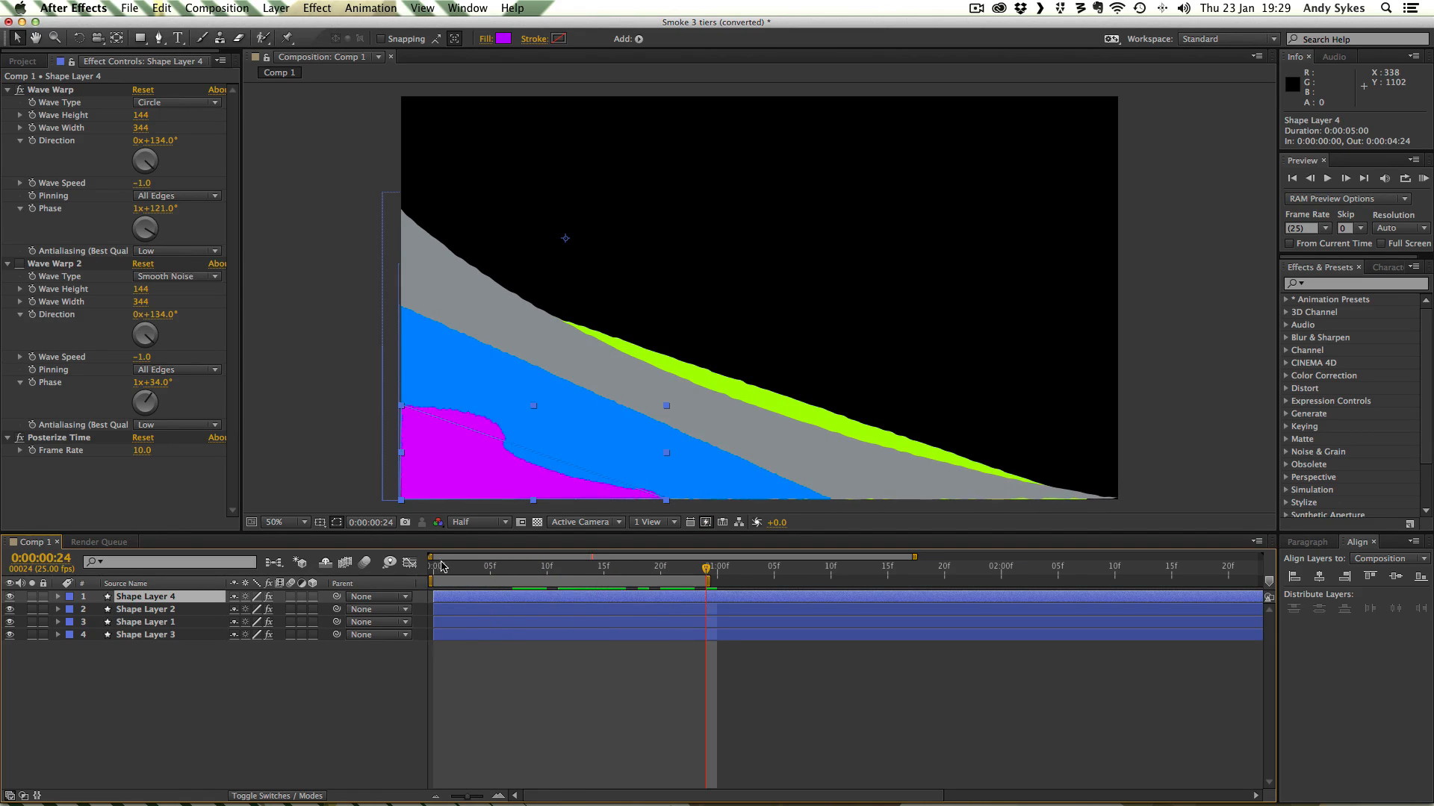
Scrub to frame 14 to watch the purple ripple, then try other Wave Warp phases
drag(708, 567, 672, 567)
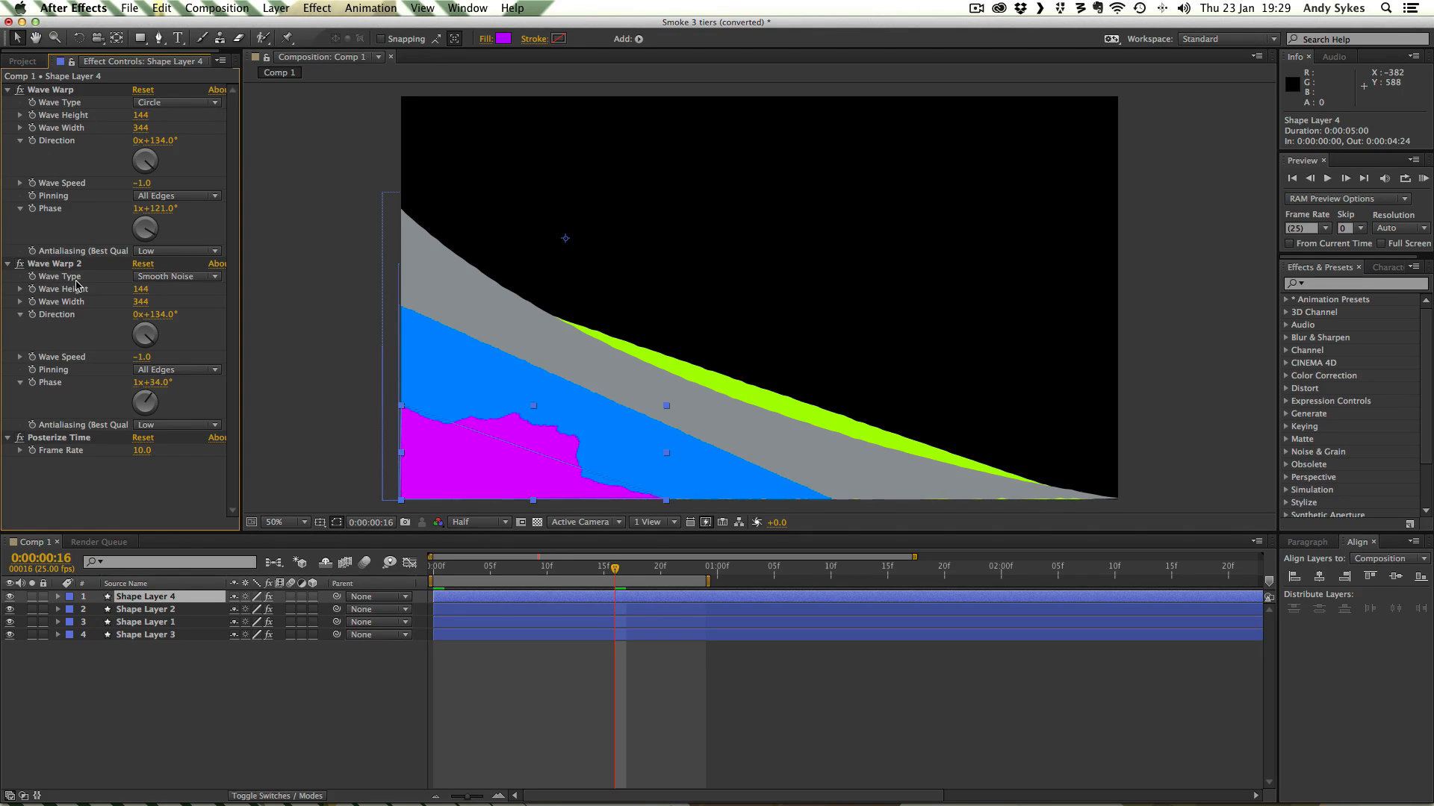
mouse_move(491, 497)
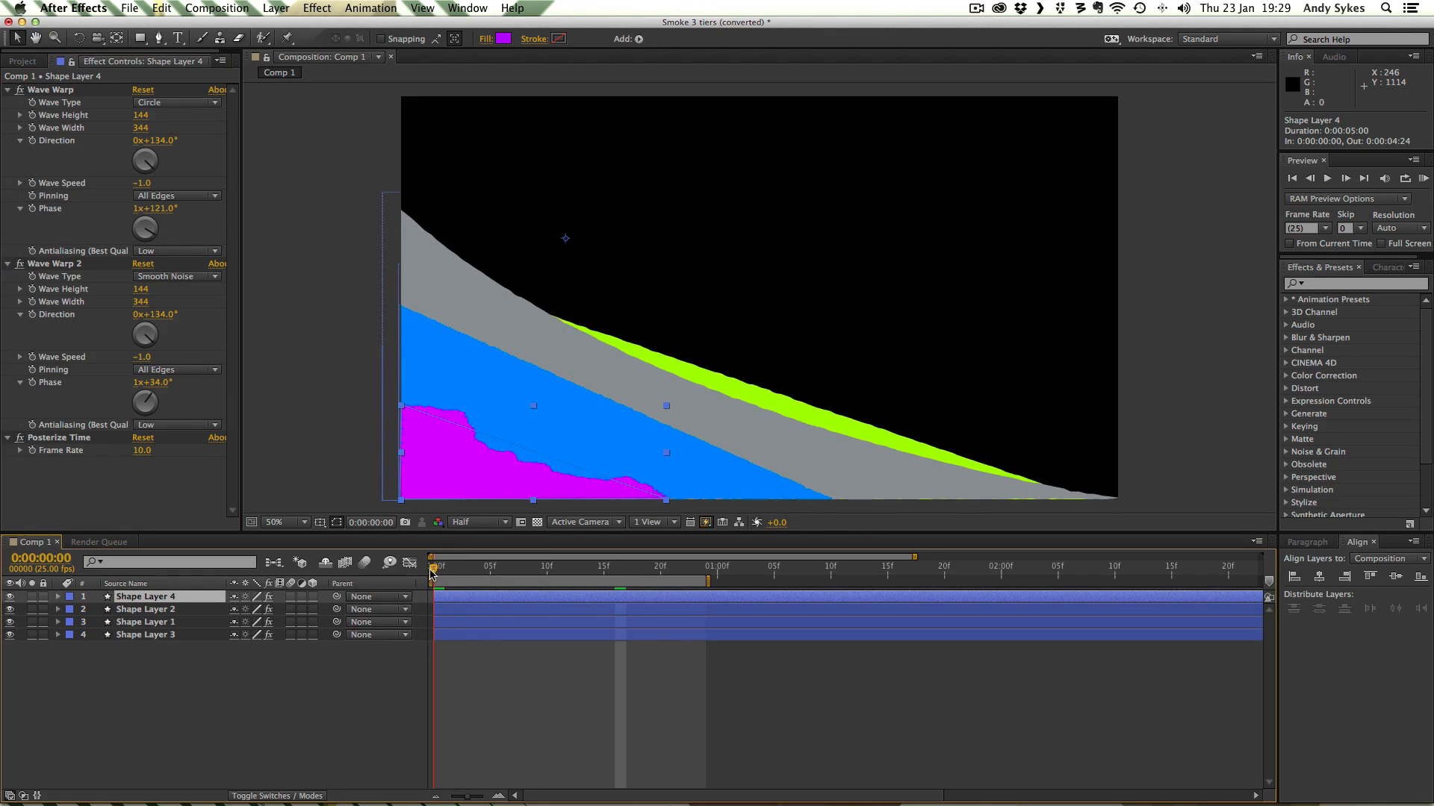
click(592, 566)
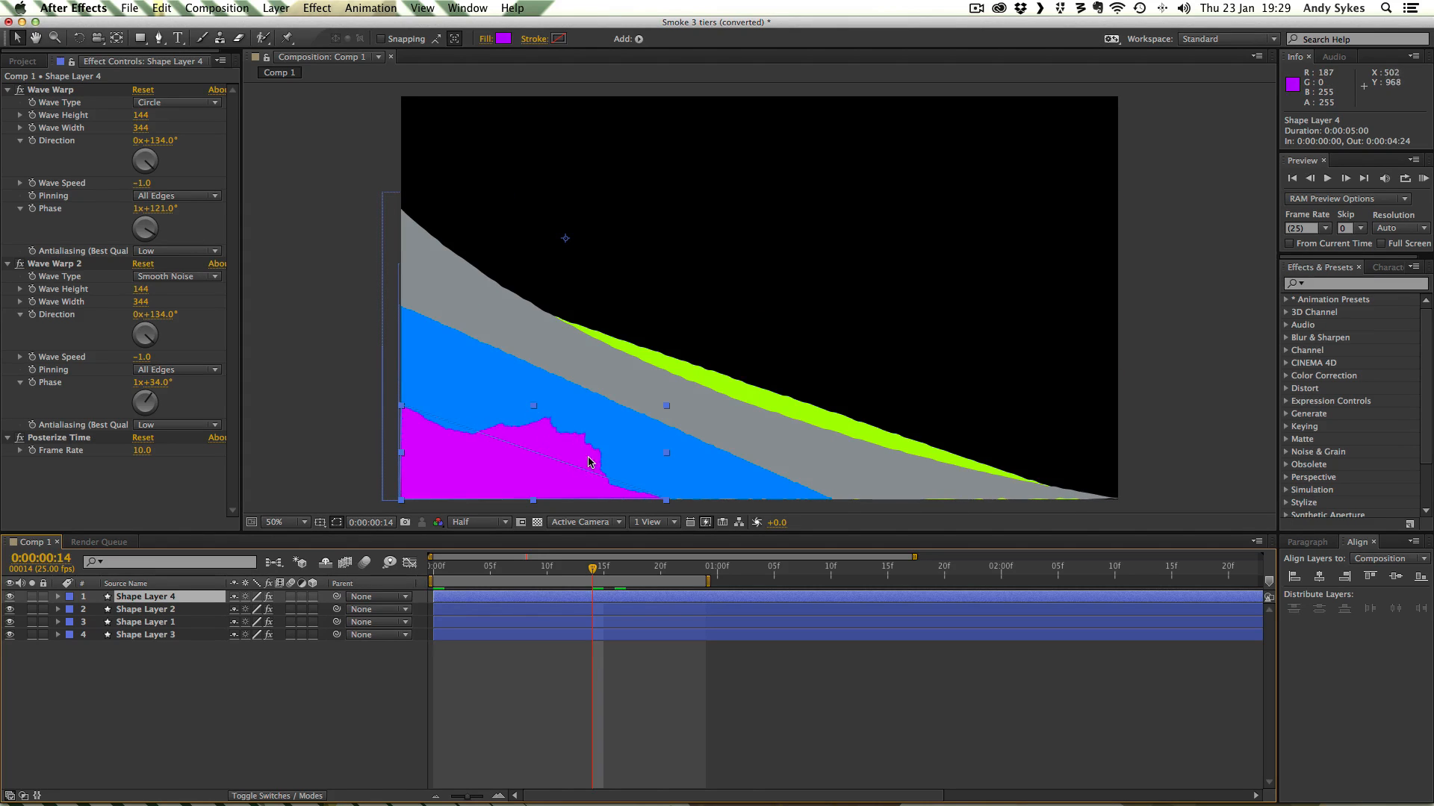
mouse_move(339, 404)
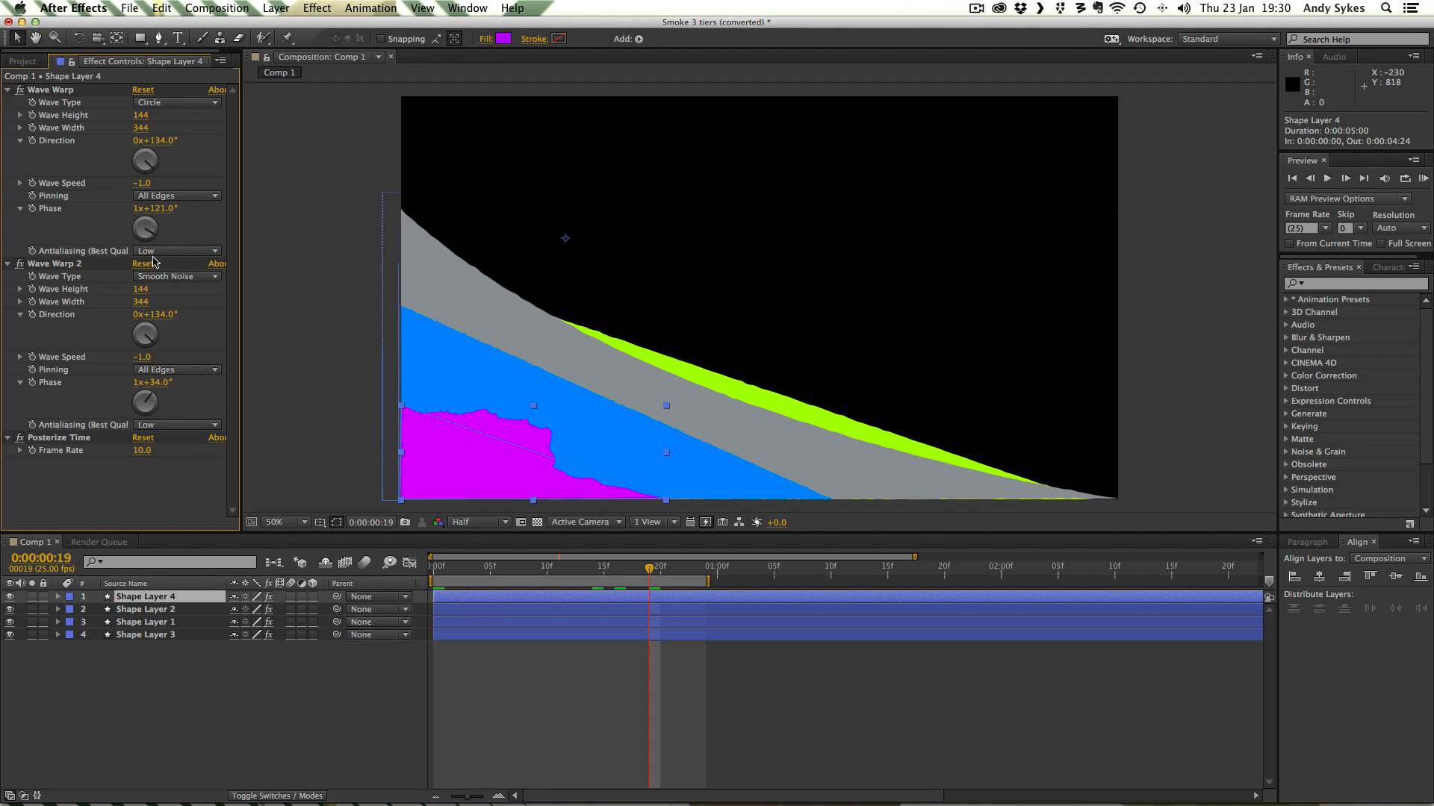
mouse_move(66, 386)
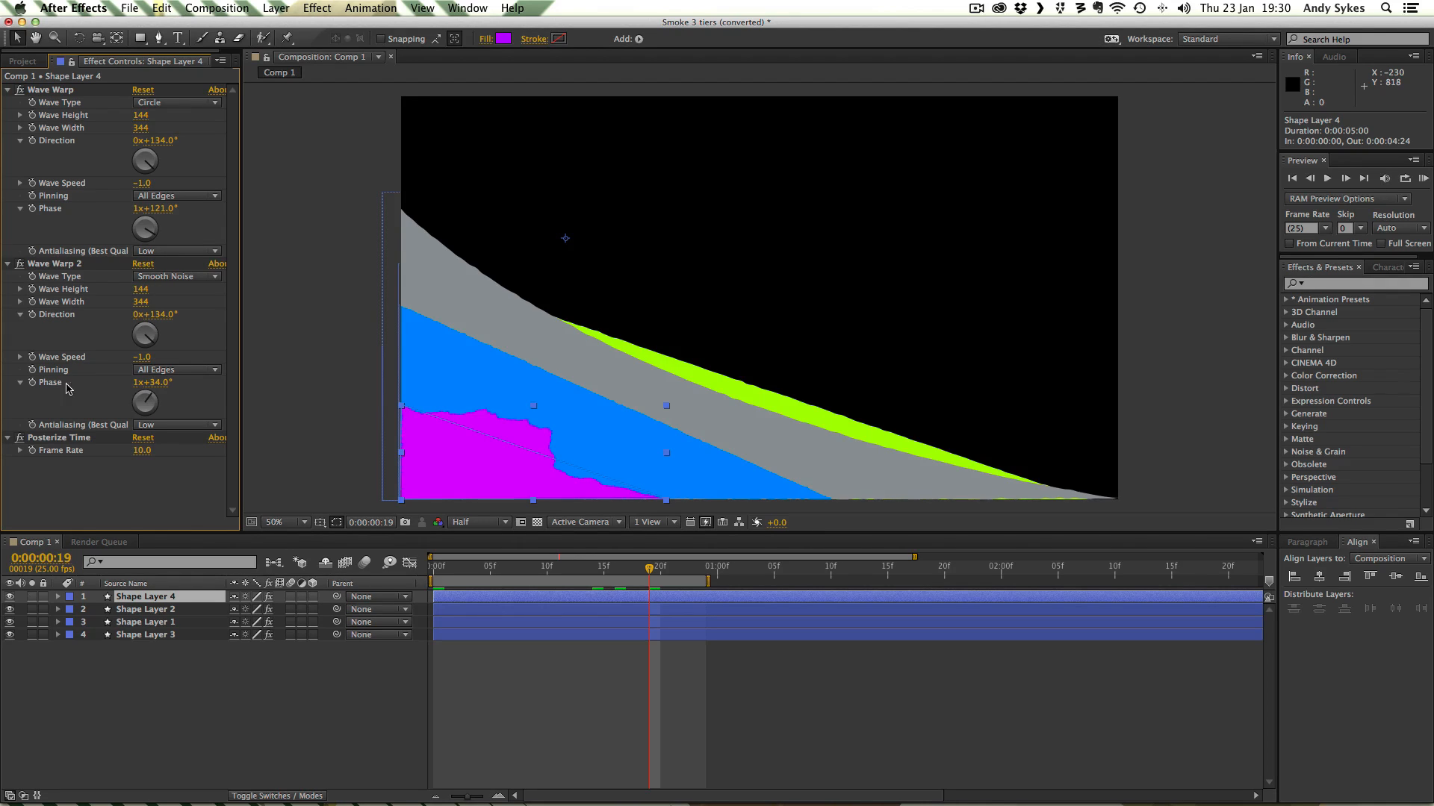
mouse_move(174, 390)
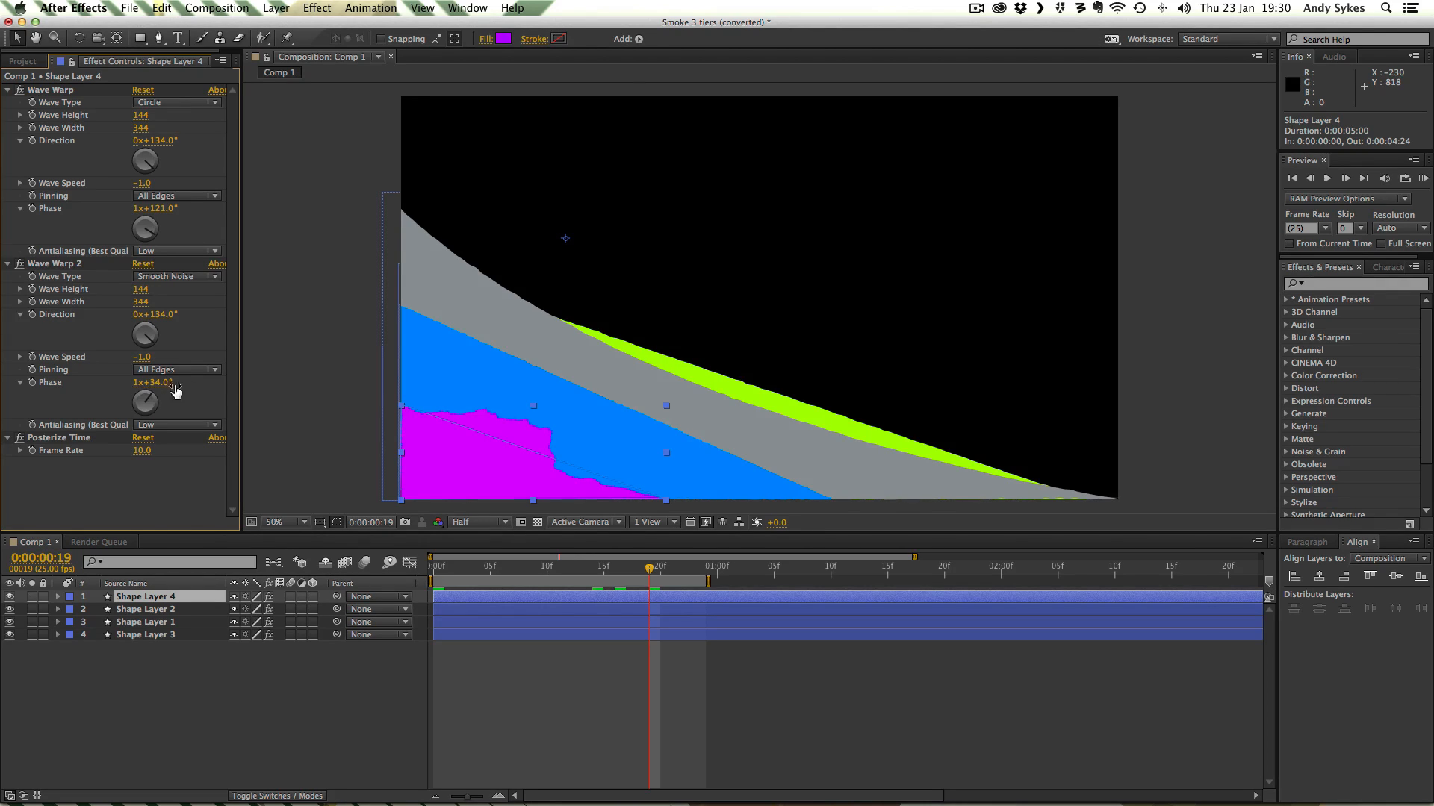
mouse_move(170, 399)
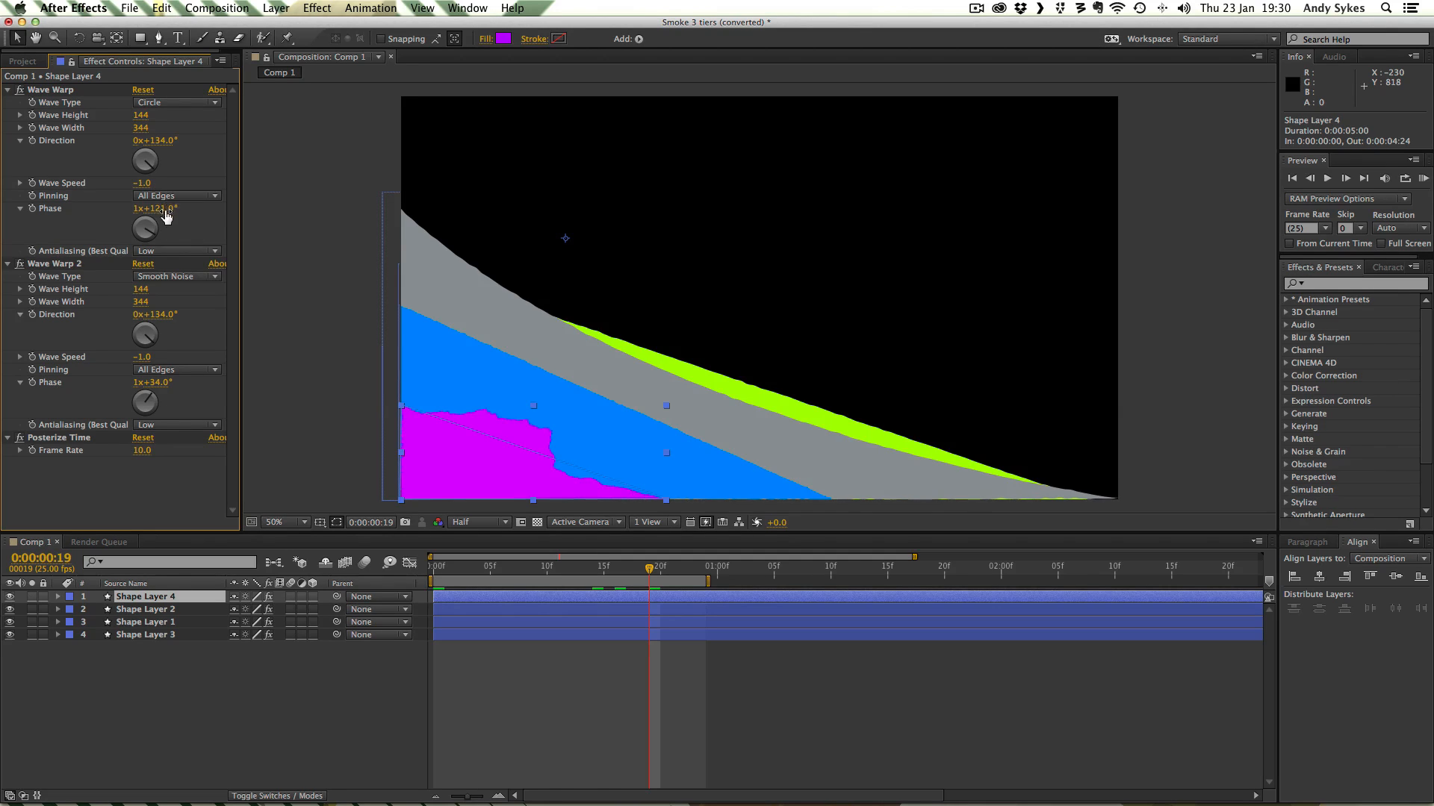
mouse_move(166, 219)
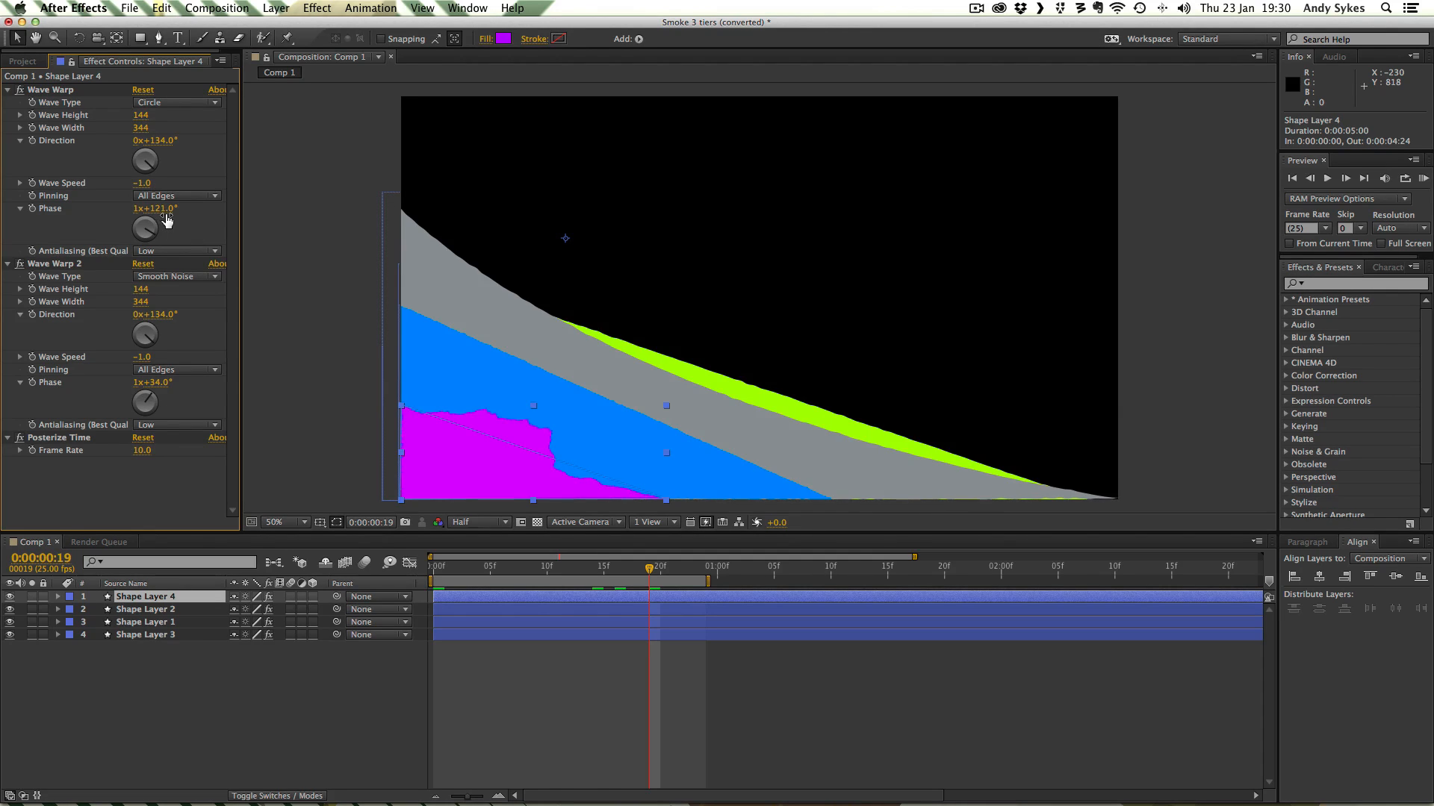
mouse_move(45, 111)
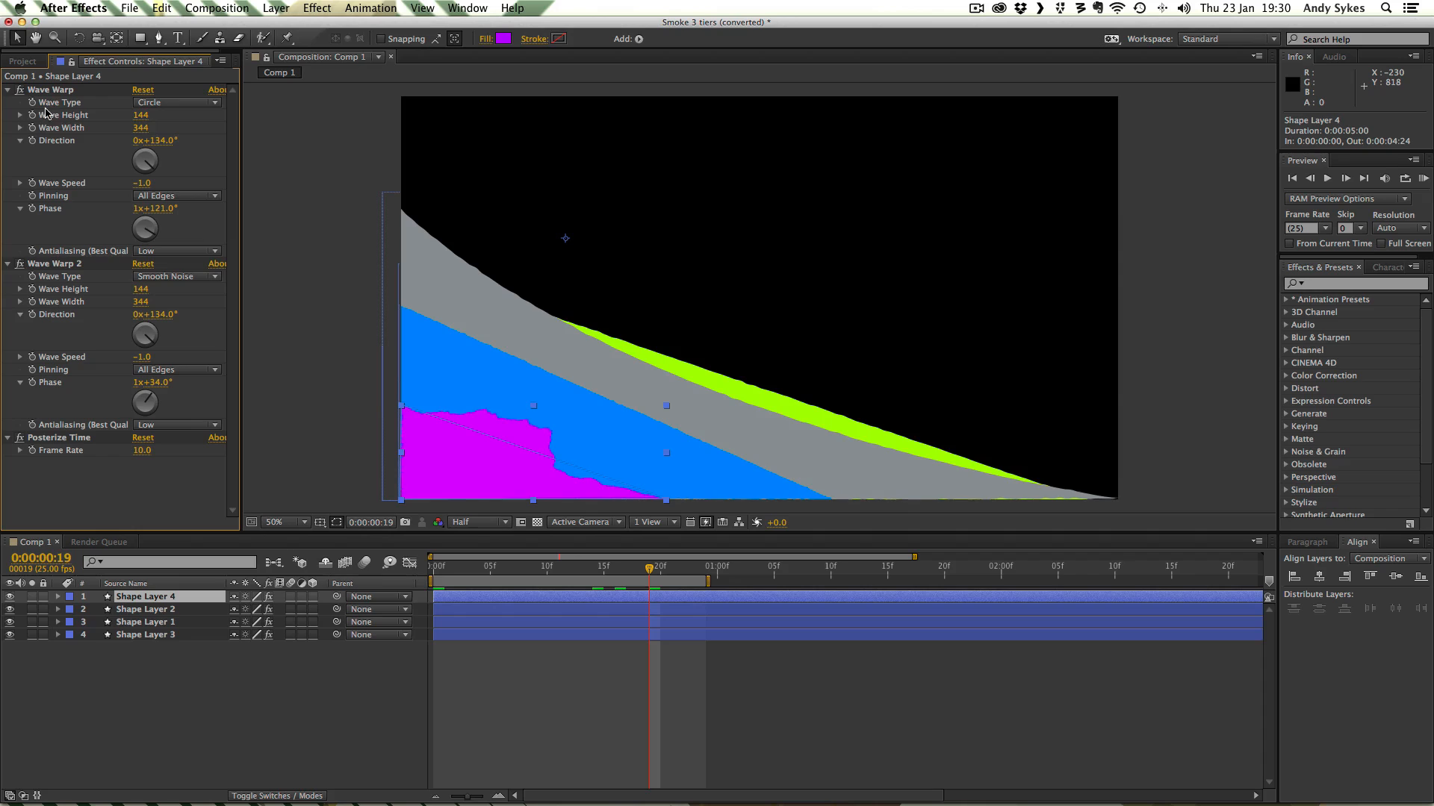
mouse_move(152, 245)
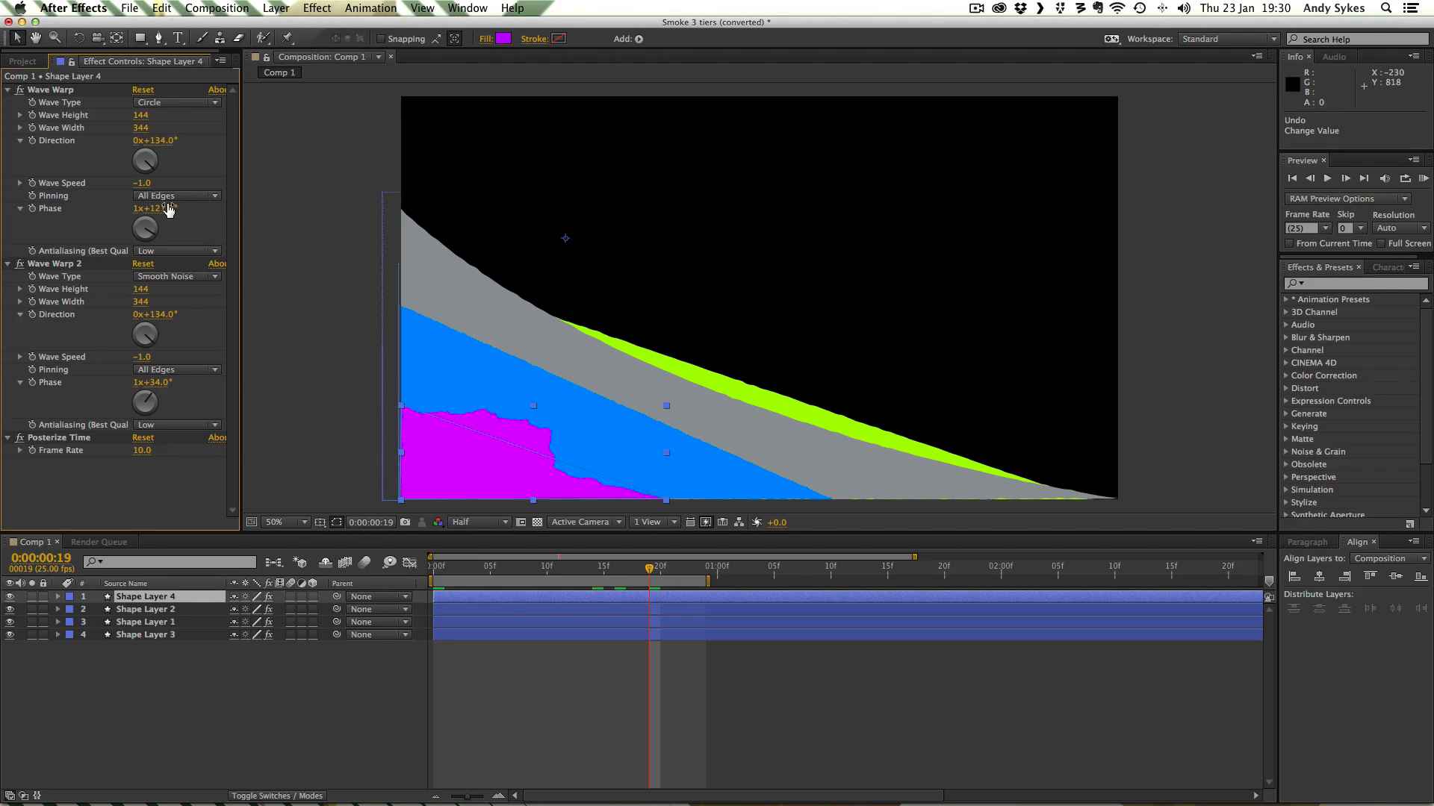
drag(151, 208, 192, 208)
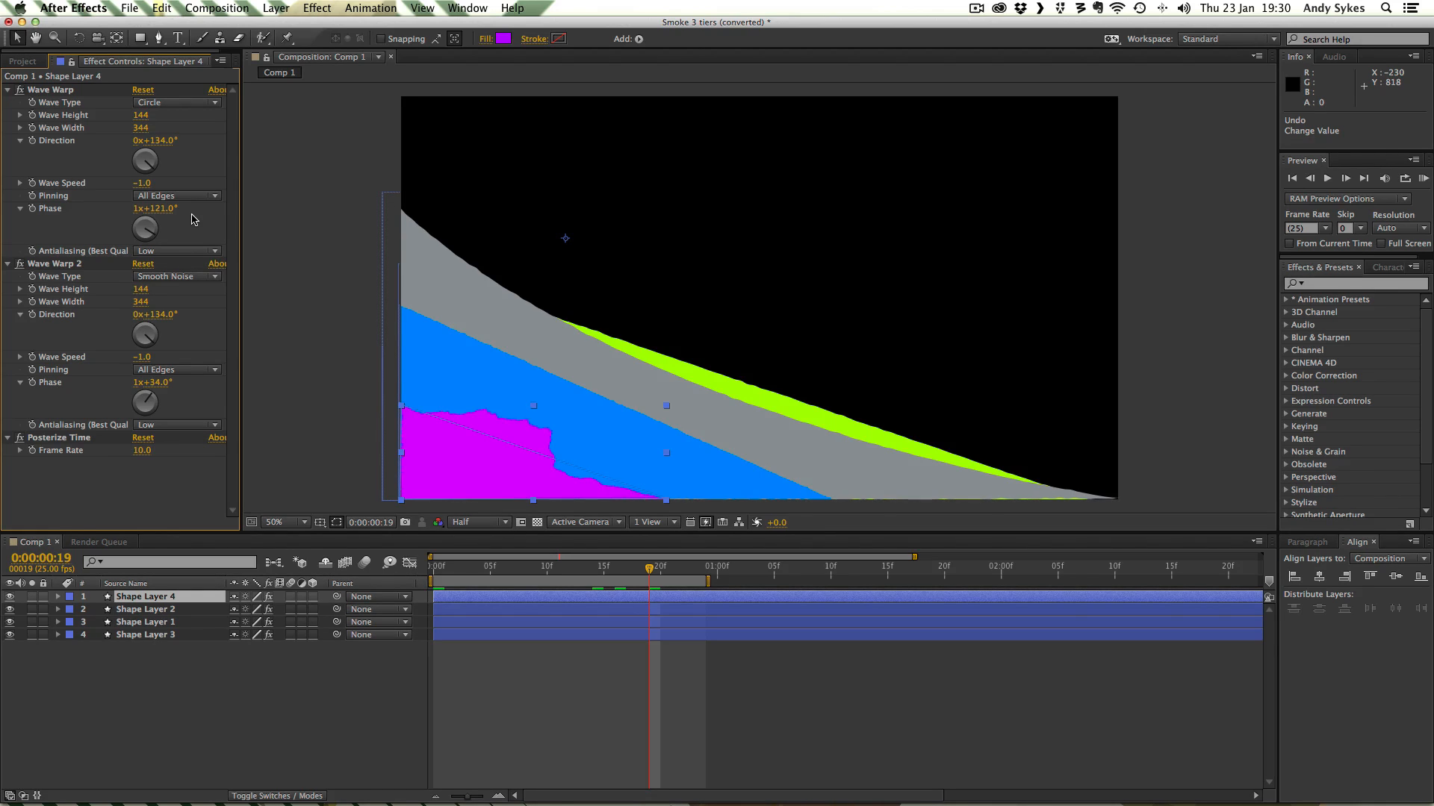
click(143, 609)
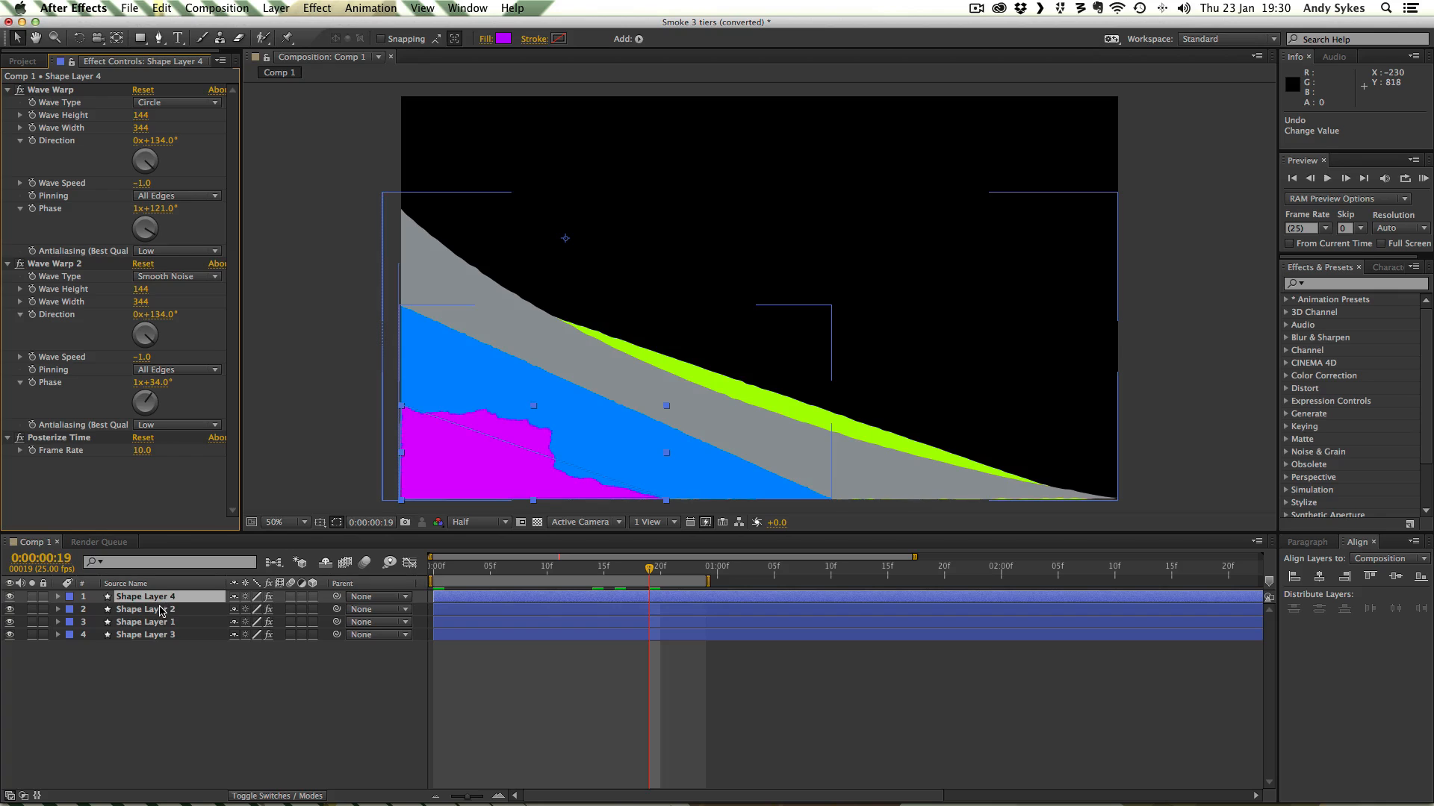
Select Shape Layer 2 to show its Wave Warp, Wave Warp 2 and Posterize Time settings
click(146, 609)
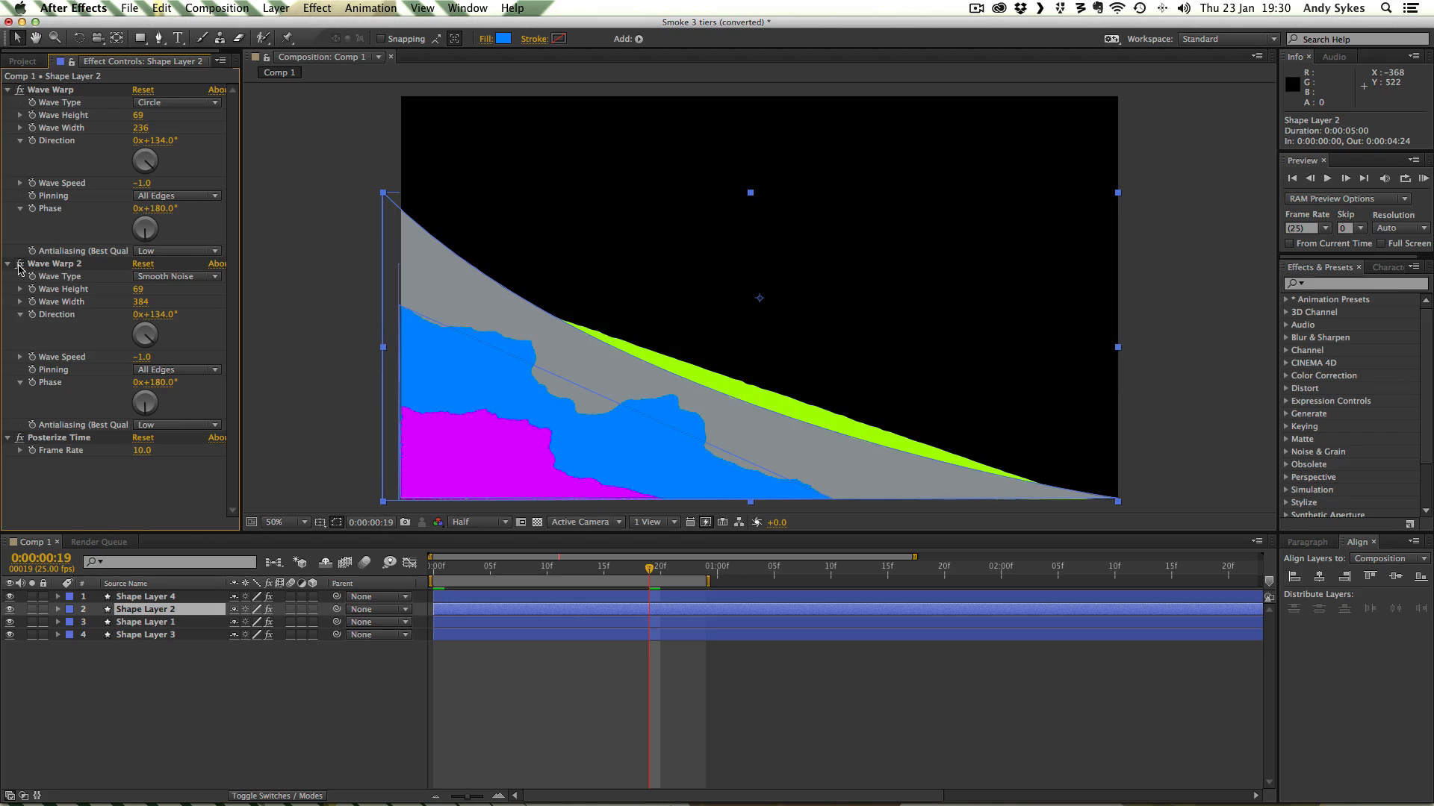
mouse_move(587, 370)
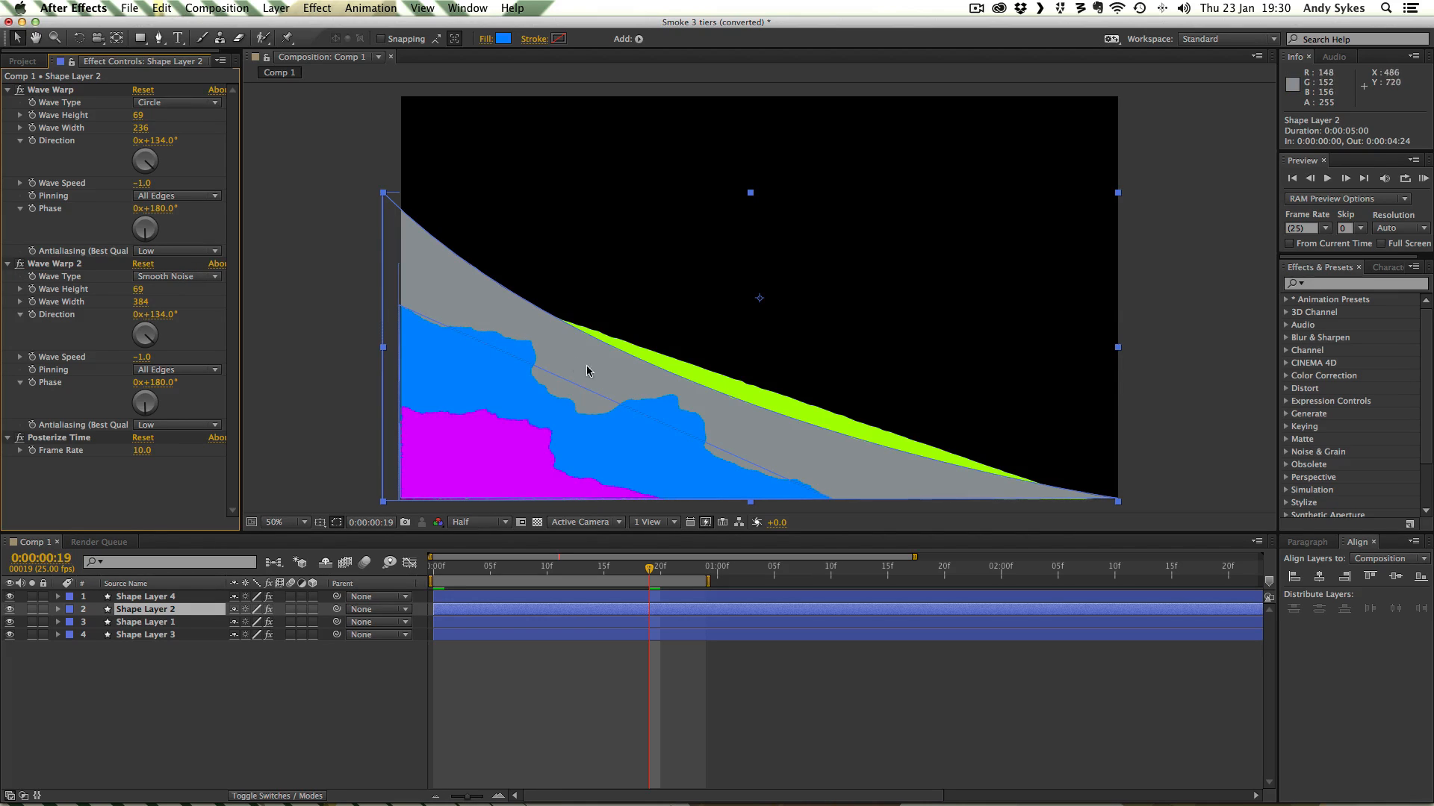
mouse_move(728, 455)
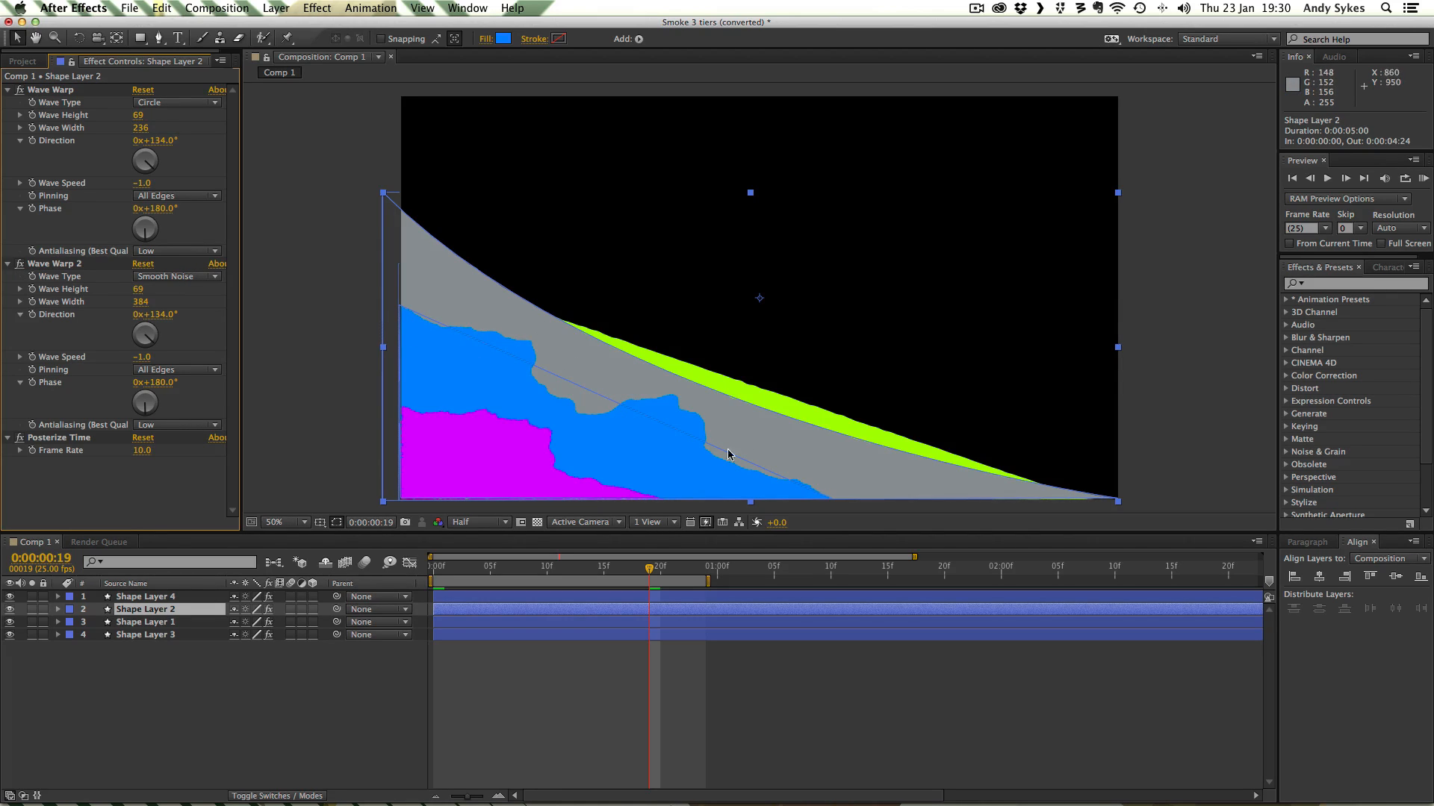
mouse_move(201, 337)
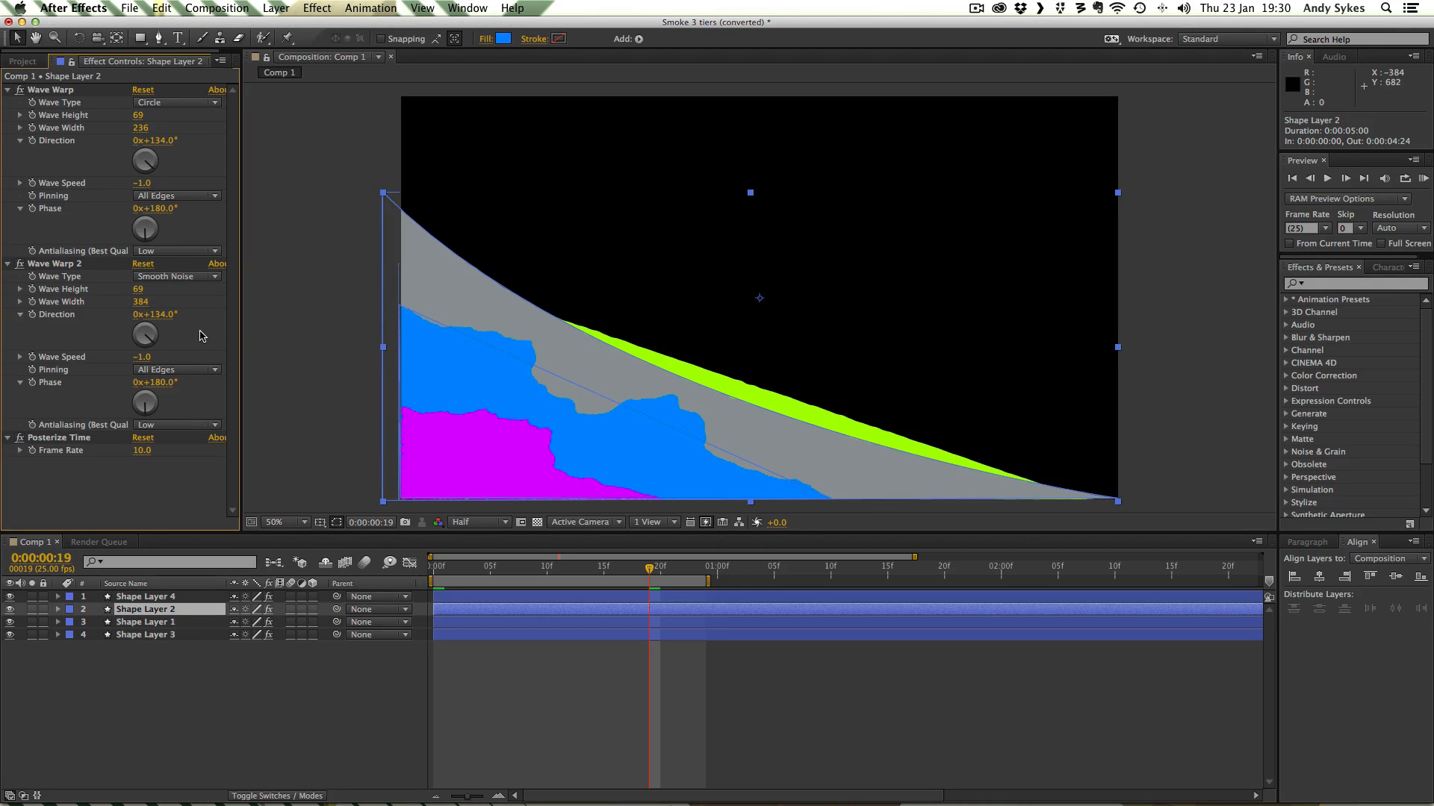
mouse_move(152, 651)
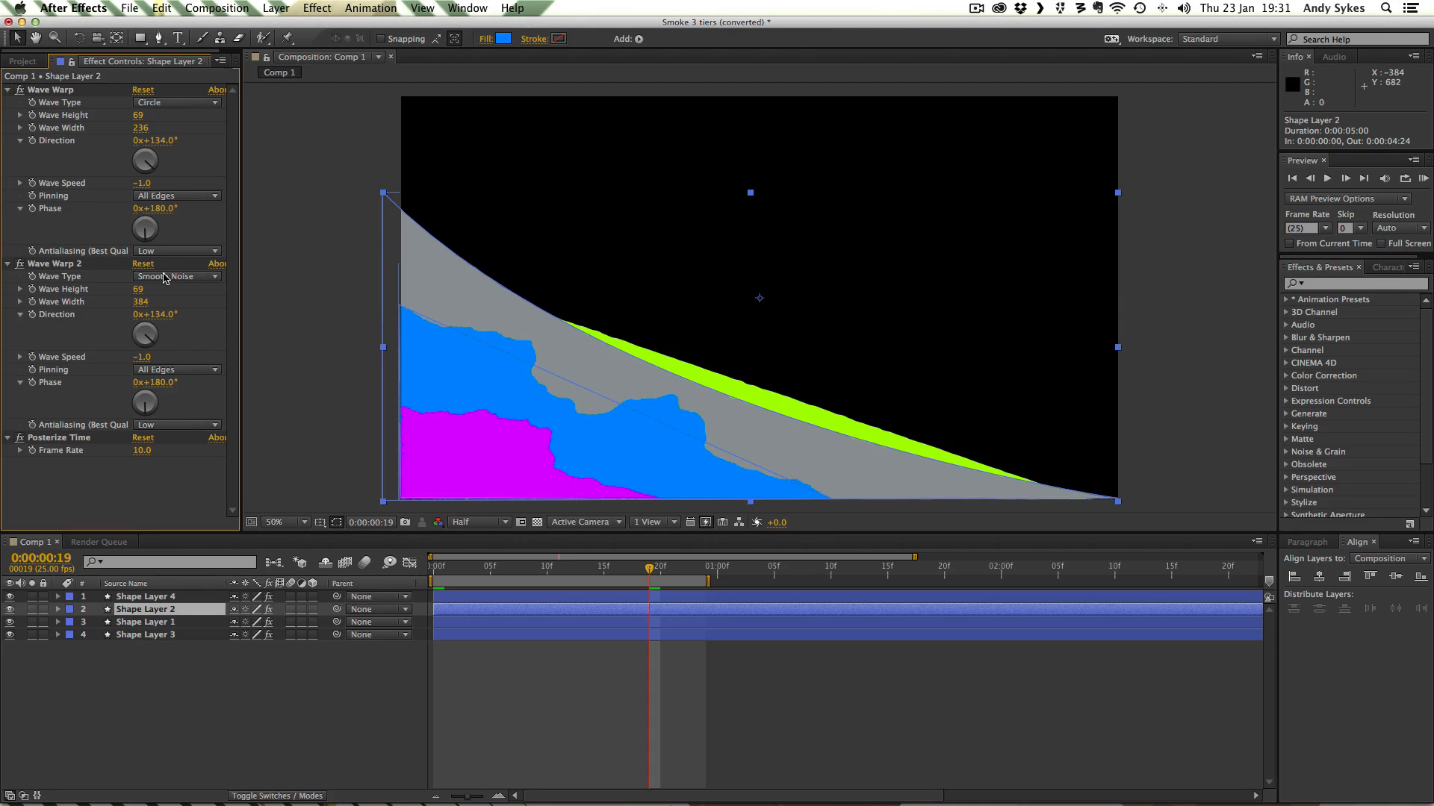
mouse_move(200, 247)
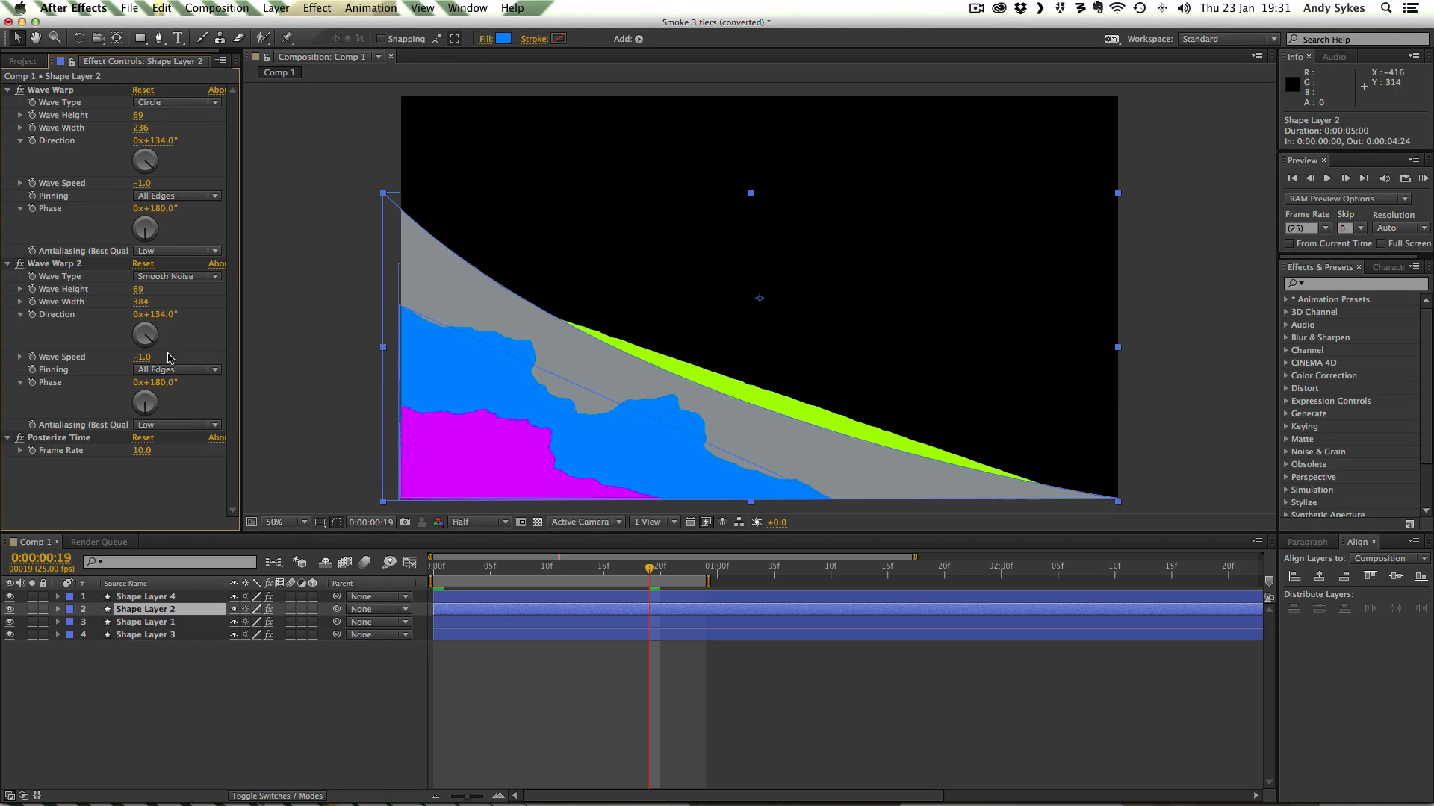
mouse_move(168, 366)
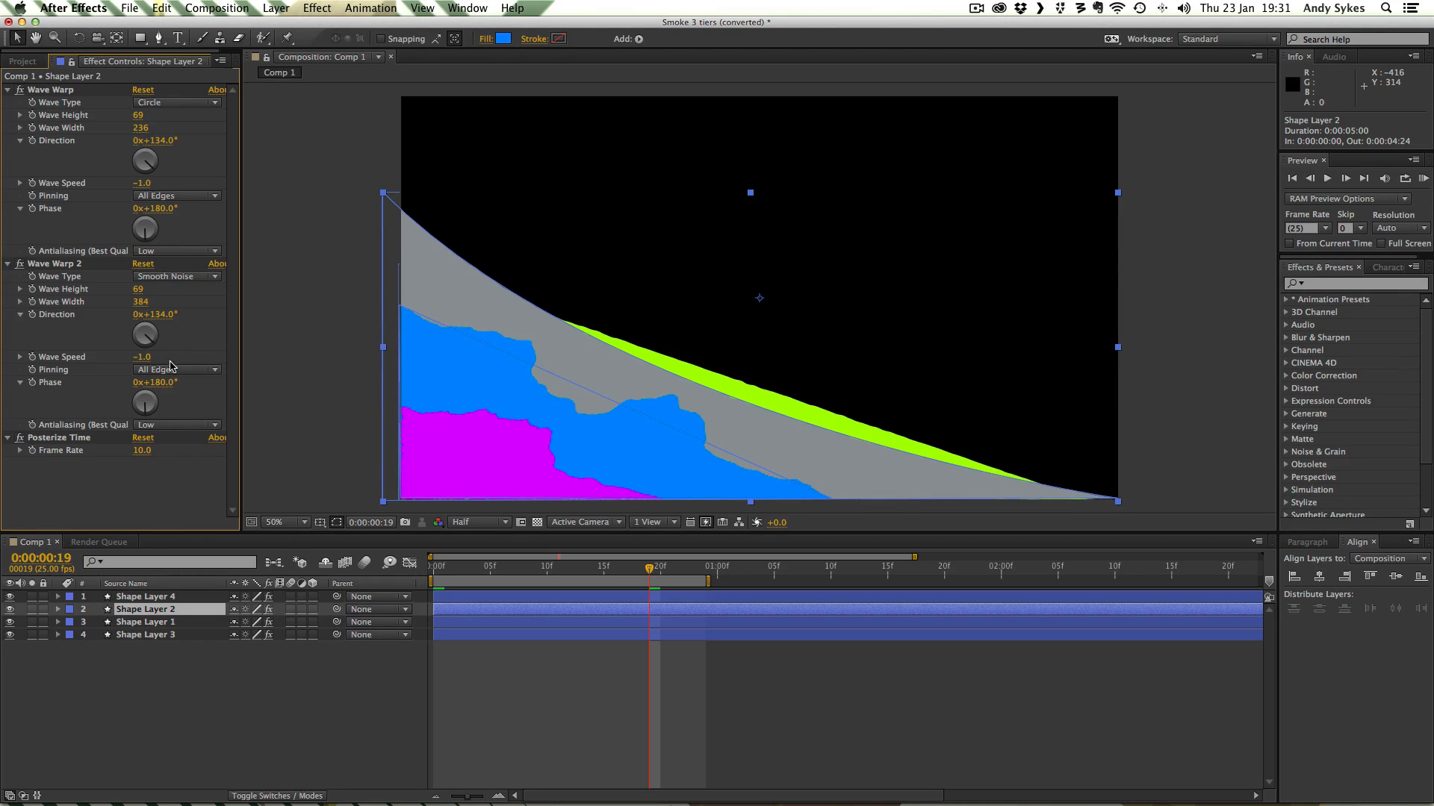
mouse_move(175, 322)
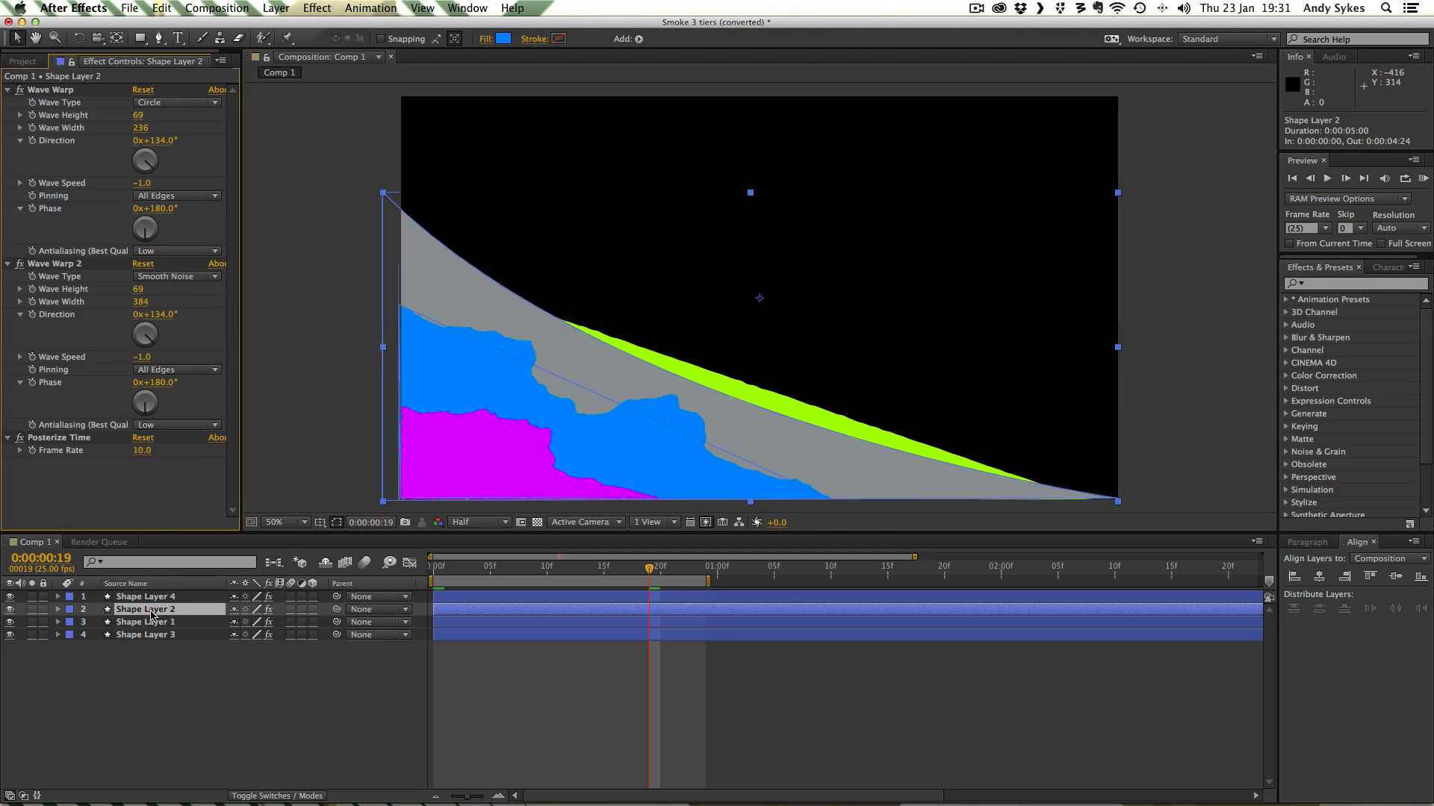
Select Shape Layer 1 and step through frames 9, 16 and 18 of the grey tier
click(144, 622)
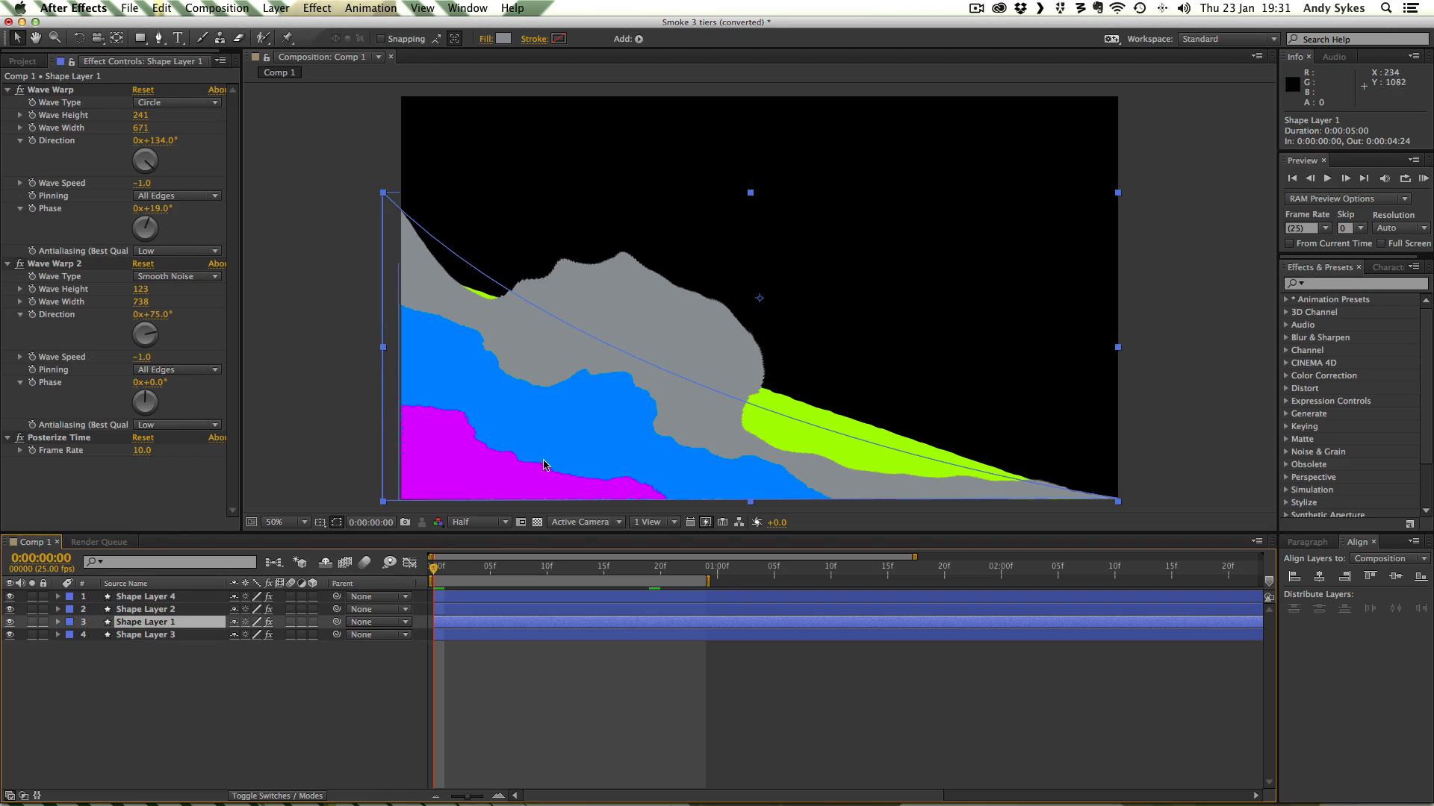
click(534, 567)
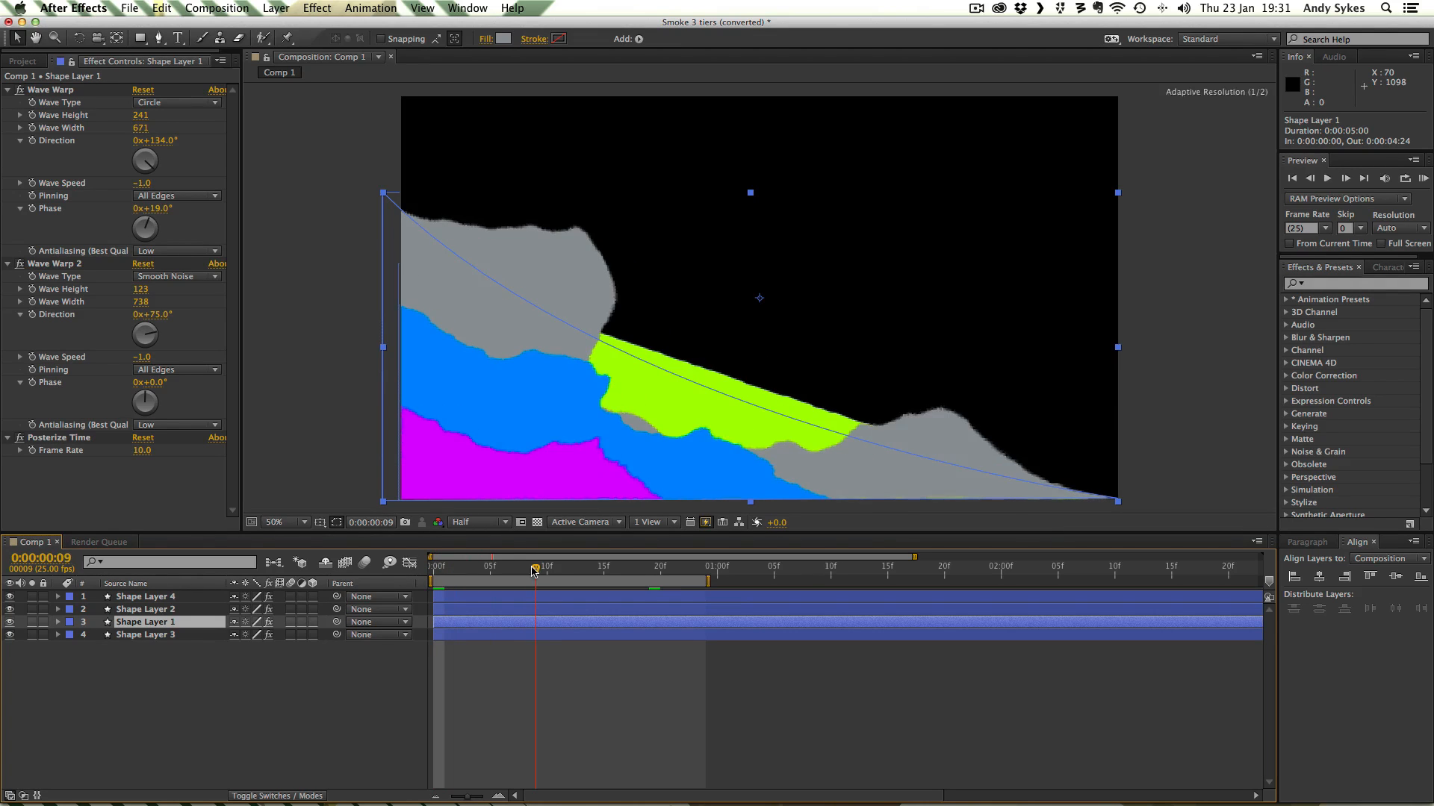
click(612, 566)
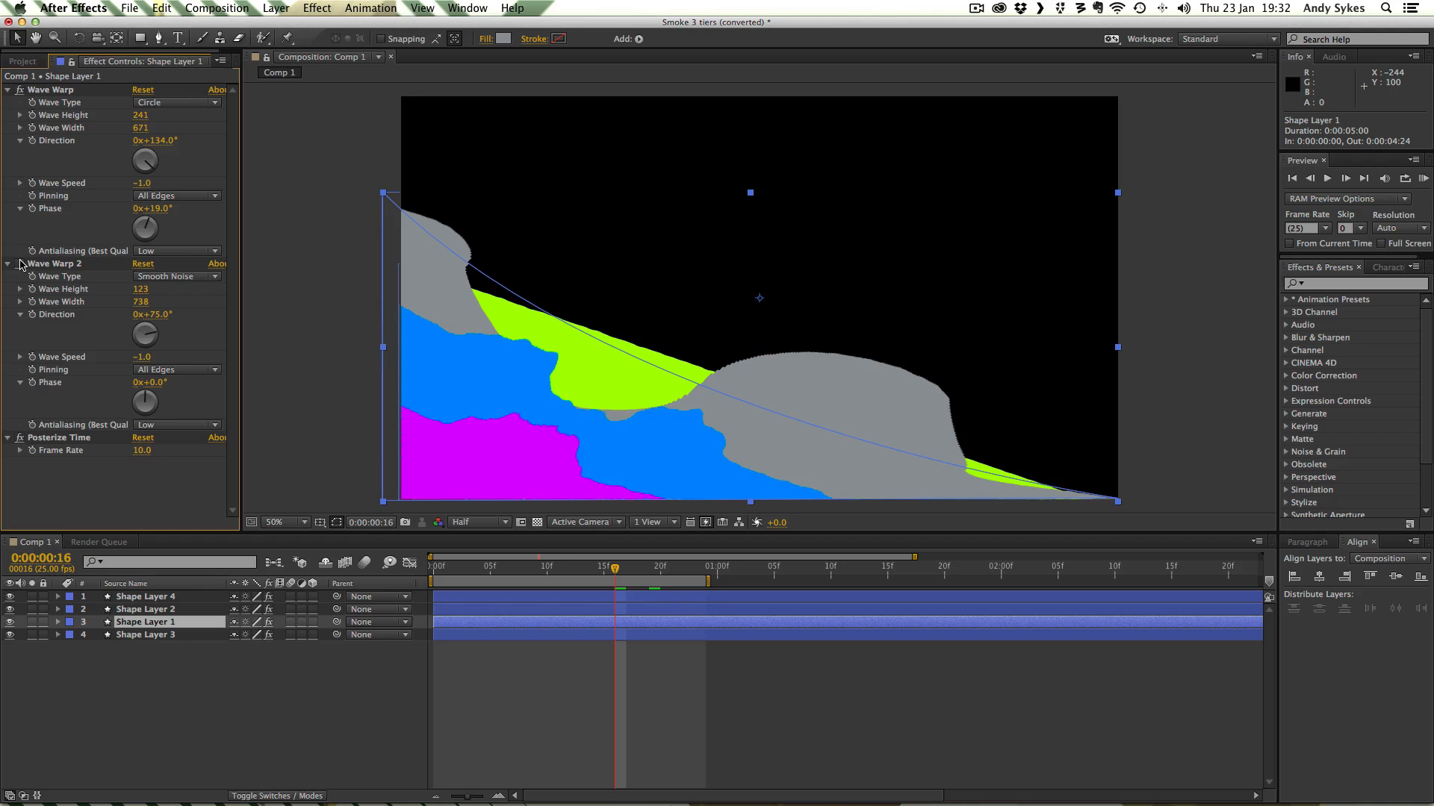
click(535, 567)
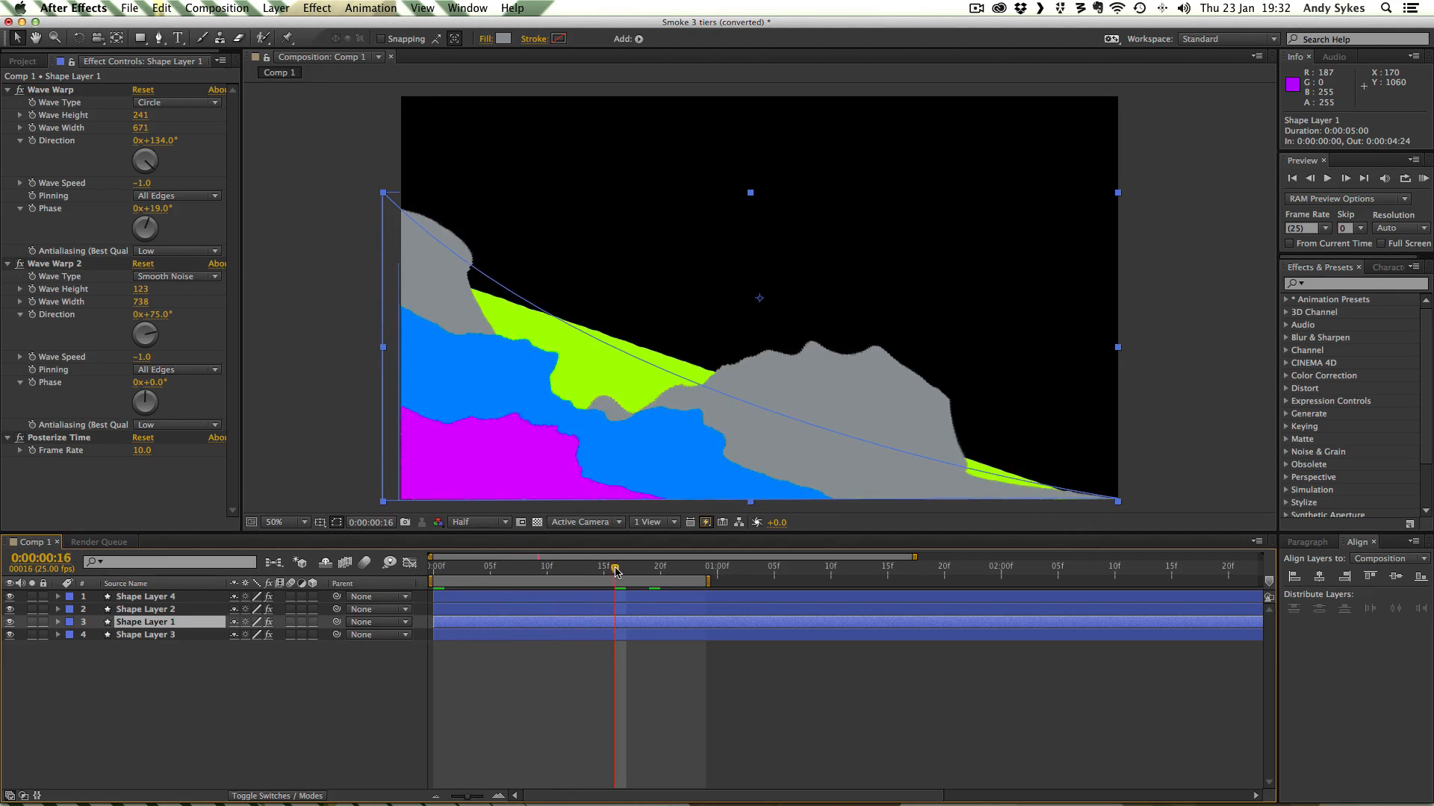
click(546, 567)
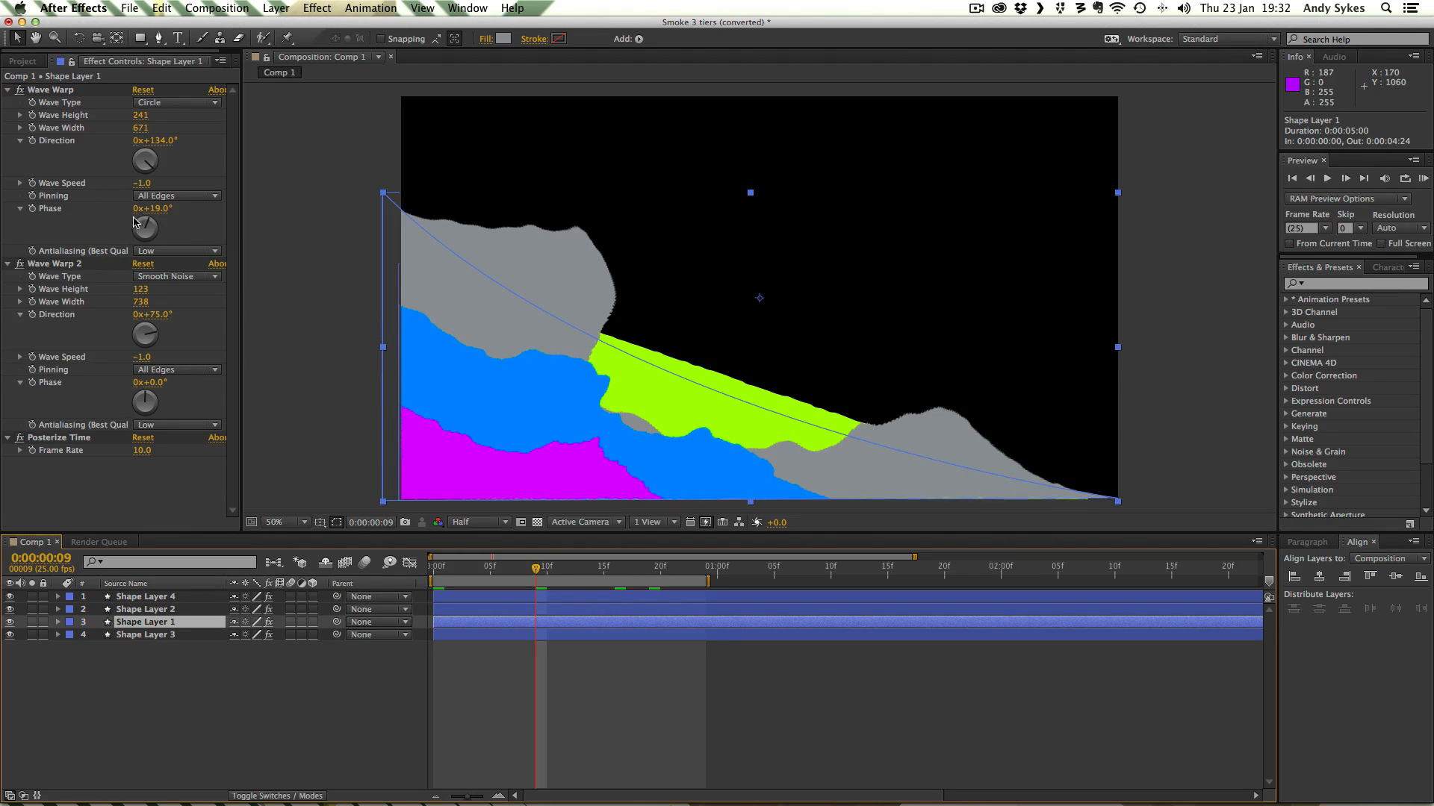
mouse_move(160, 223)
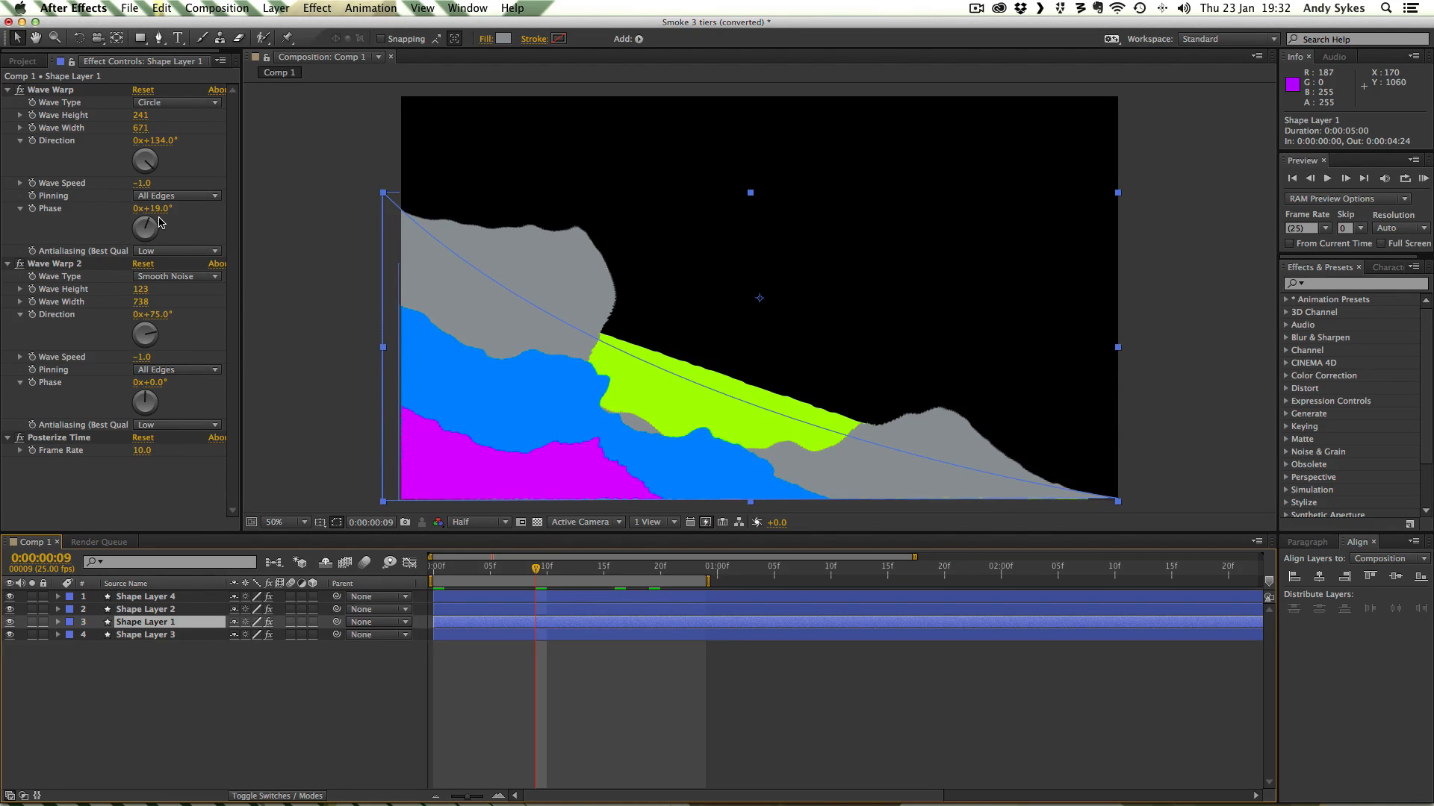
mouse_move(163, 334)
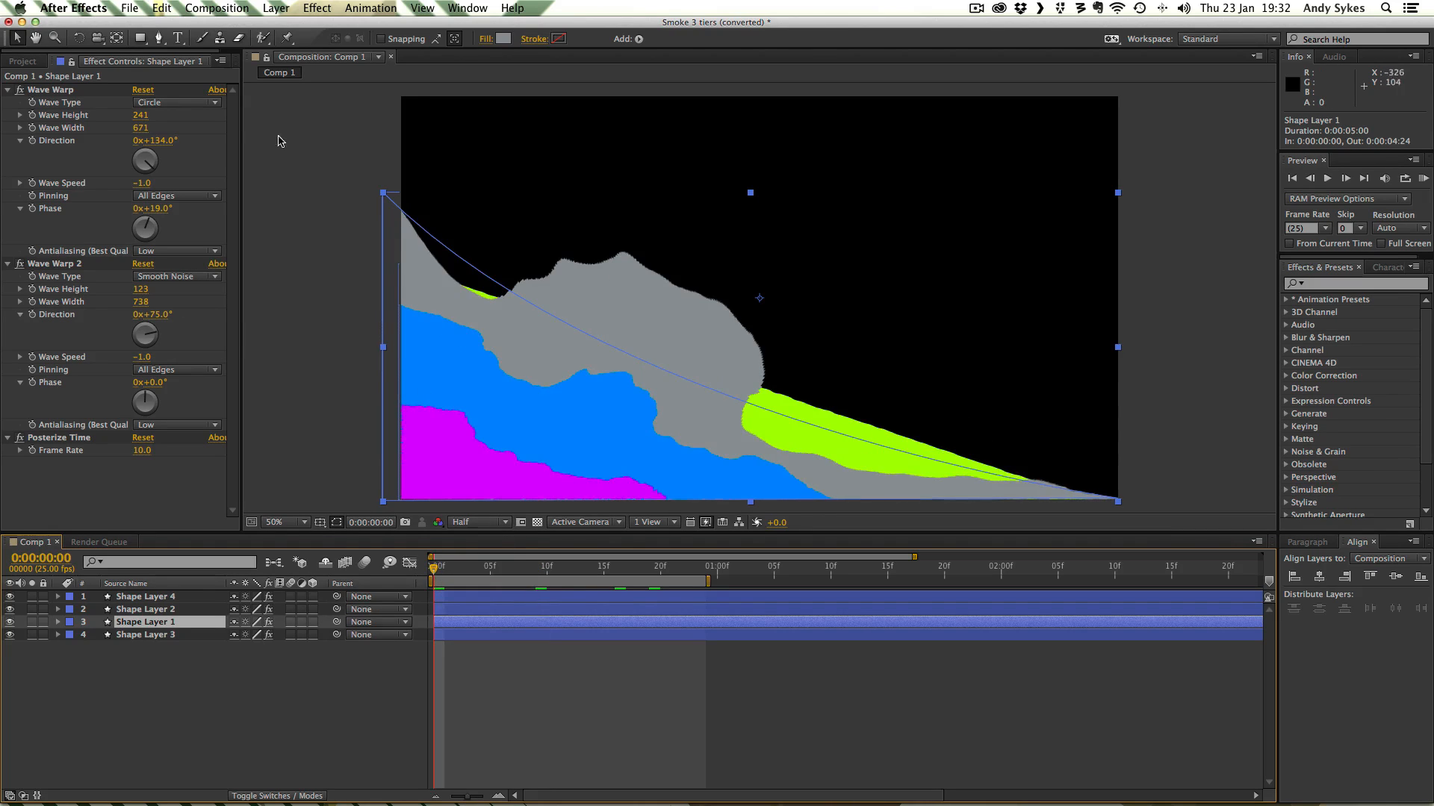
click(512, 566)
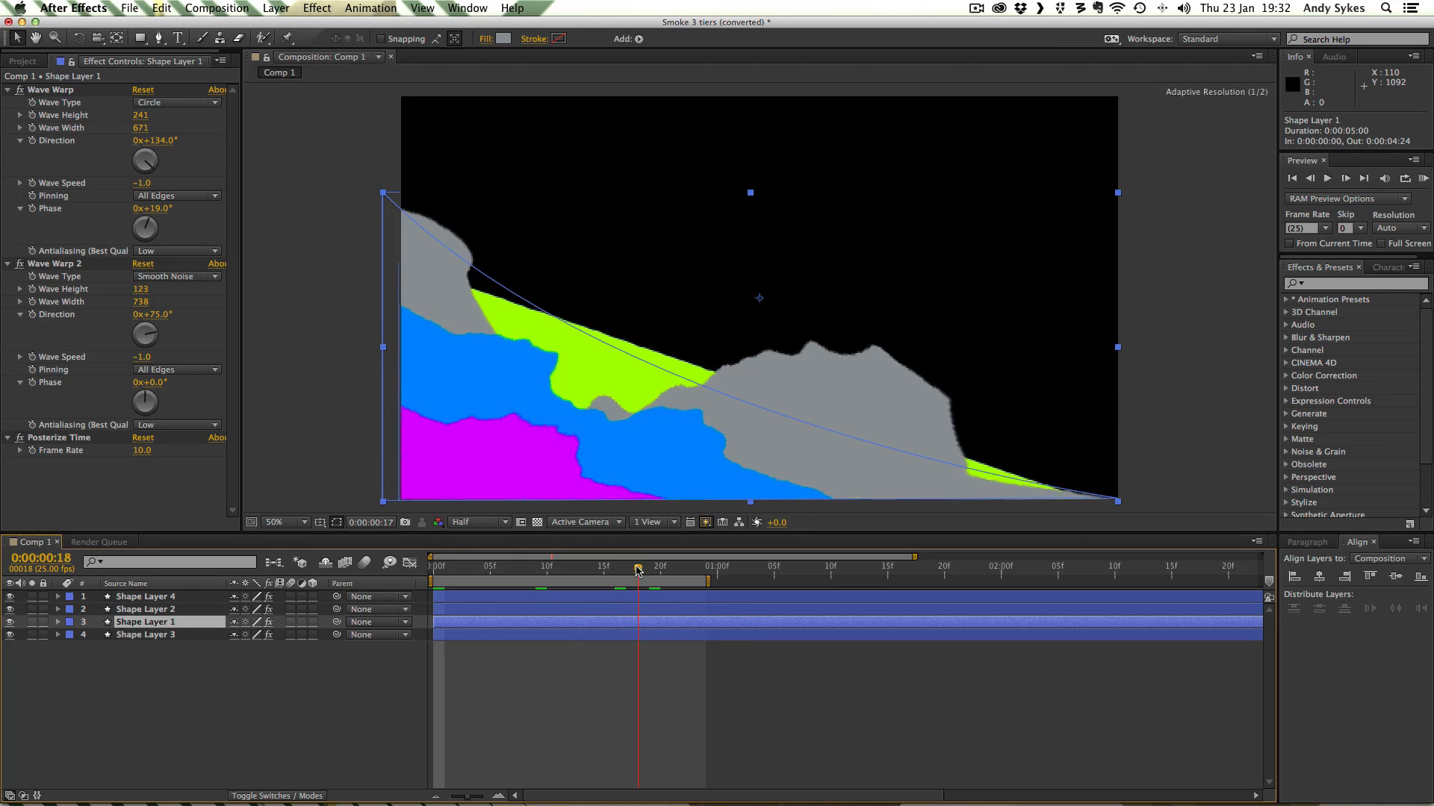
Try grey tier Circle warp phases of 30°, -50° and 127°, keeping it at 19°
drag(144, 225, 154, 225)
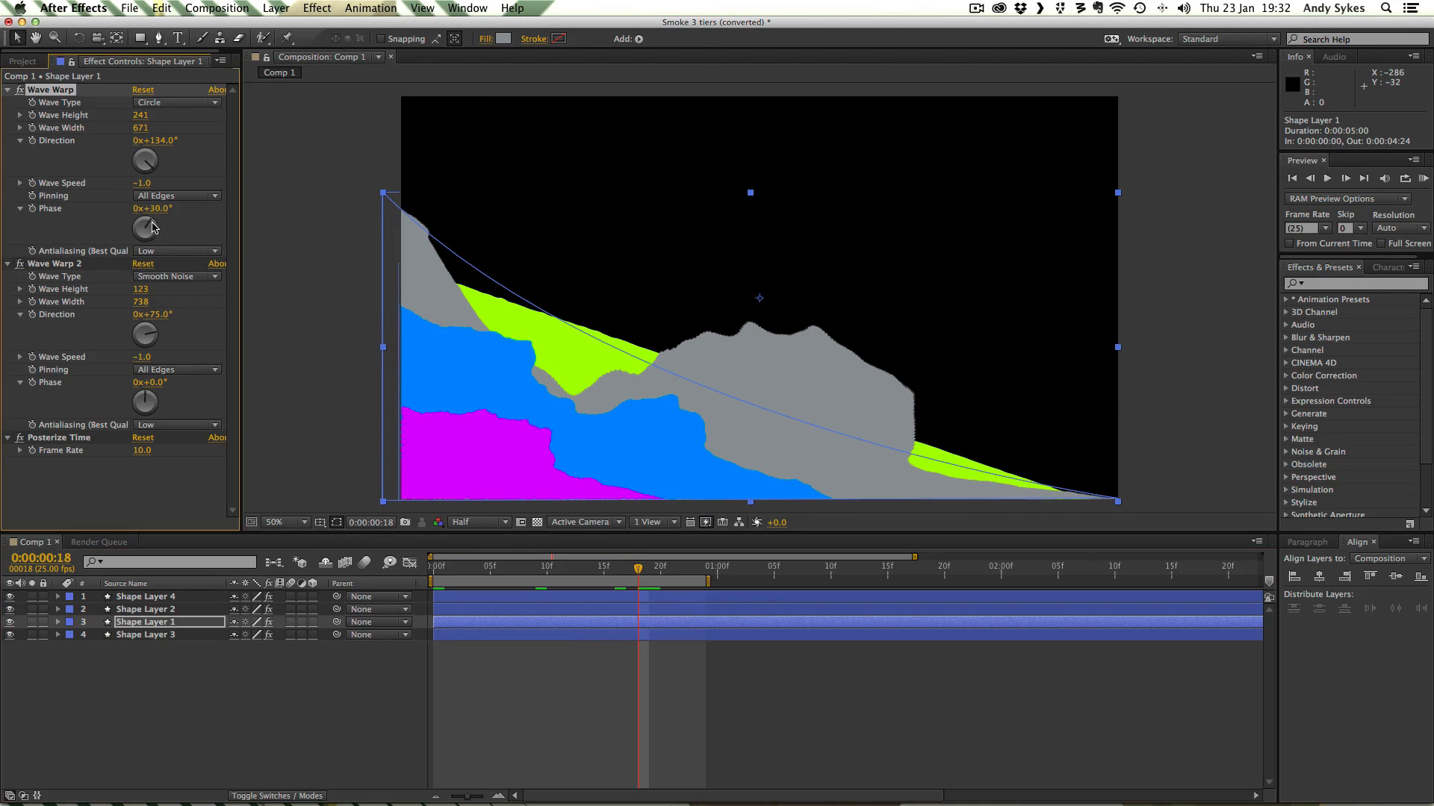
drag(144, 227, 142, 224)
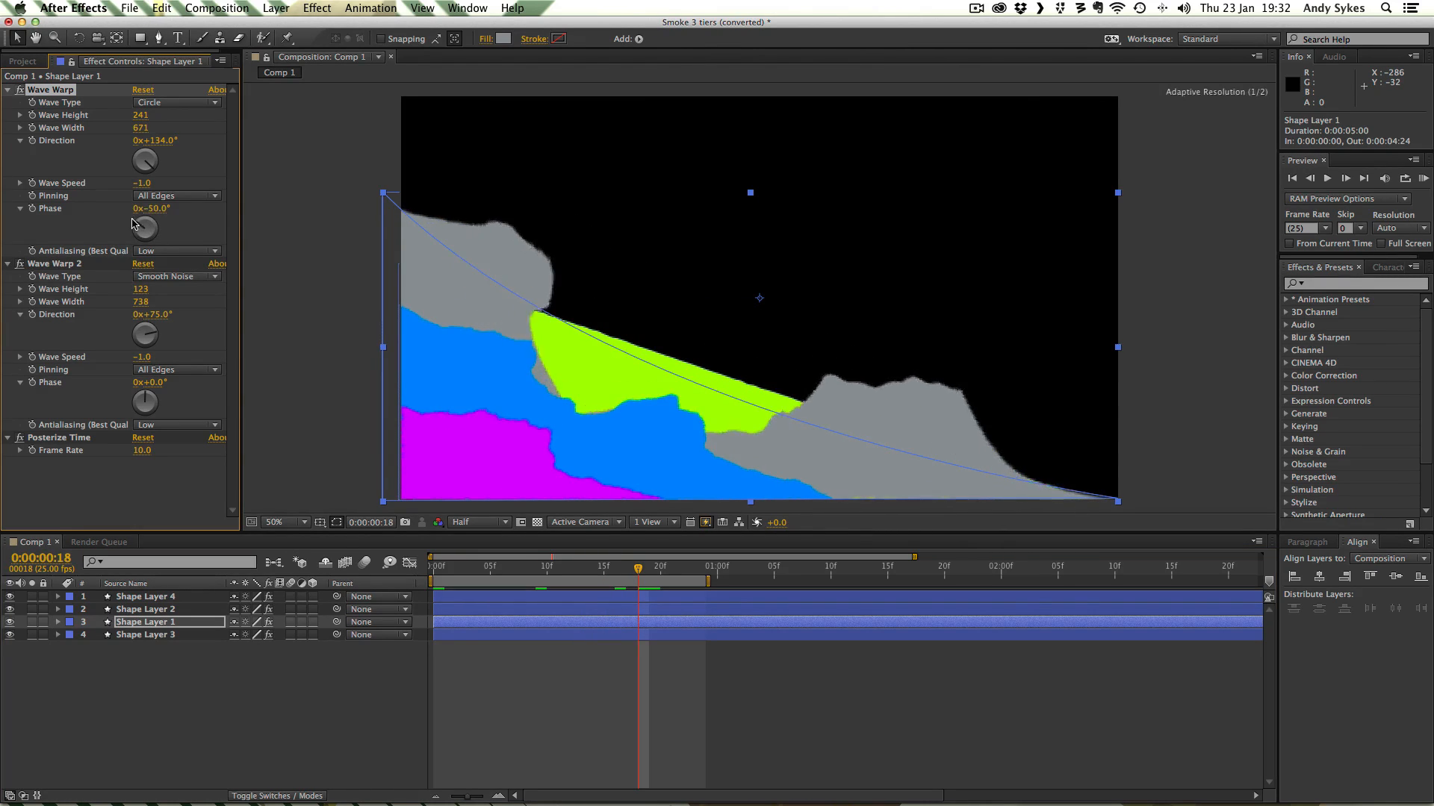
drag(144, 227, 151, 219)
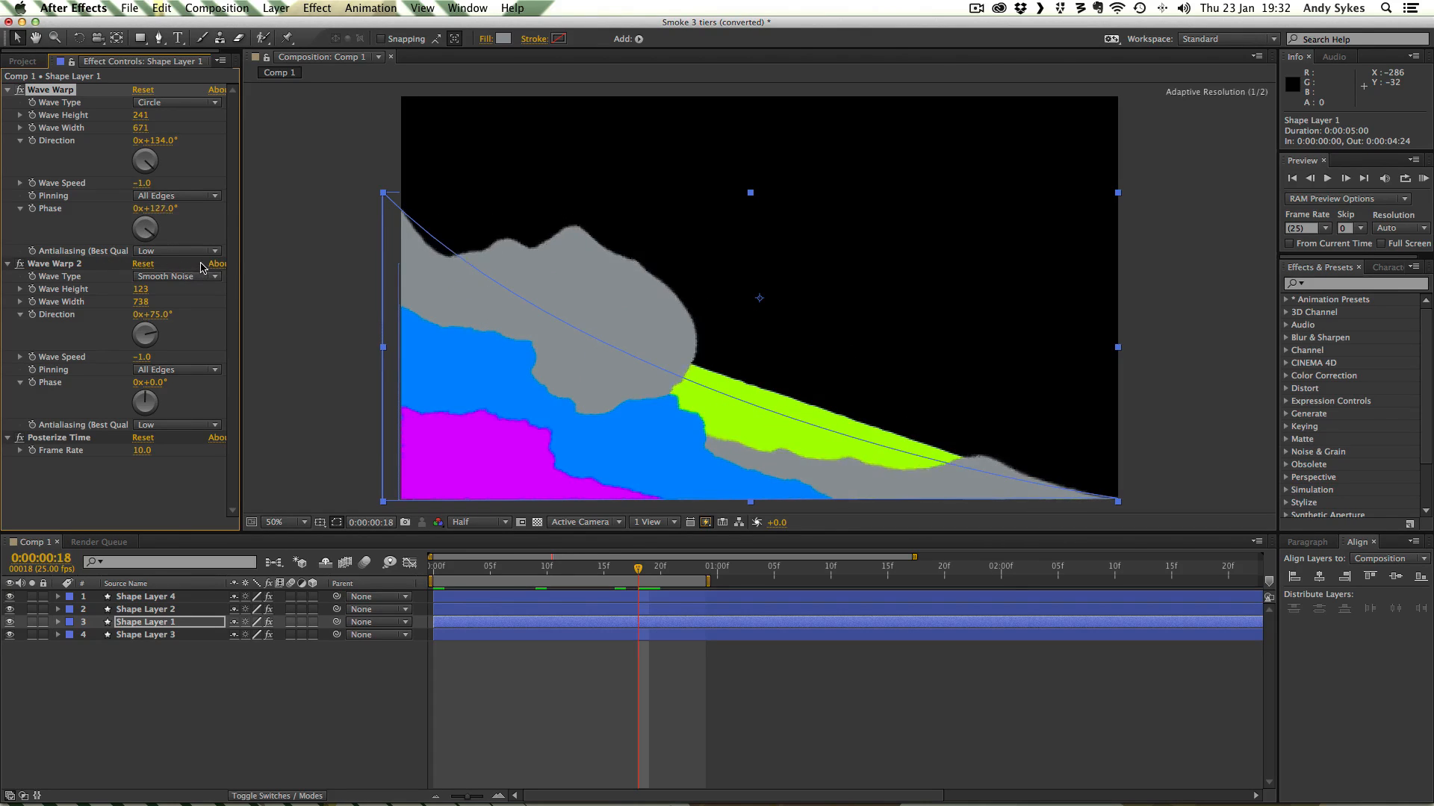
drag(155, 208, 146, 209)
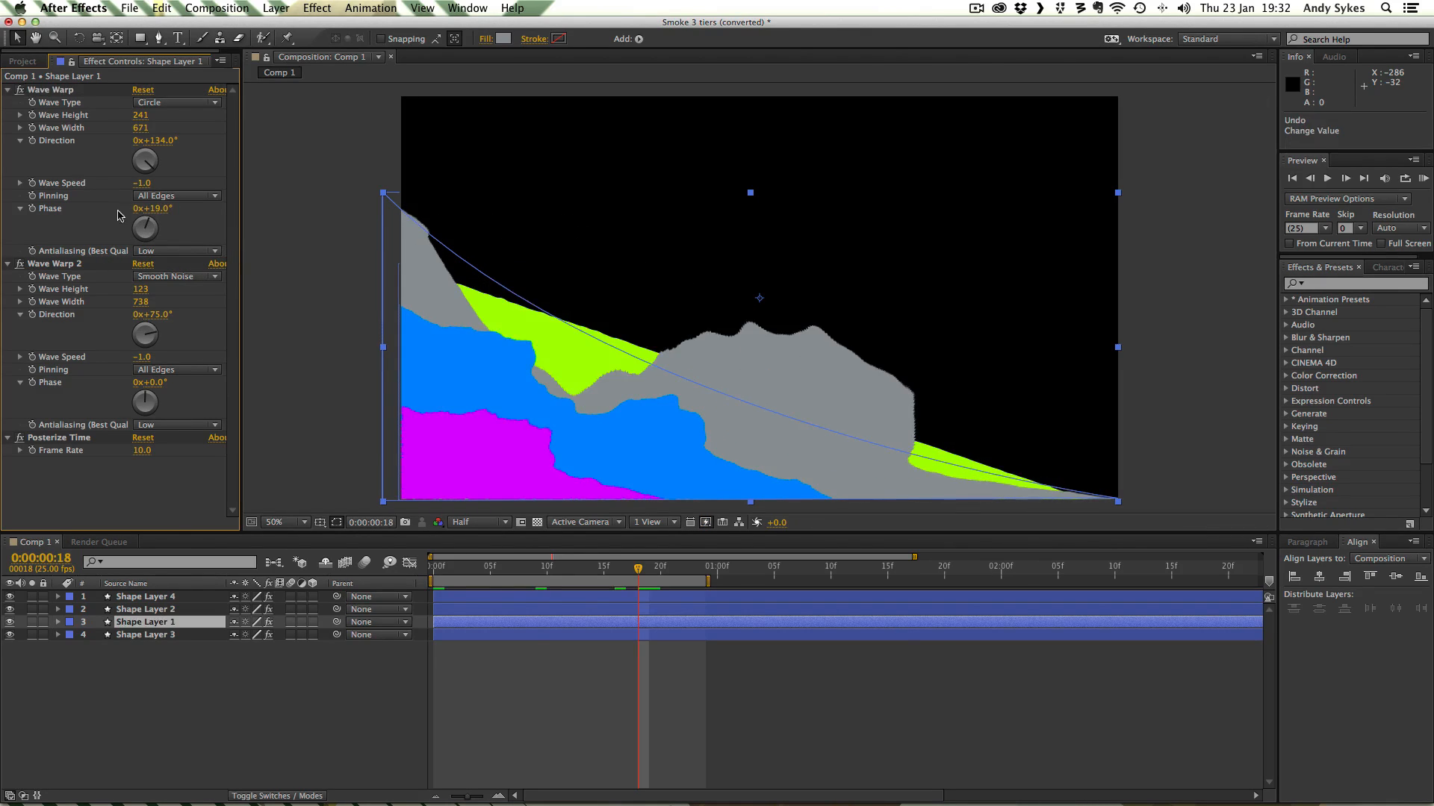
mouse_move(860, 402)
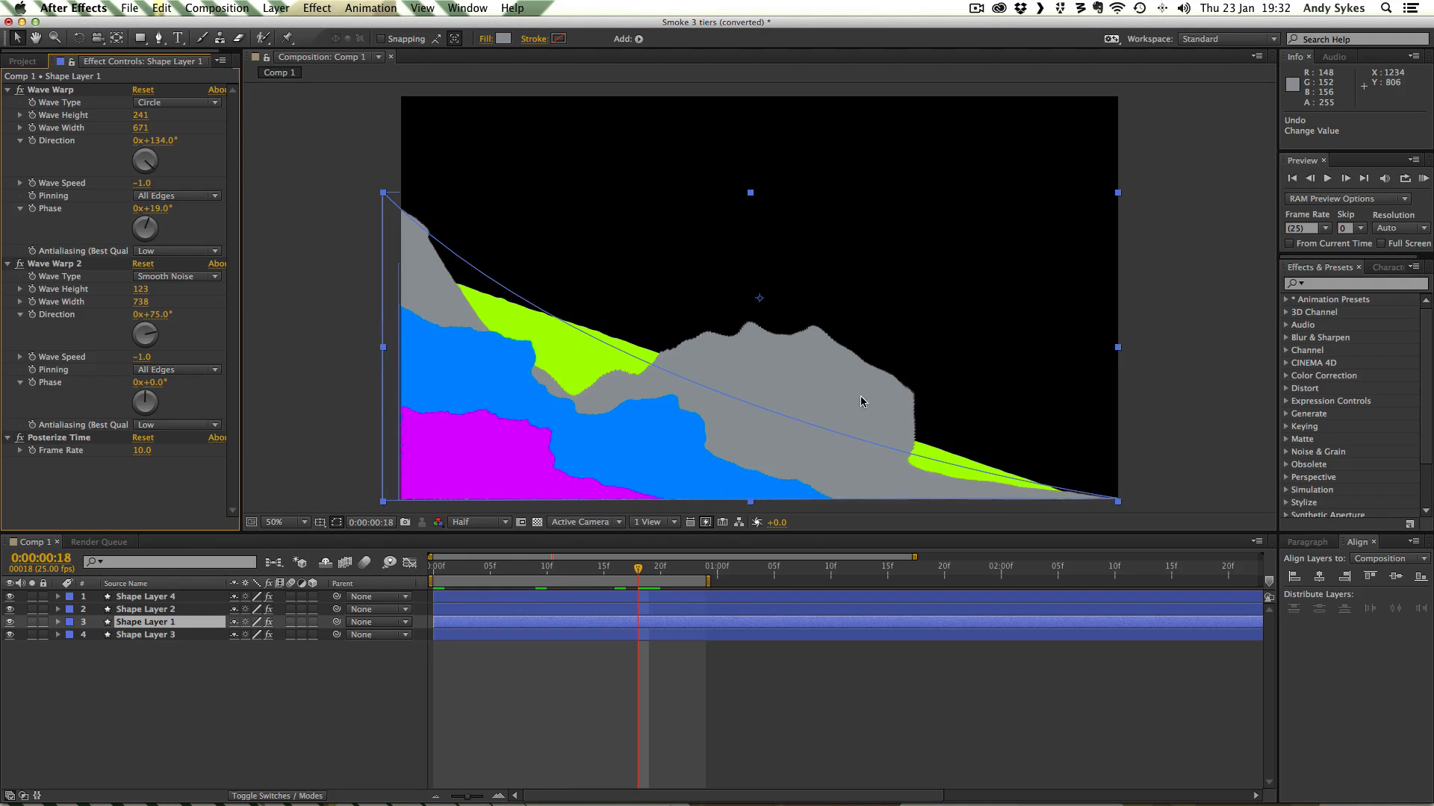
mouse_move(676, 421)
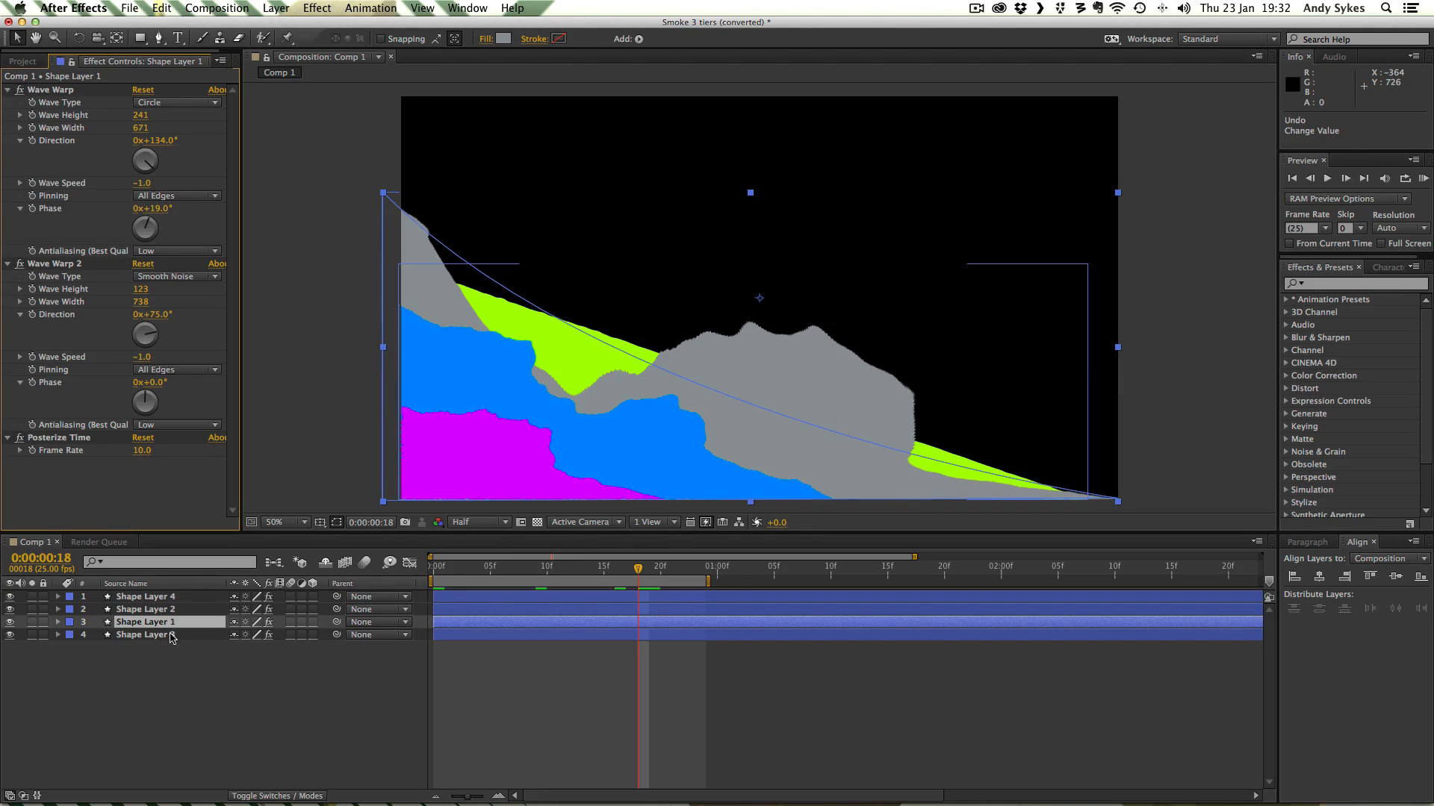
Select Shape Layer 3 and scrub the green tier through frame 21 and back to the start
click(147, 635)
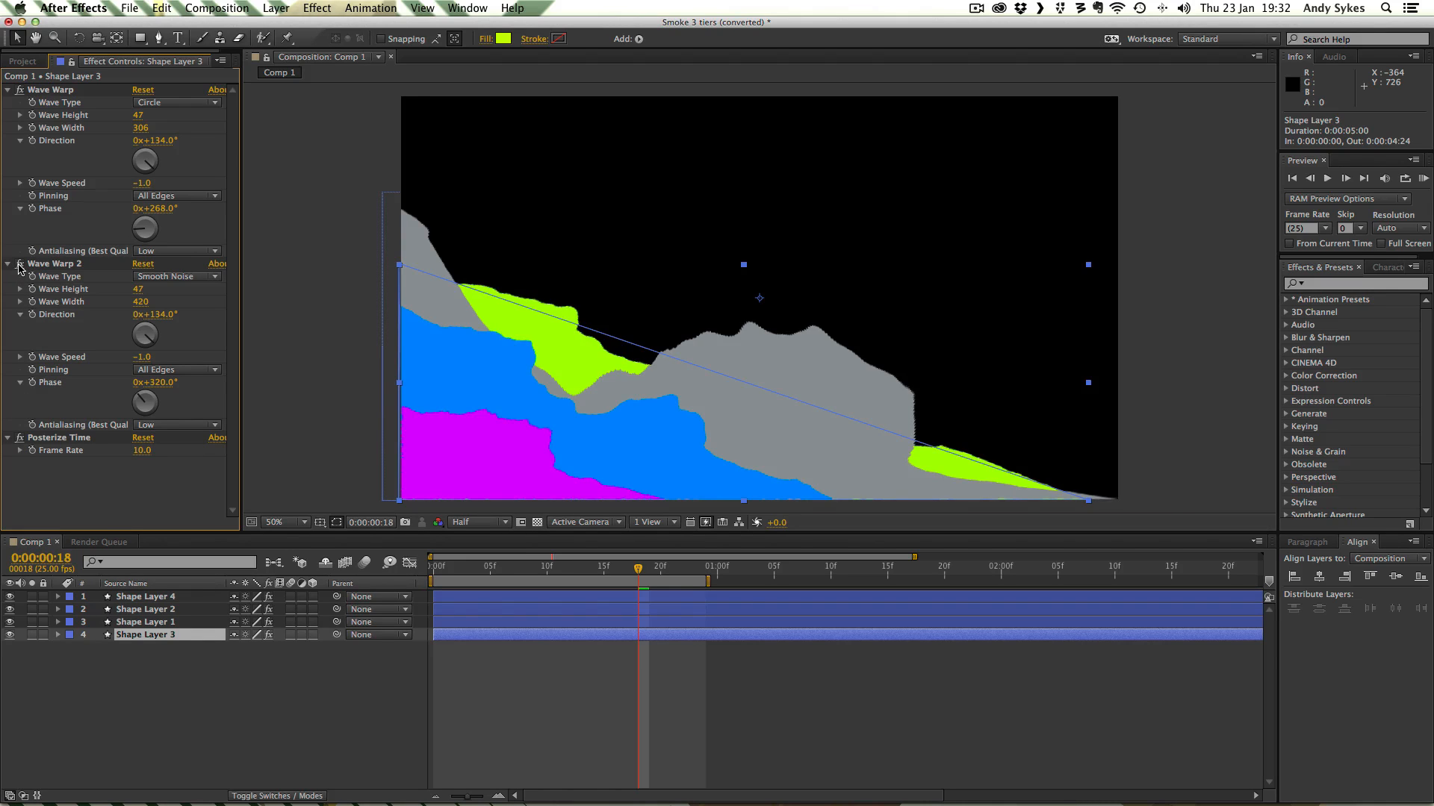
click(432, 566)
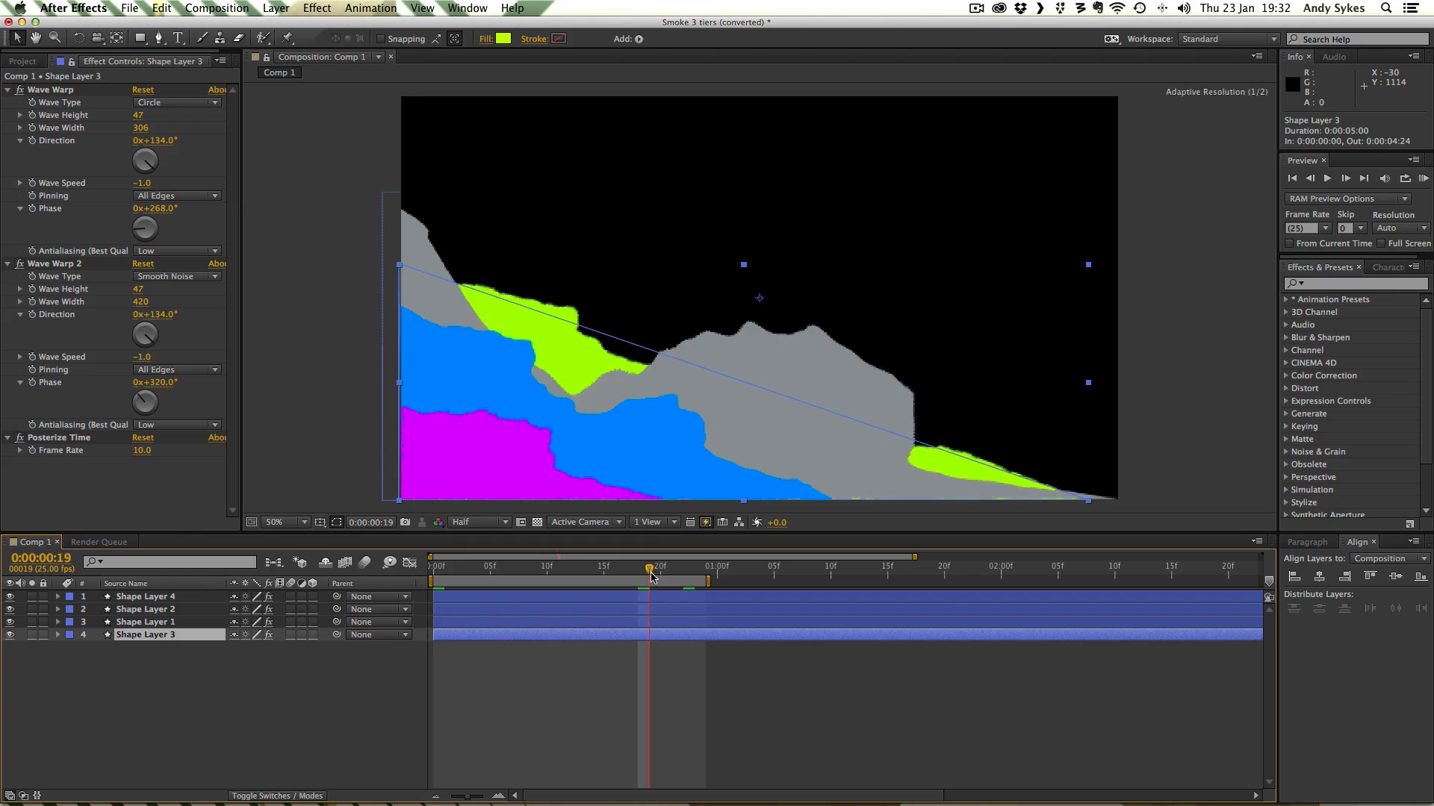
click(524, 569)
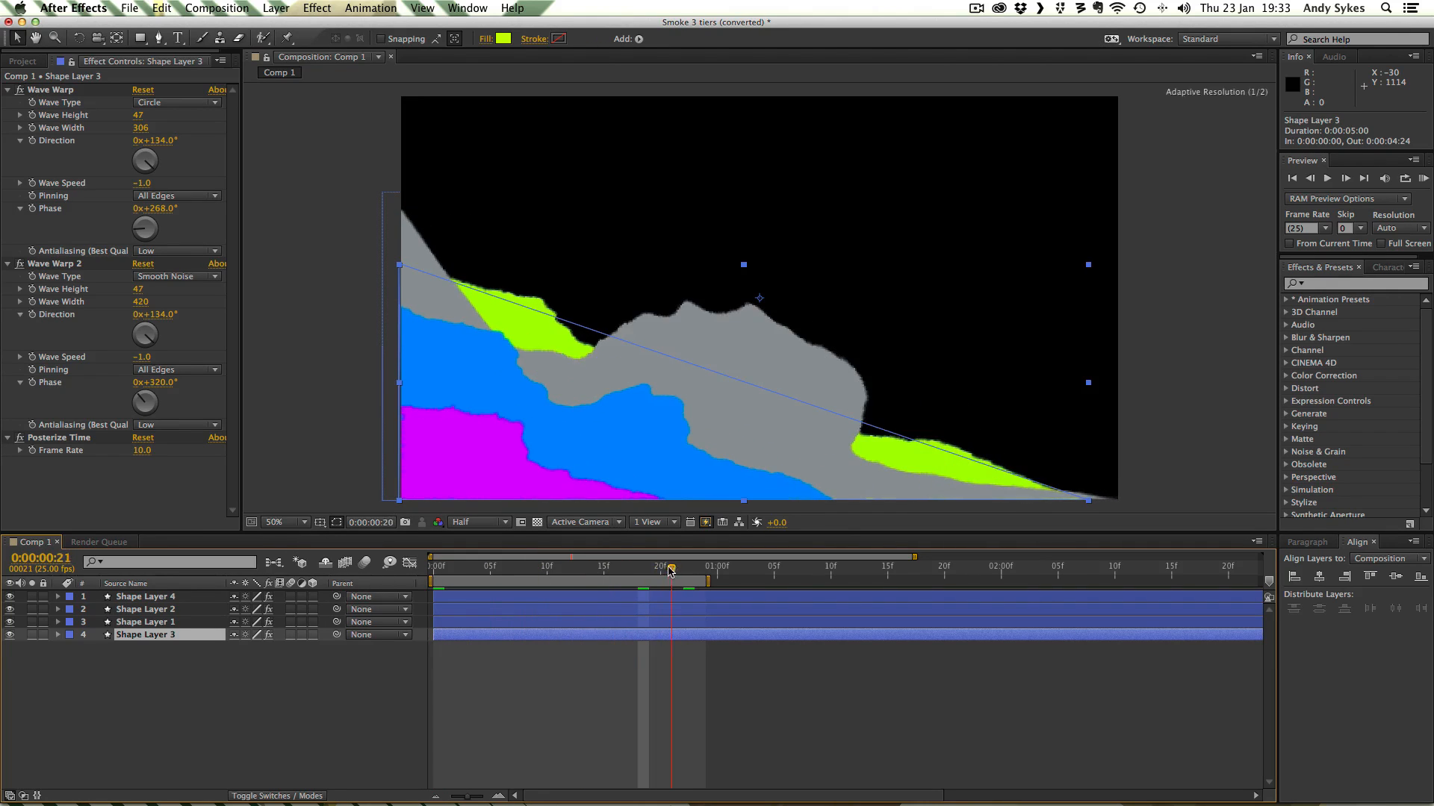
click(546, 567)
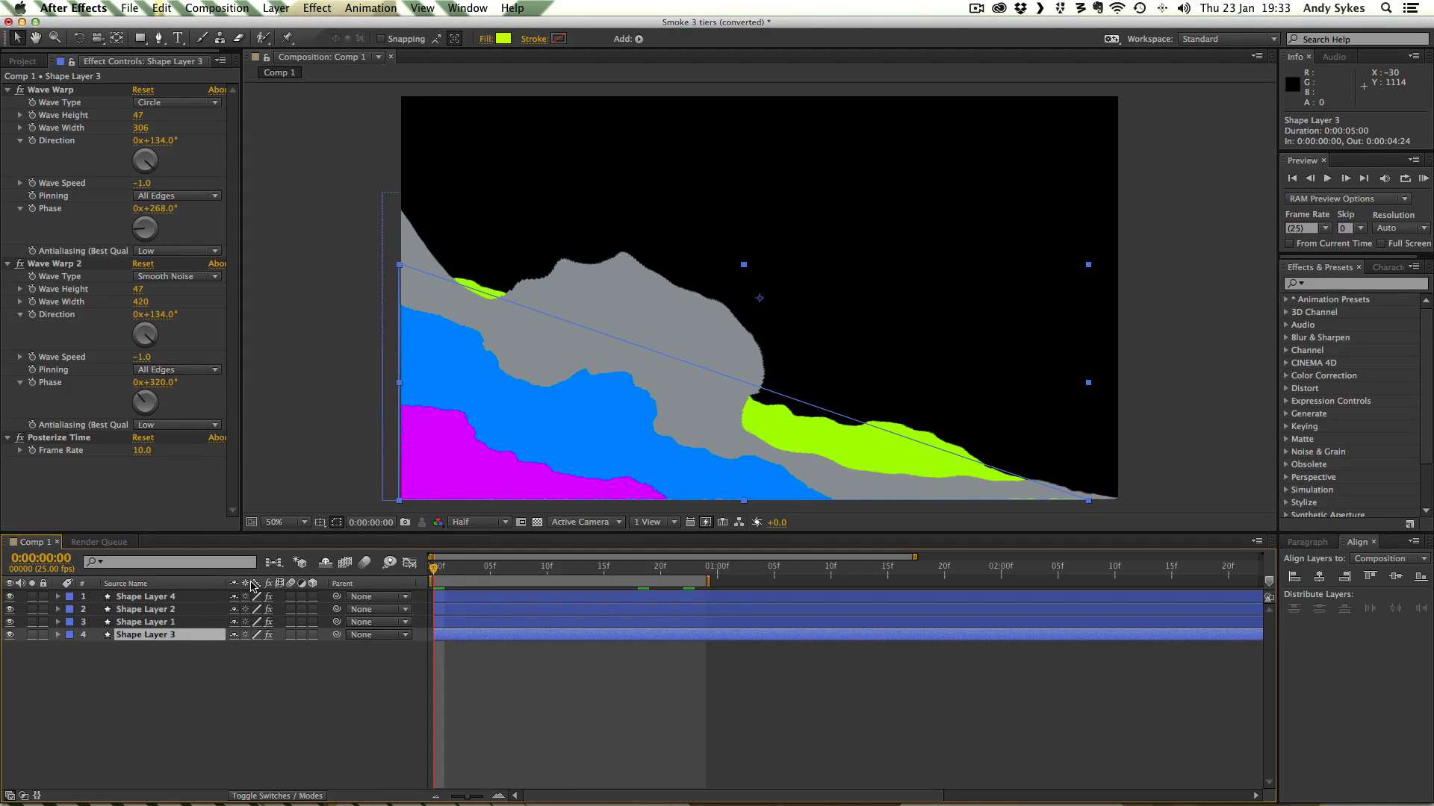
mouse_move(322, 545)
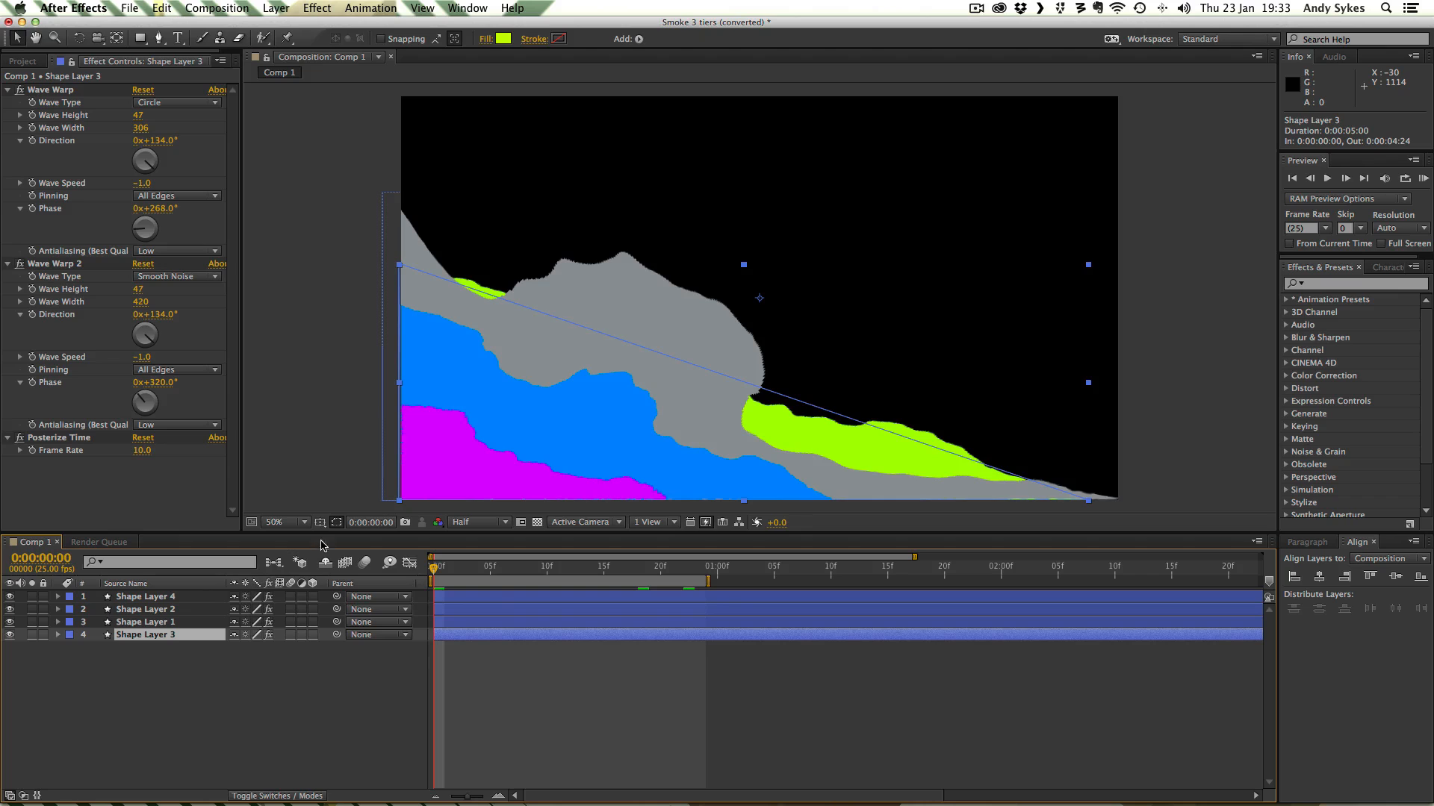
click(592, 566)
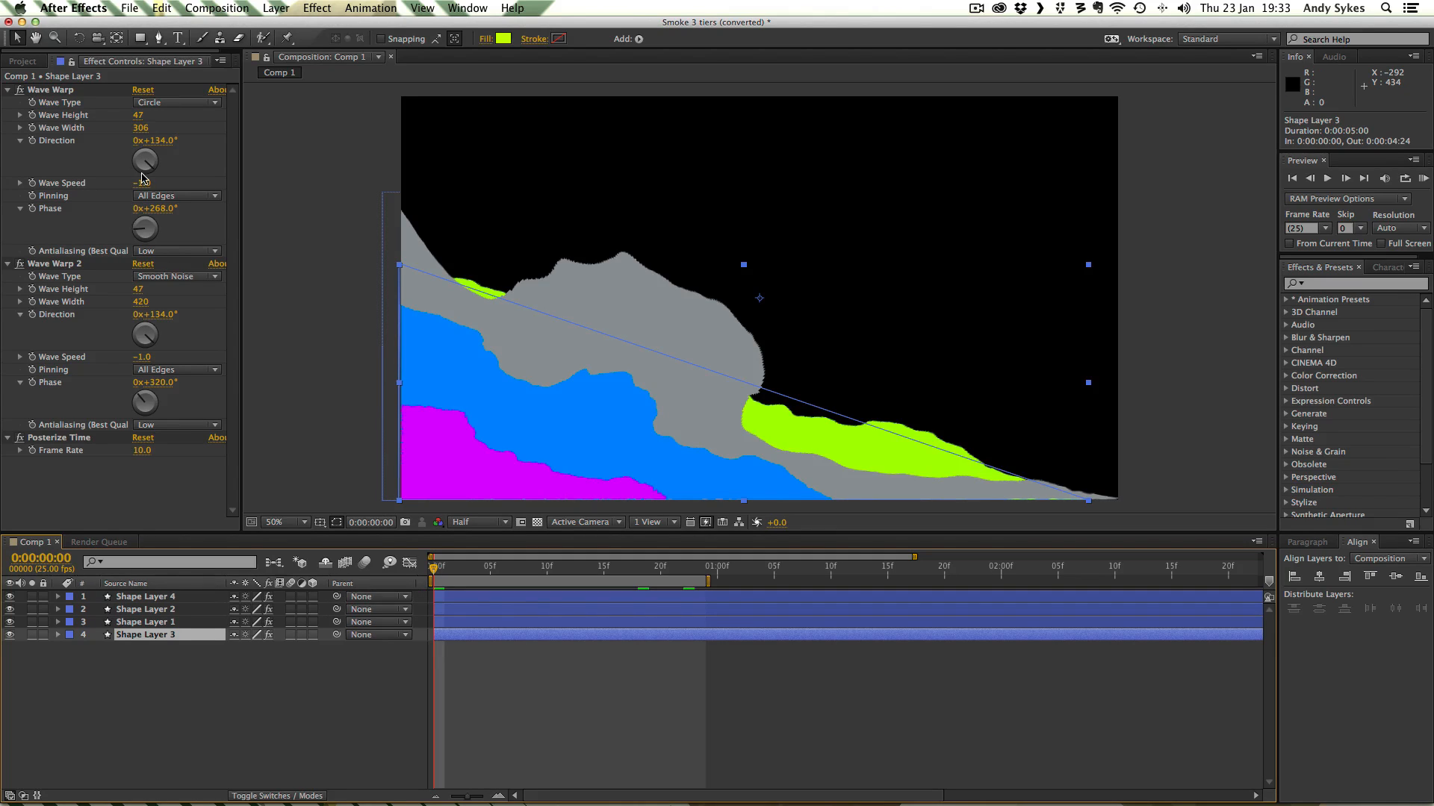
click(693, 566)
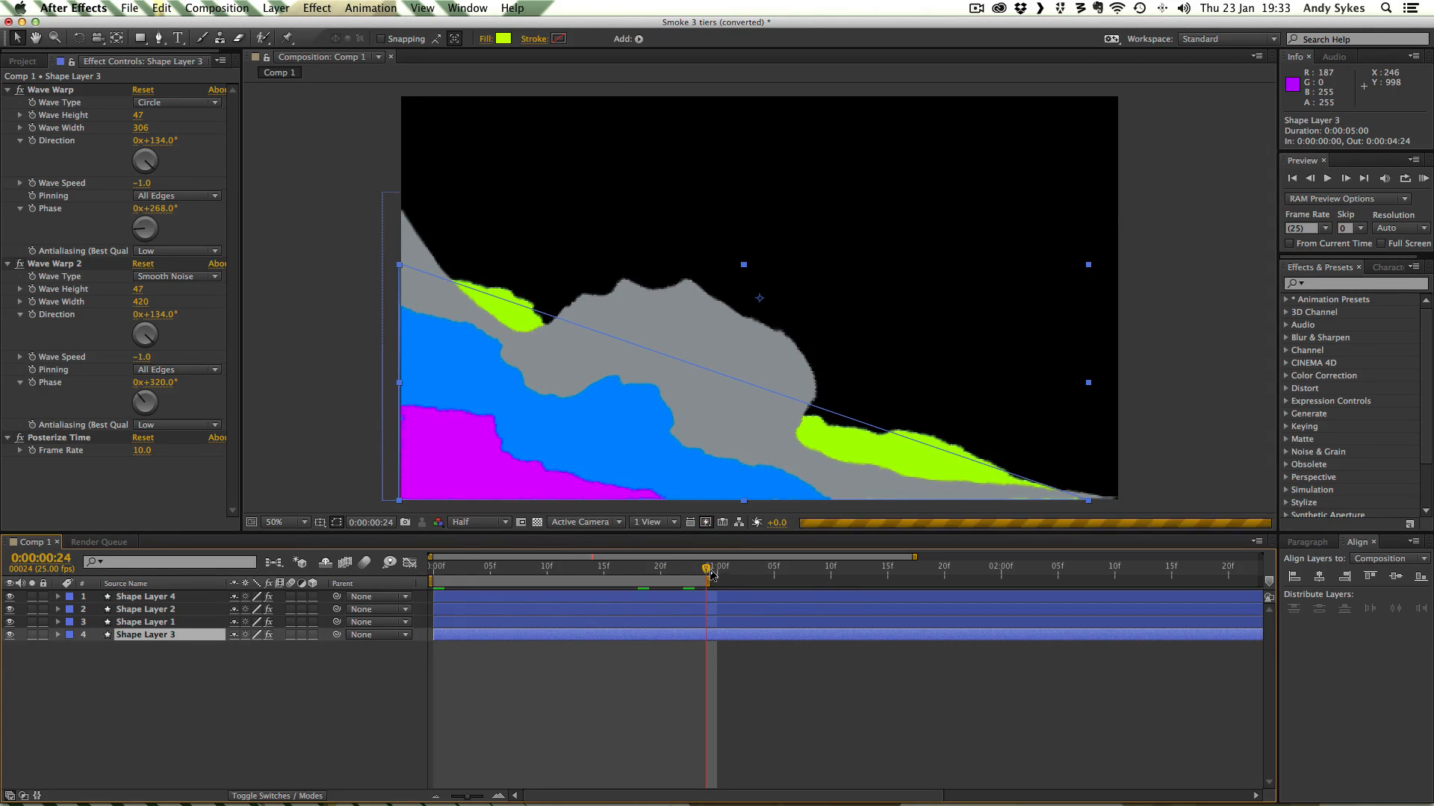
drag(709, 567, 435, 567)
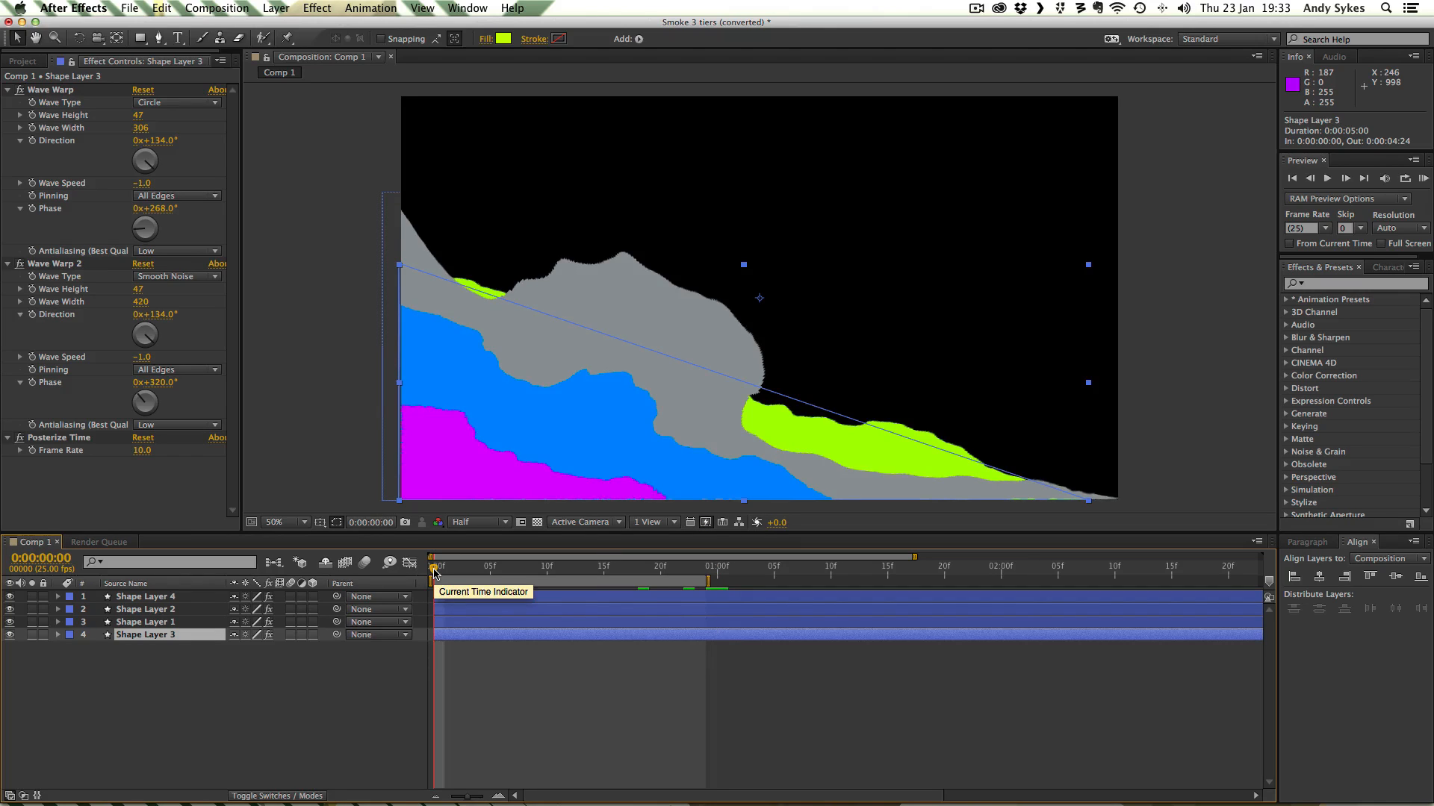
mouse_move(722, 577)
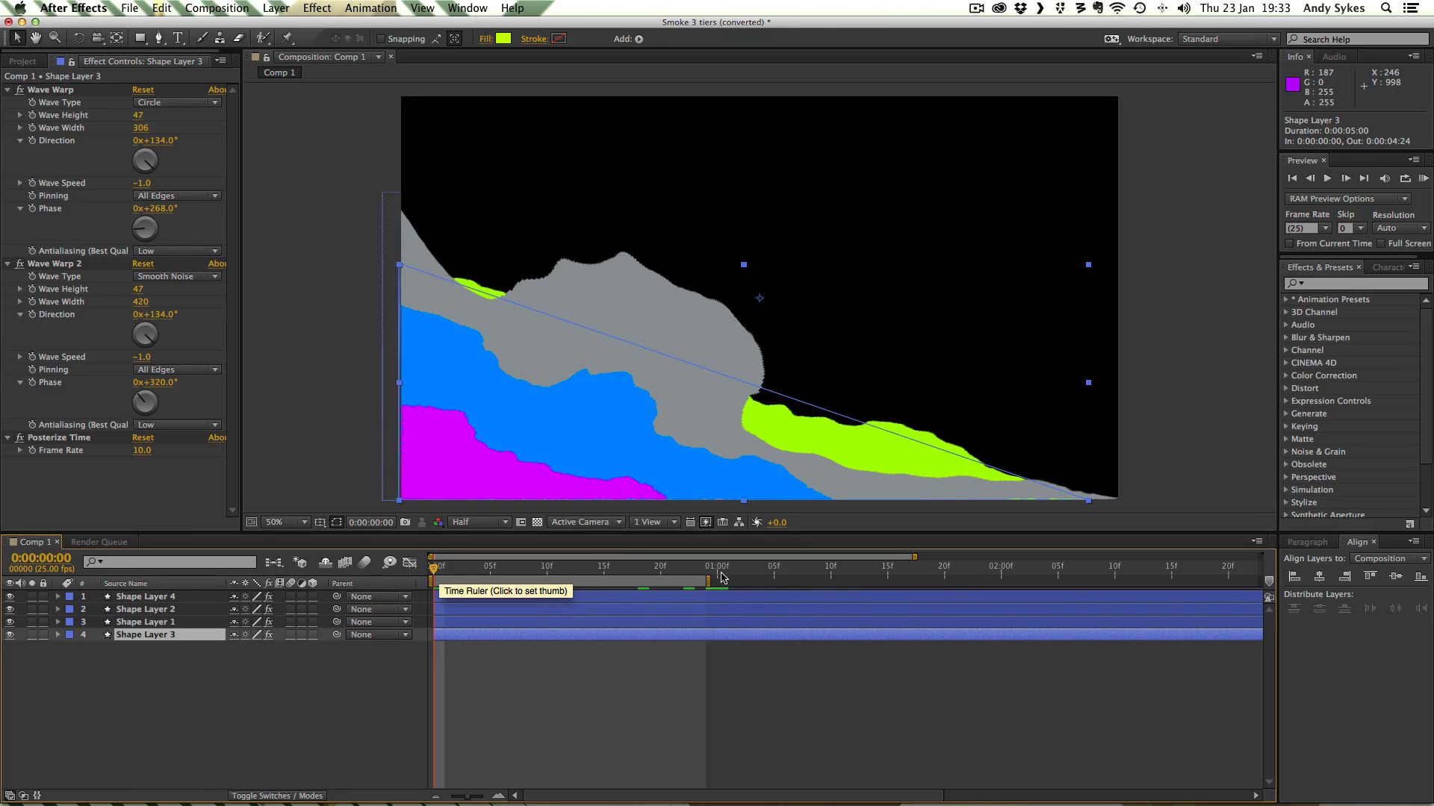
click(709, 565)
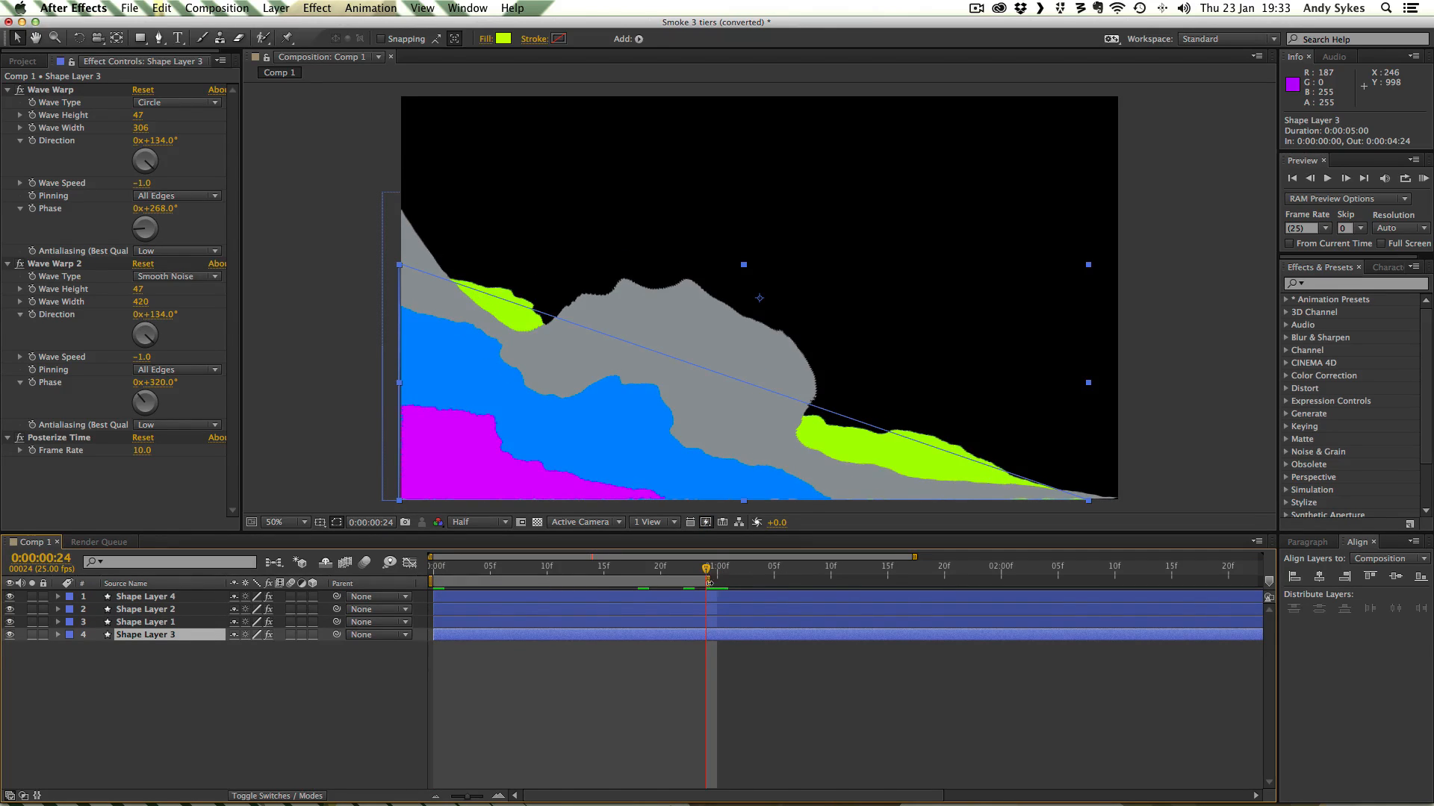
mouse_move(710, 583)
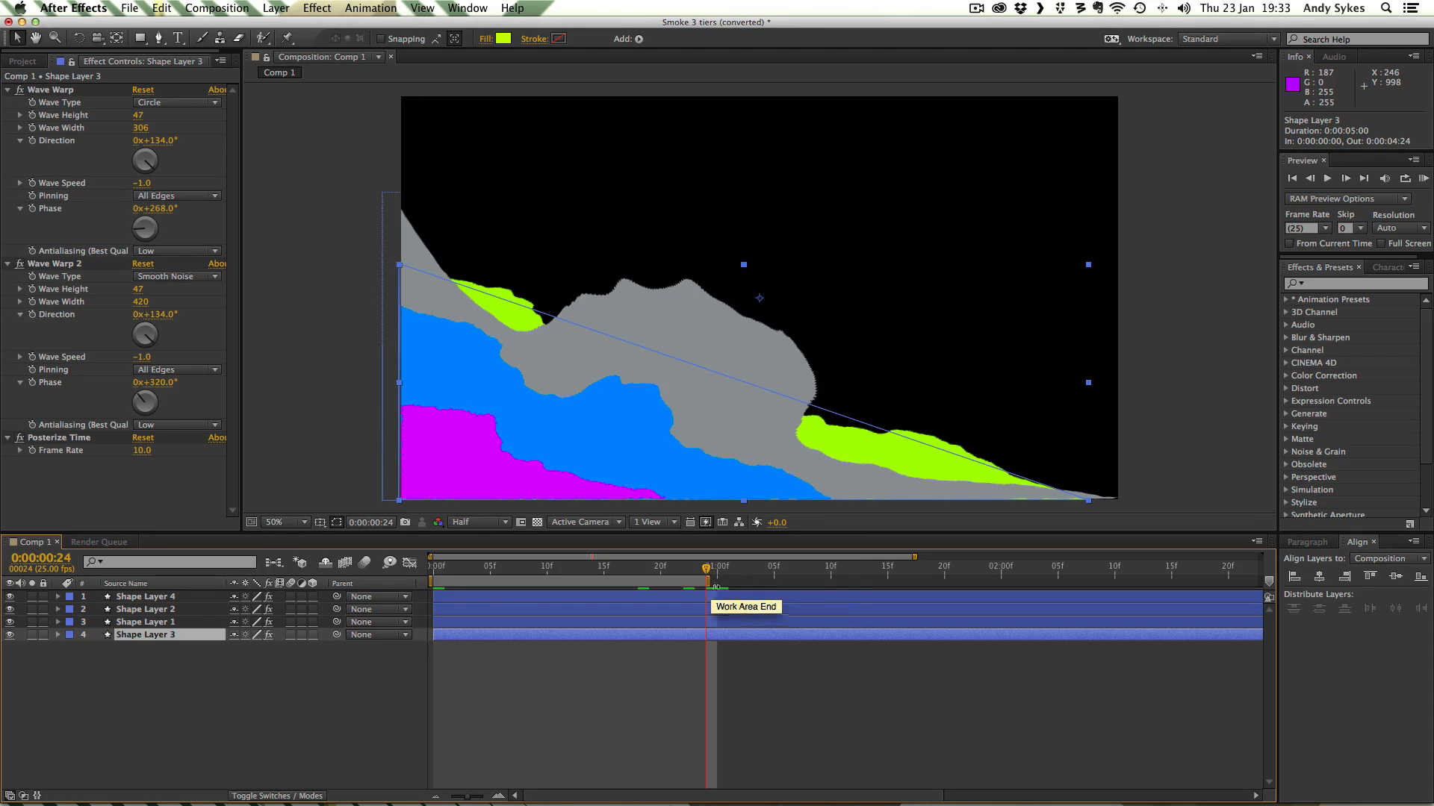
mouse_move(469, 571)
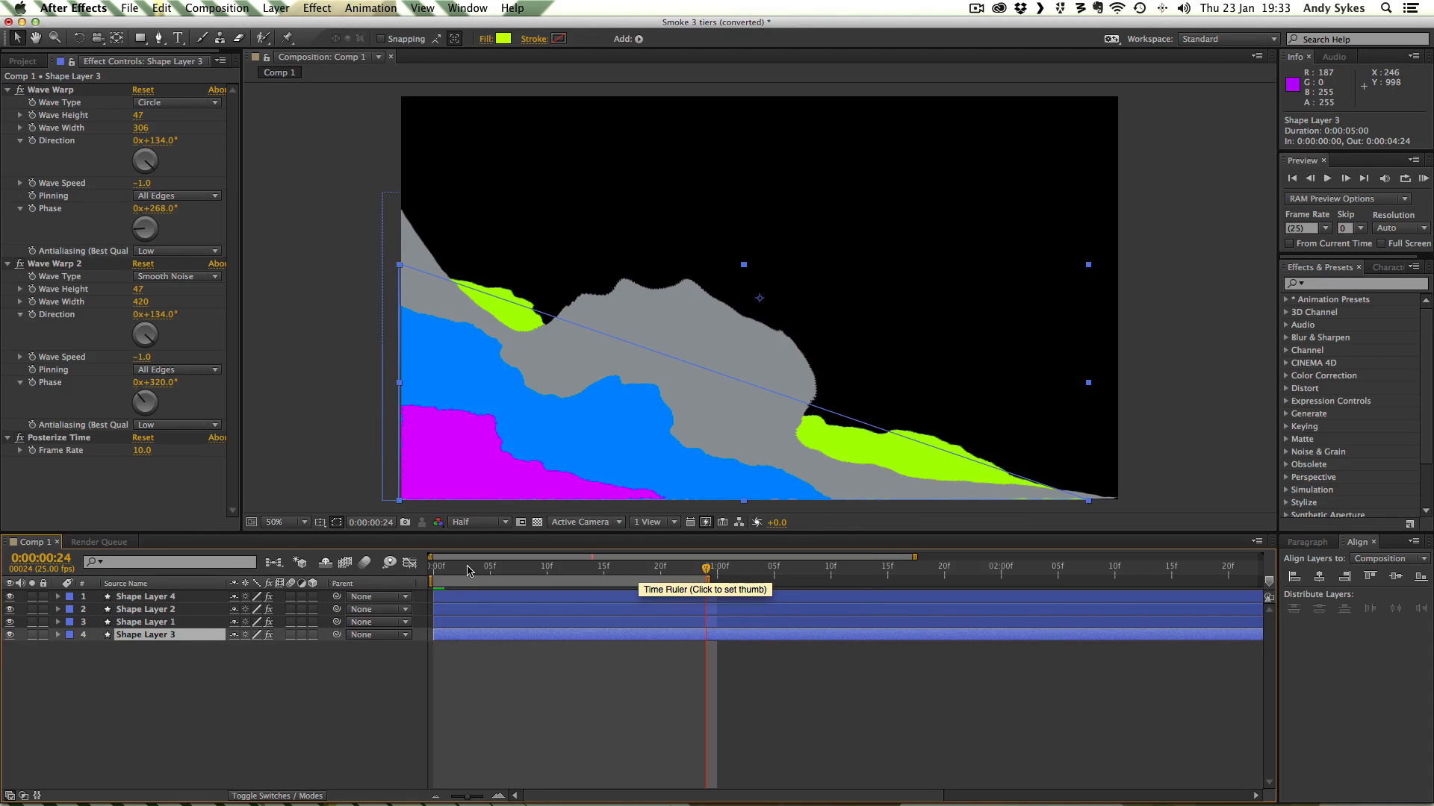
click(512, 566)
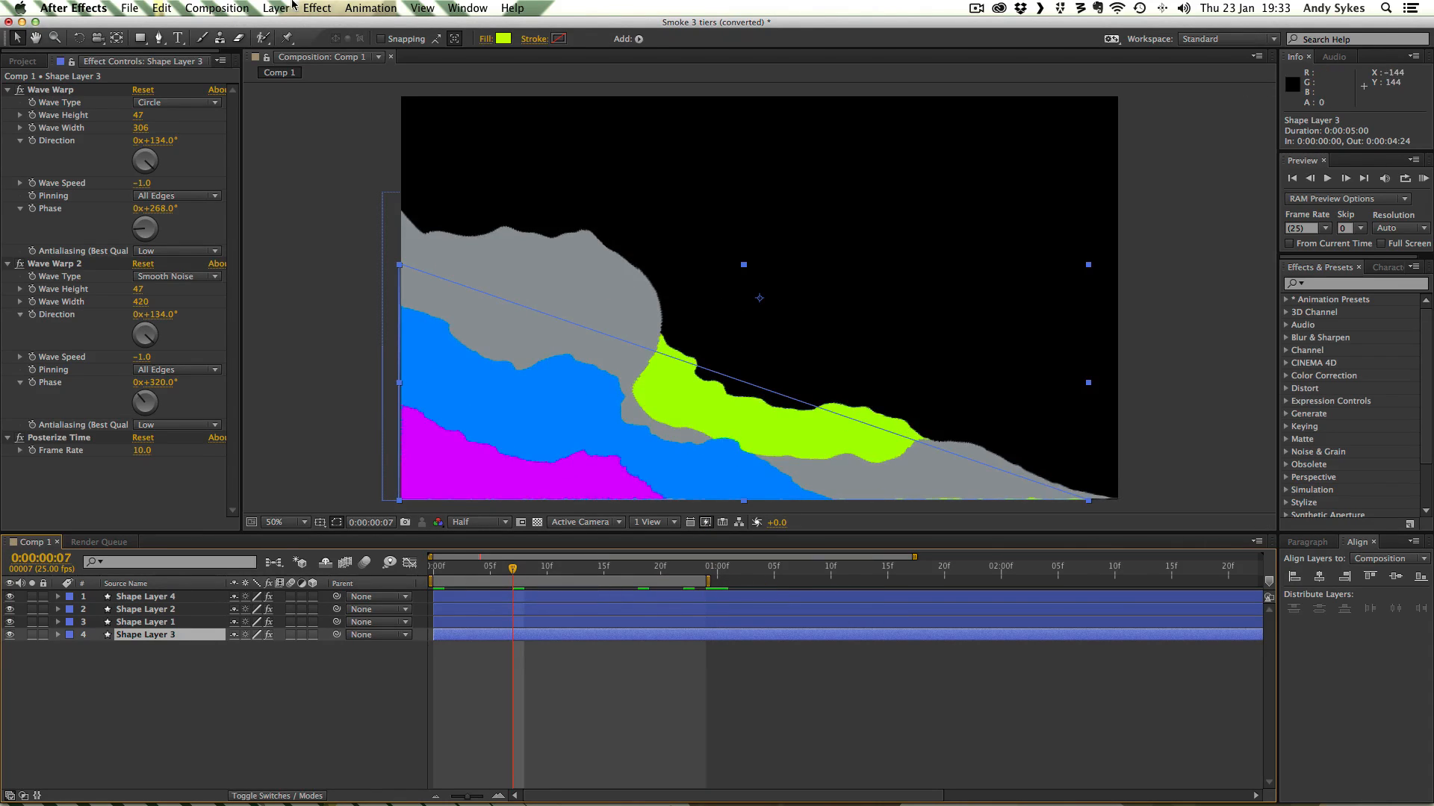
Open the Composition menu to view the render and export commands
click(216, 7)
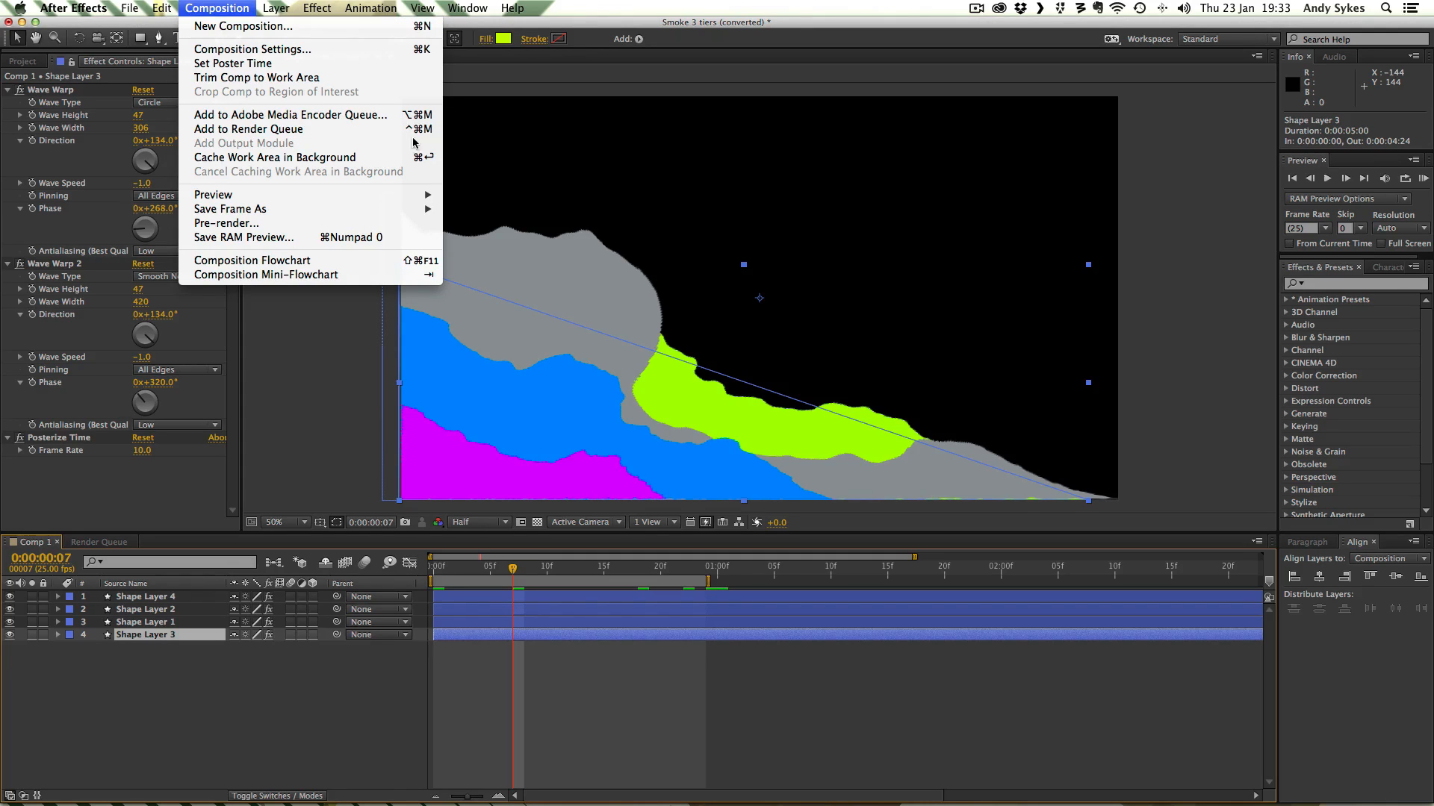
mouse_move(311, 114)
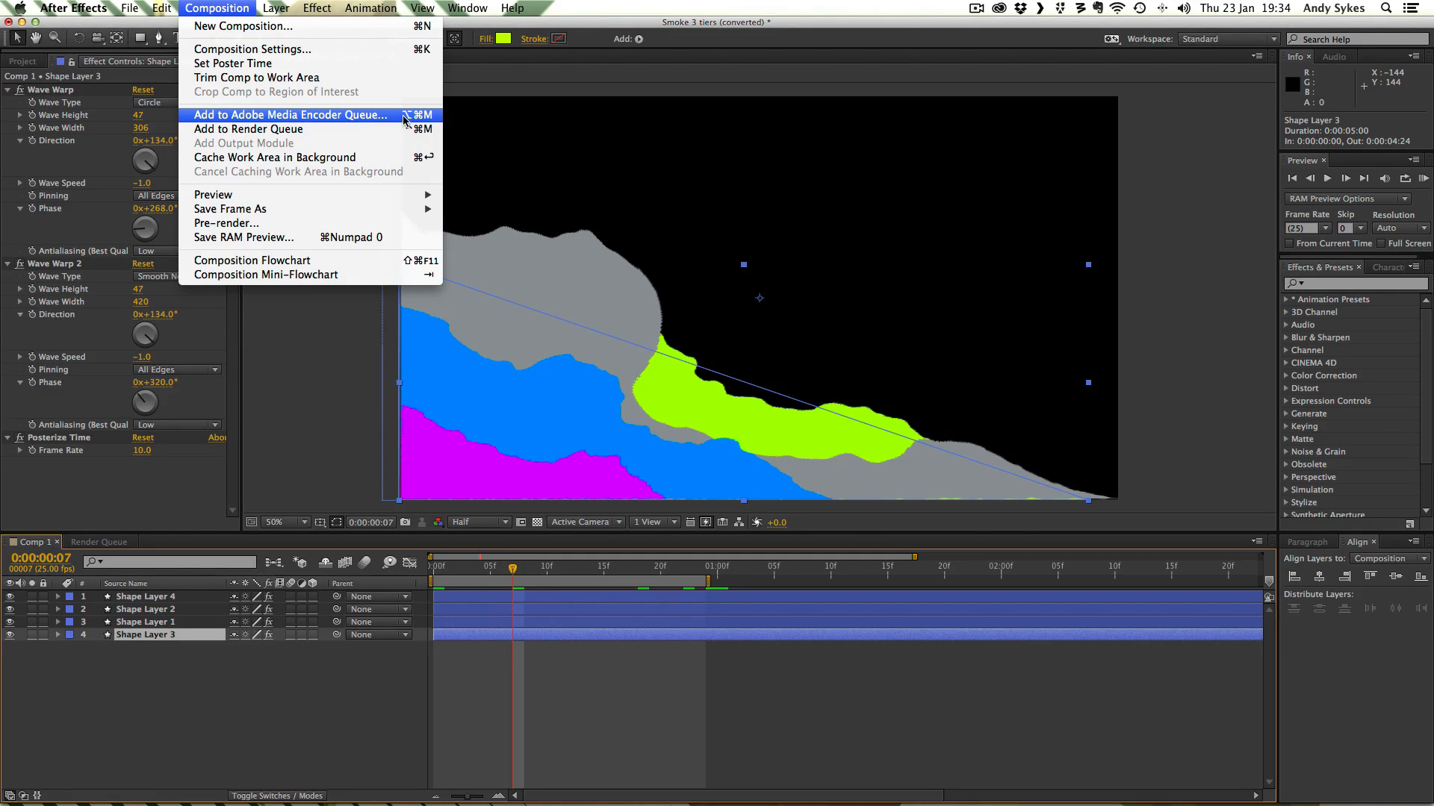
mouse_move(247, 129)
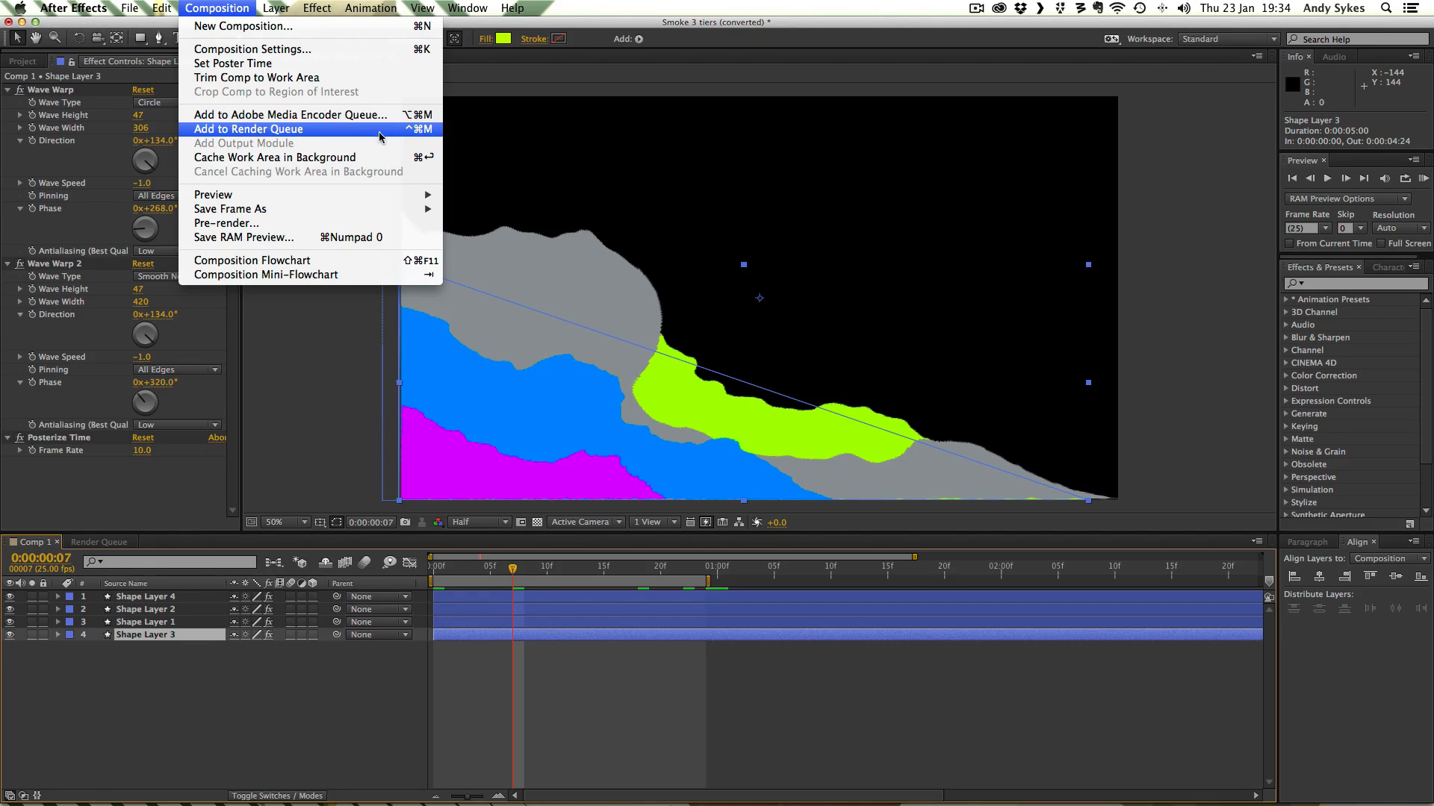
mouse_move(341, 138)
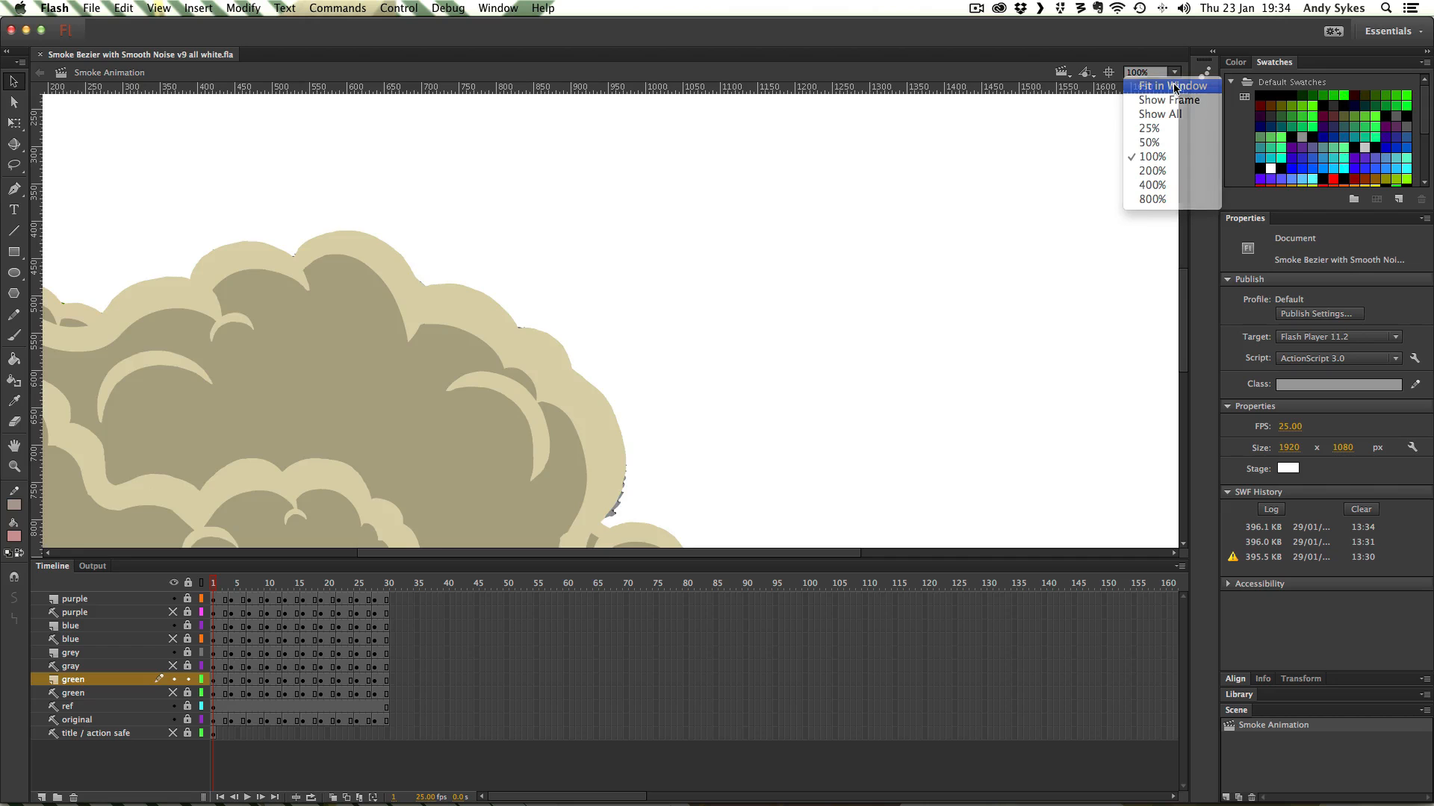
Fit the smoke stage in the window and select the original tiers layer
click(1175, 85)
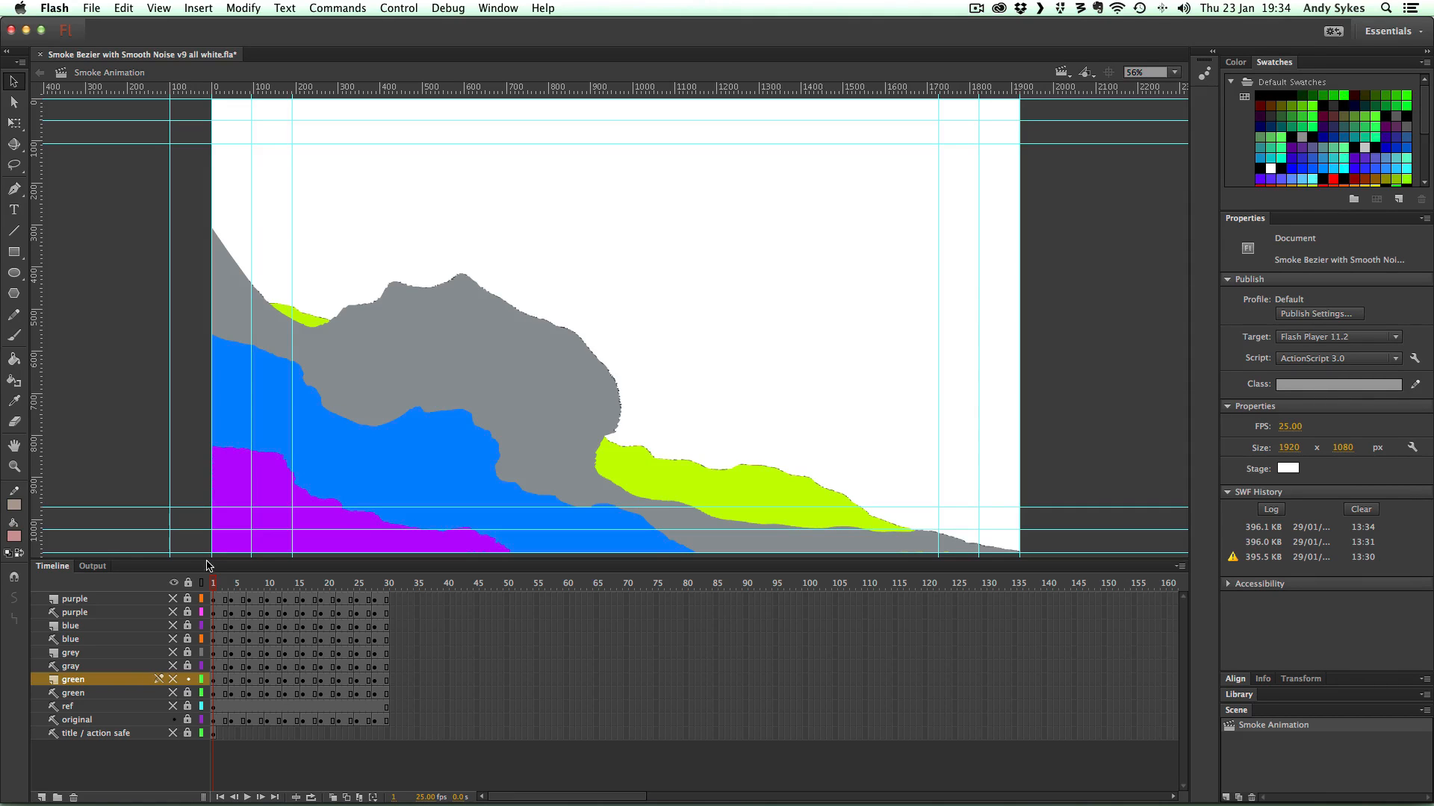
click(354, 582)
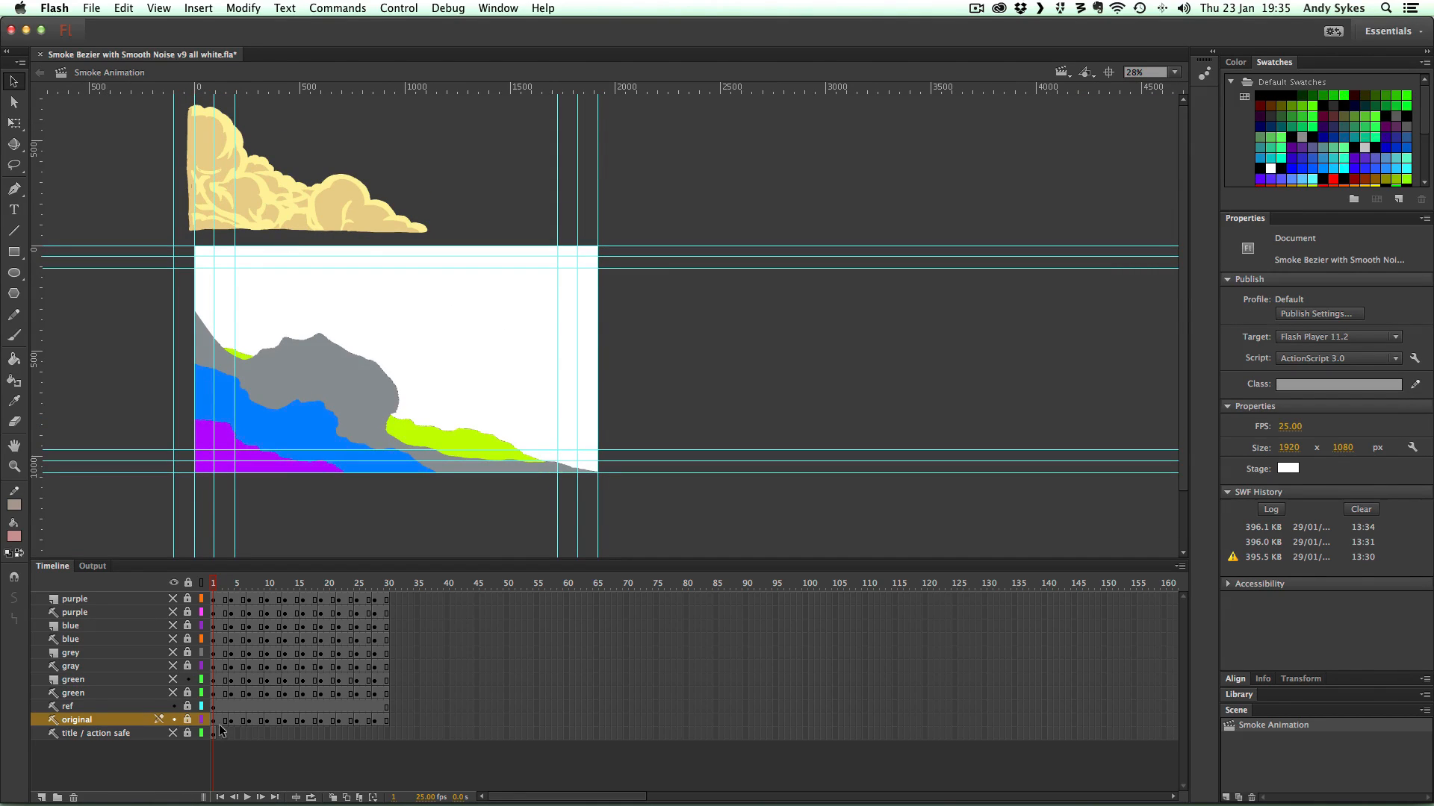
Hide the original colour tiers and green smoke layers, refitting the stage view
click(172, 720)
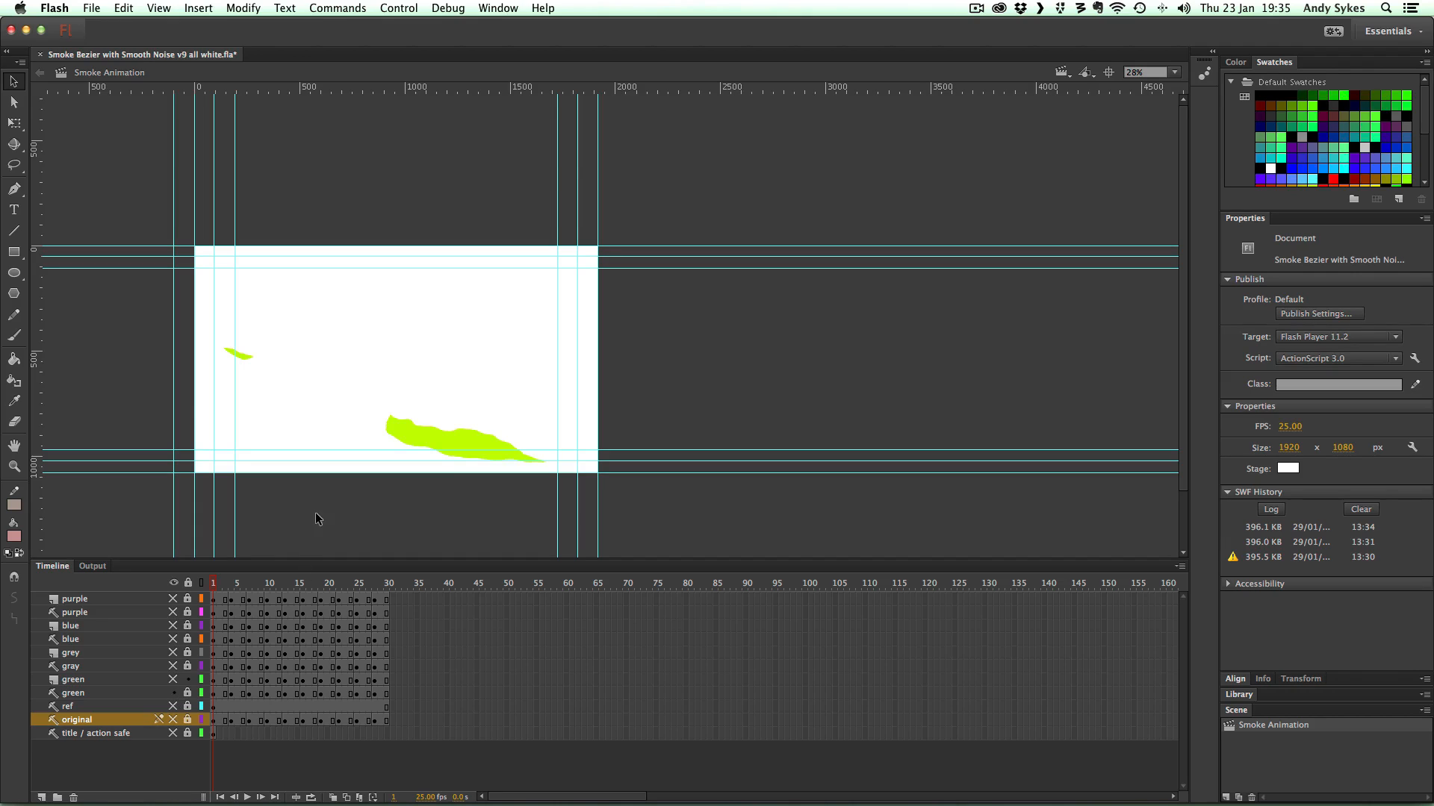
click(1133, 72)
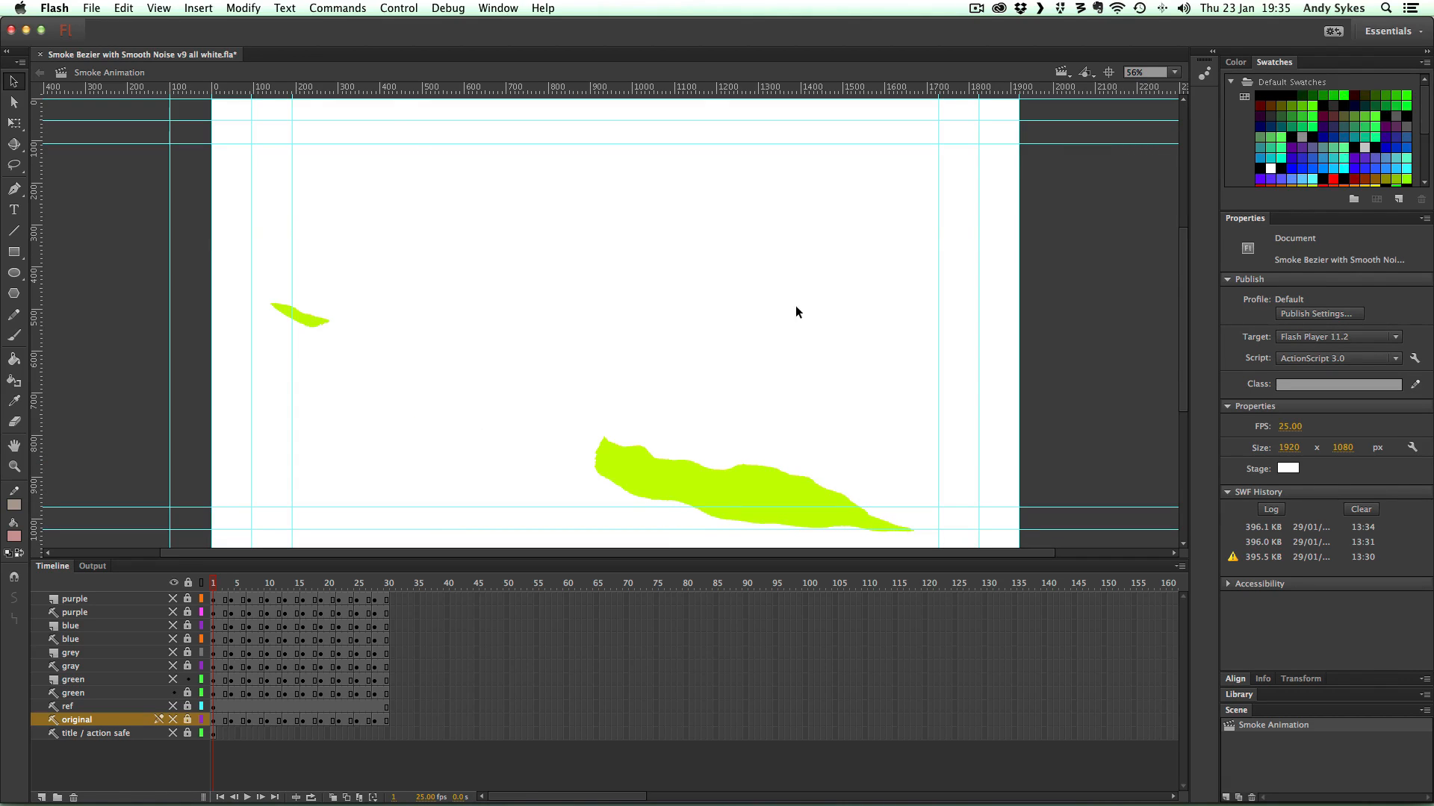
mouse_move(202, 705)
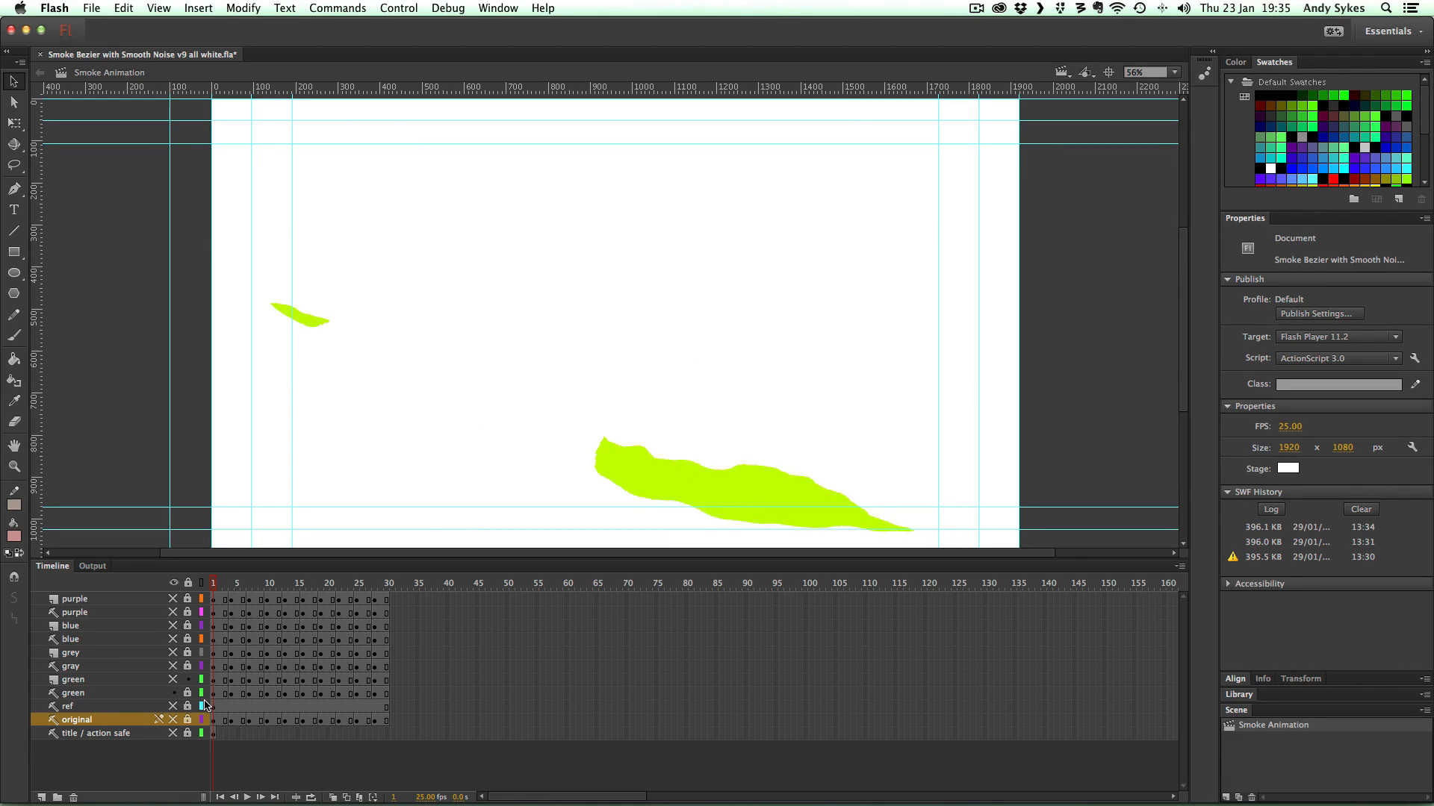
click(72, 692)
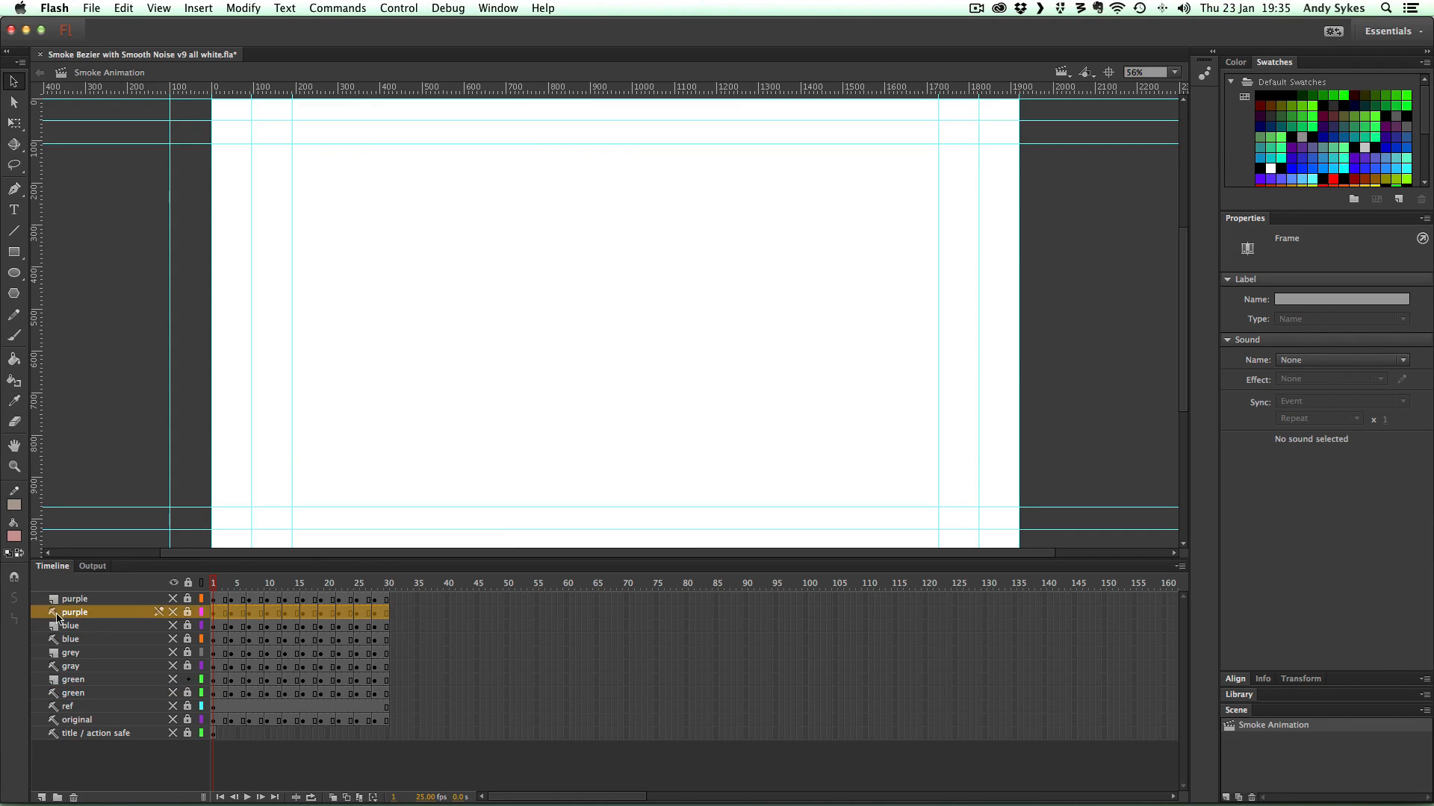
Reveal the purple tier's traced smoke and scrub the timeline back to frame 1
right_click(75, 611)
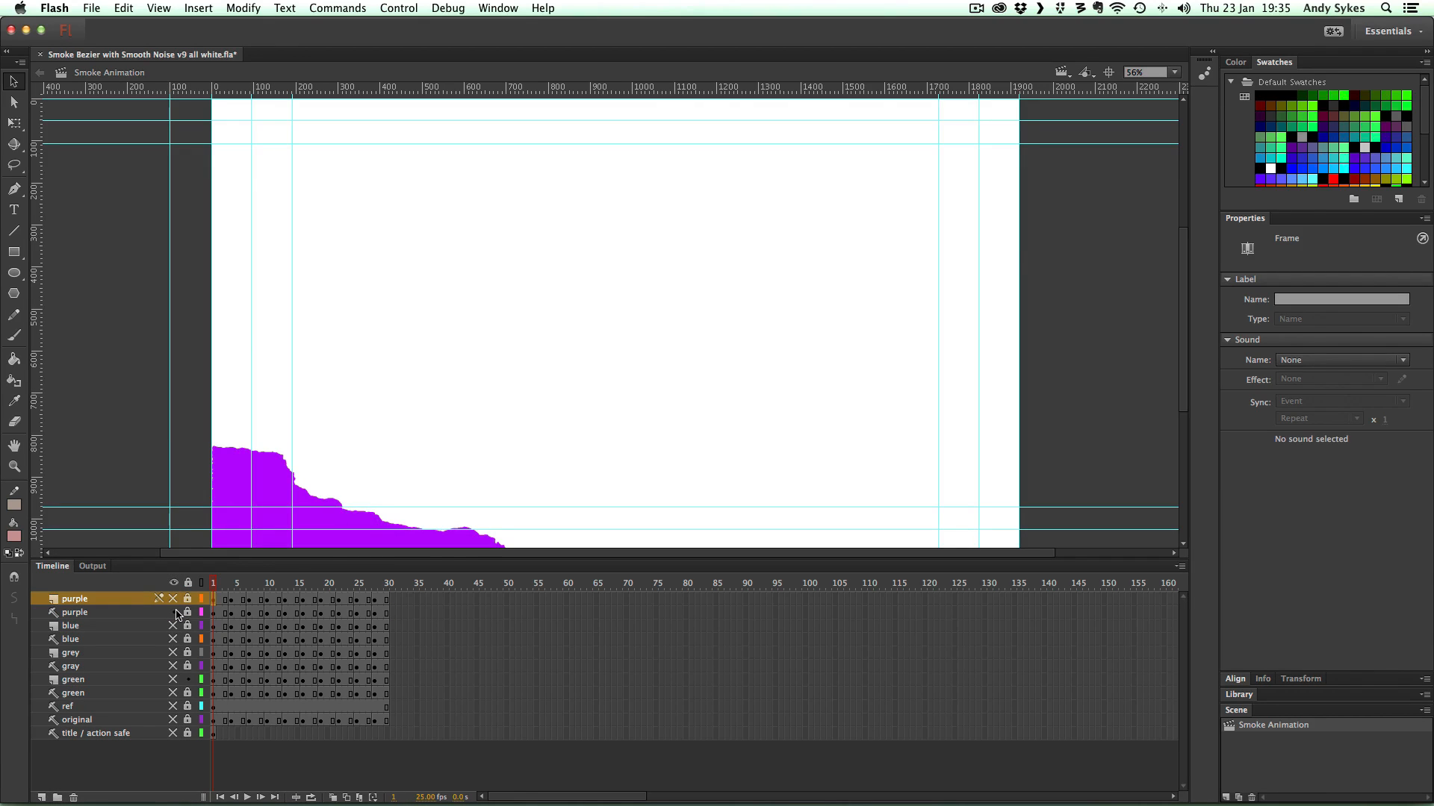
click(174, 599)
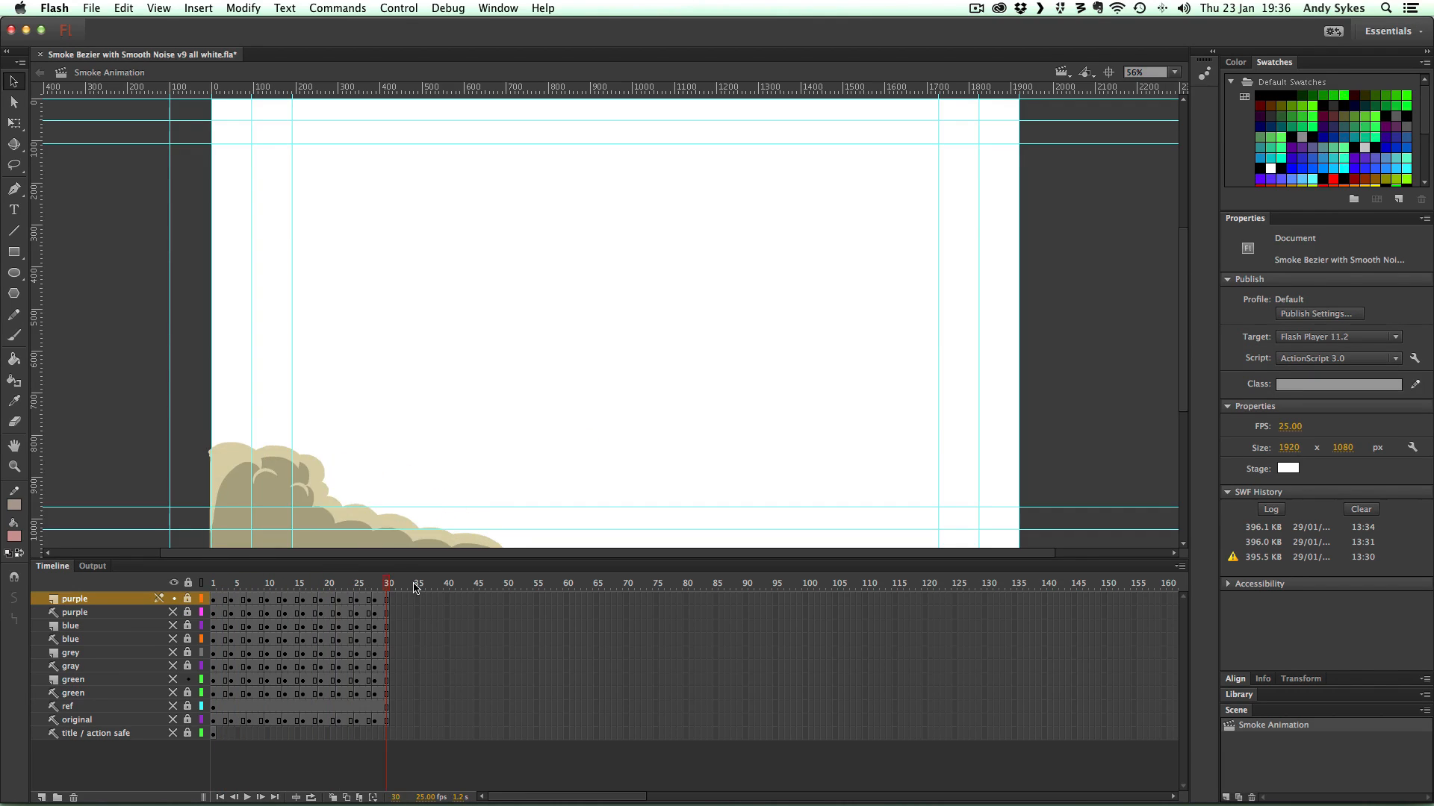
click(261, 583)
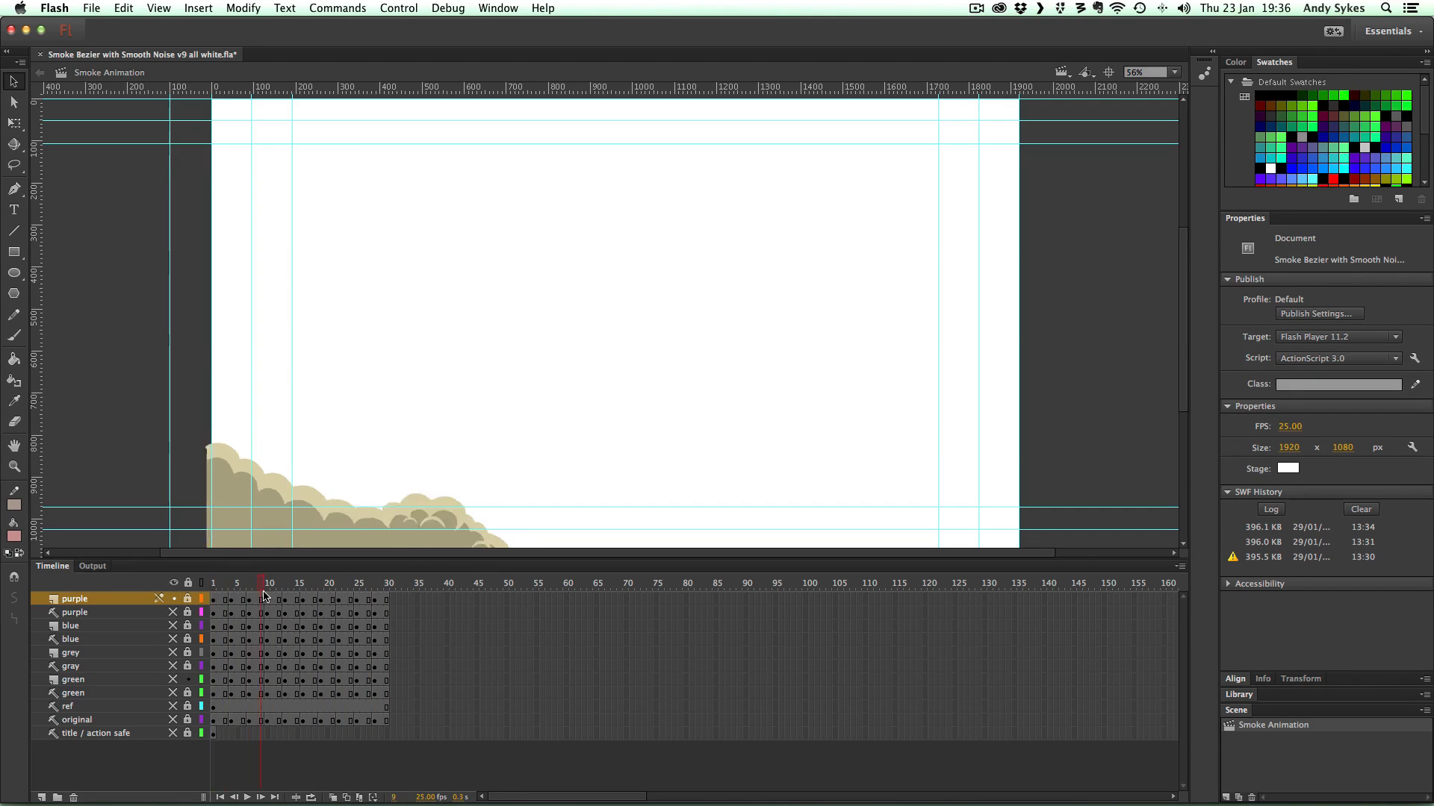
click(212, 582)
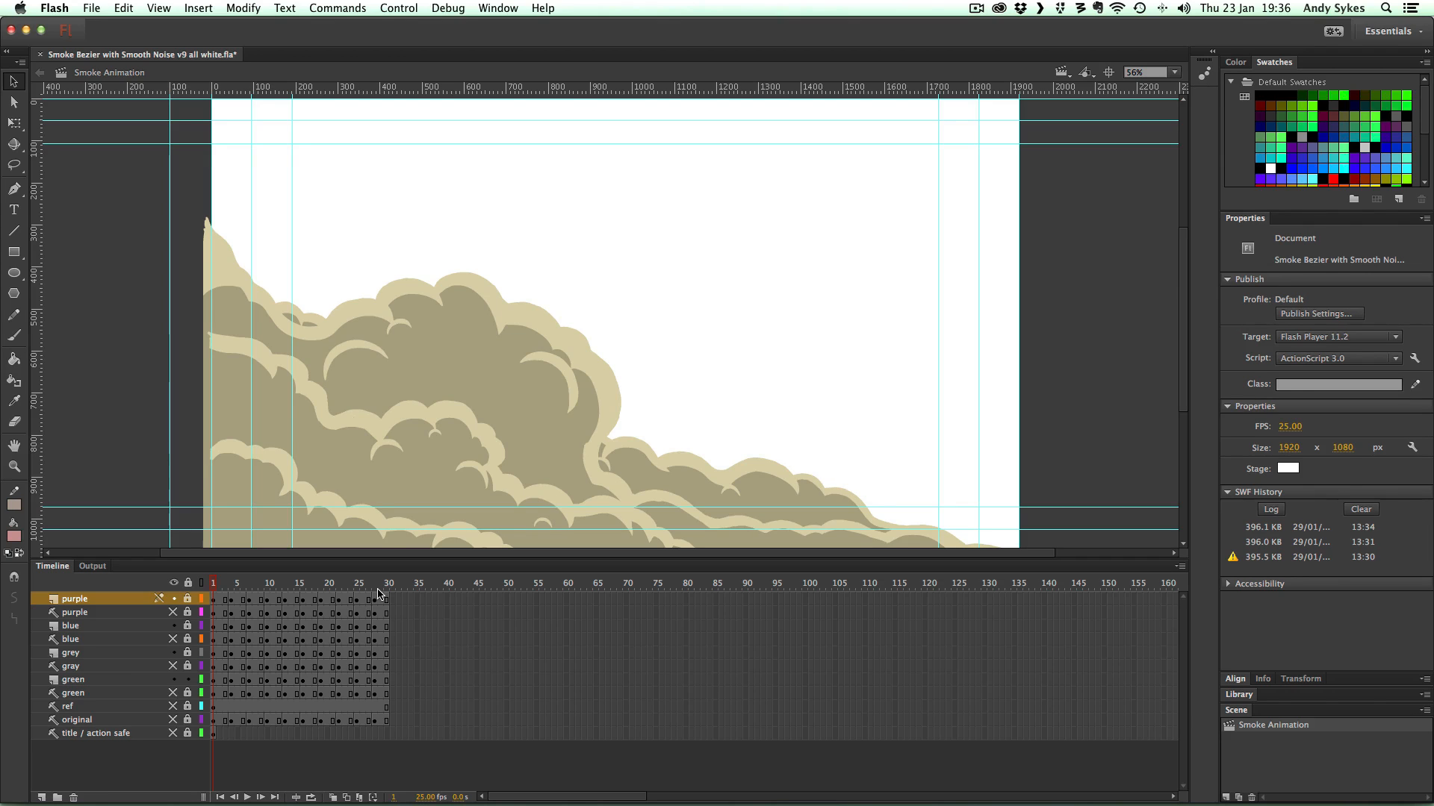
mouse_move(356, 333)
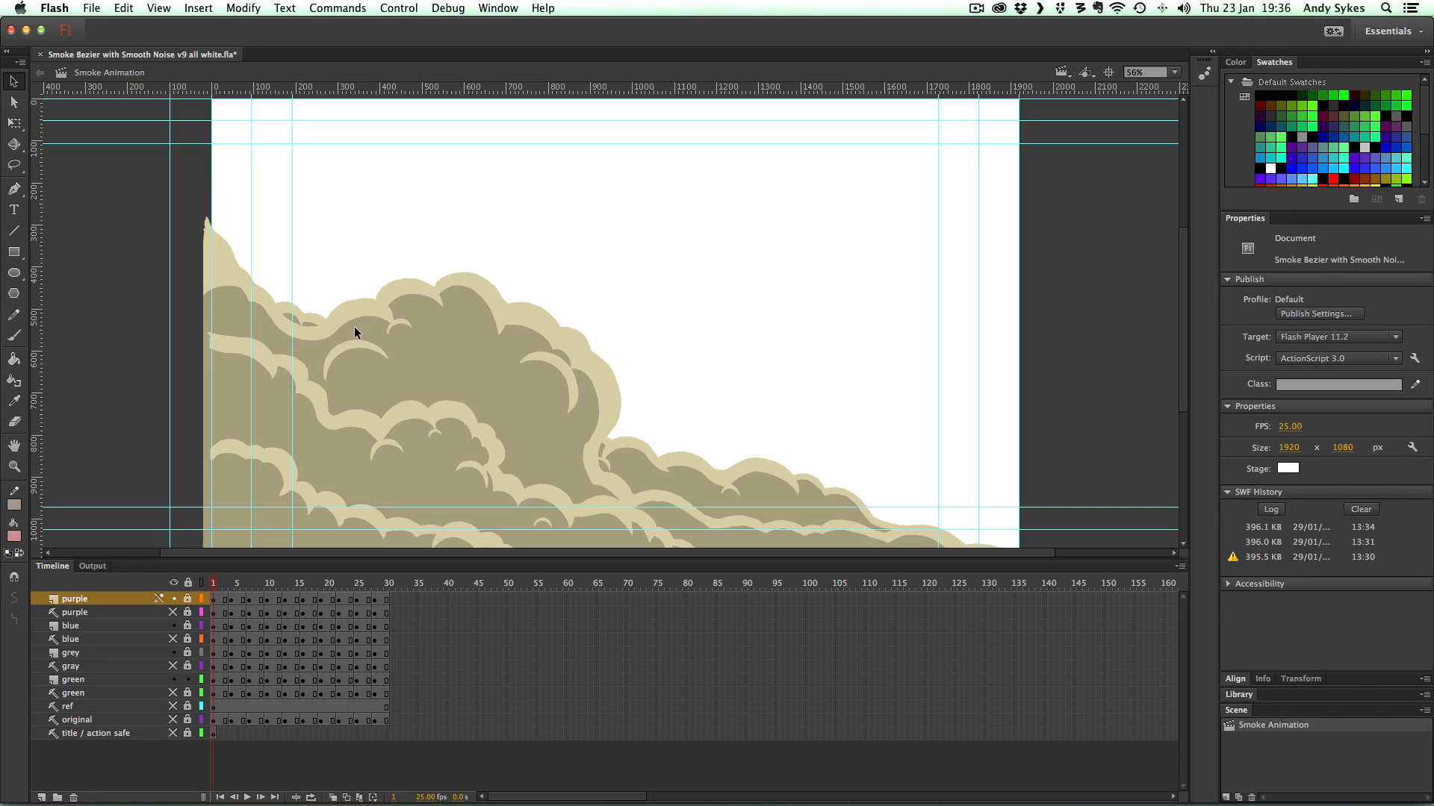
mouse_move(241, 578)
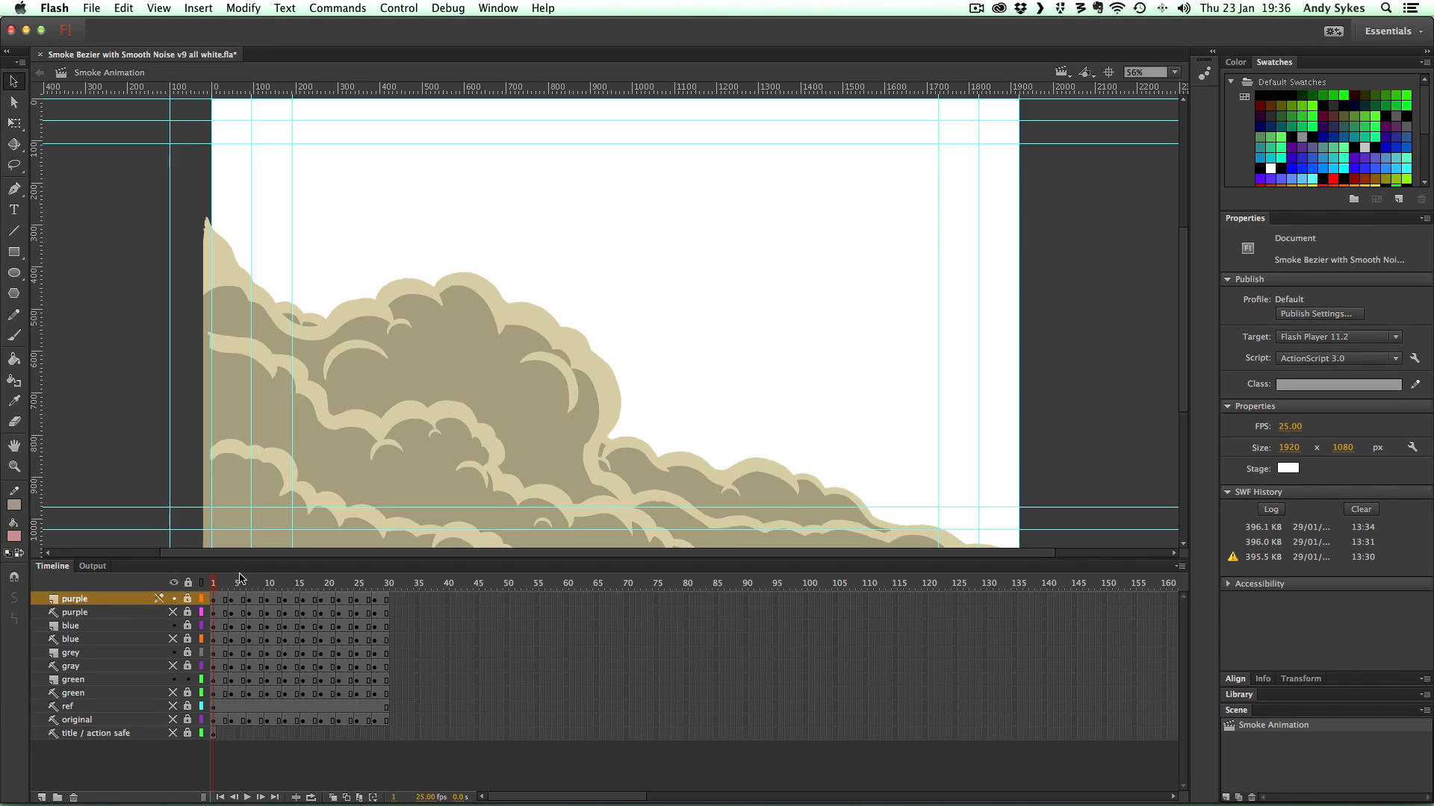
mouse_move(220, 576)
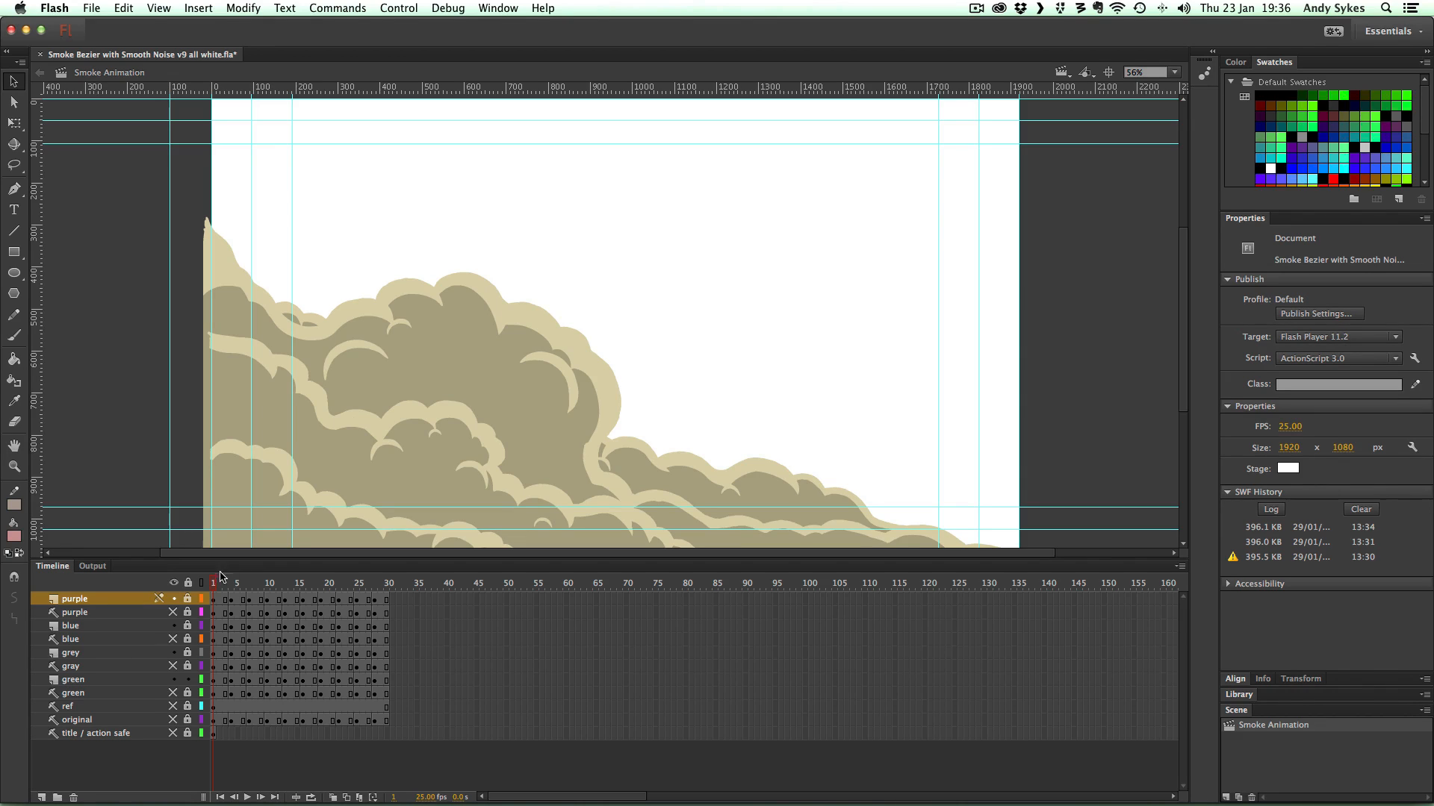
mouse_move(168, 623)
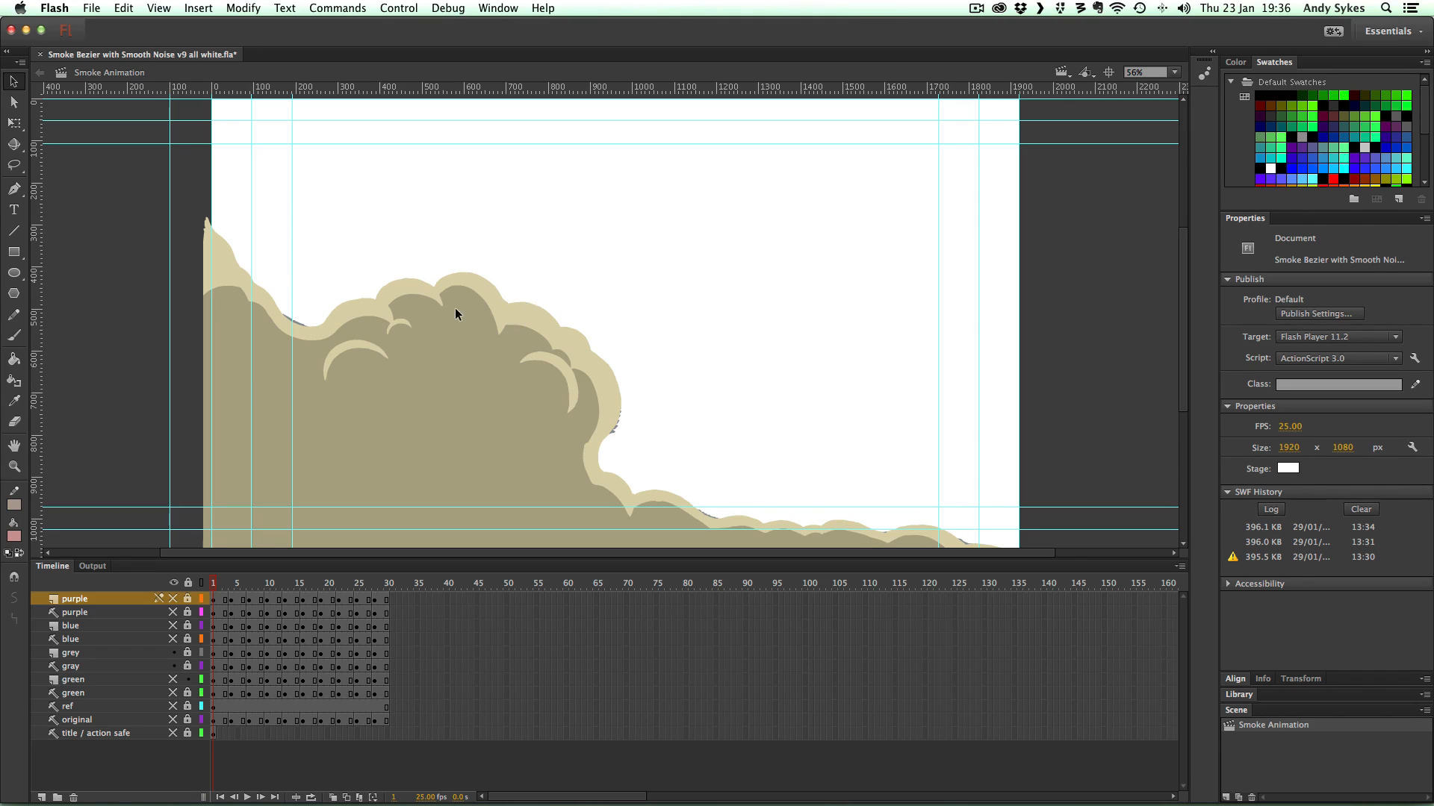
mouse_move(218, 293)
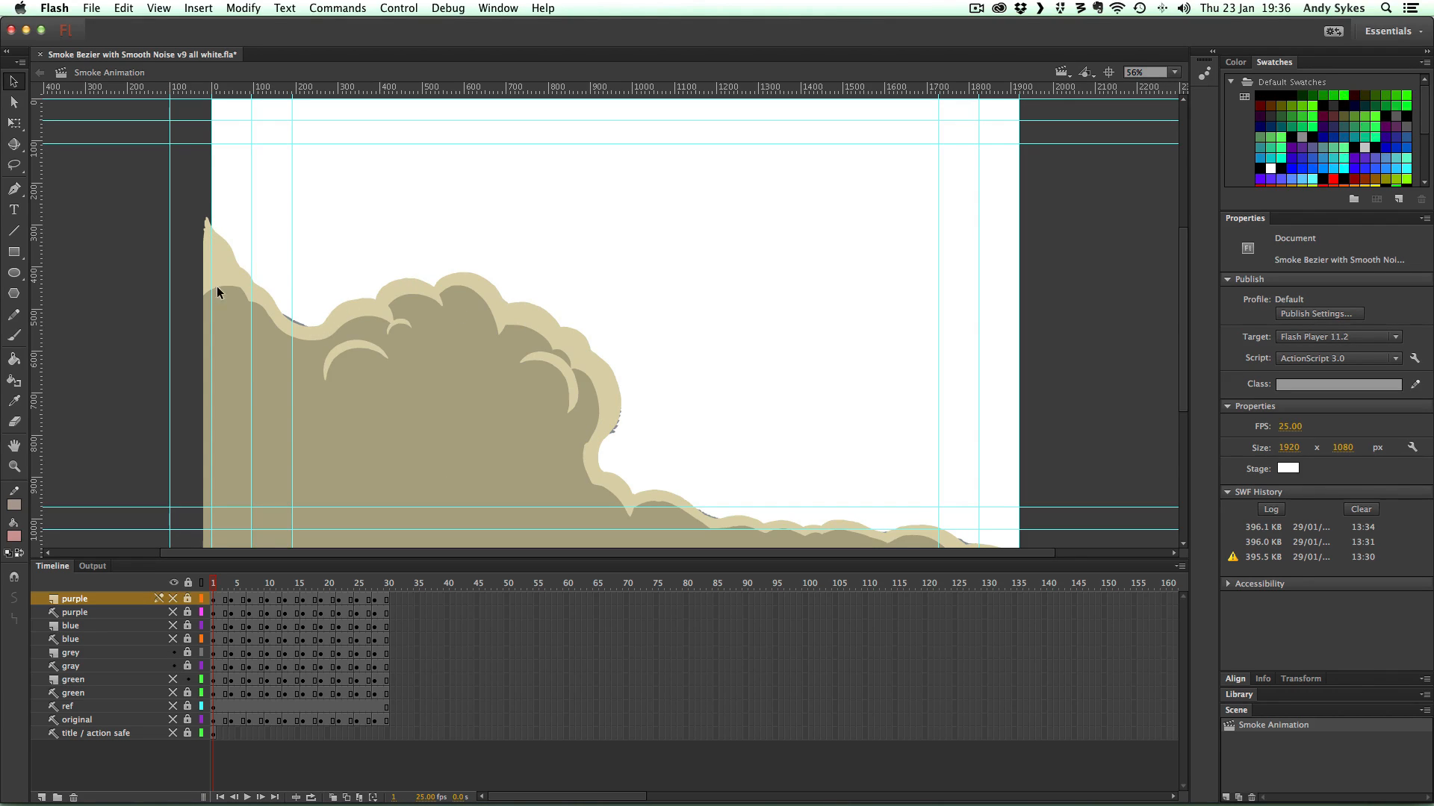
mouse_move(385, 315)
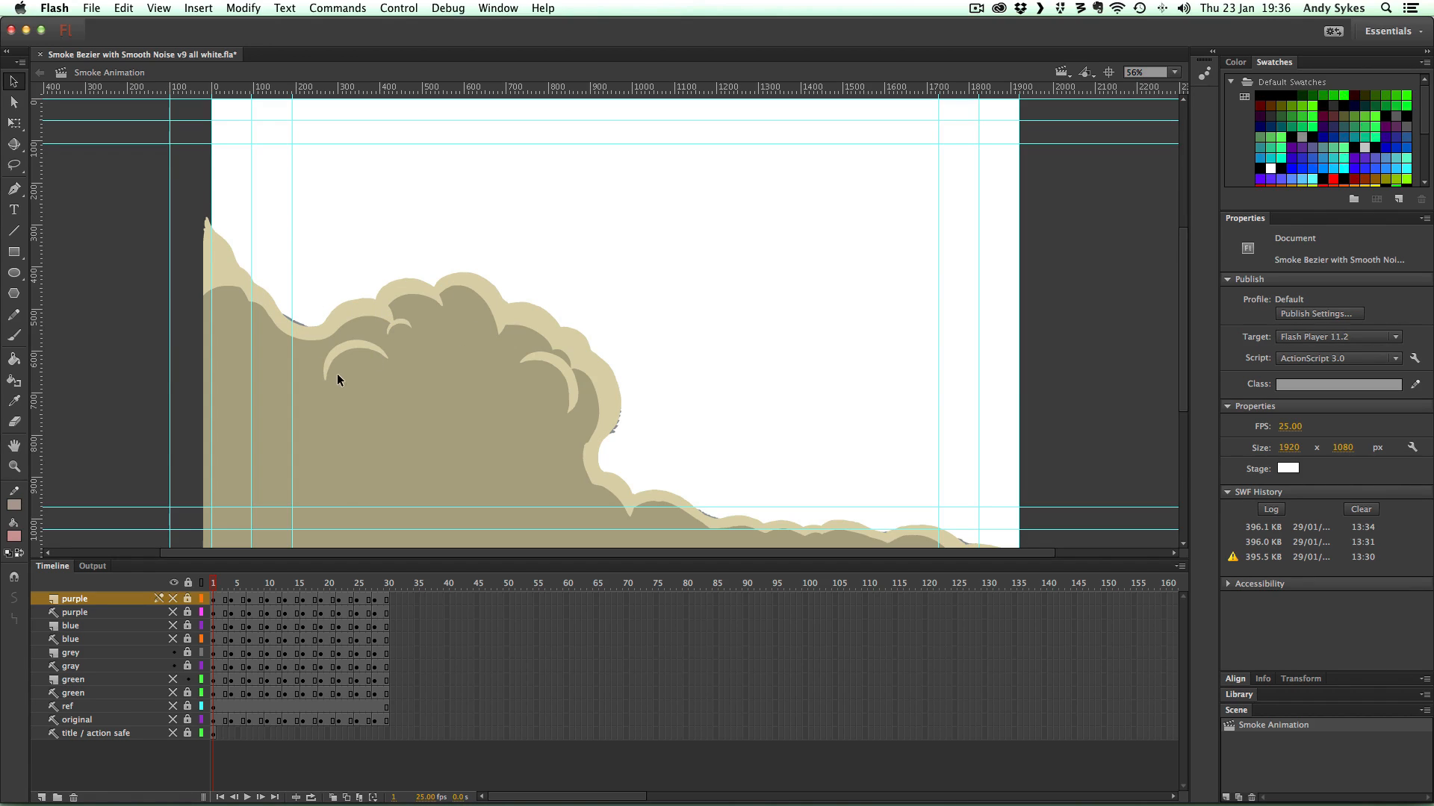
mouse_move(559, 508)
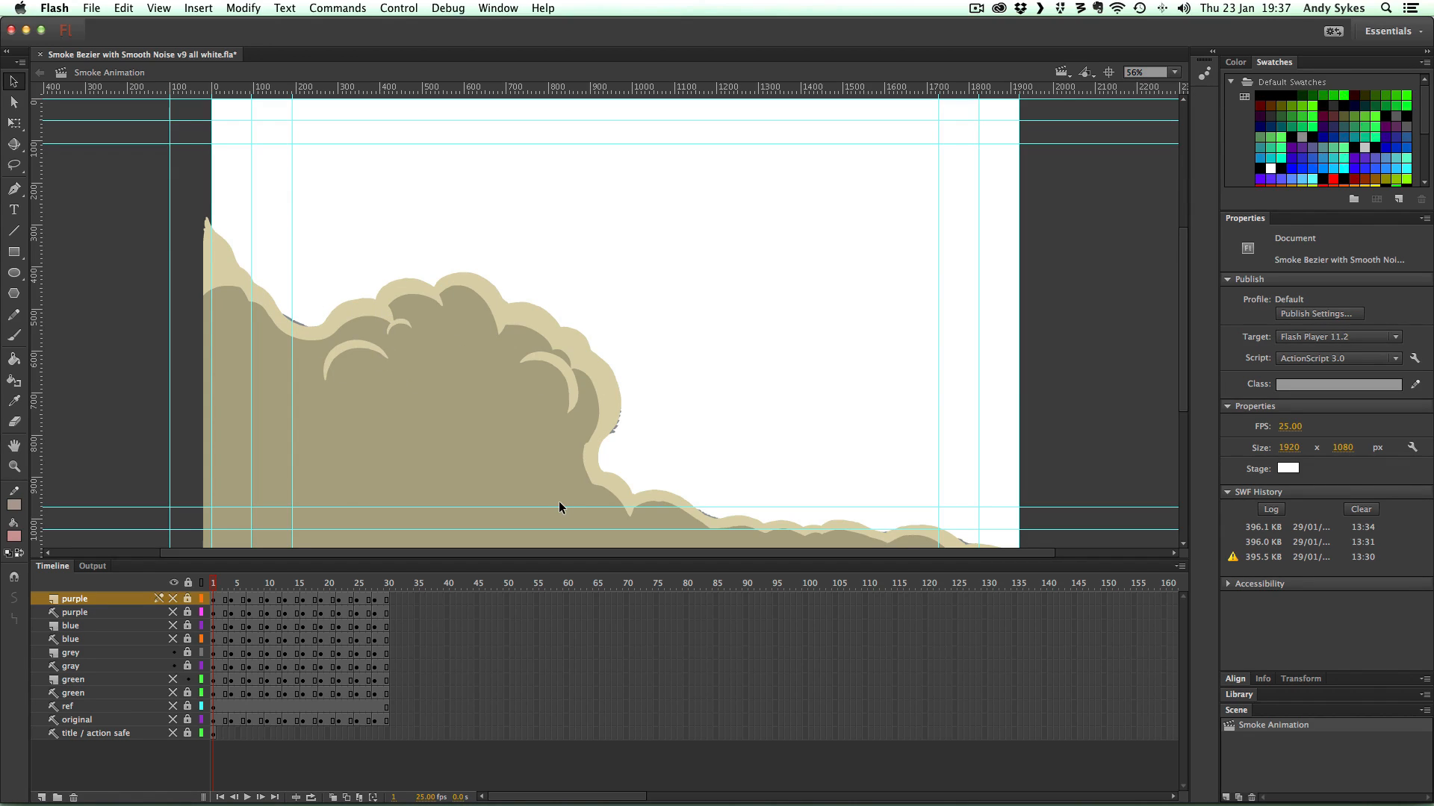
mouse_move(704, 343)
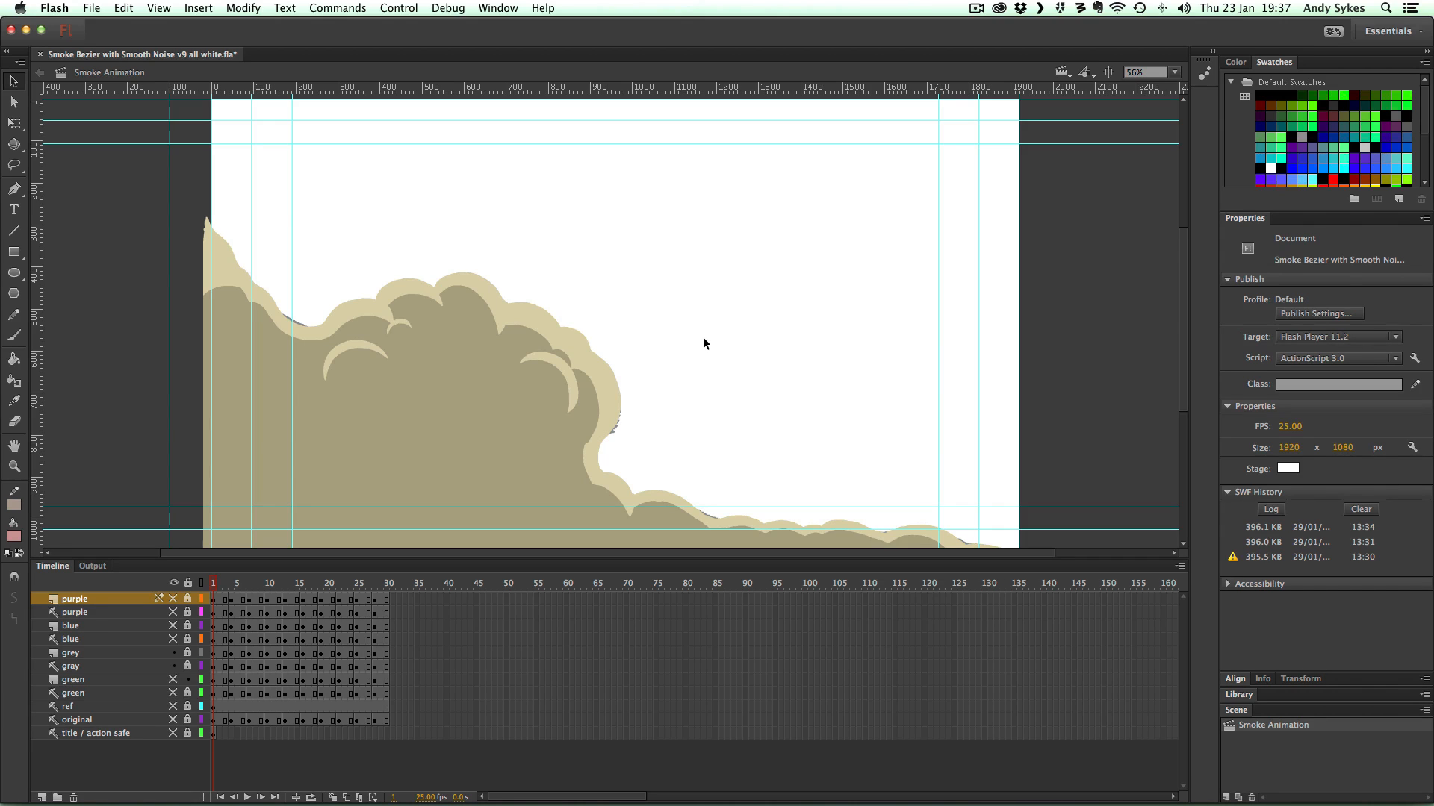
mouse_move(439, 294)
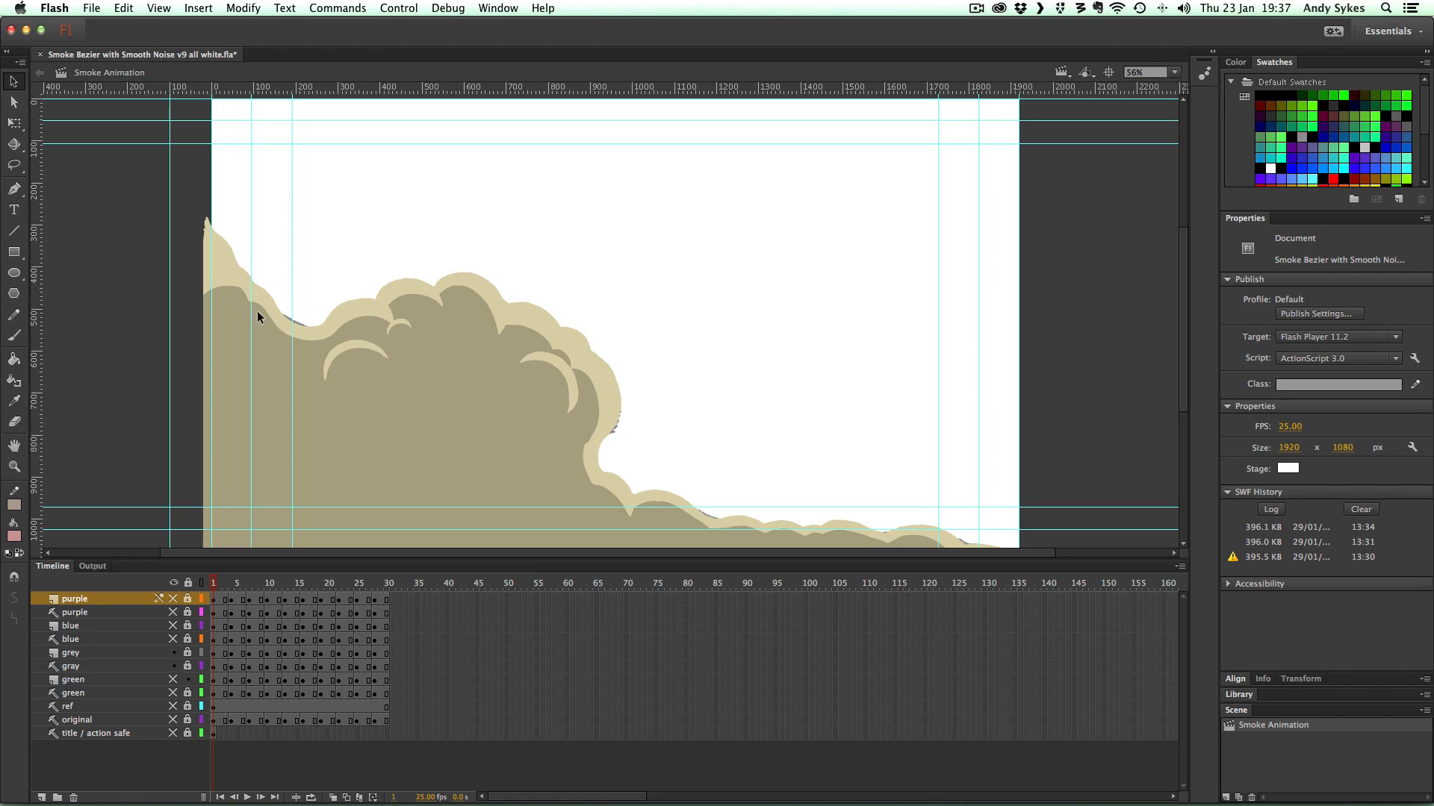
mouse_move(524, 332)
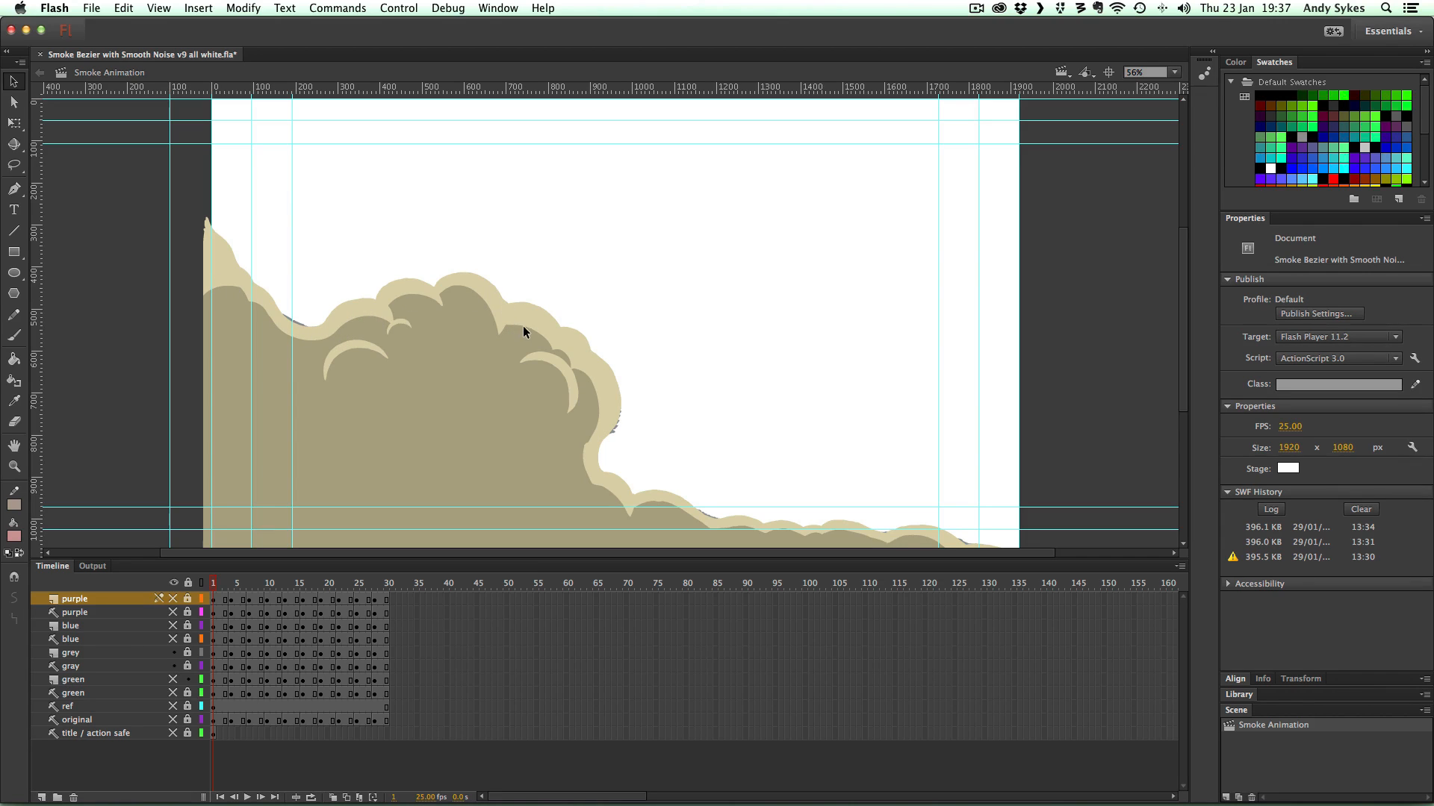
mouse_move(798, 529)
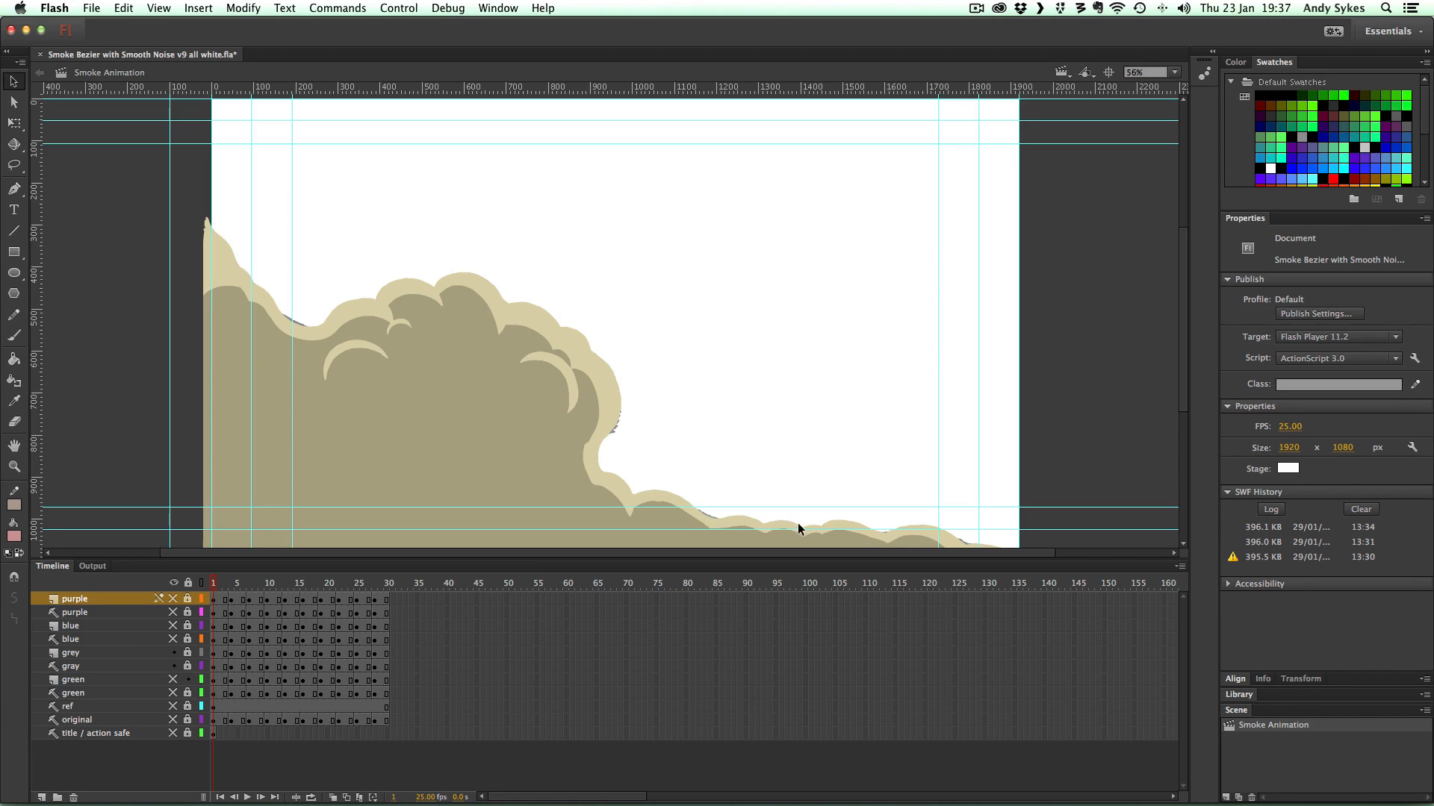
mouse_move(501, 294)
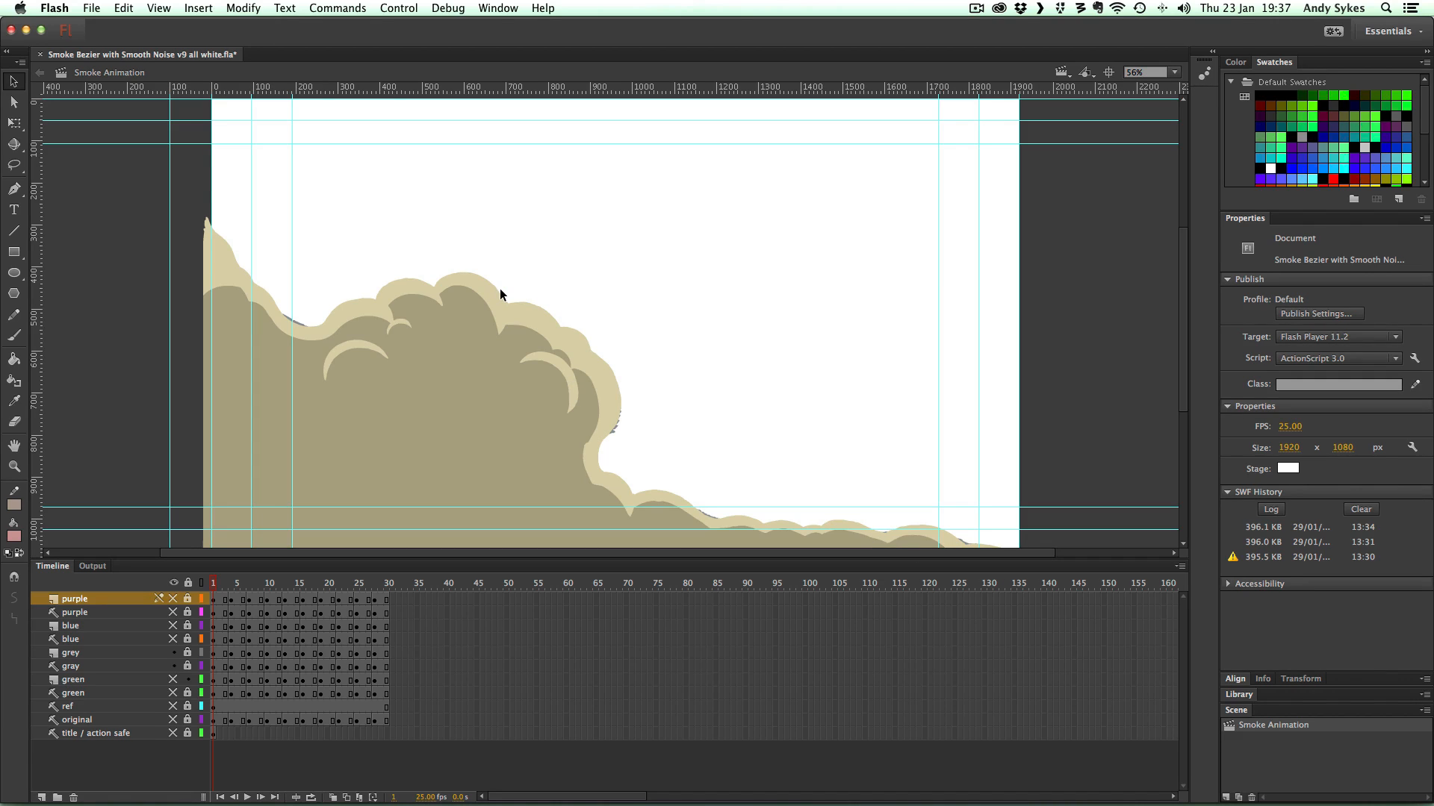
mouse_move(462, 293)
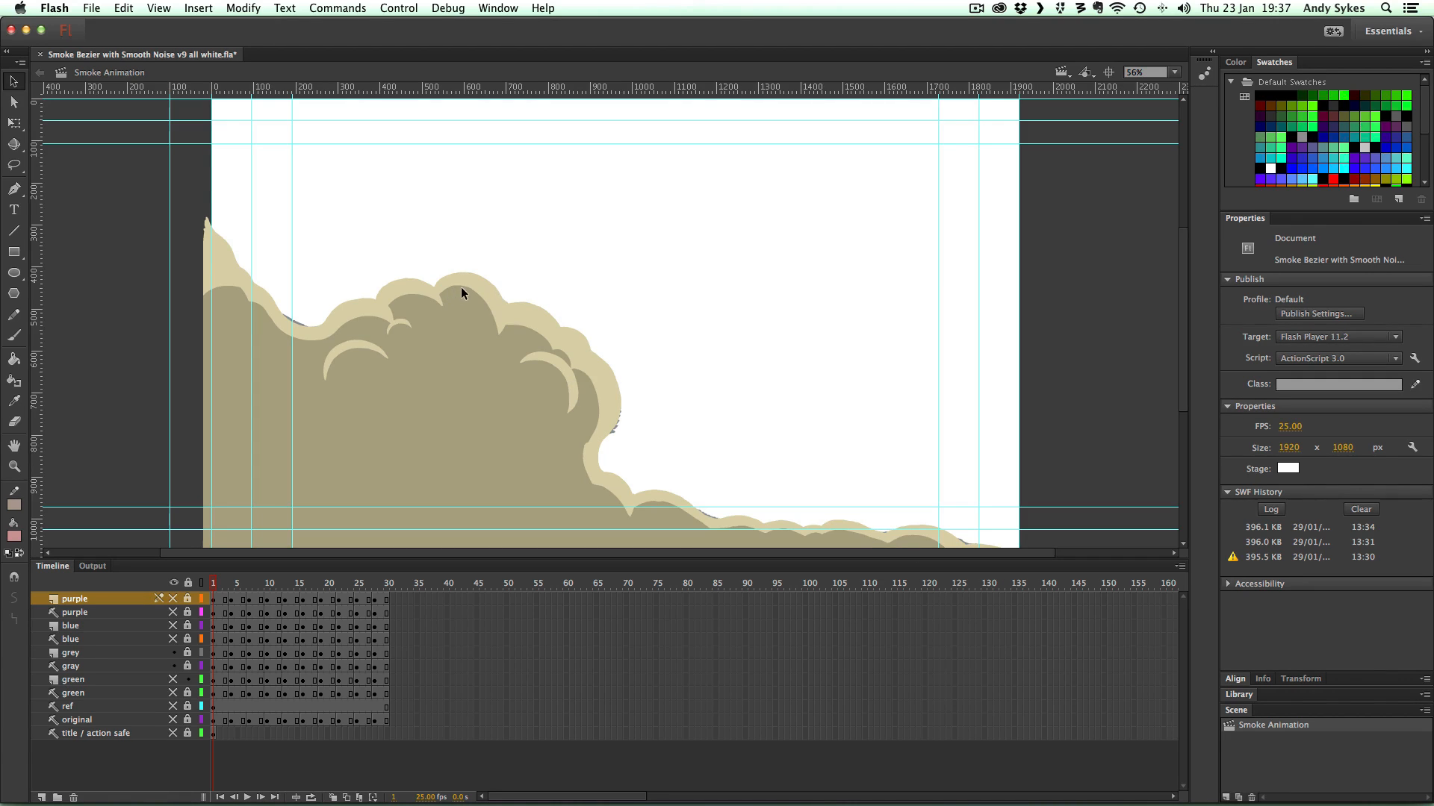
mouse_move(548, 341)
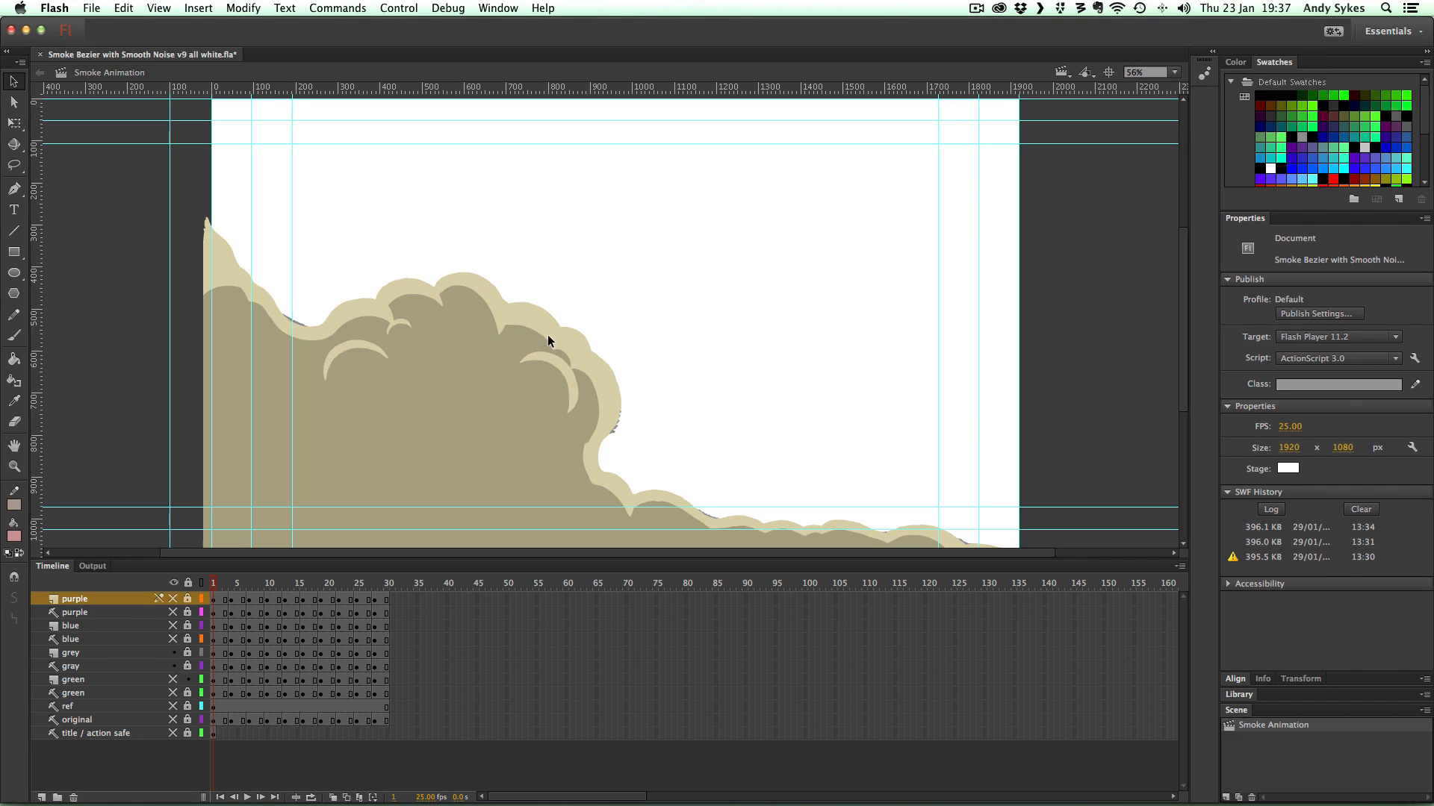
mouse_move(359, 306)
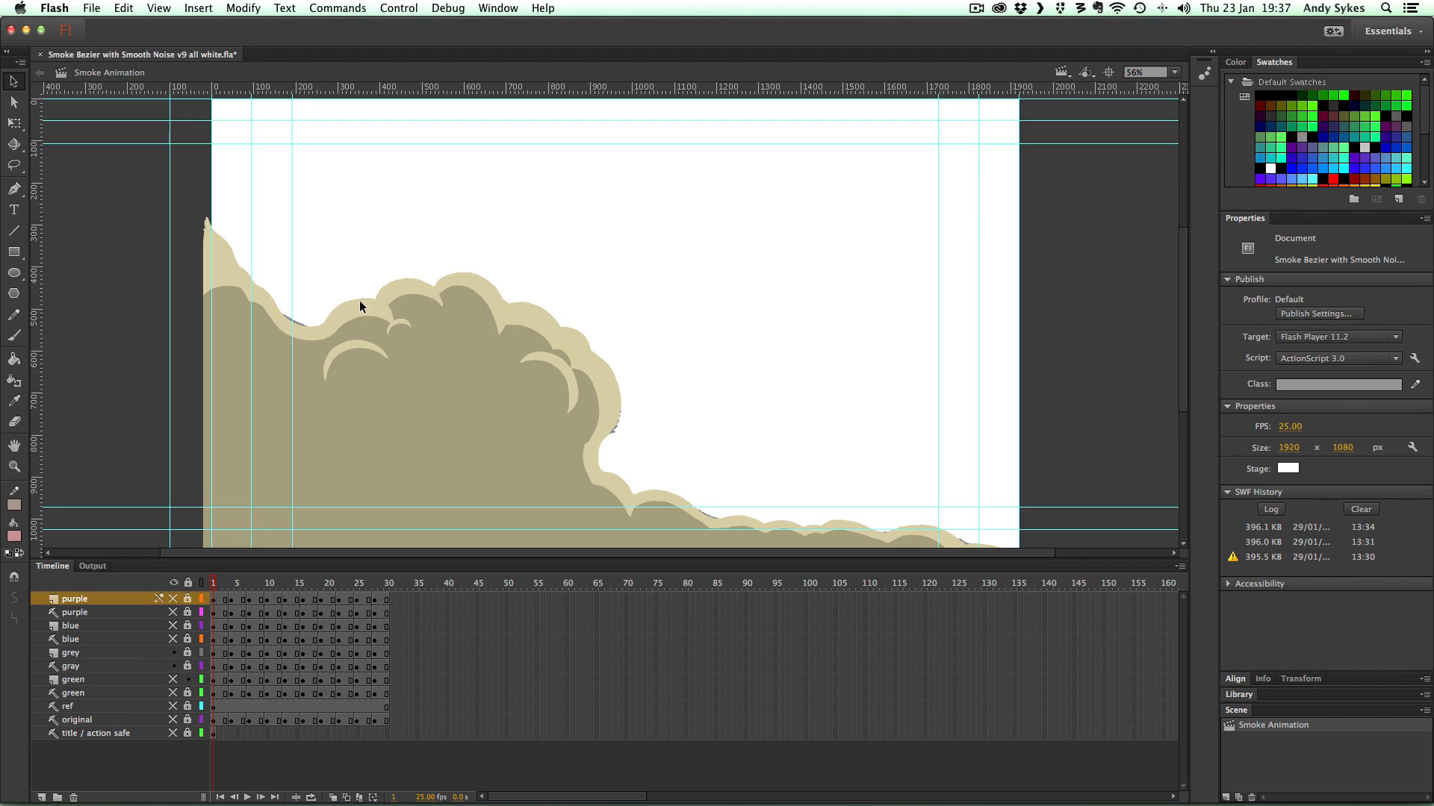
mouse_move(359, 329)
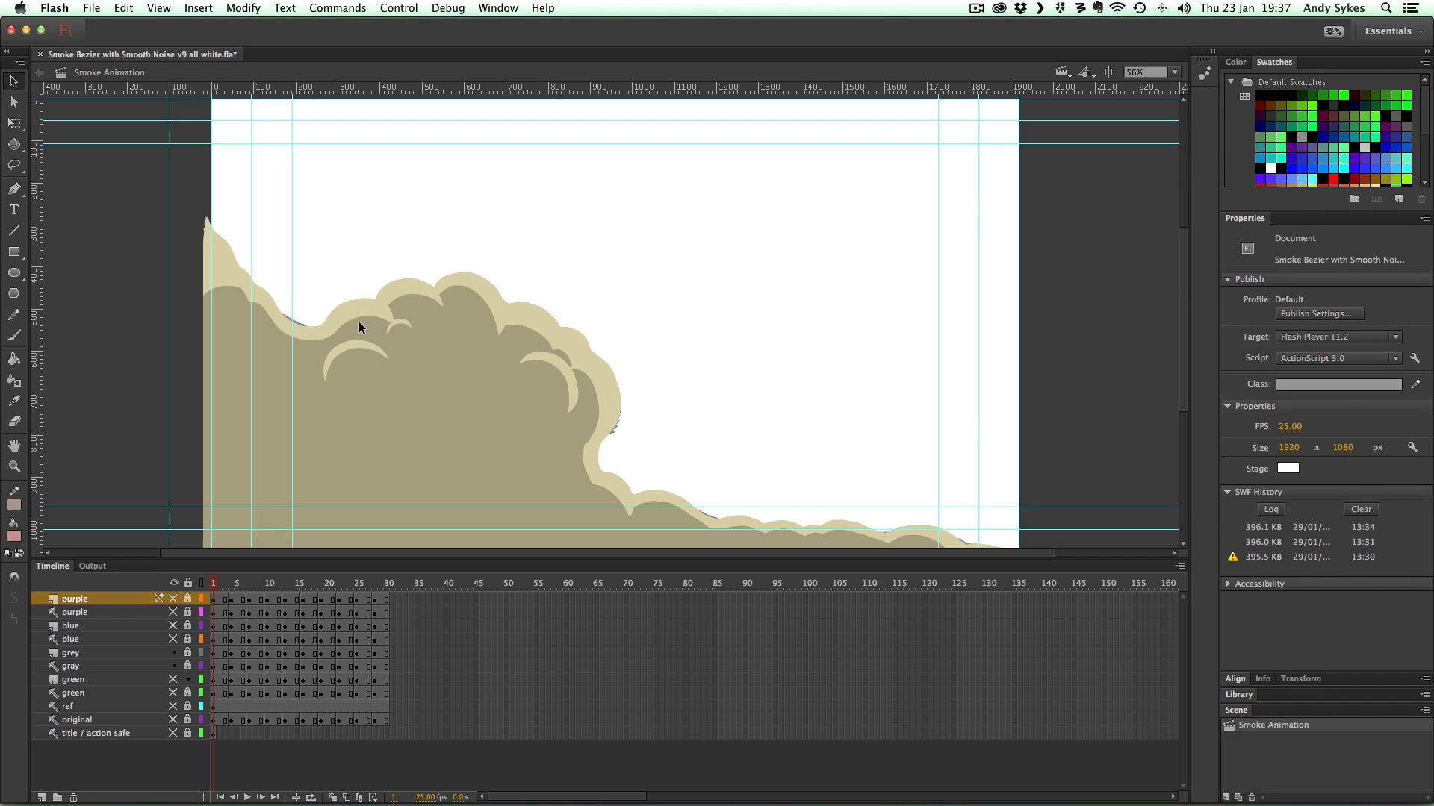
mouse_move(475, 285)
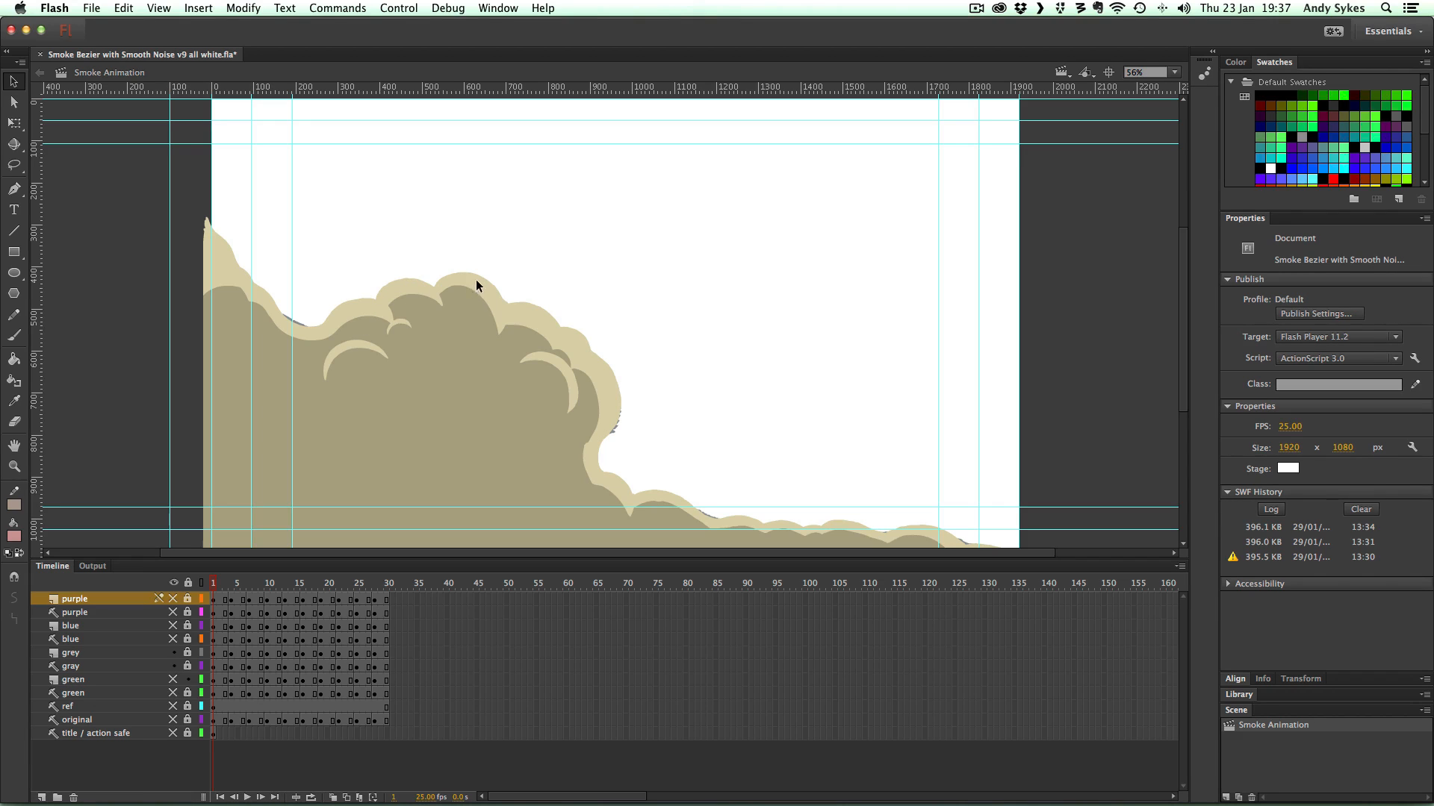
mouse_move(479, 301)
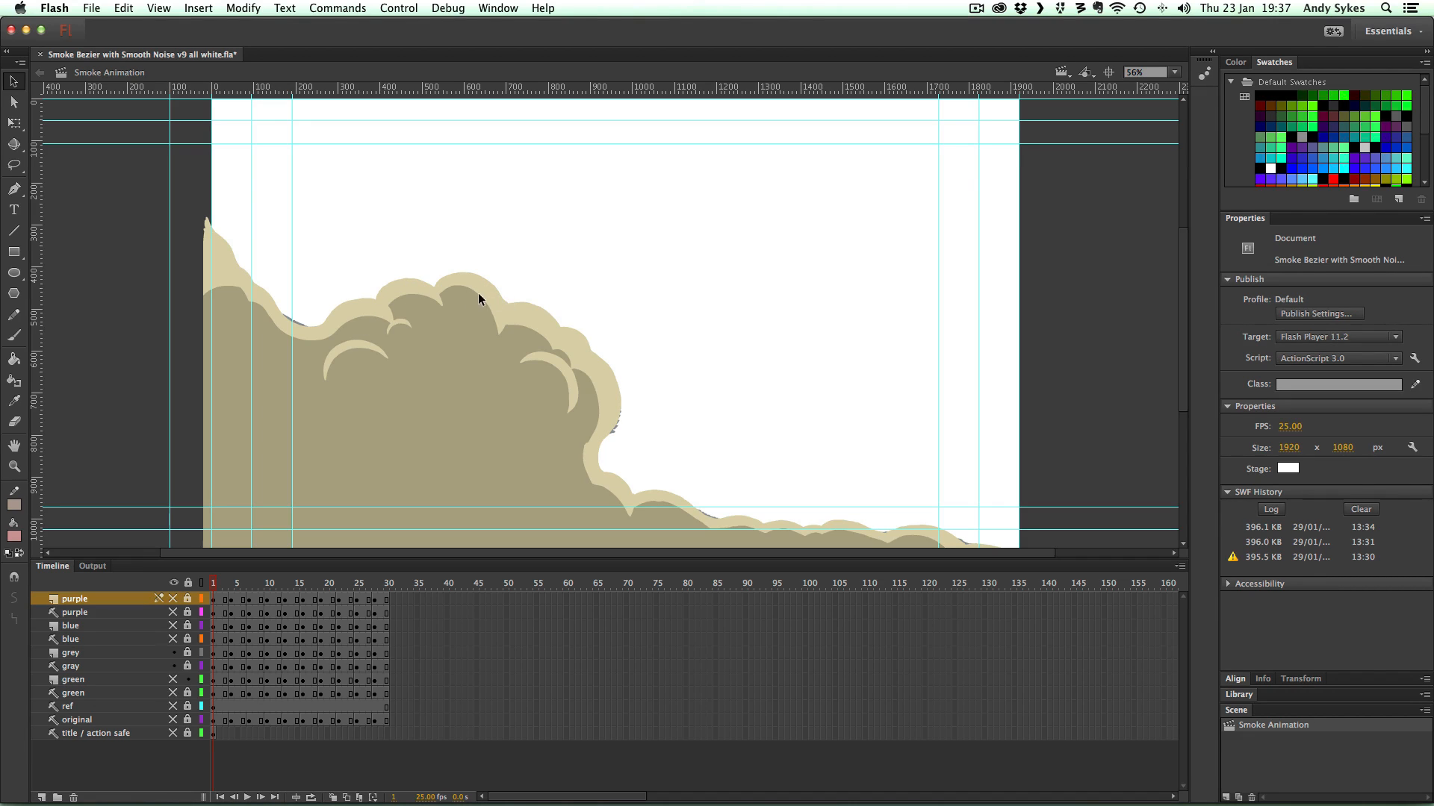
mouse_move(763, 512)
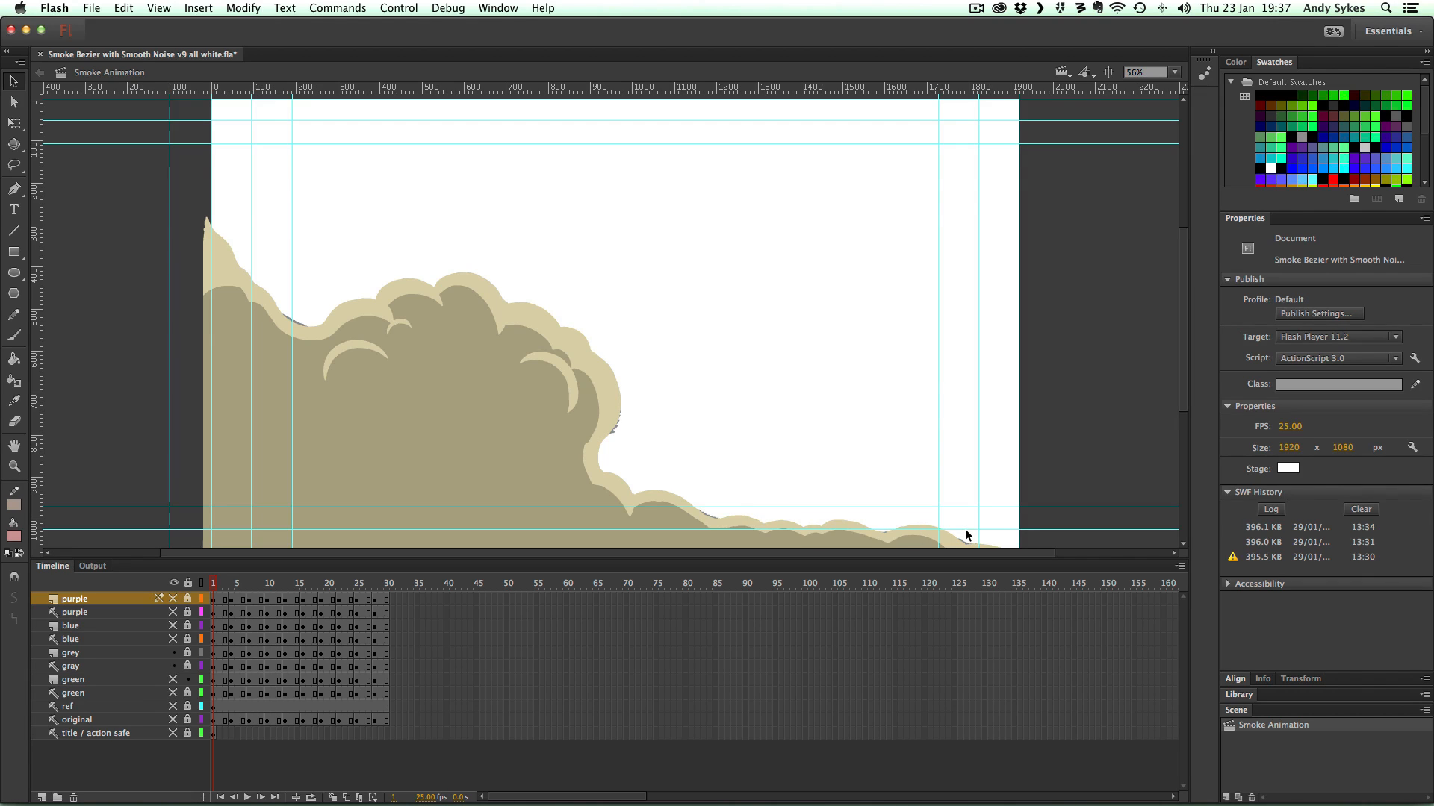
mouse_move(615, 465)
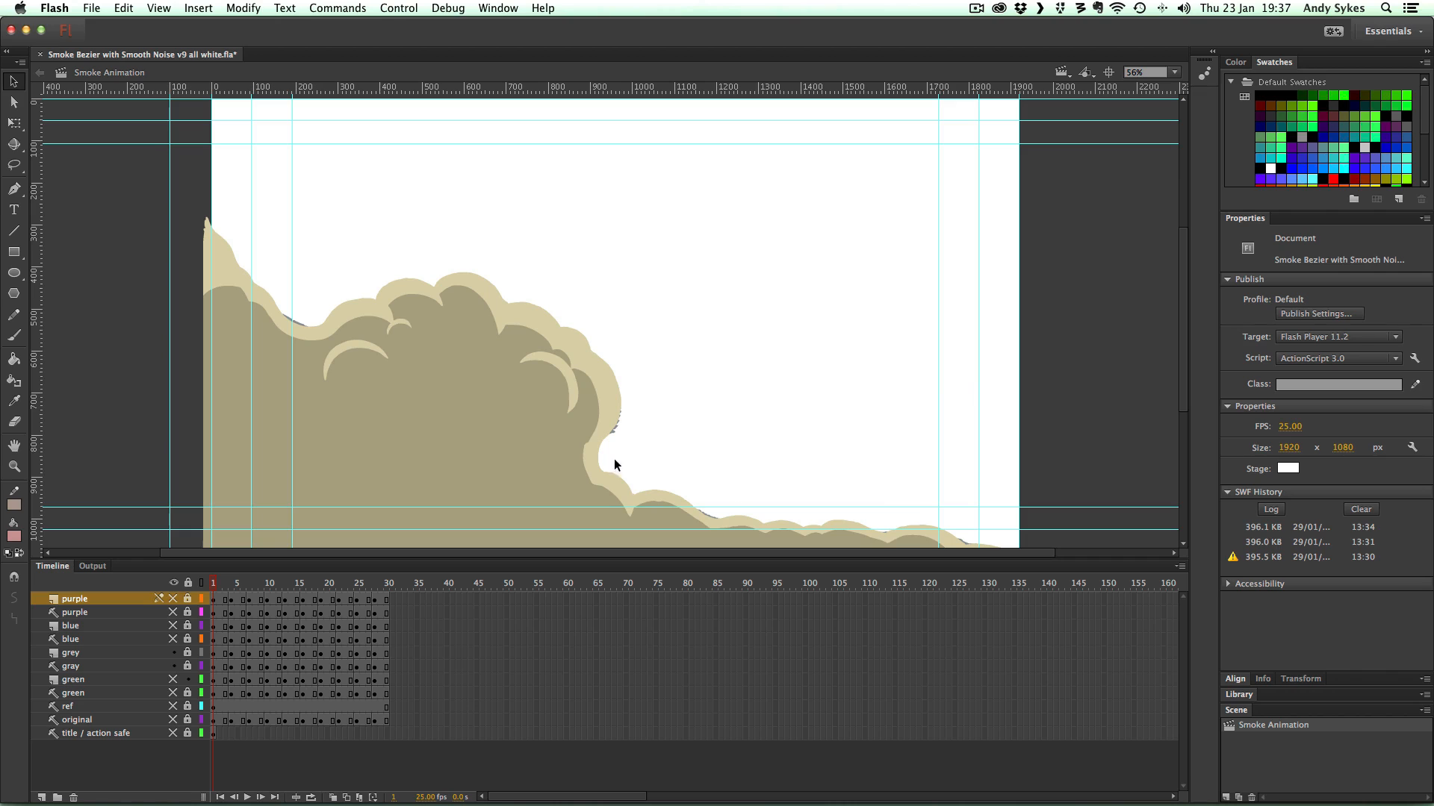
mouse_move(211, 354)
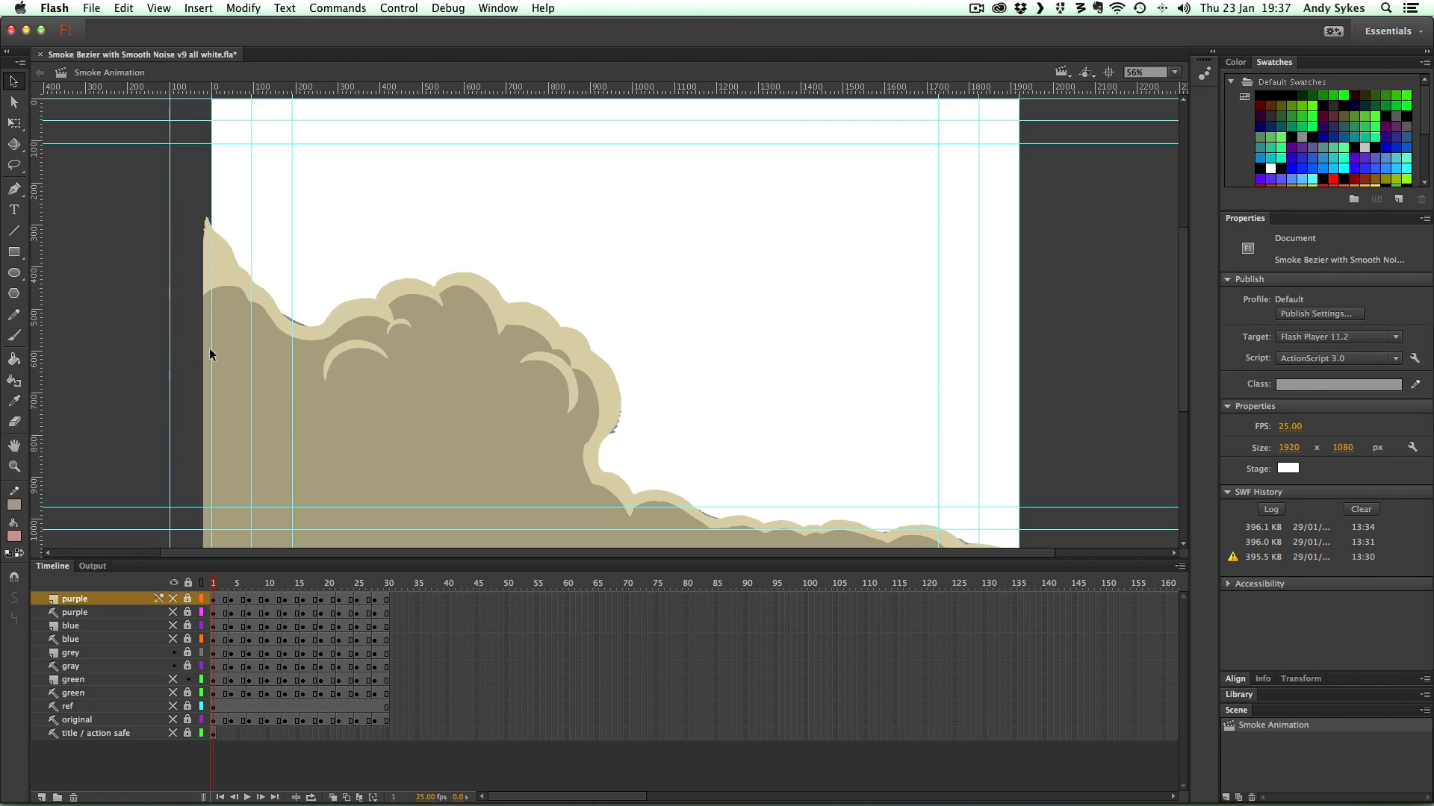
mouse_move(257, 384)
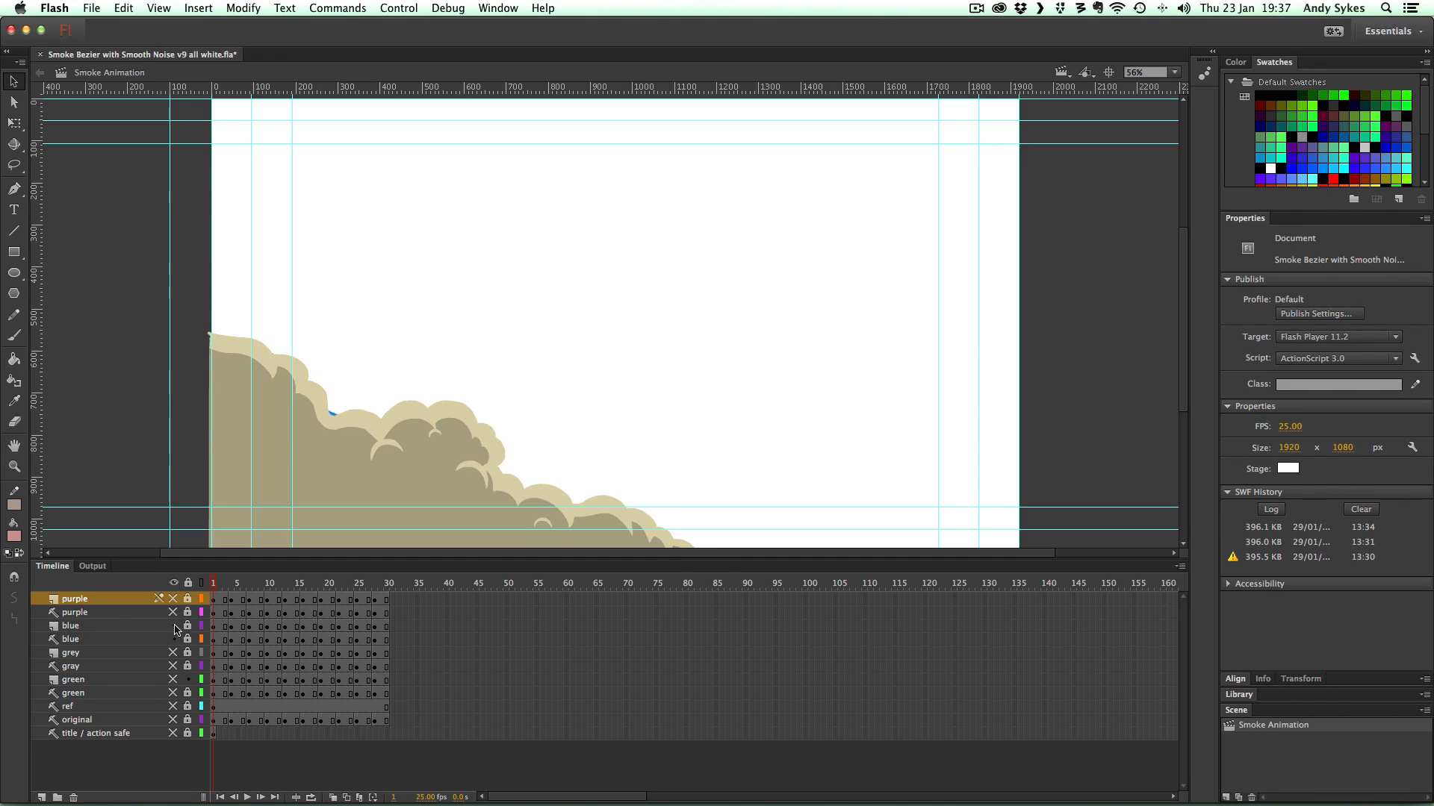
mouse_move(321, 367)
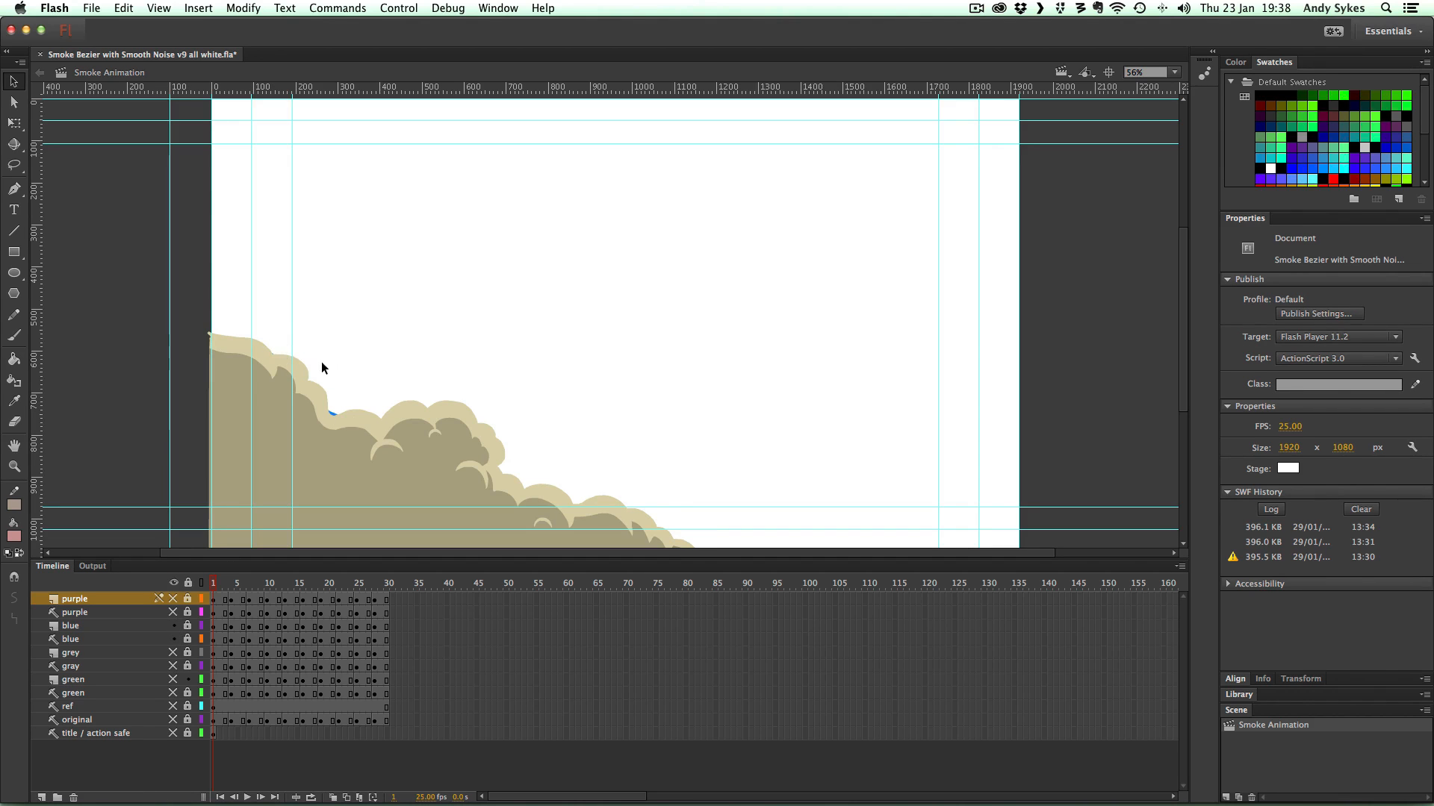
mouse_move(384, 485)
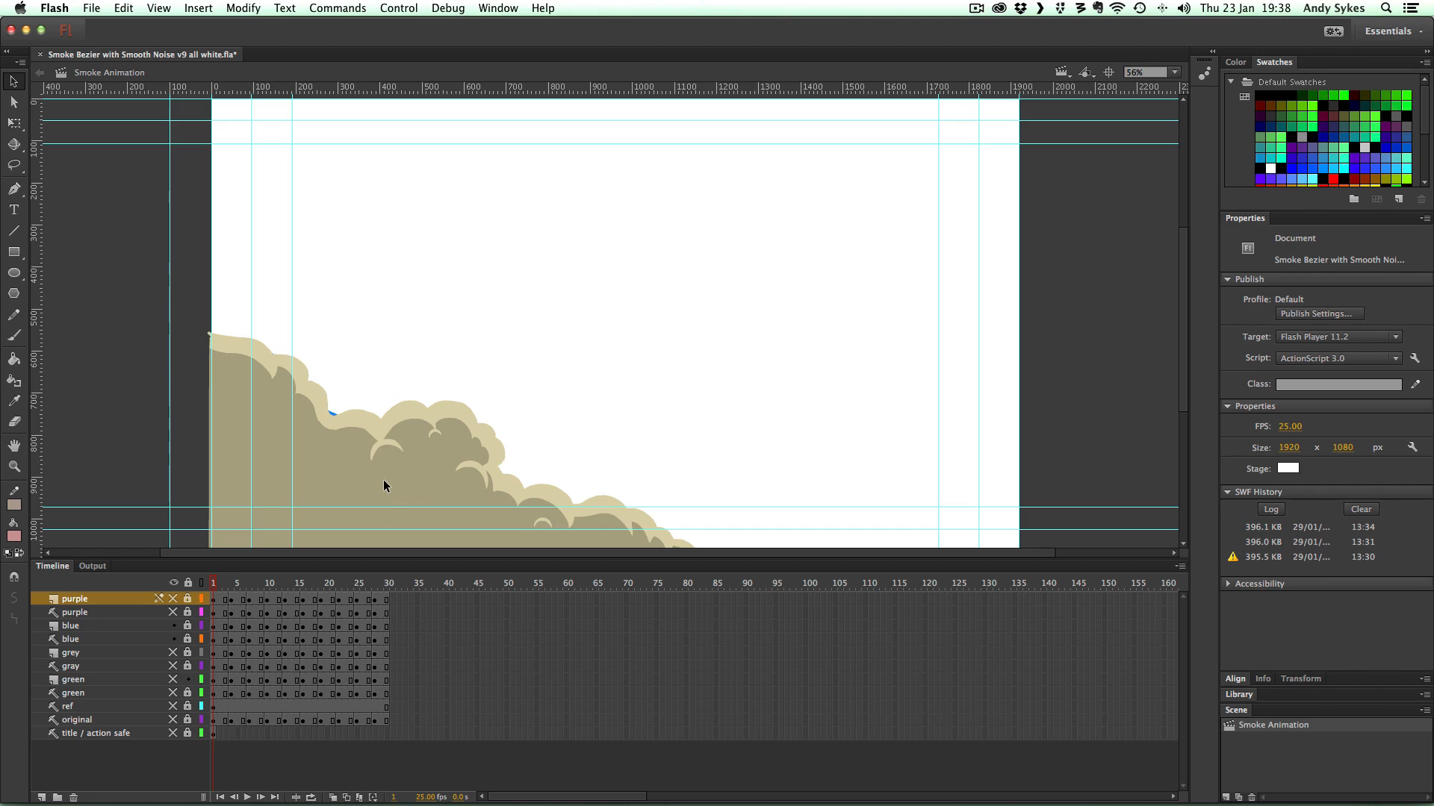
mouse_move(272, 555)
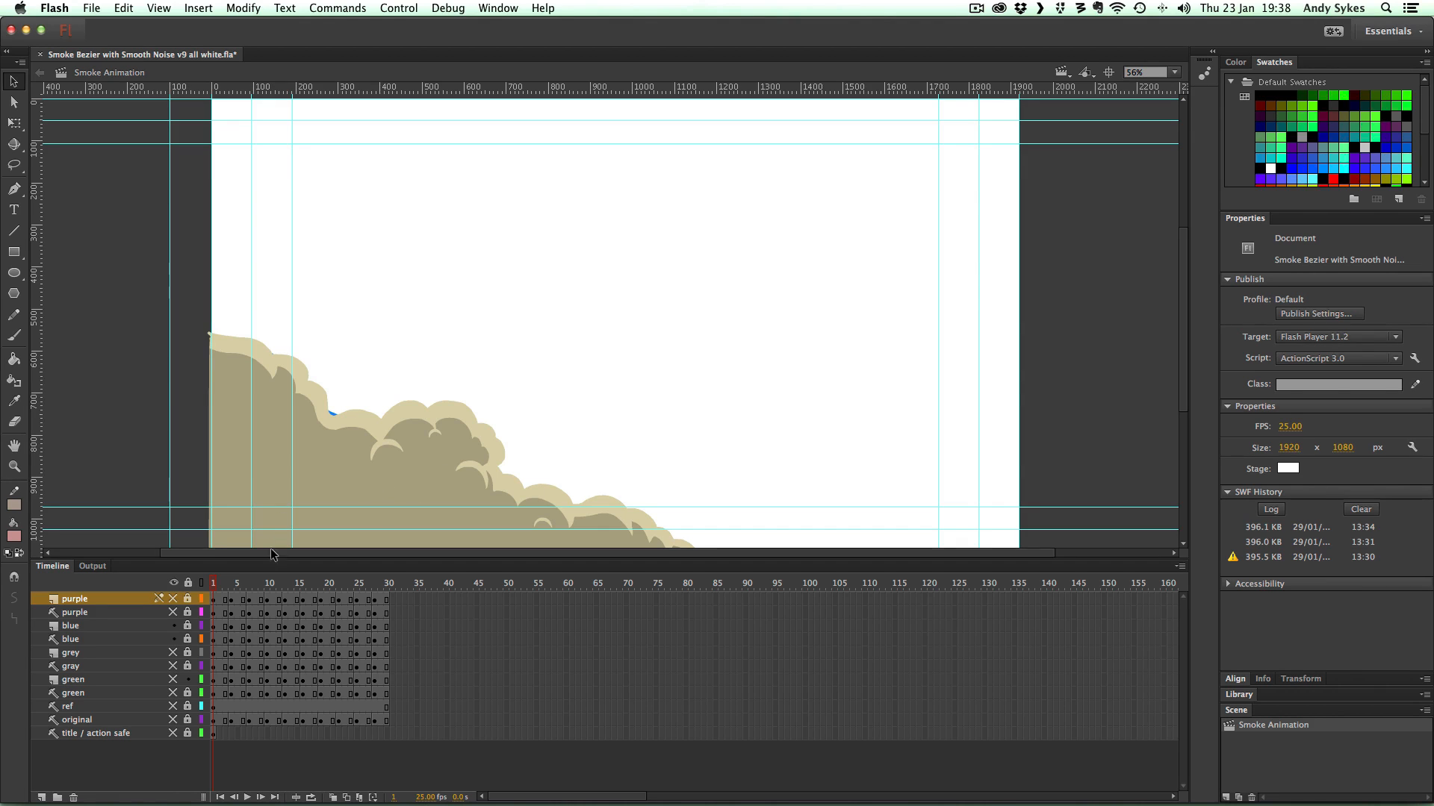
Move to frame 3, where the blue tier's solid wavy band shows on stage
click(244, 584)
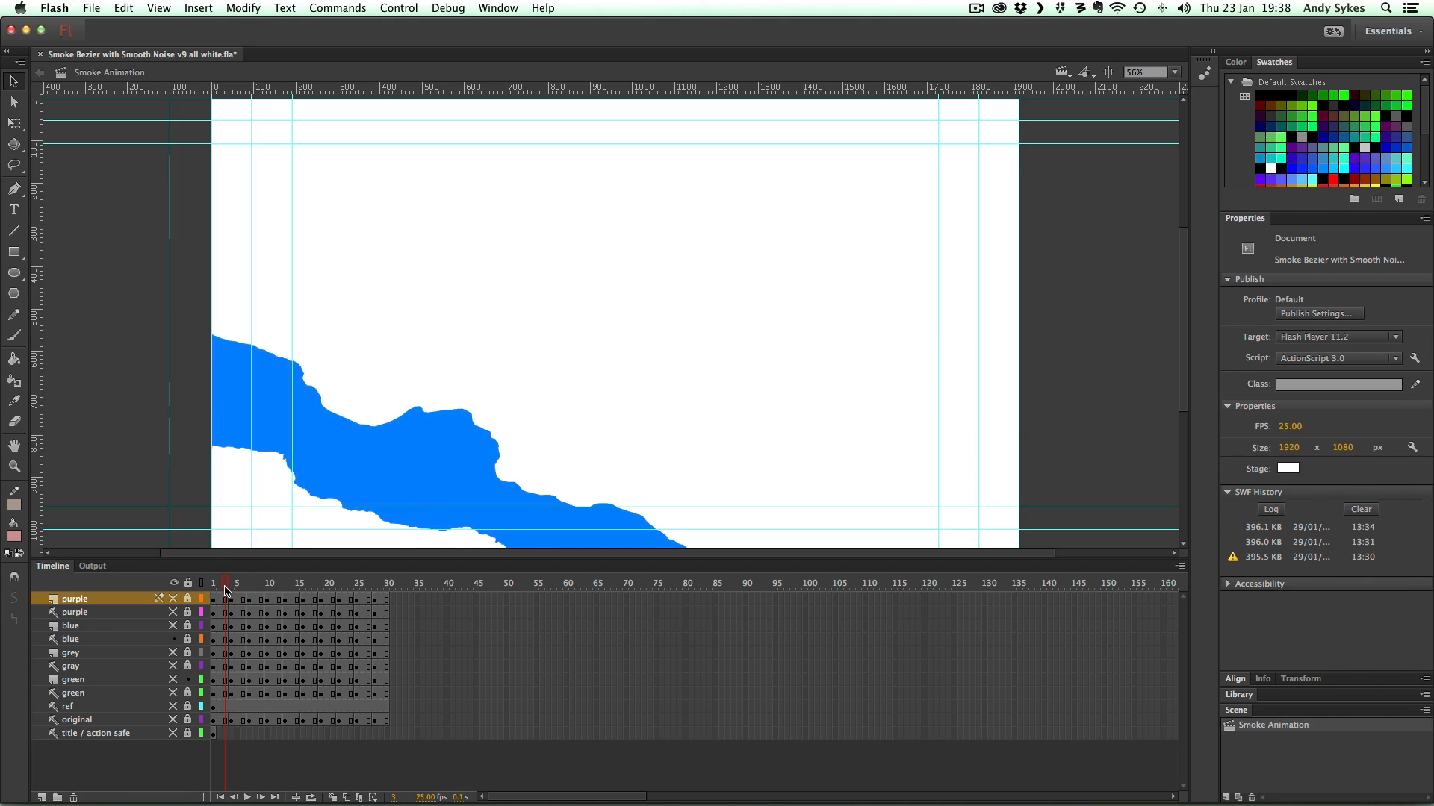
Scrub the blue smoke through frames 17, 22 and the last frame, then show the beige traced layers
click(269, 582)
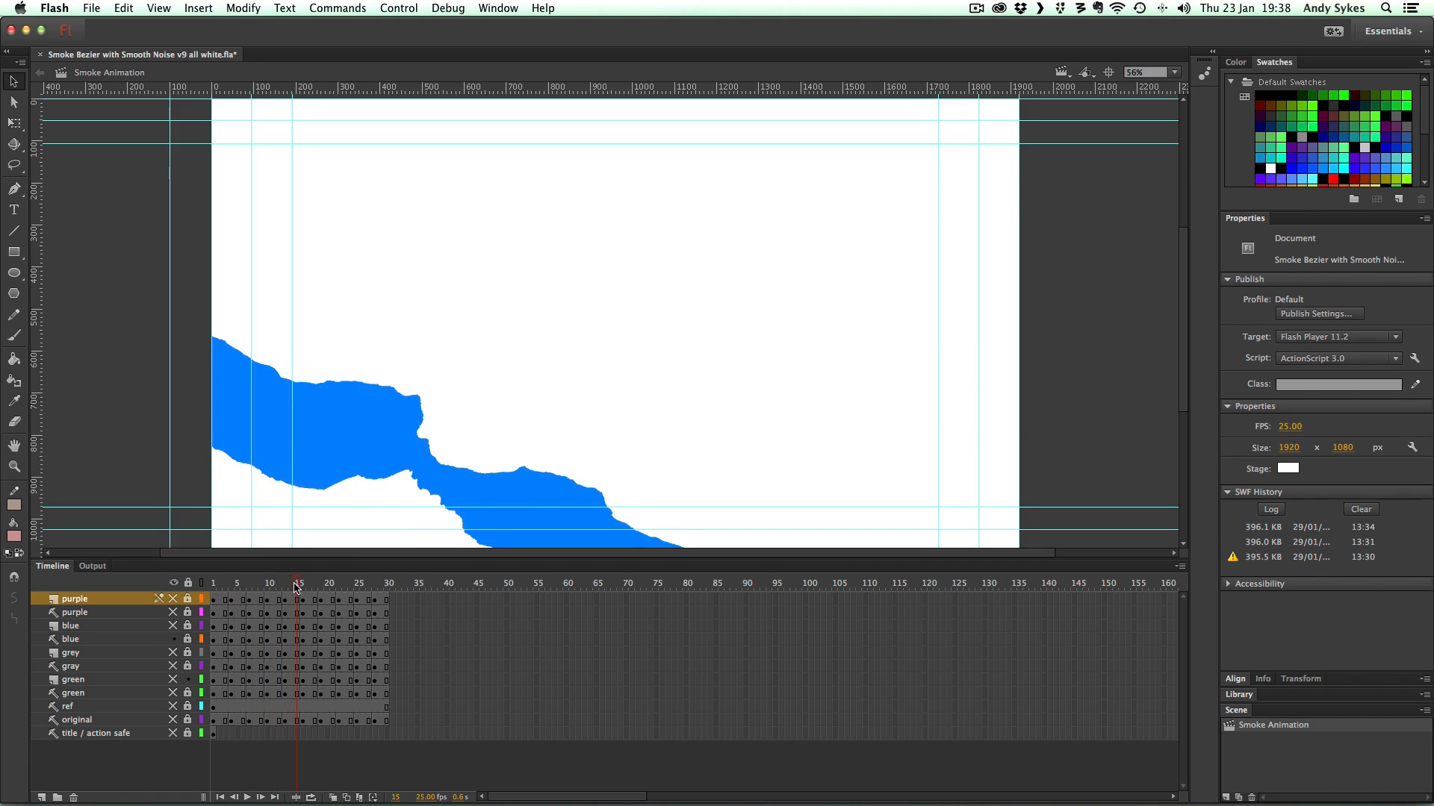
click(312, 582)
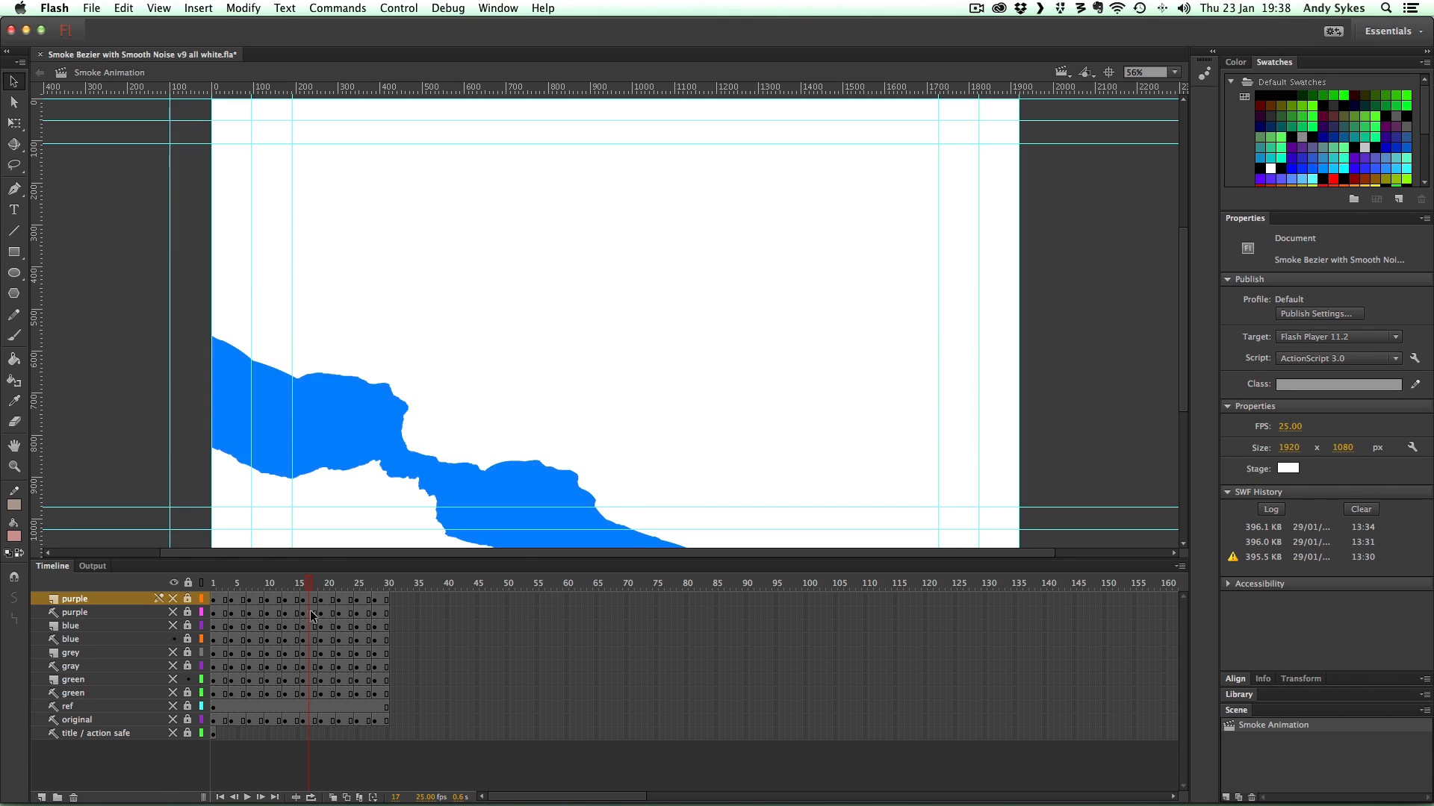
click(371, 582)
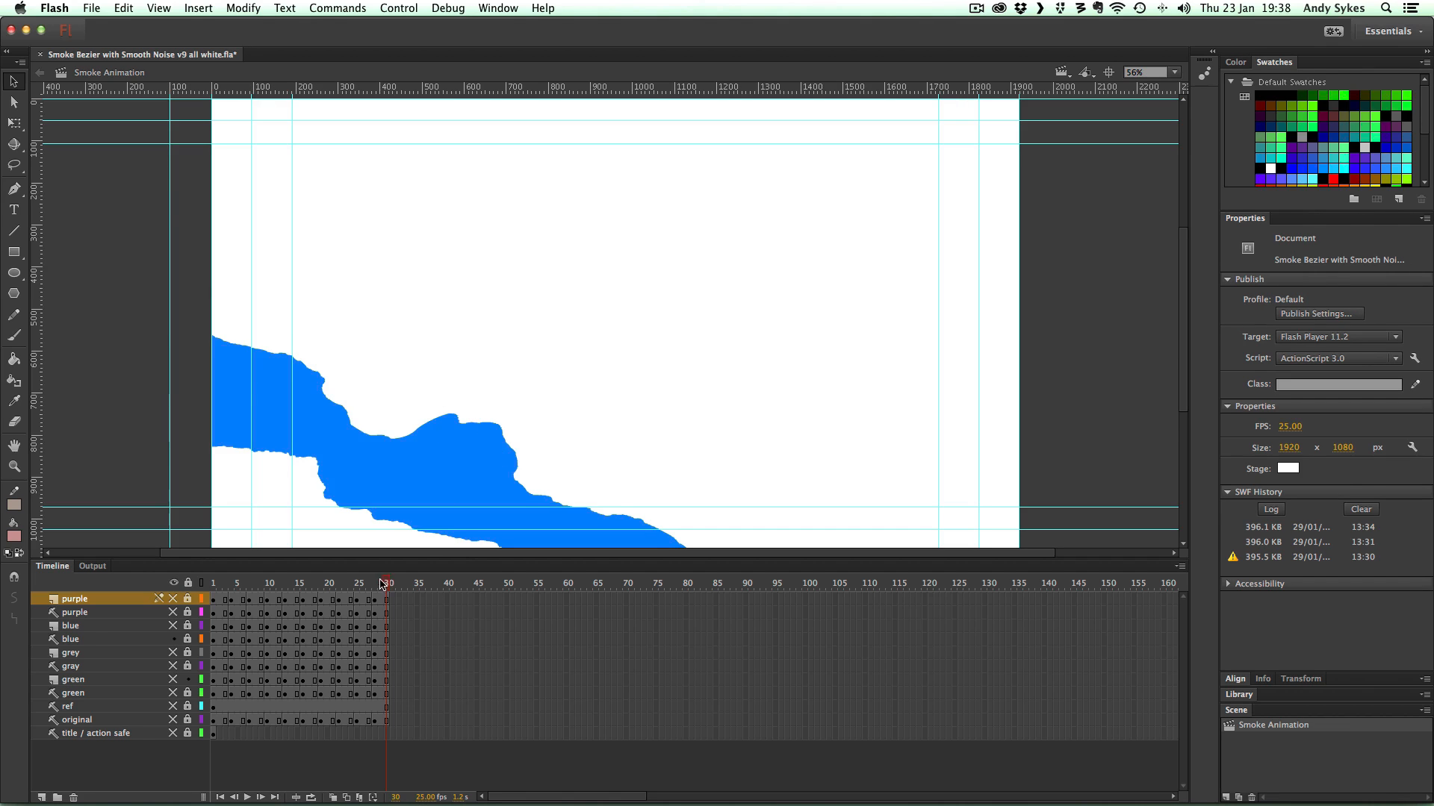
click(338, 582)
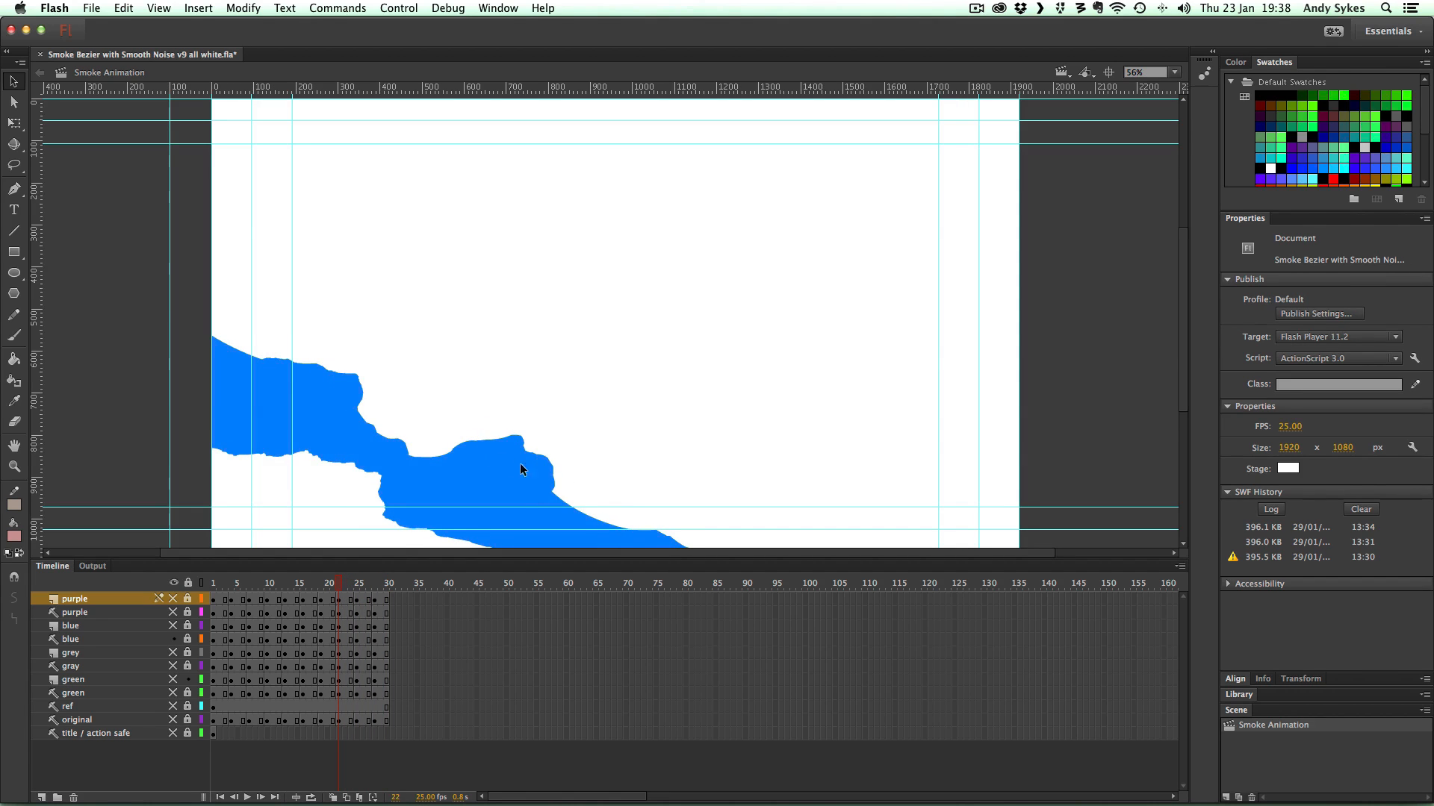
click(279, 583)
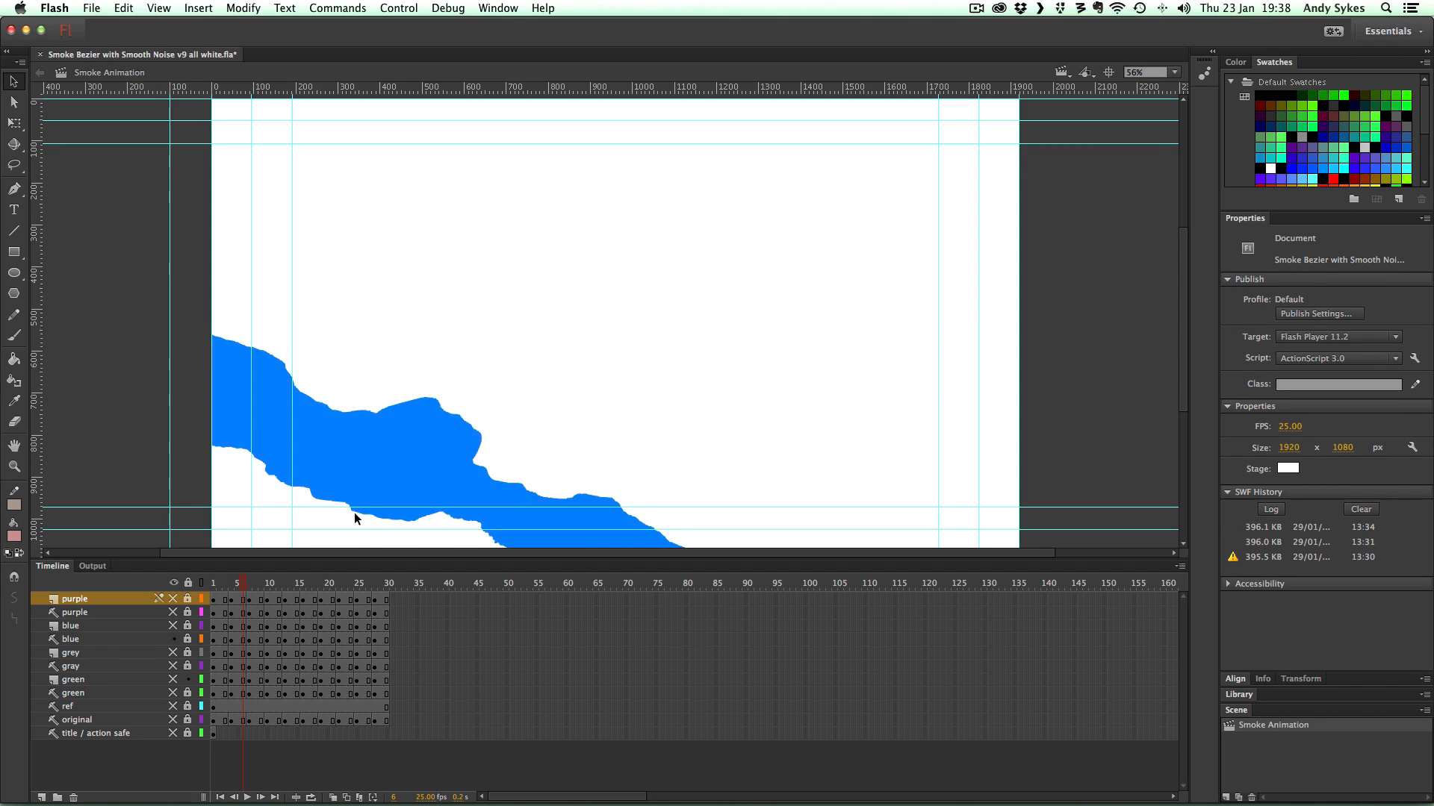
mouse_move(476, 518)
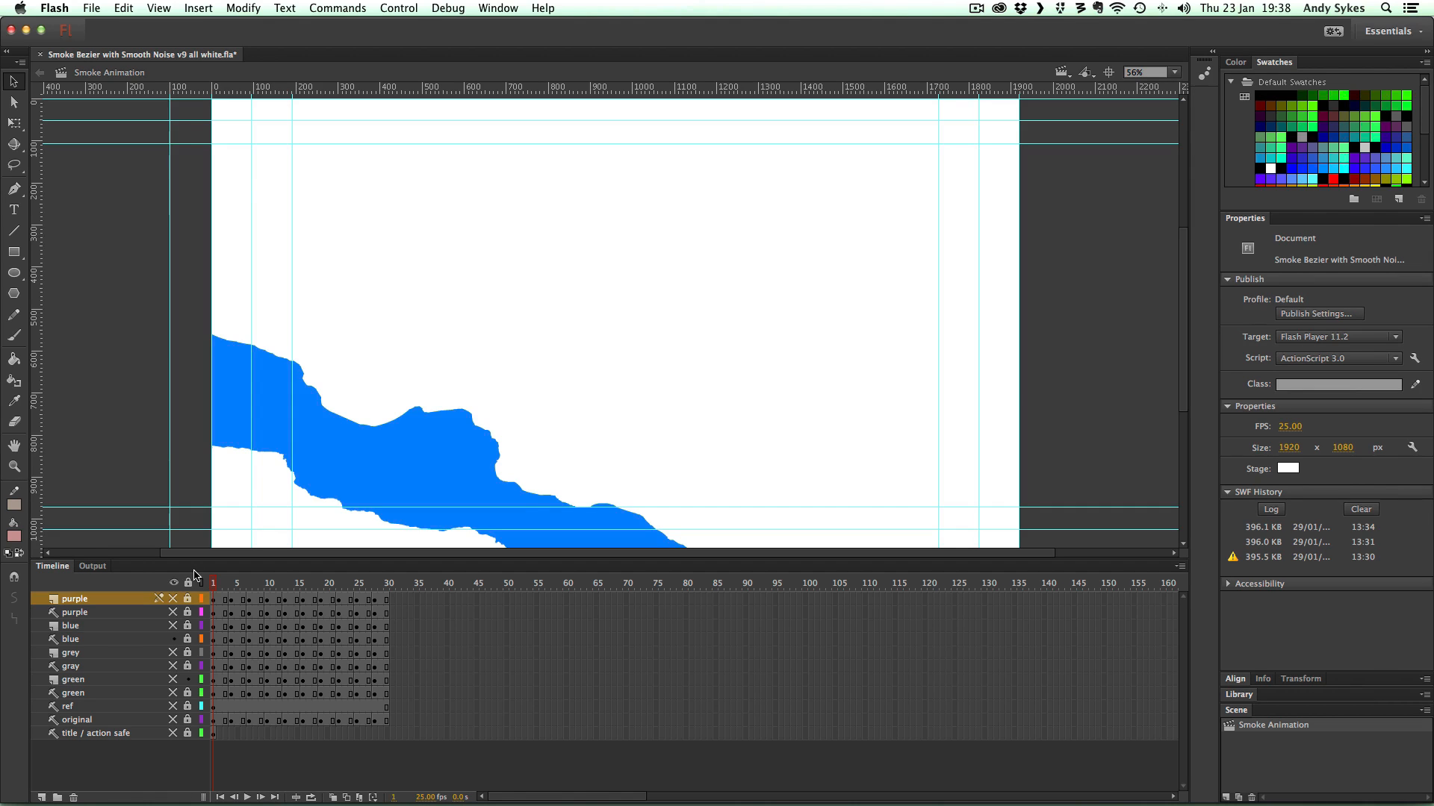
mouse_move(263, 583)
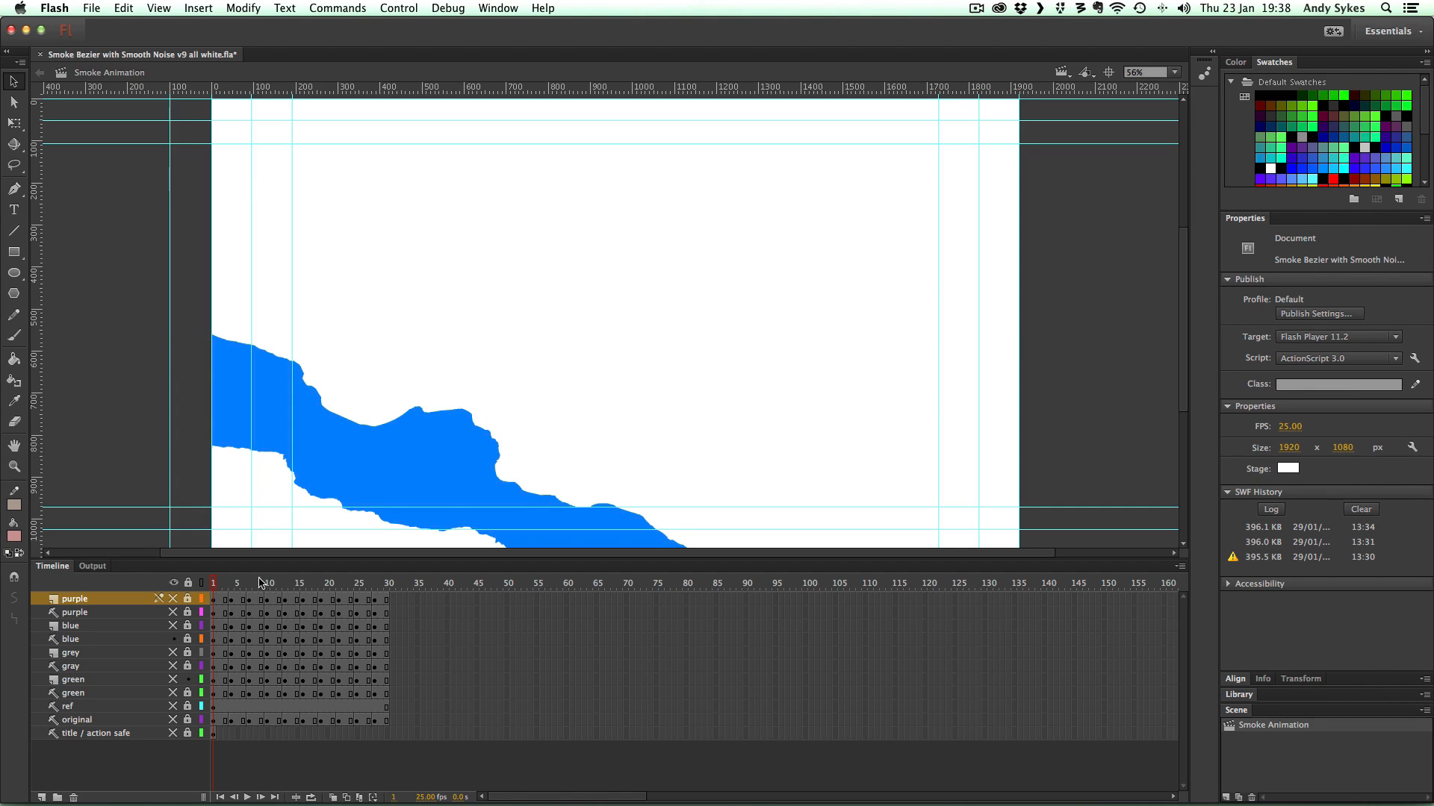
click(222, 582)
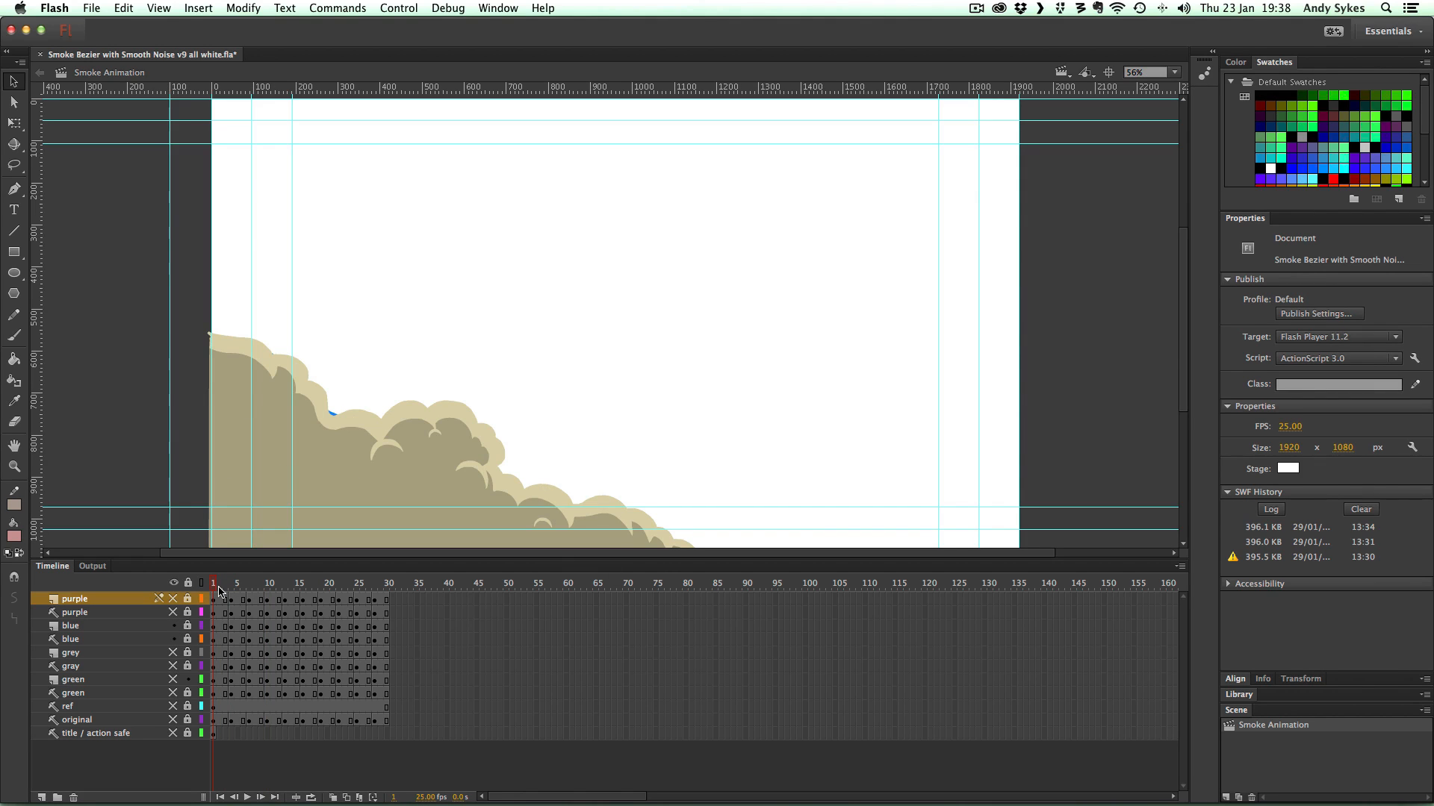
click(282, 582)
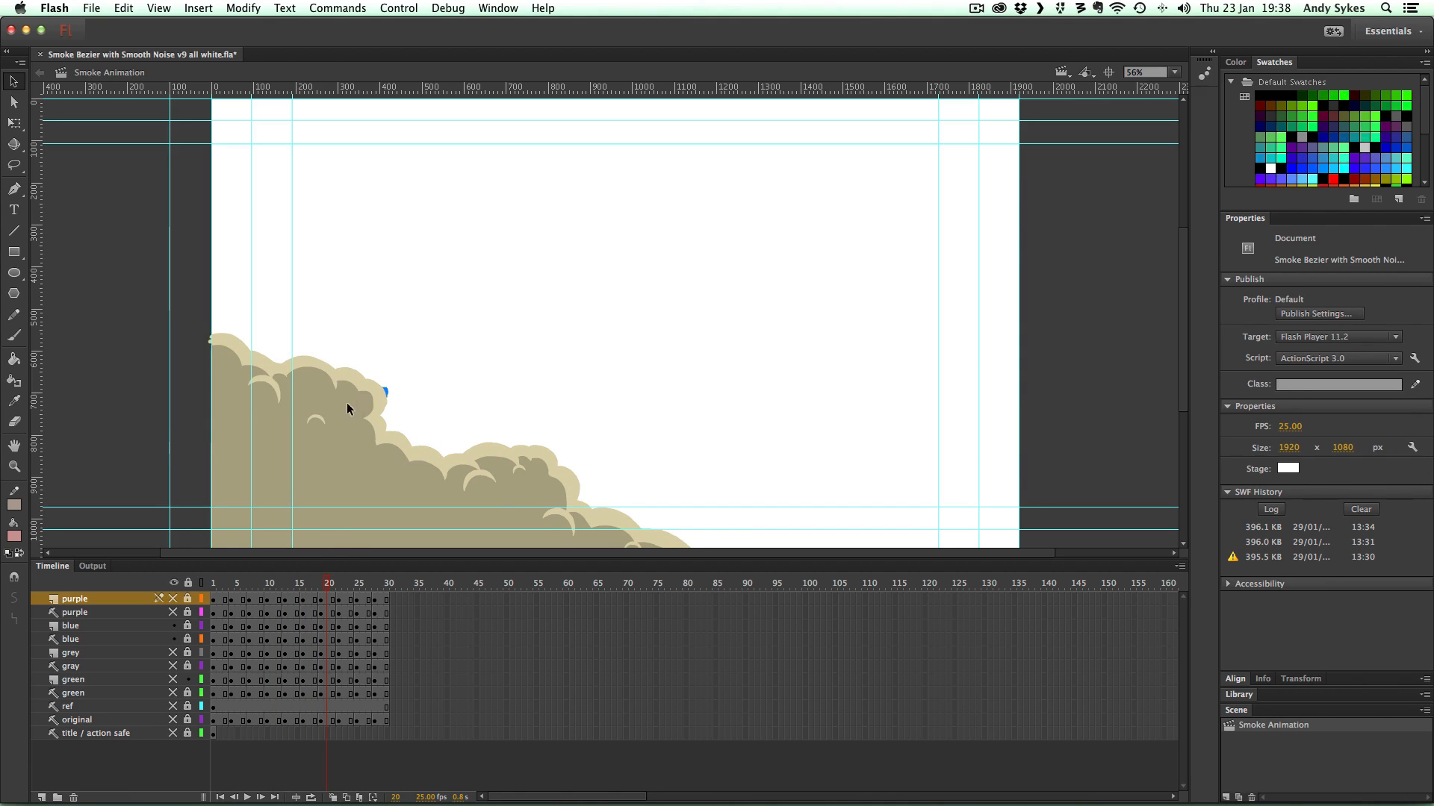
click(356, 582)
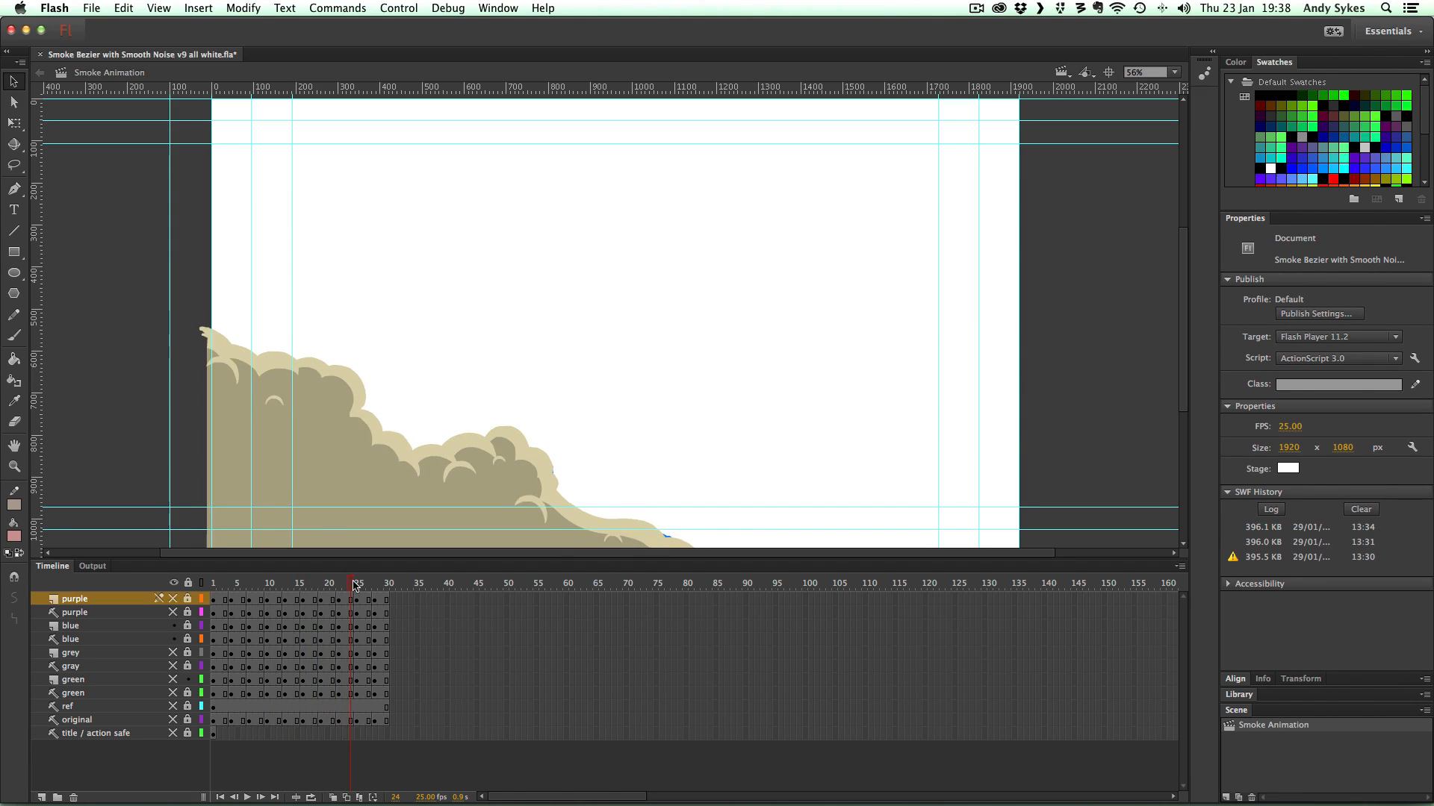
click(269, 582)
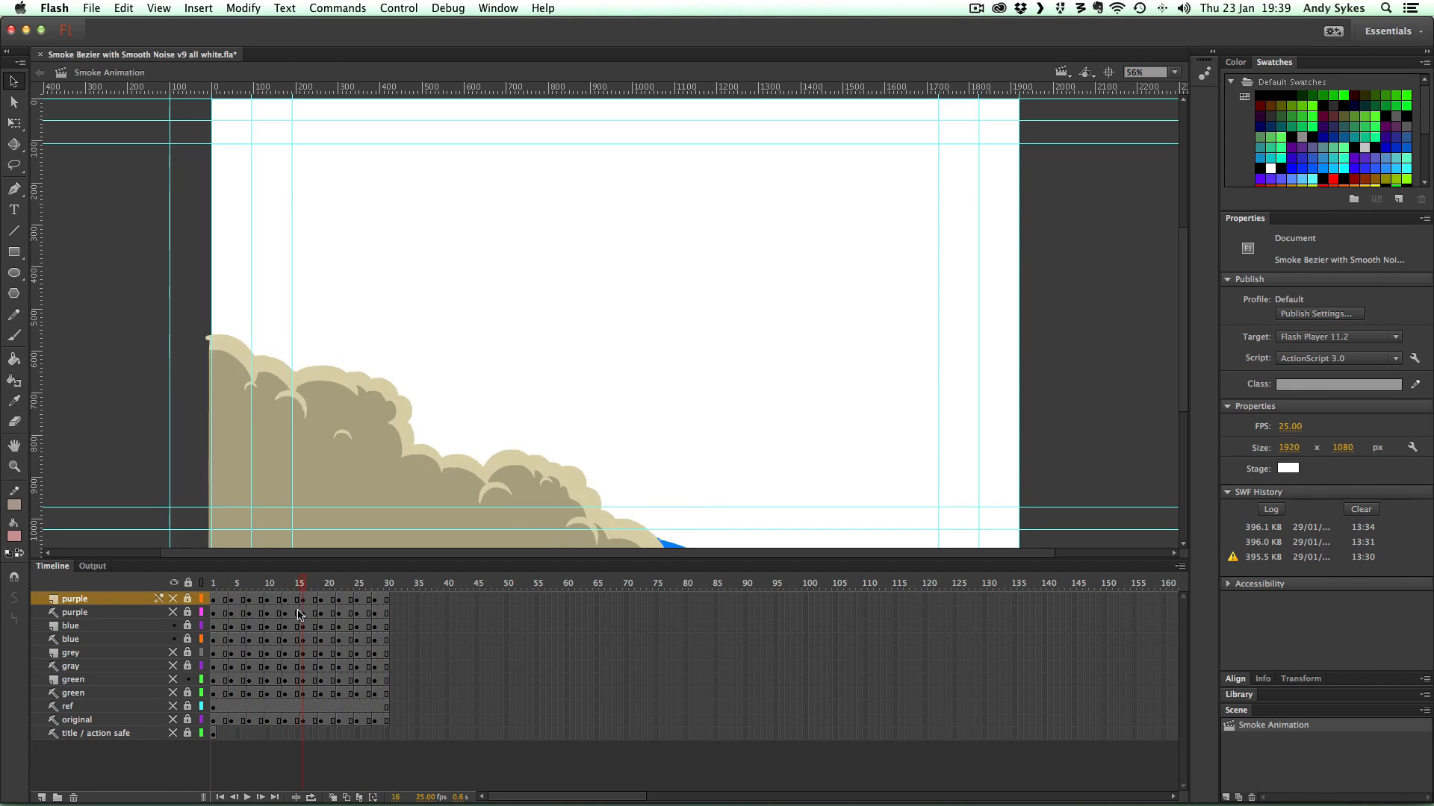
click(234, 582)
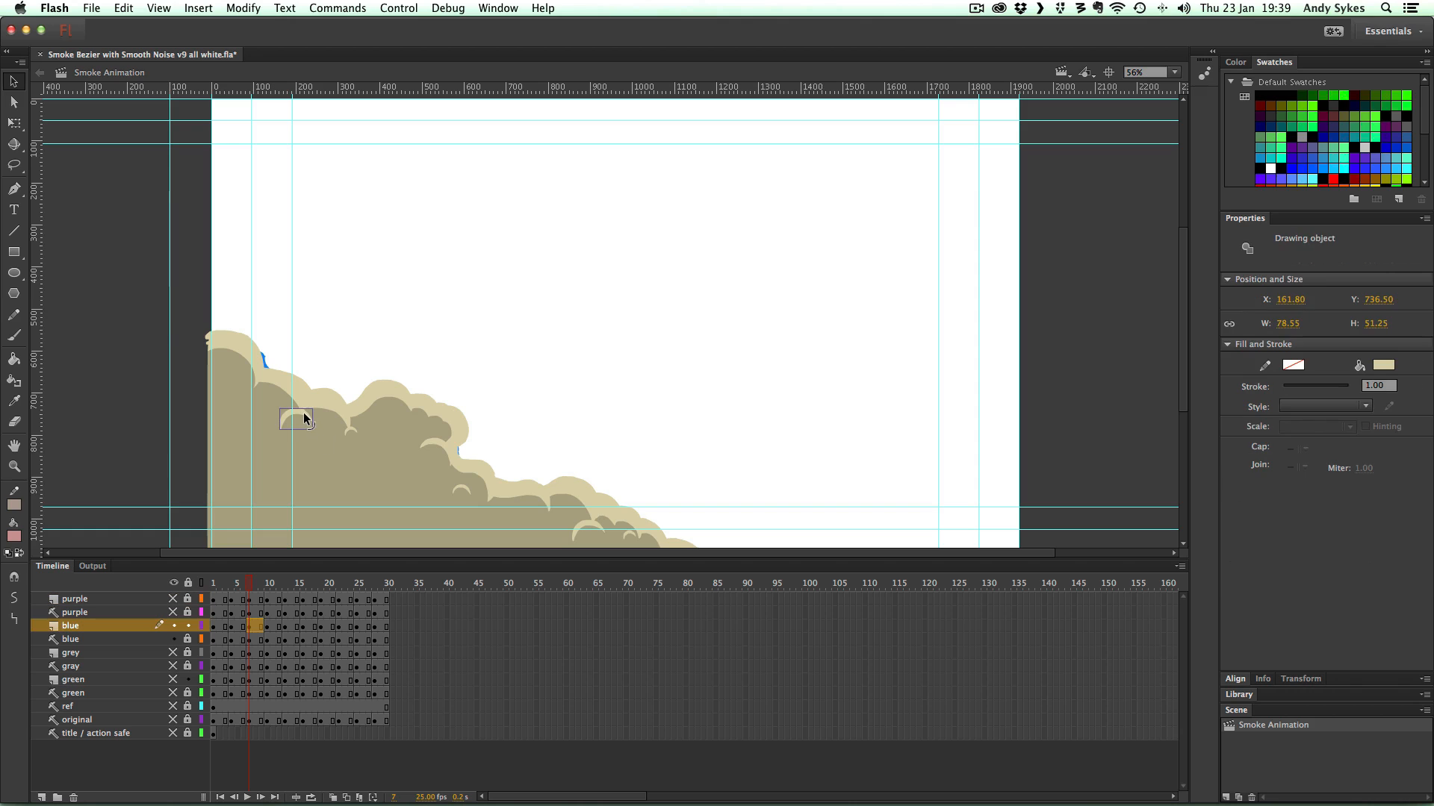
mouse_move(314, 430)
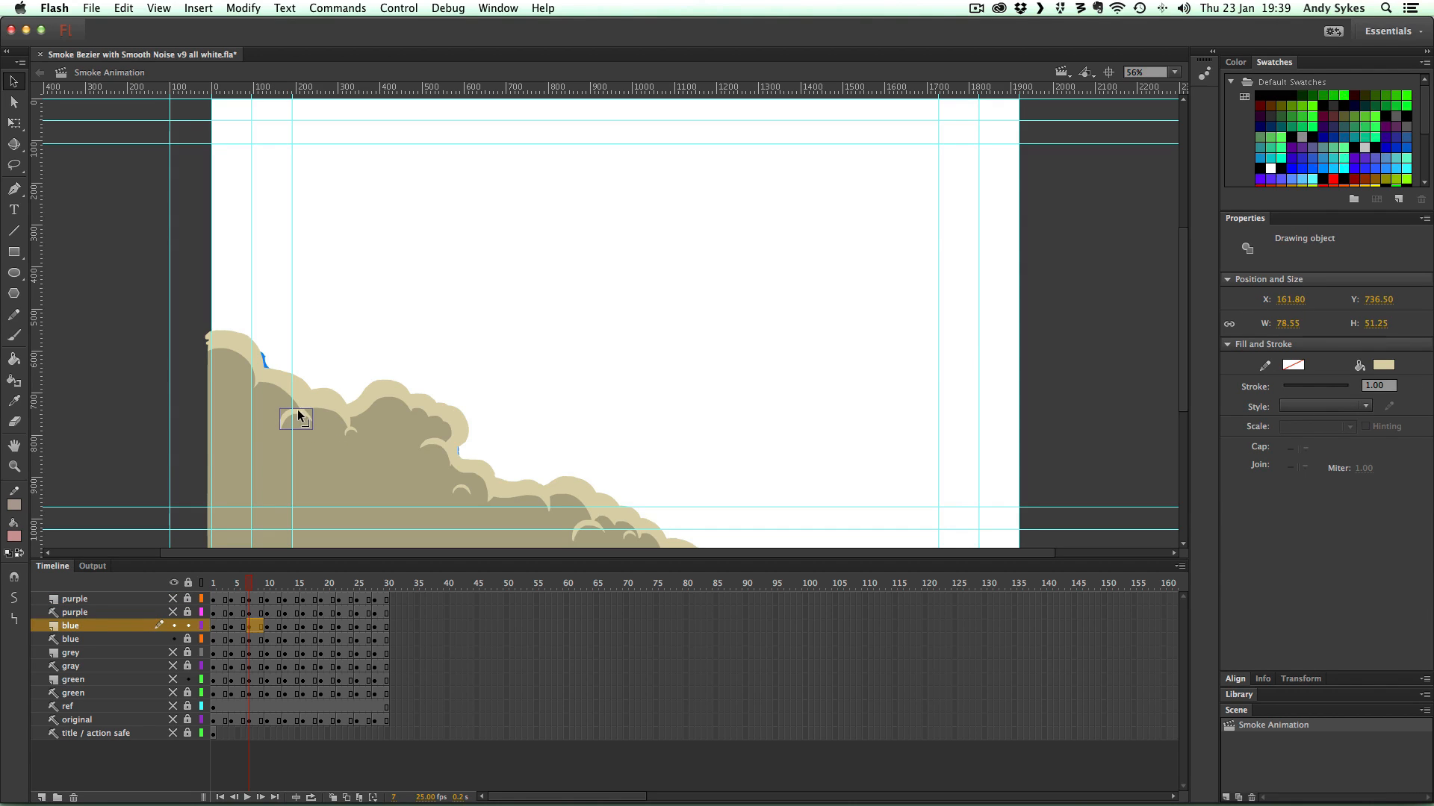
Drag the small curved highlight on frame 7 toward the beige smoke's left edge
drag(297, 416, 252, 398)
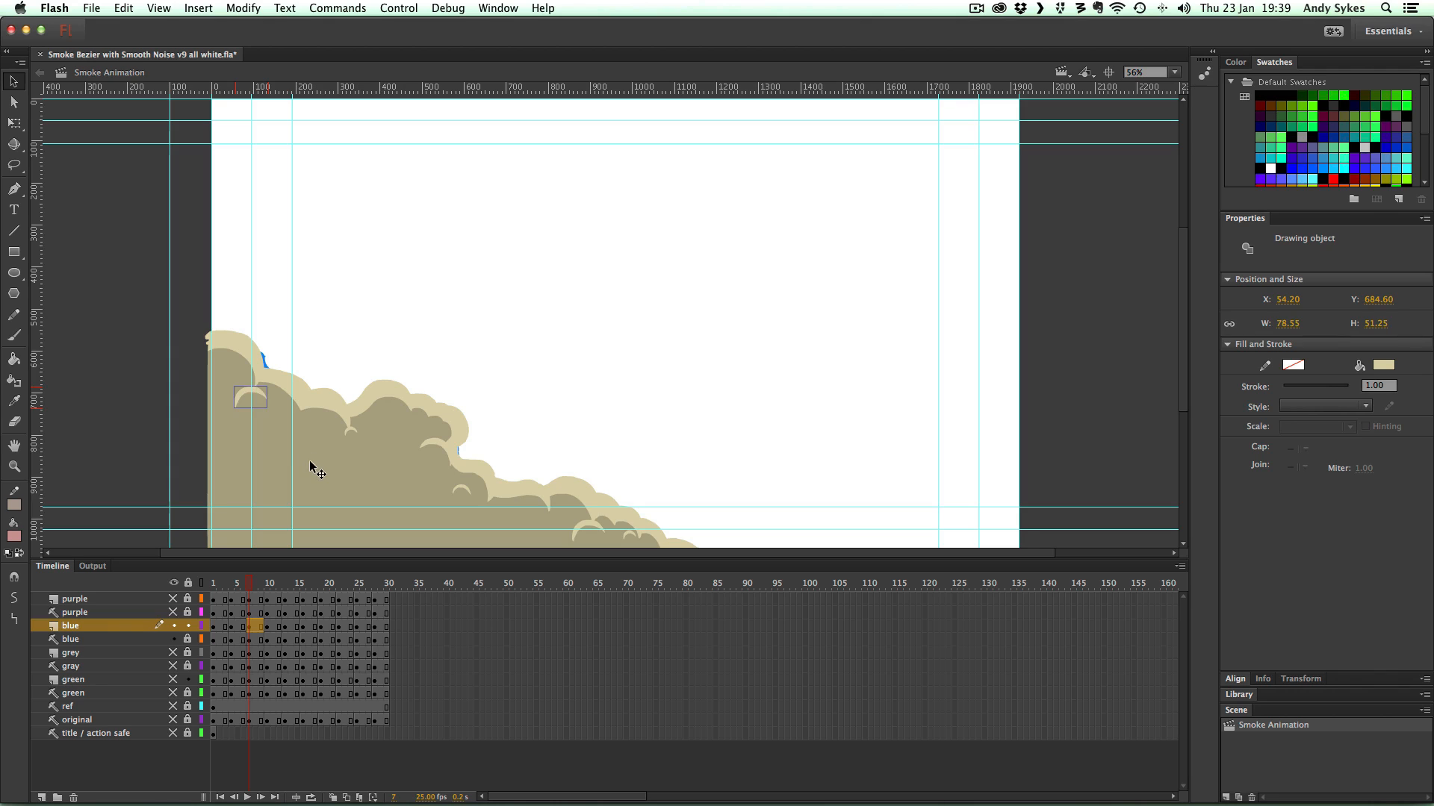
drag(249, 396, 295, 419)
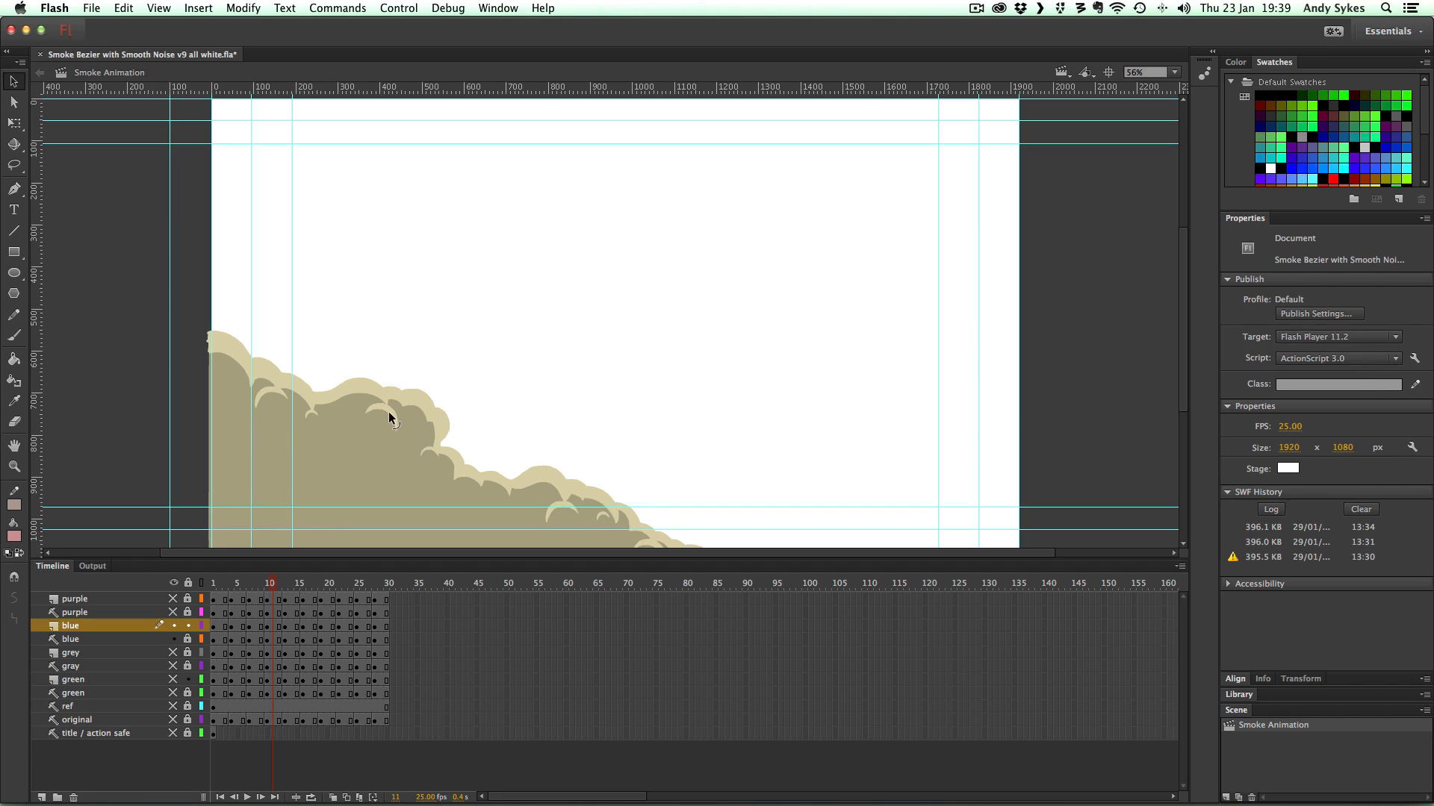
click(389, 416)
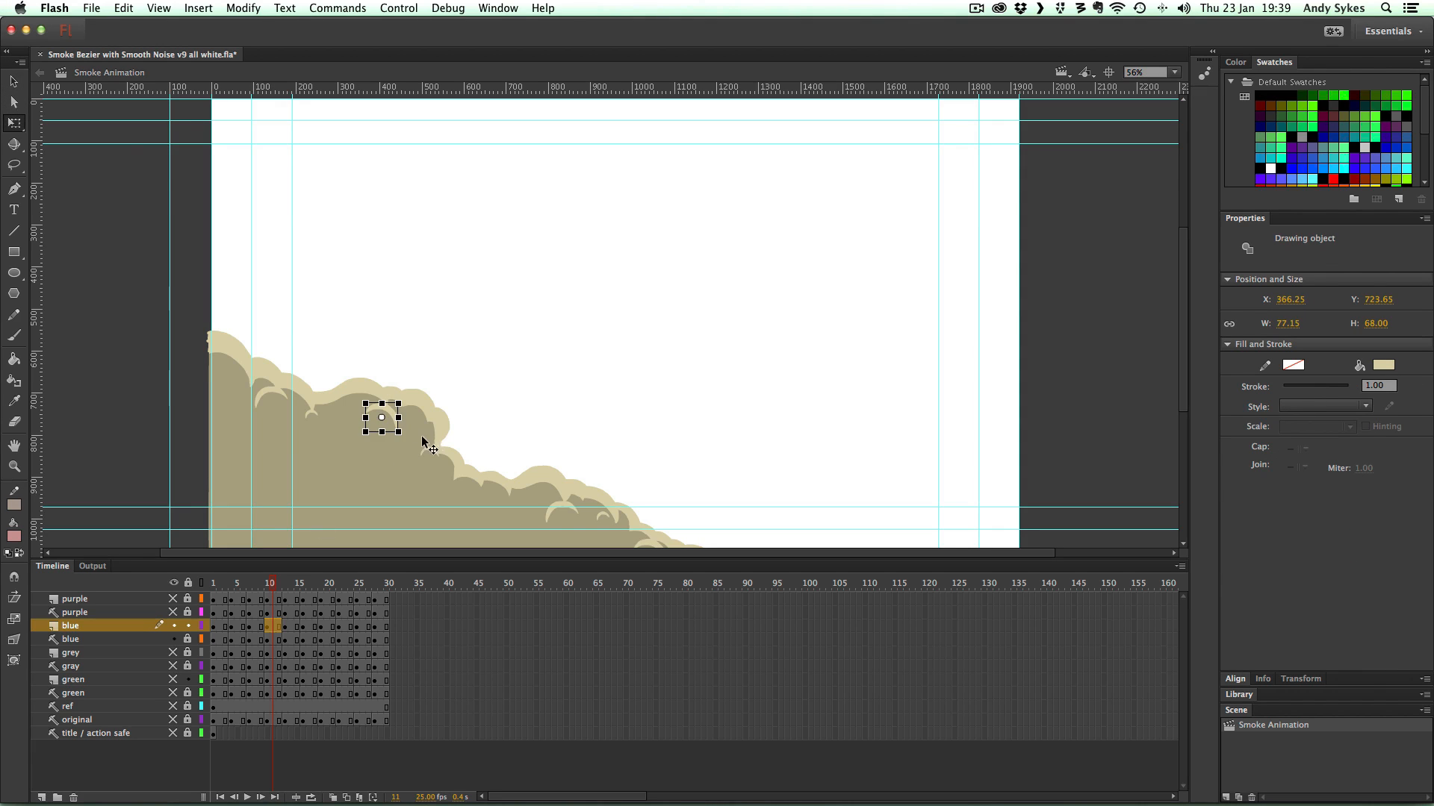
click(539, 408)
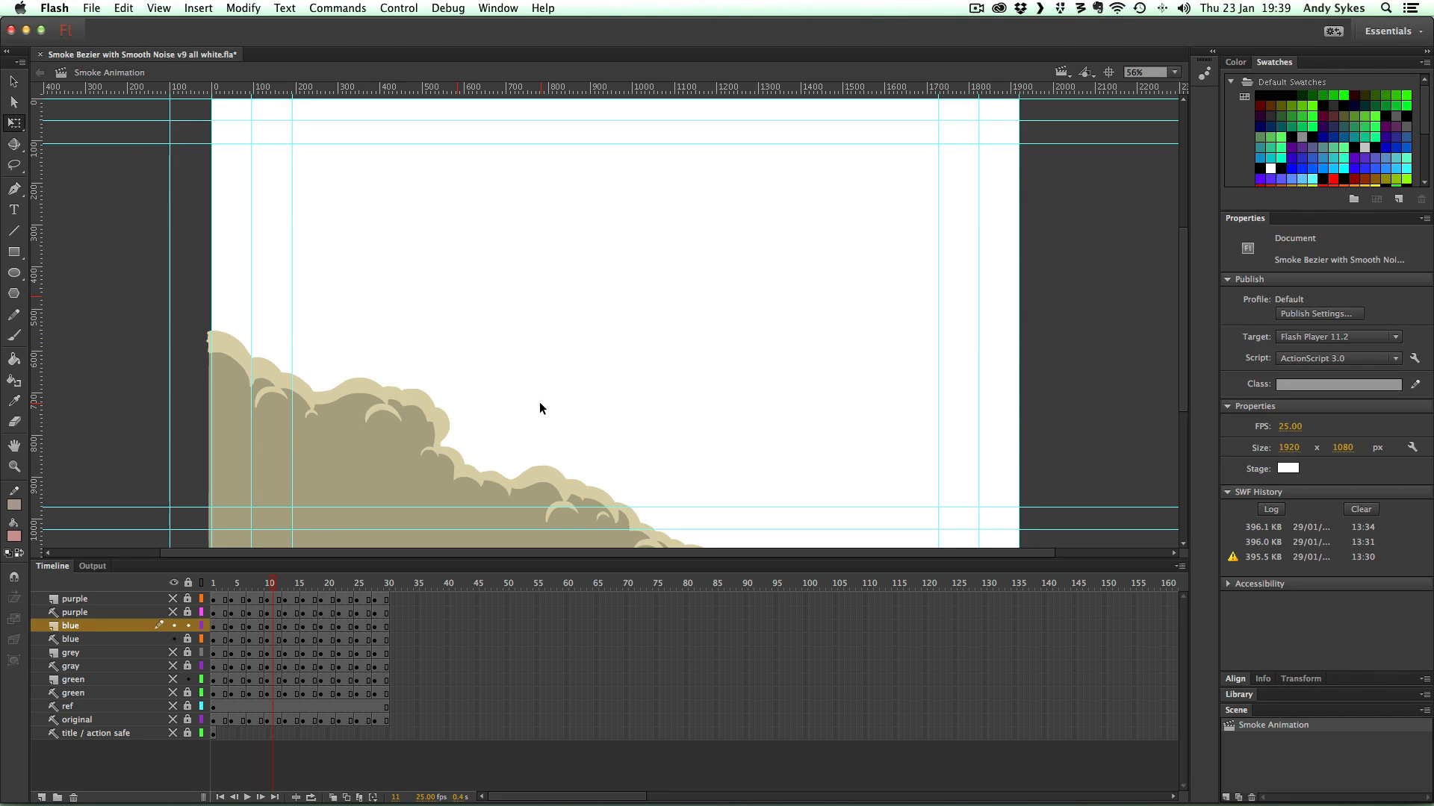
mouse_move(245, 600)
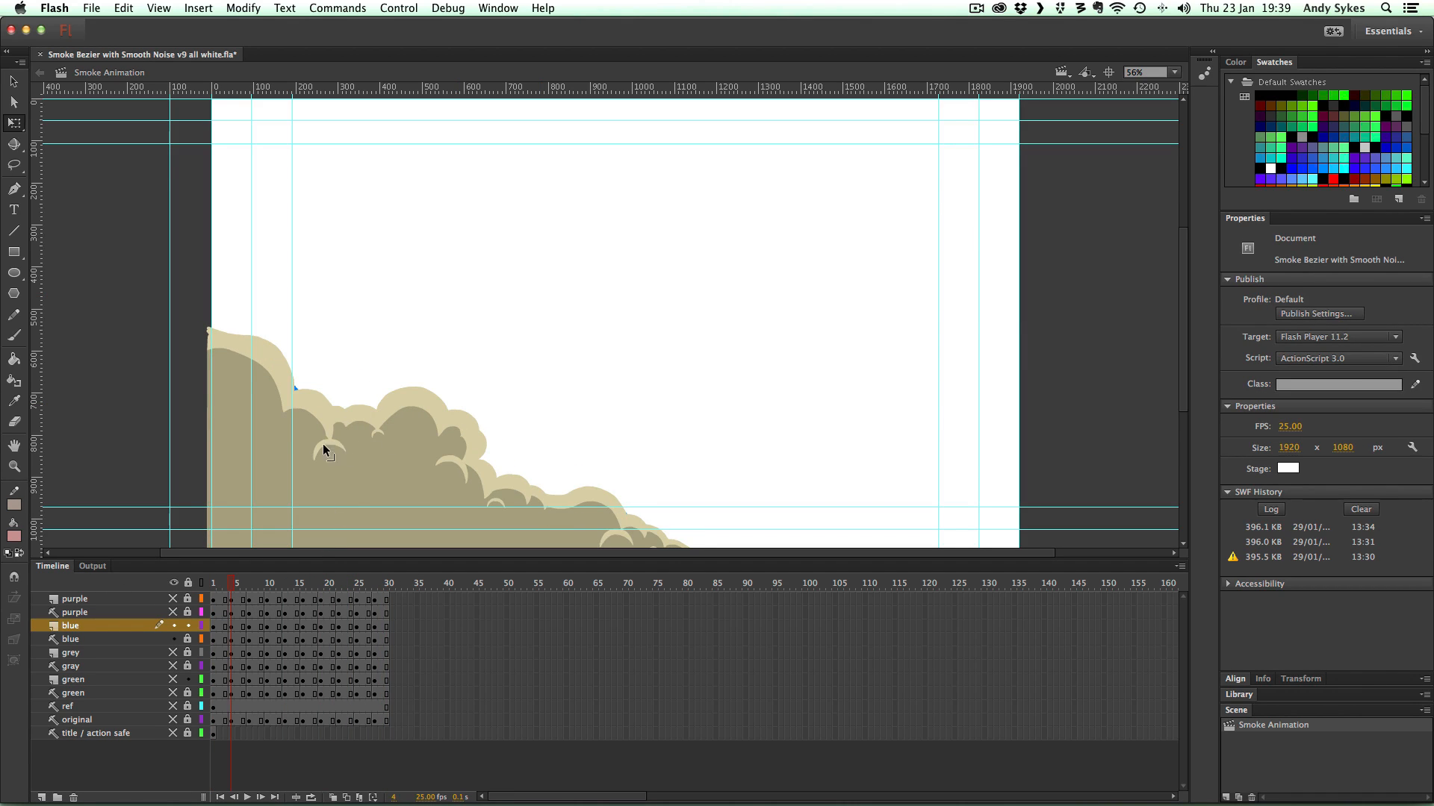
Compare the traced smoke and its highlight at frames 7, 10 and a later frame
click(247, 582)
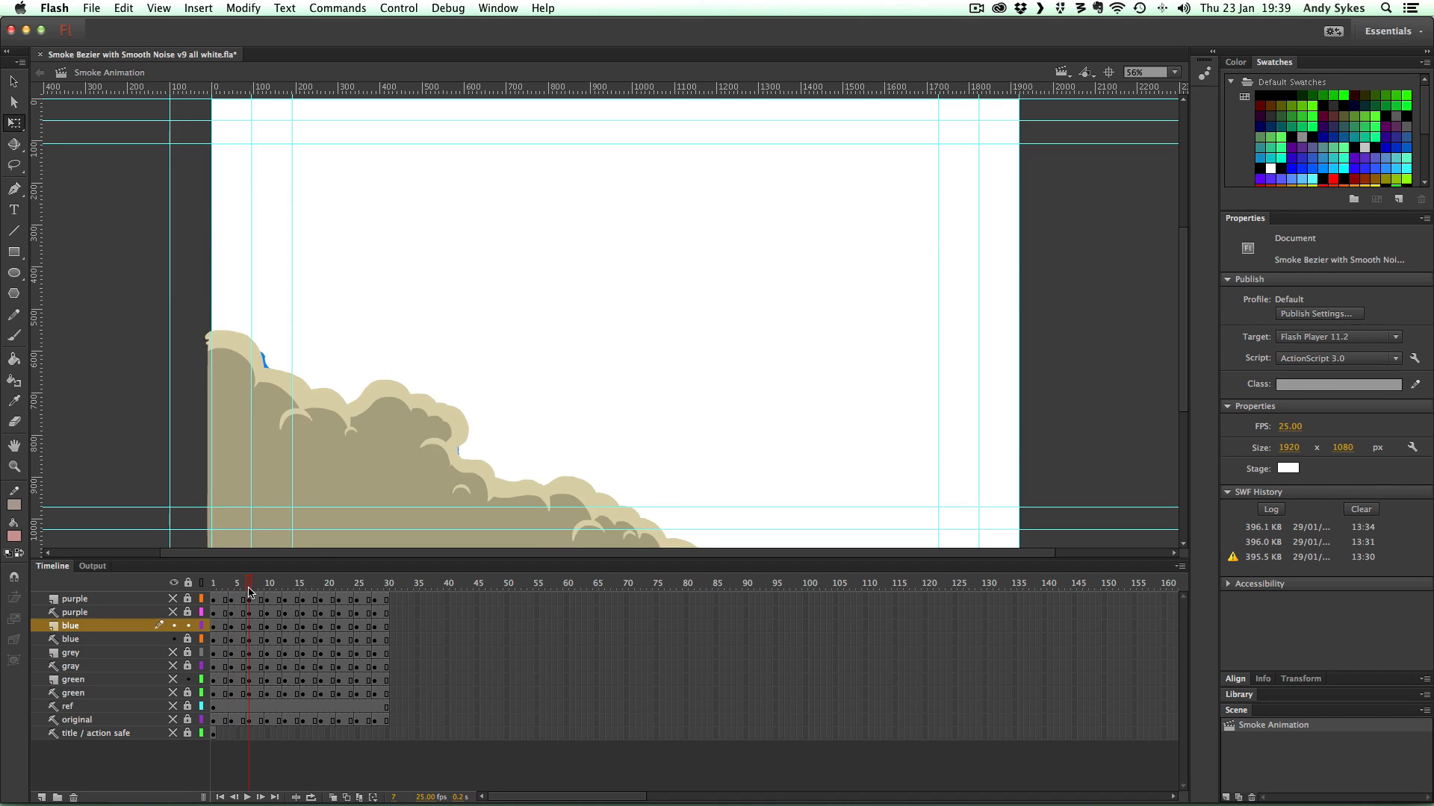
mouse_move(269, 586)
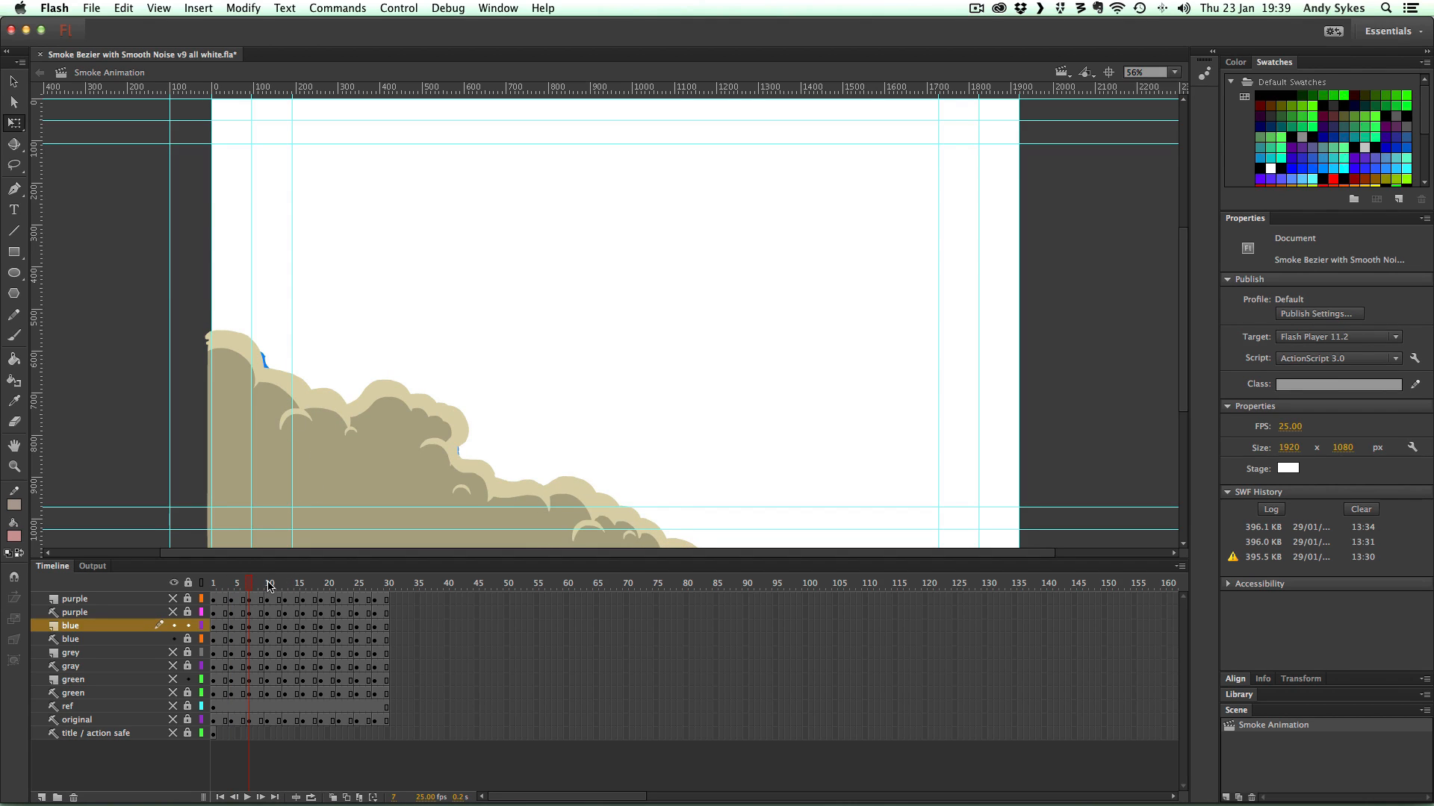
click(269, 582)
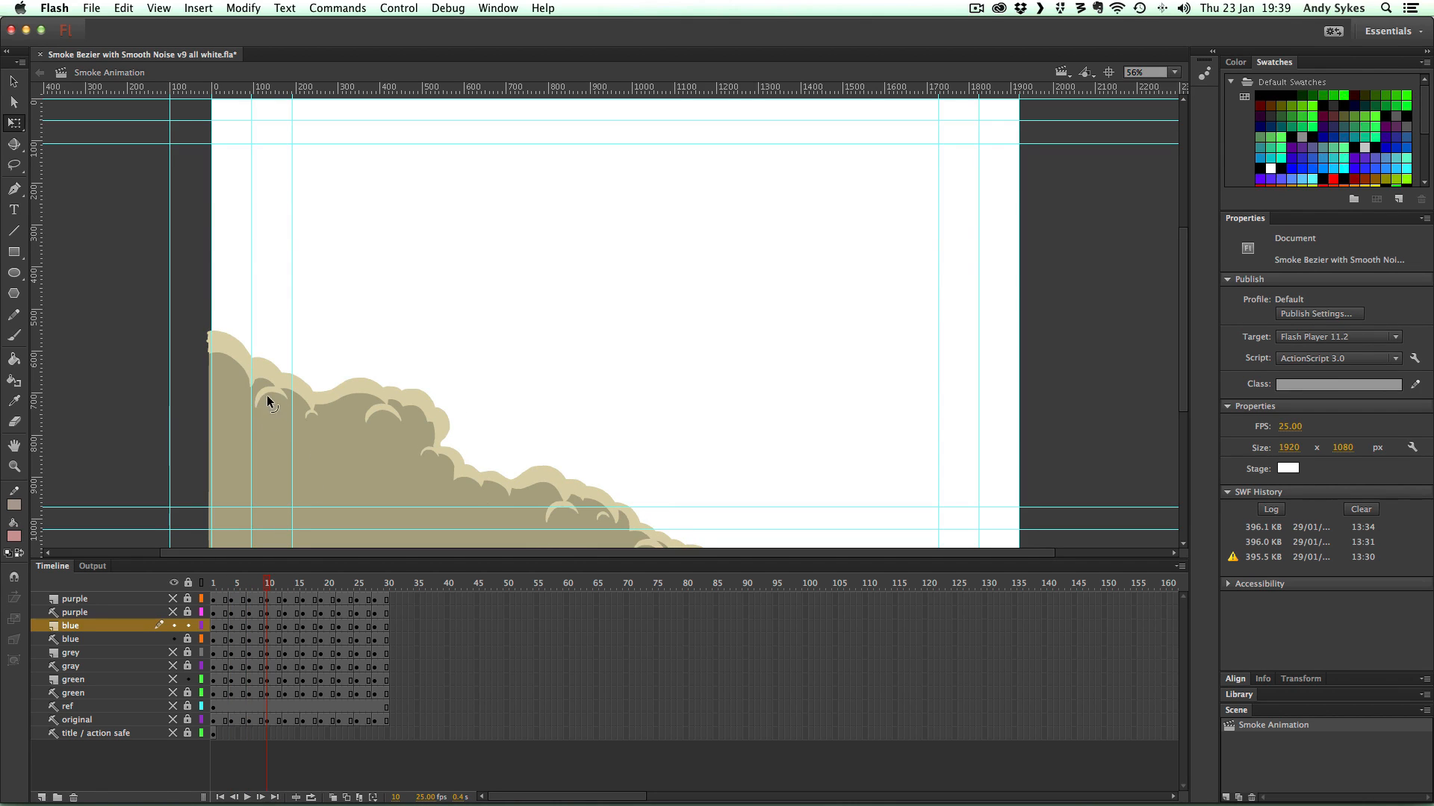
click(271, 397)
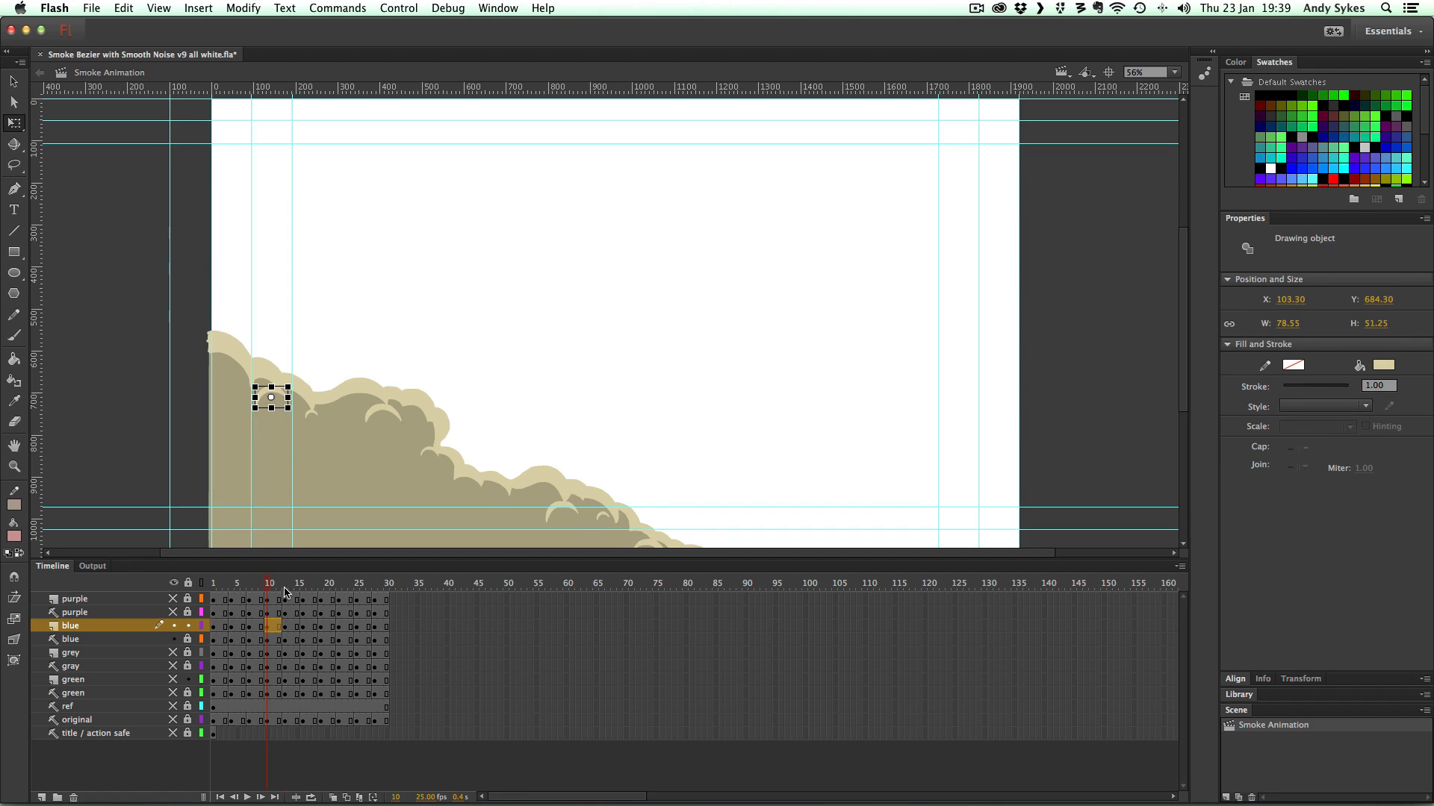
click(285, 582)
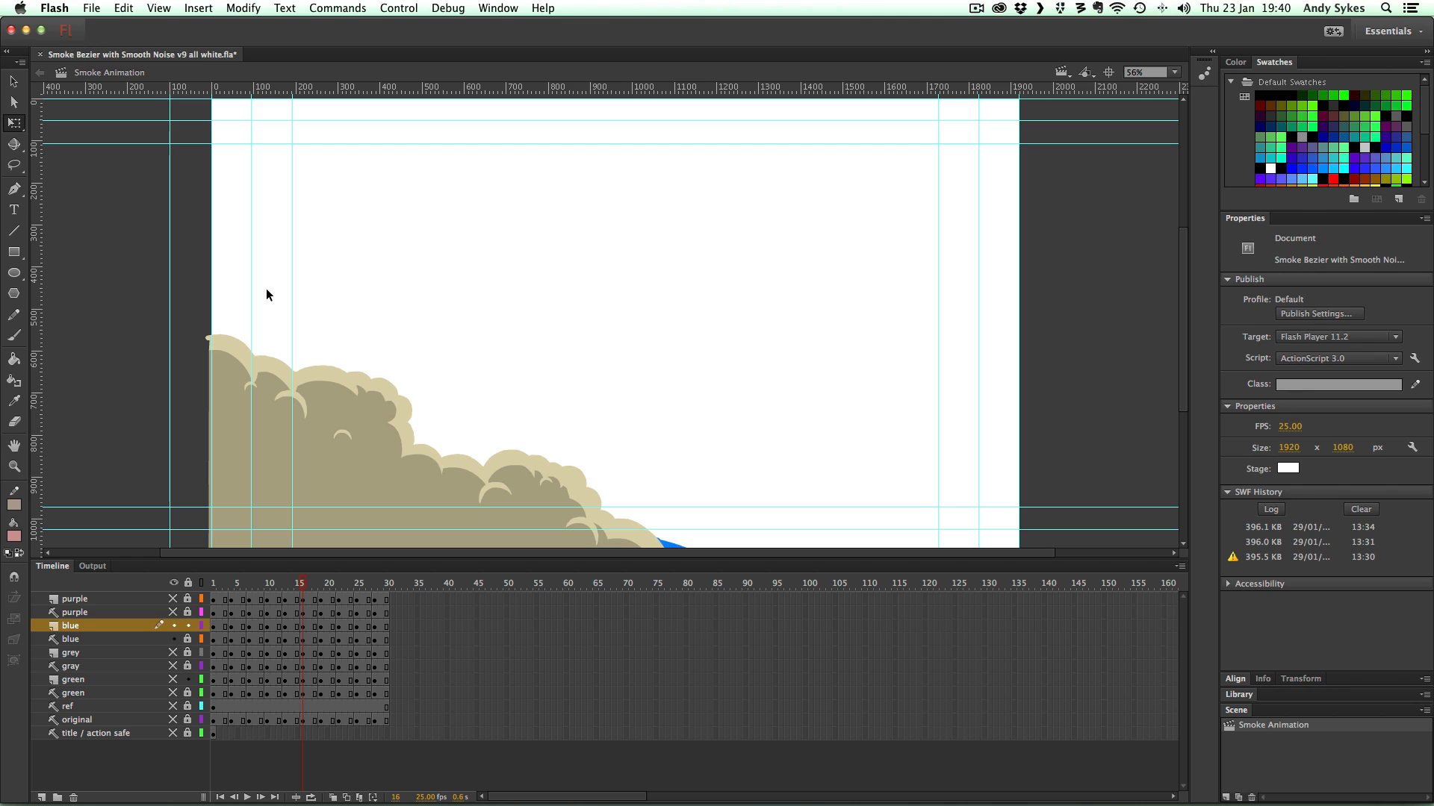
mouse_move(574, 252)
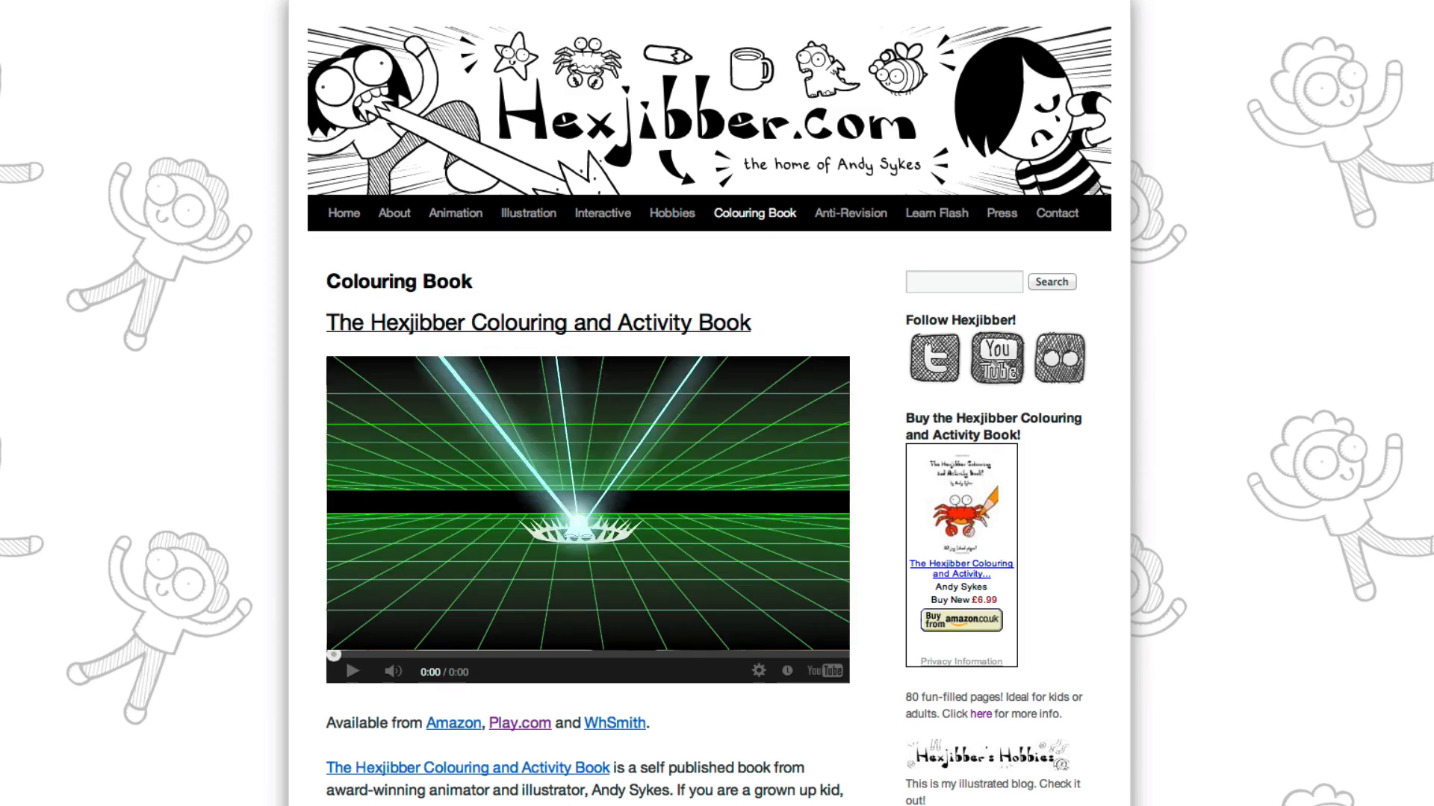
Go to Hexjibber.com's Anti-Revision page from the navigation bar
click(848, 213)
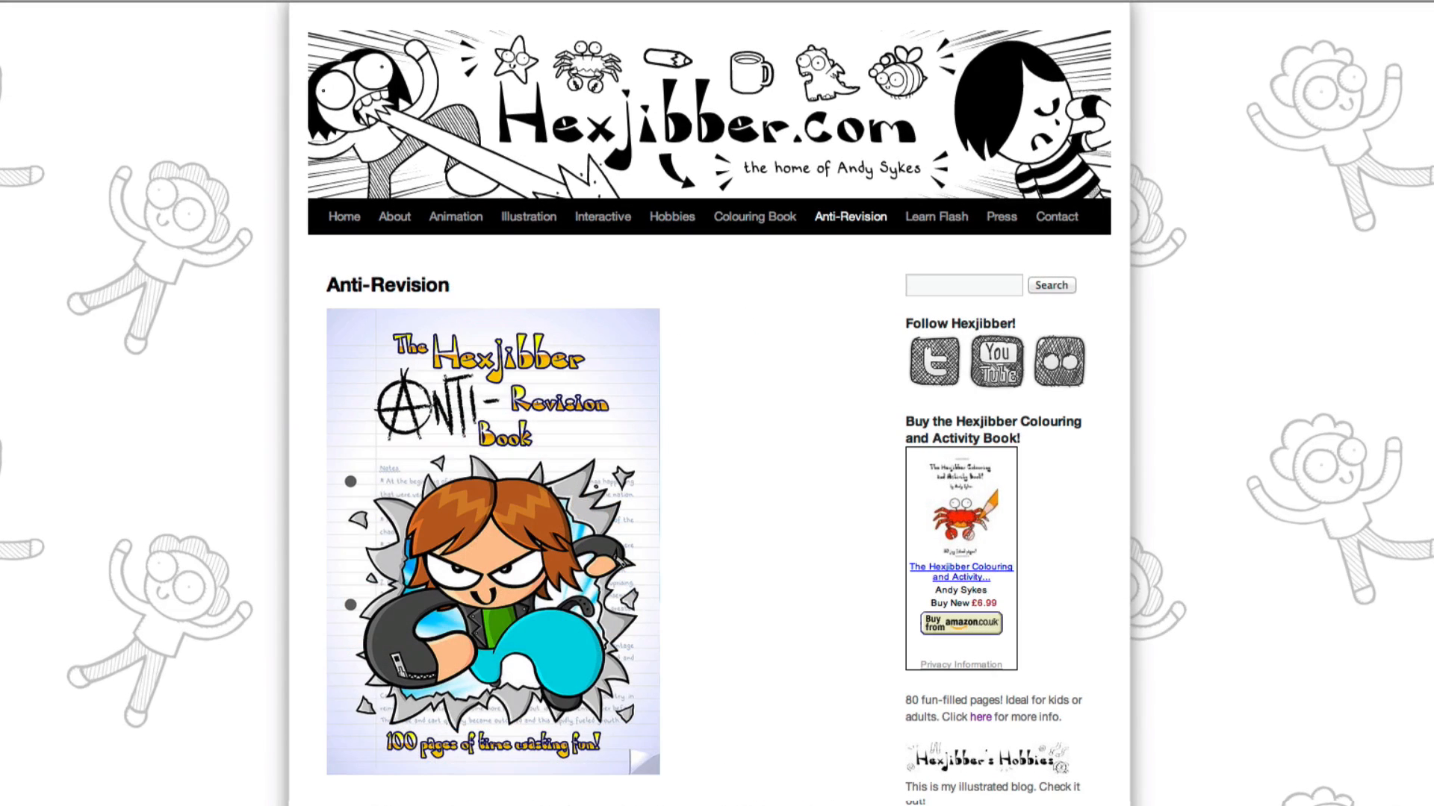